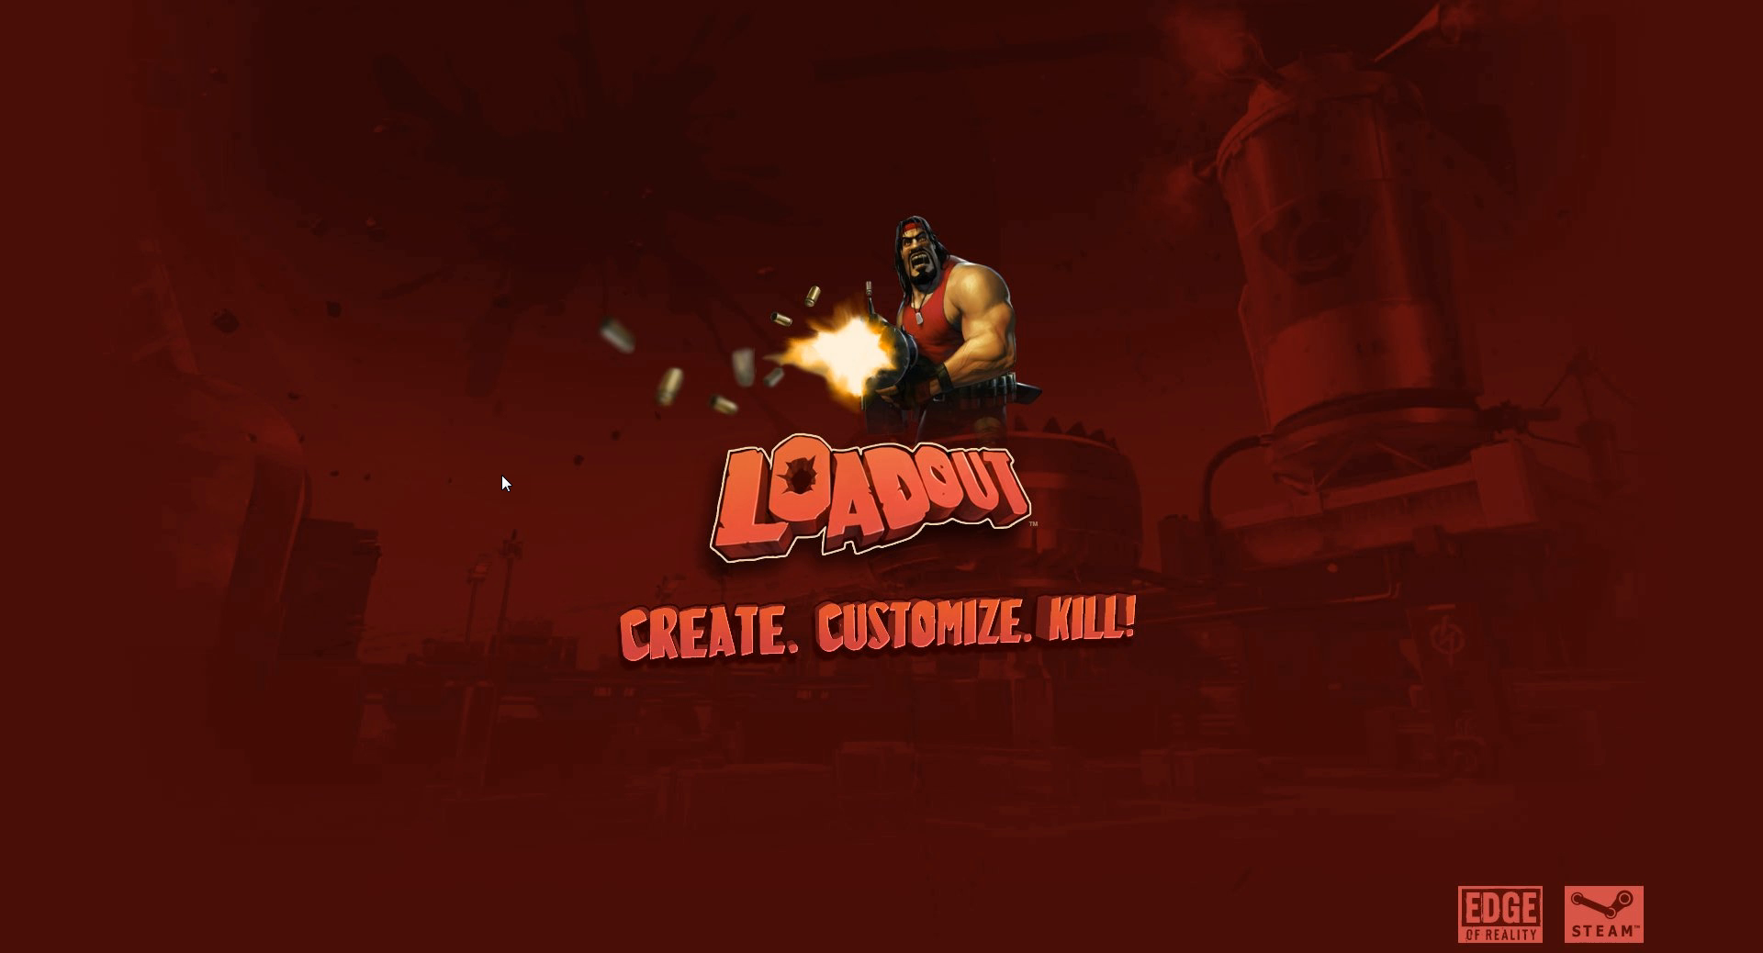
{"action": "mouse_move", "coordinate": [687, 818]}
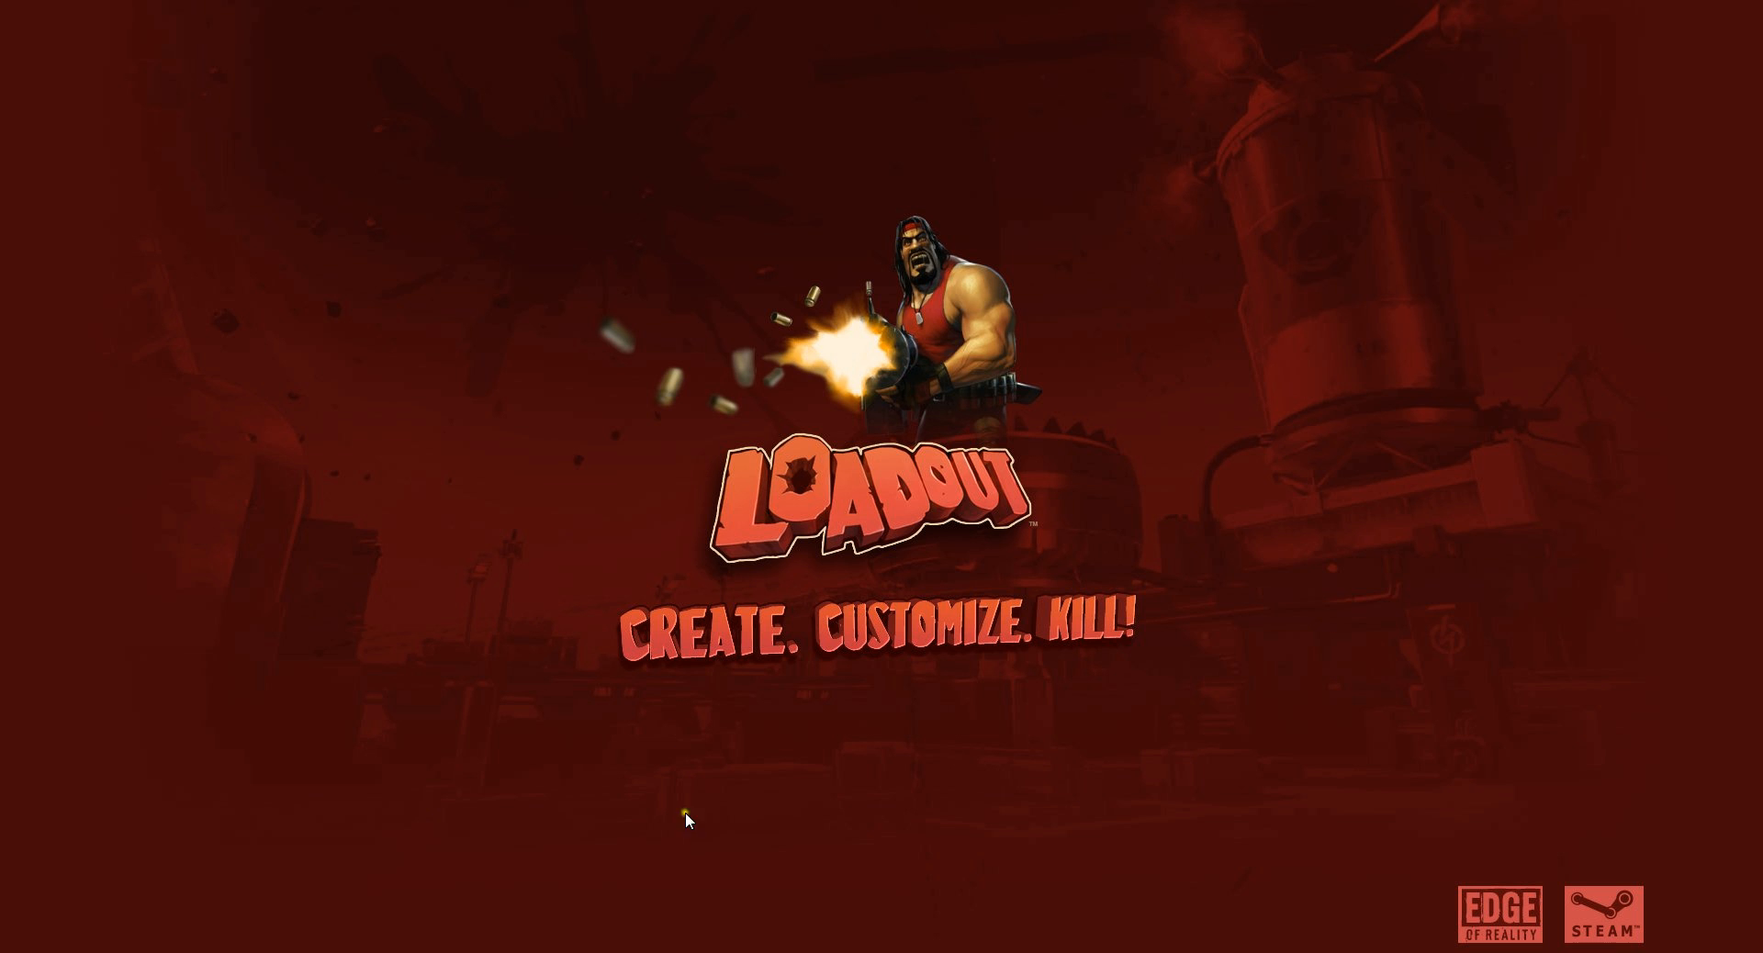
{"action": "mouse_move", "coordinate": [665, 892]}
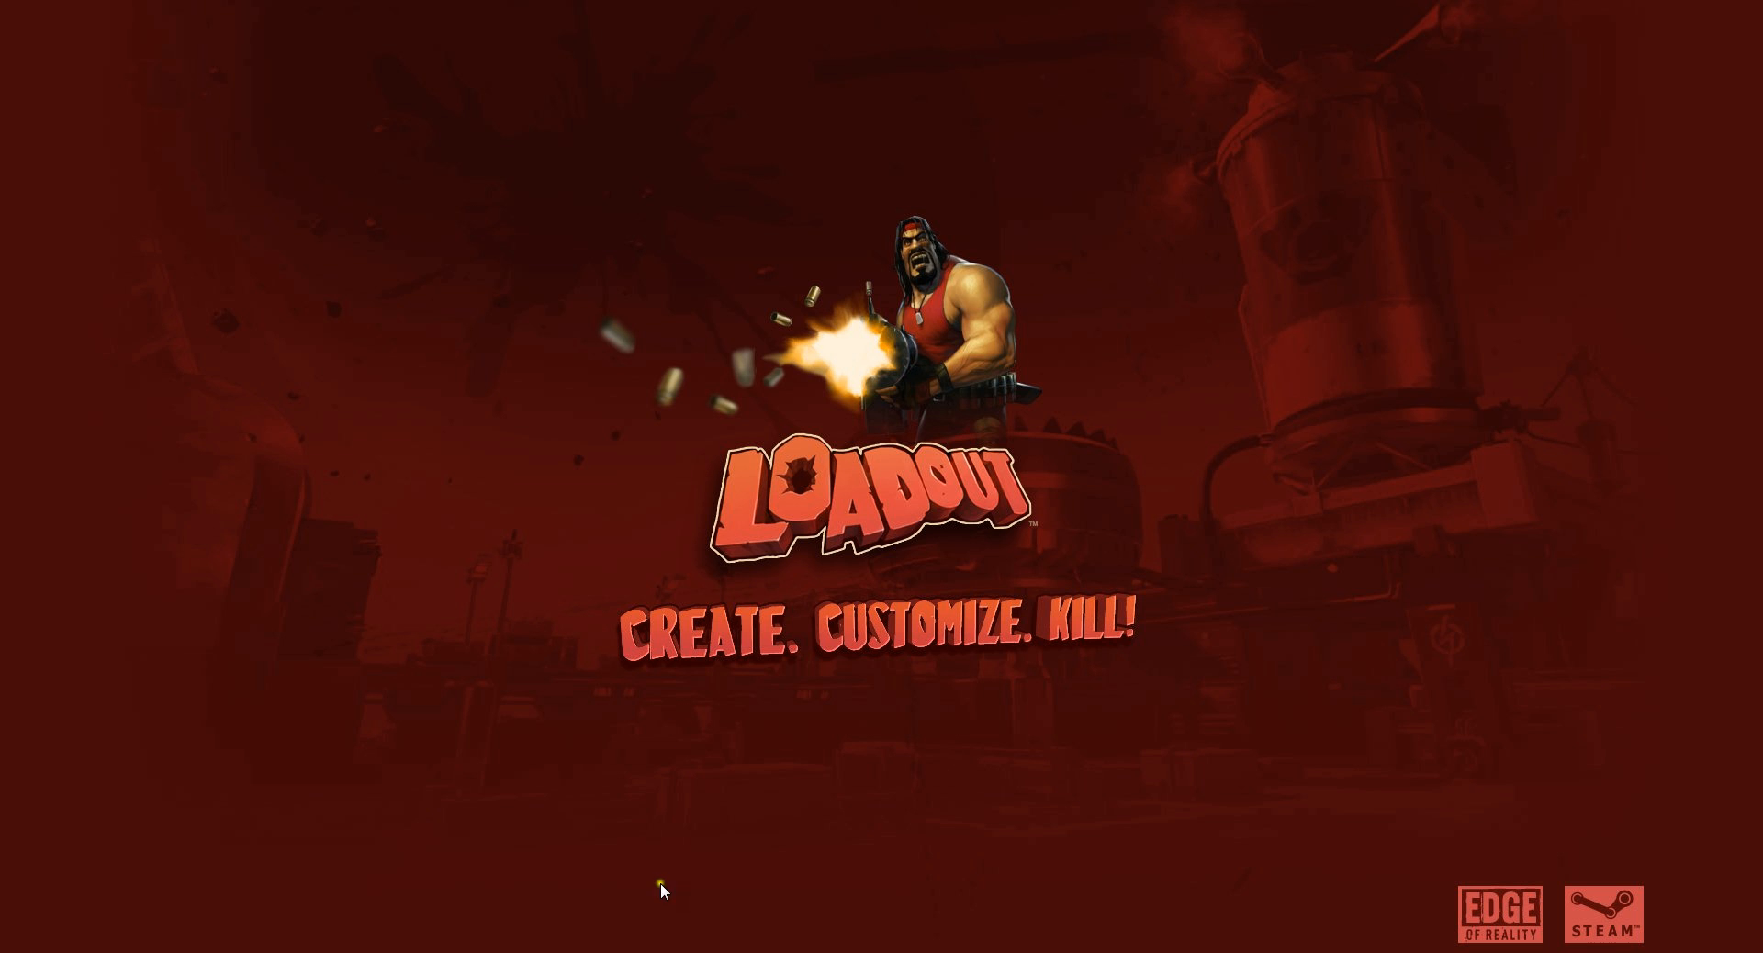
{"action": "mouse_move", "coordinate": [641, 919]}
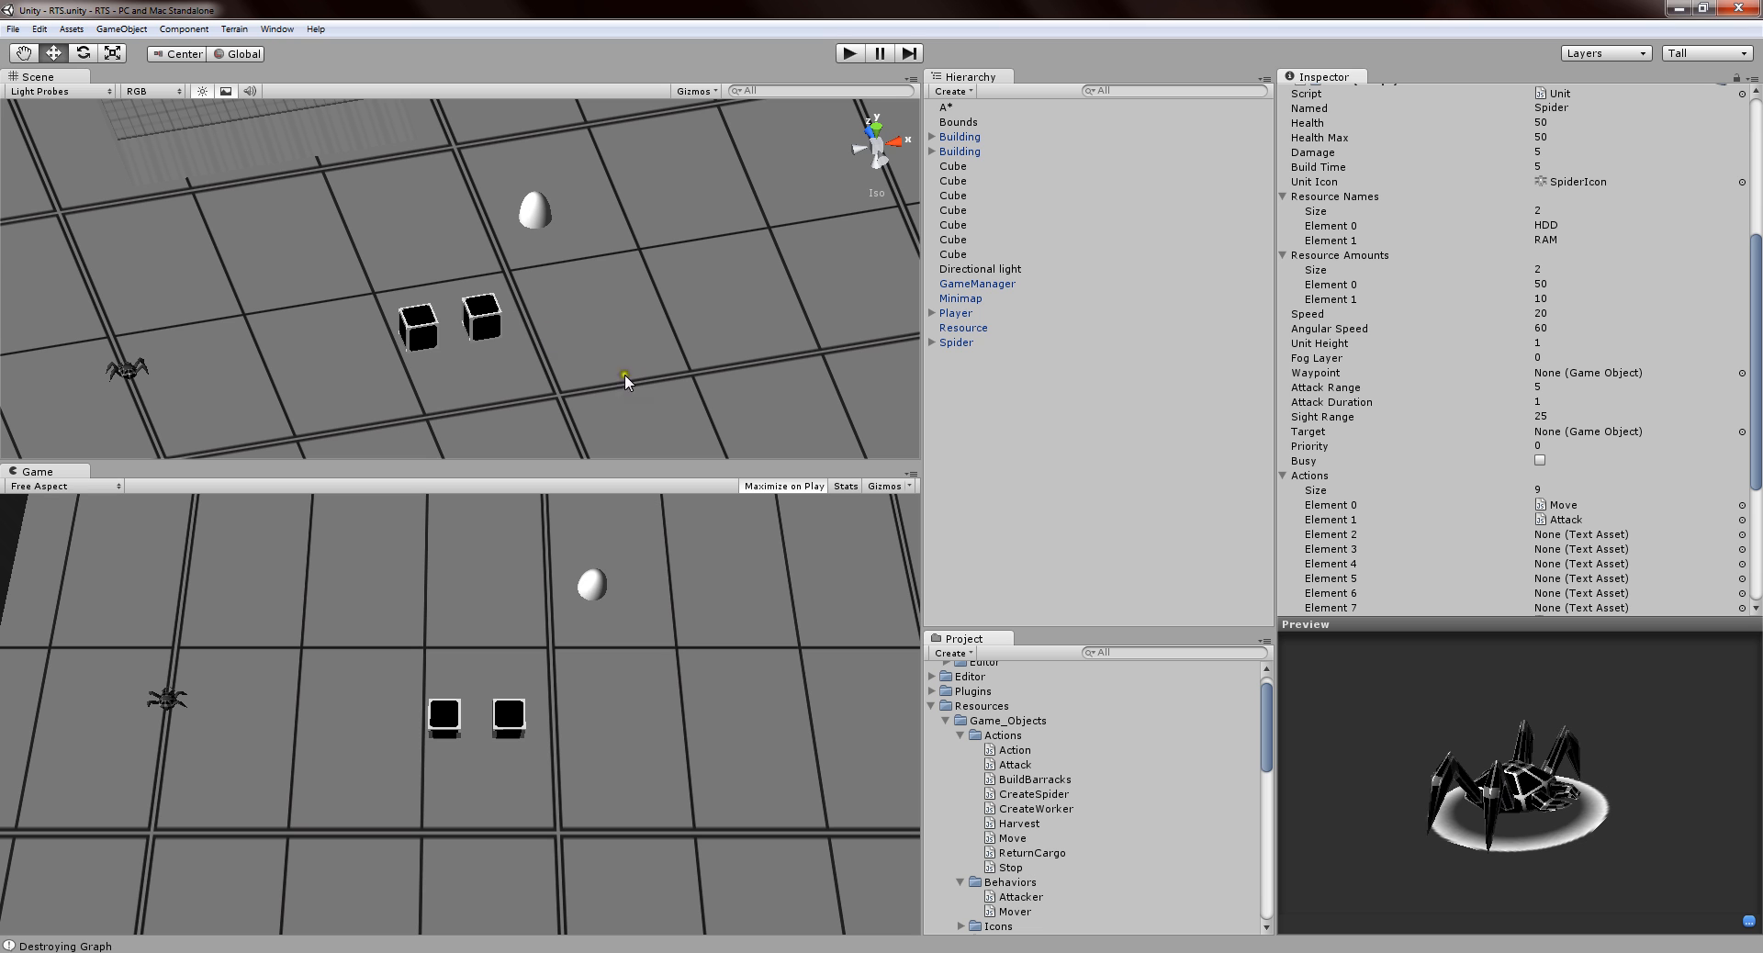
{"action": "mouse_move", "coordinate": [503, 326]}
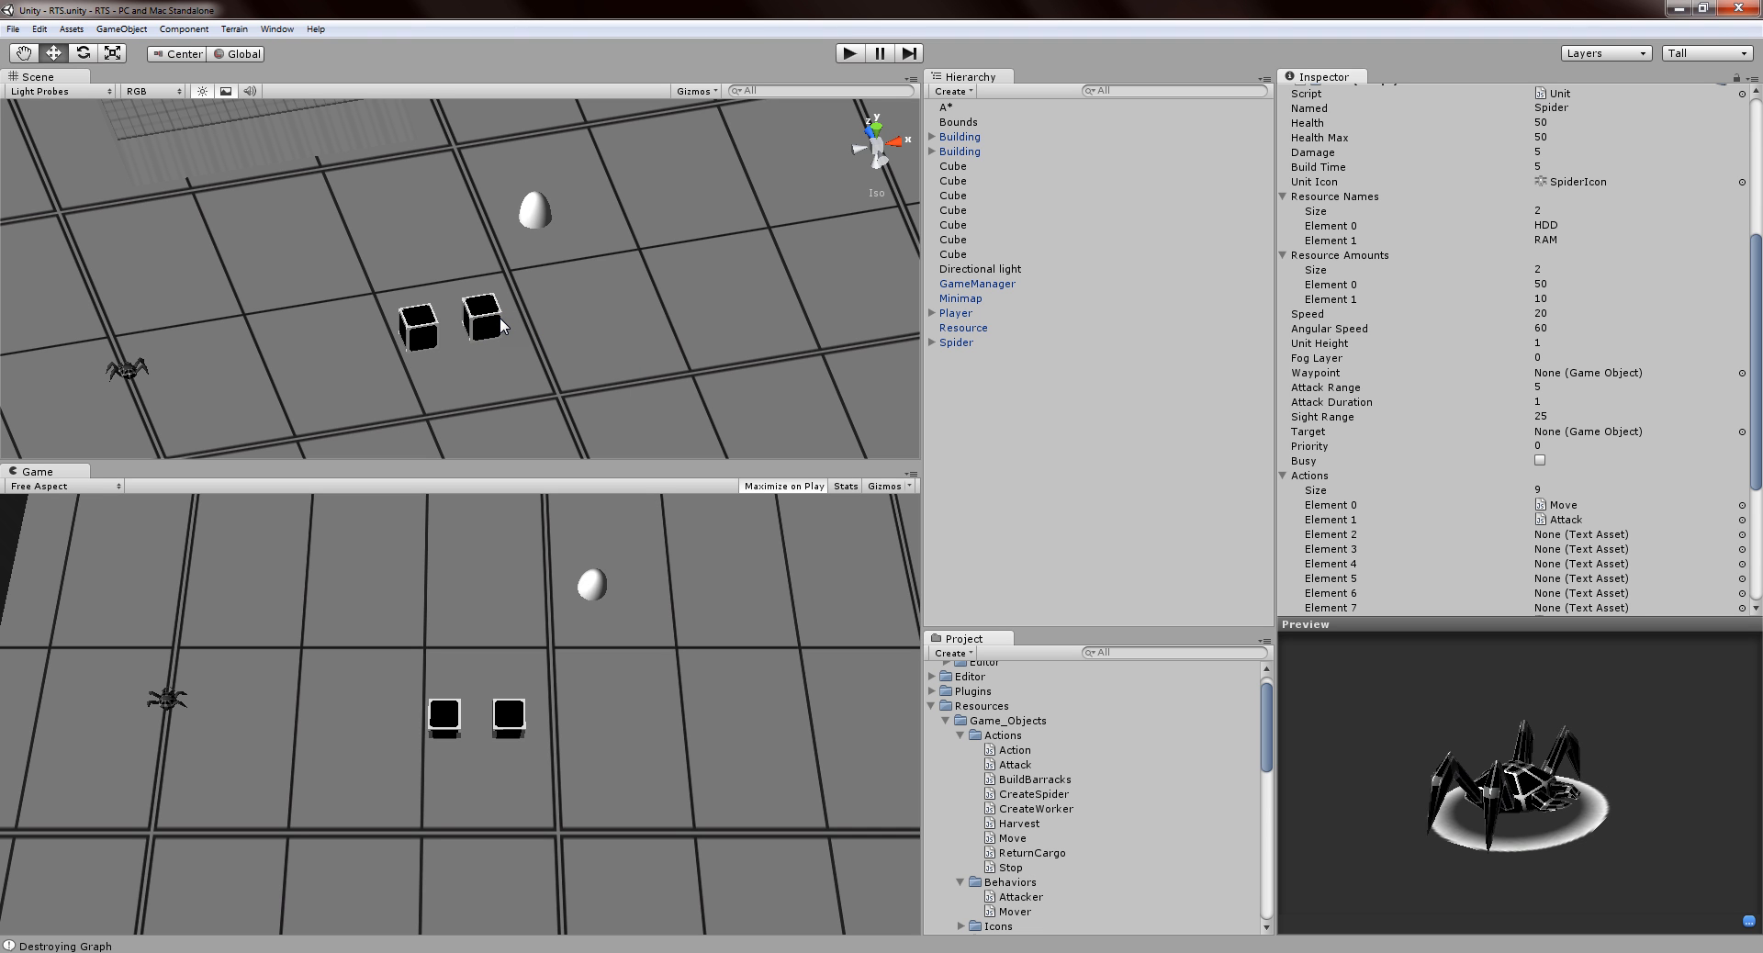
{"action": "mouse_move", "coordinate": [377, 100]}
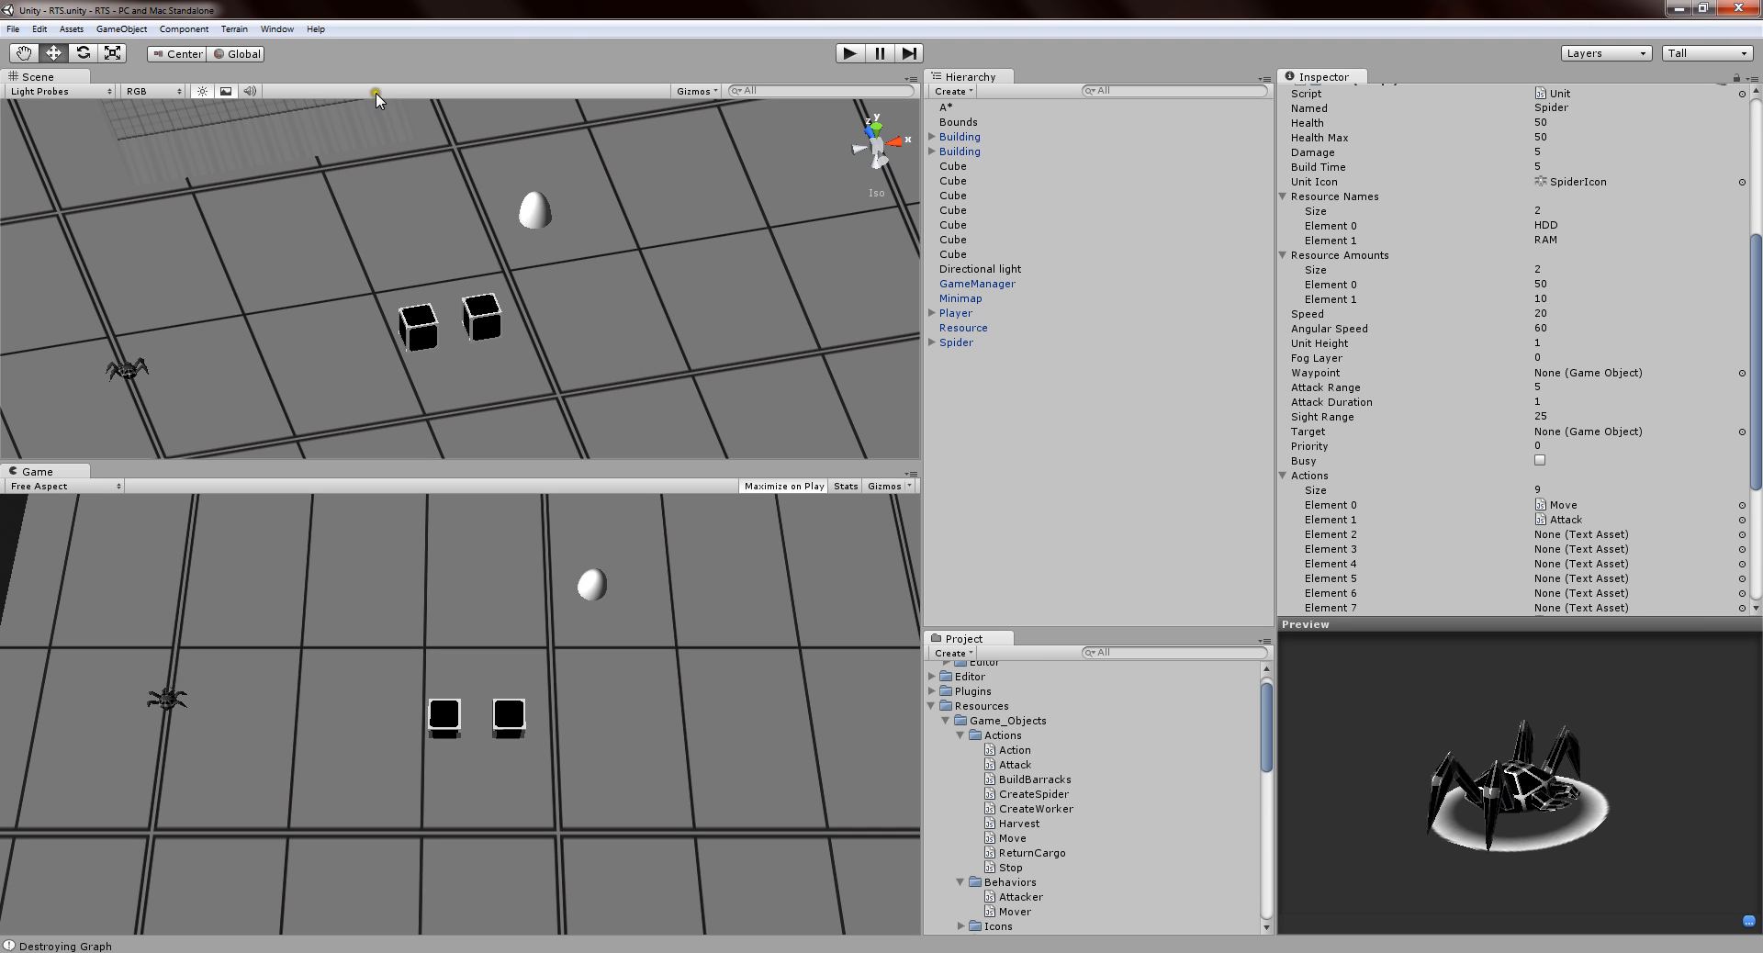
{"action": "mouse_move", "coordinate": [416, 300]}
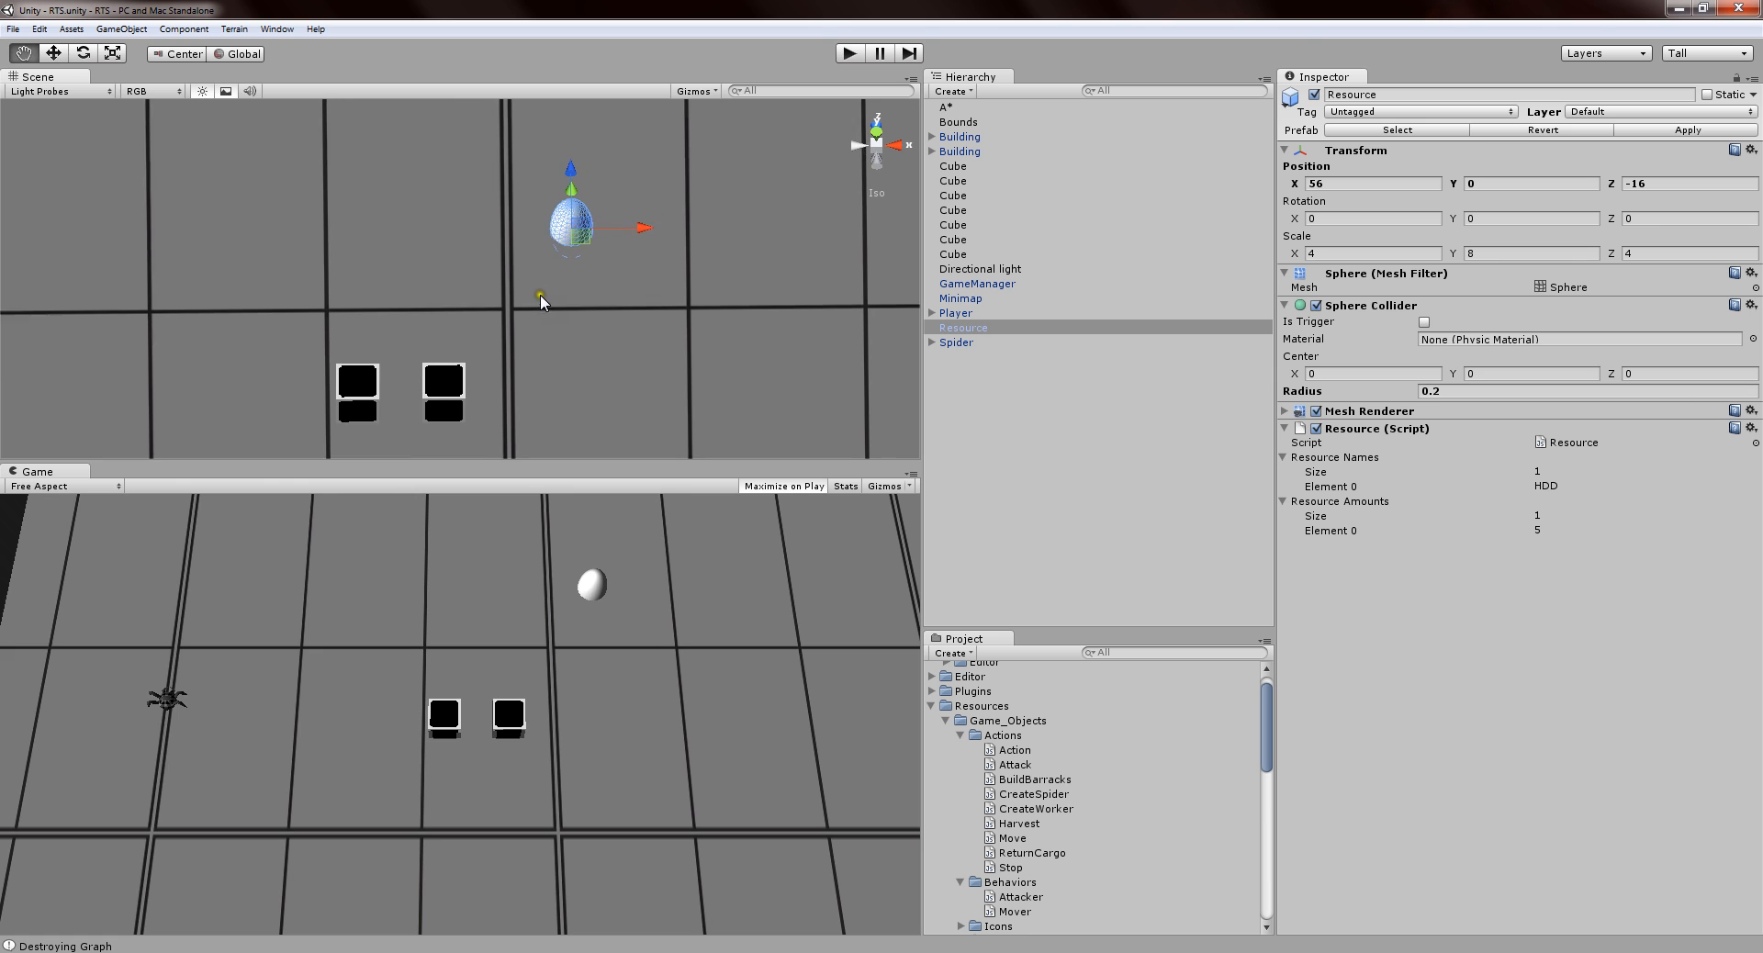
{"action": "left_click", "coordinate": [953, 166]}
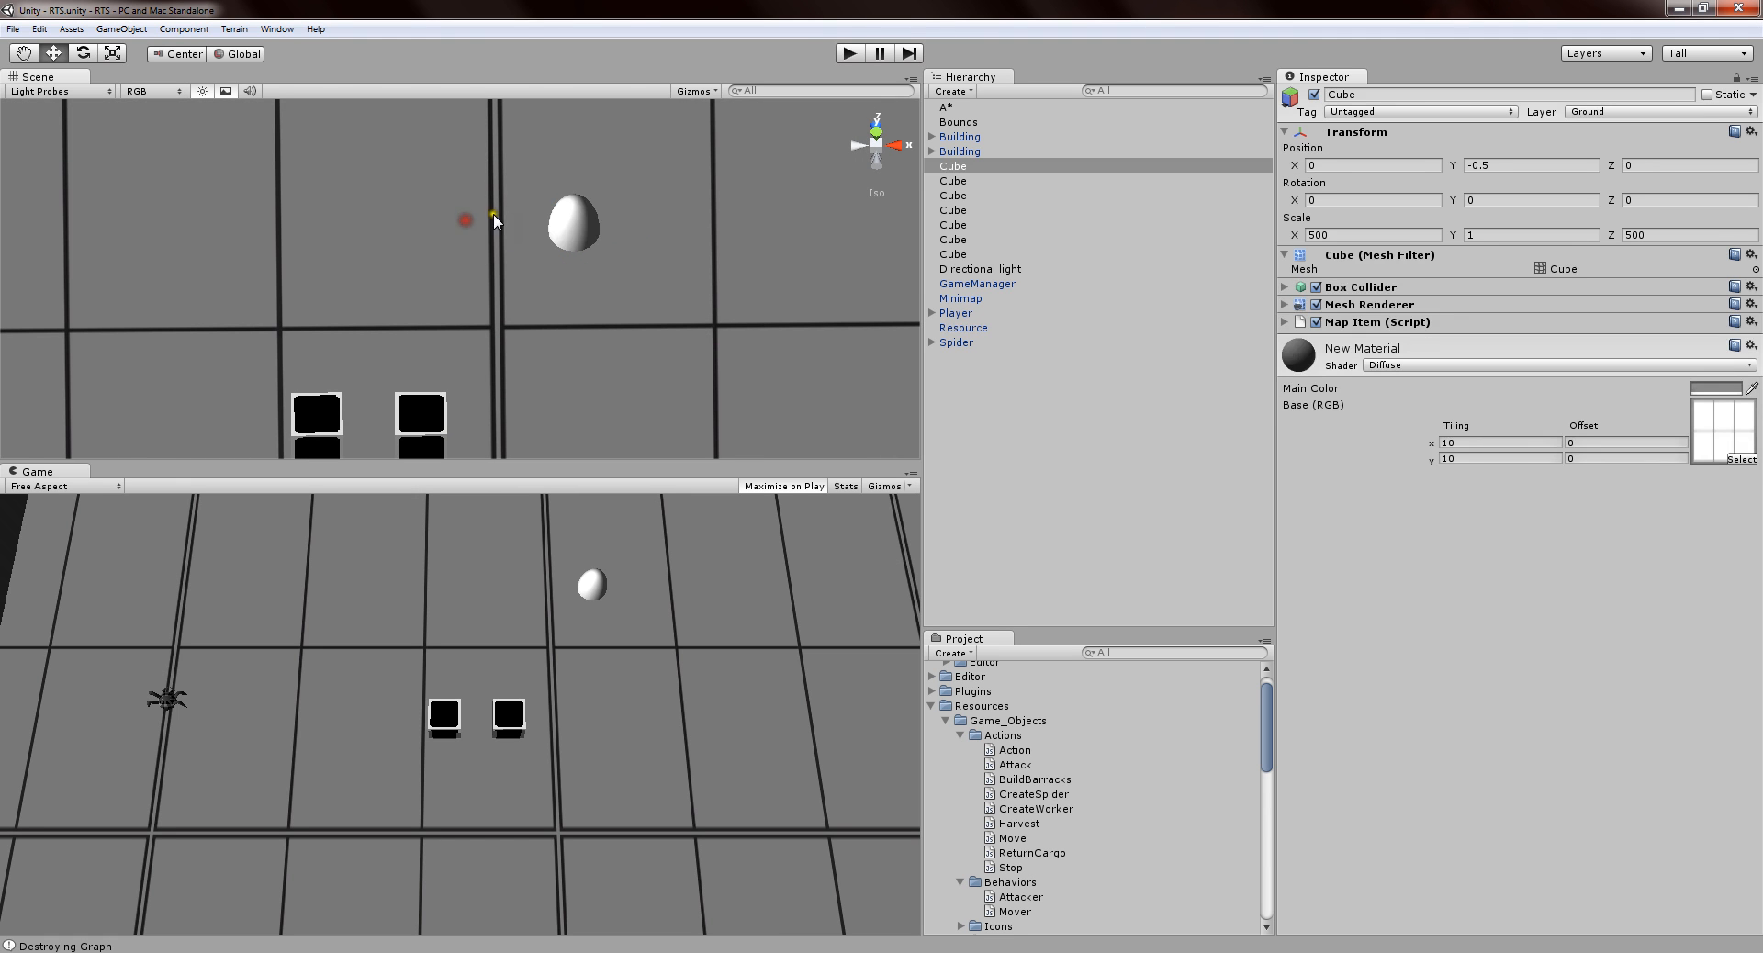
{"action": "mouse_move", "coordinate": [504, 169]}
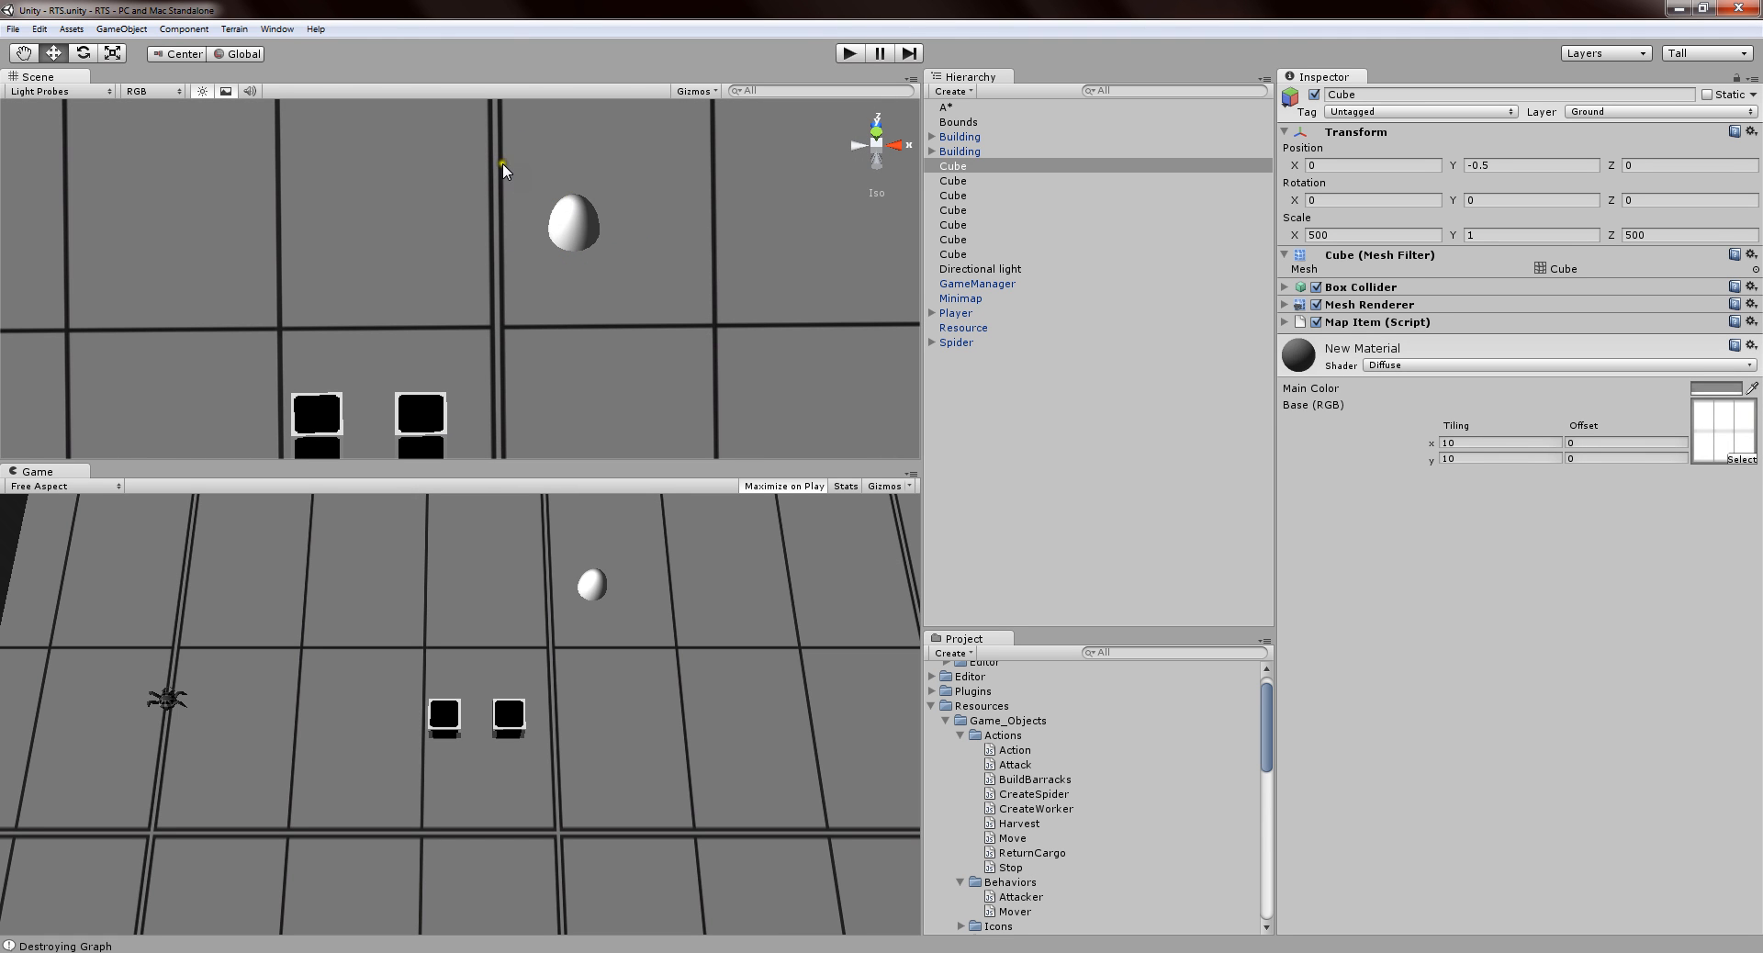
{"action": "left_click", "coordinate": [963, 327]}
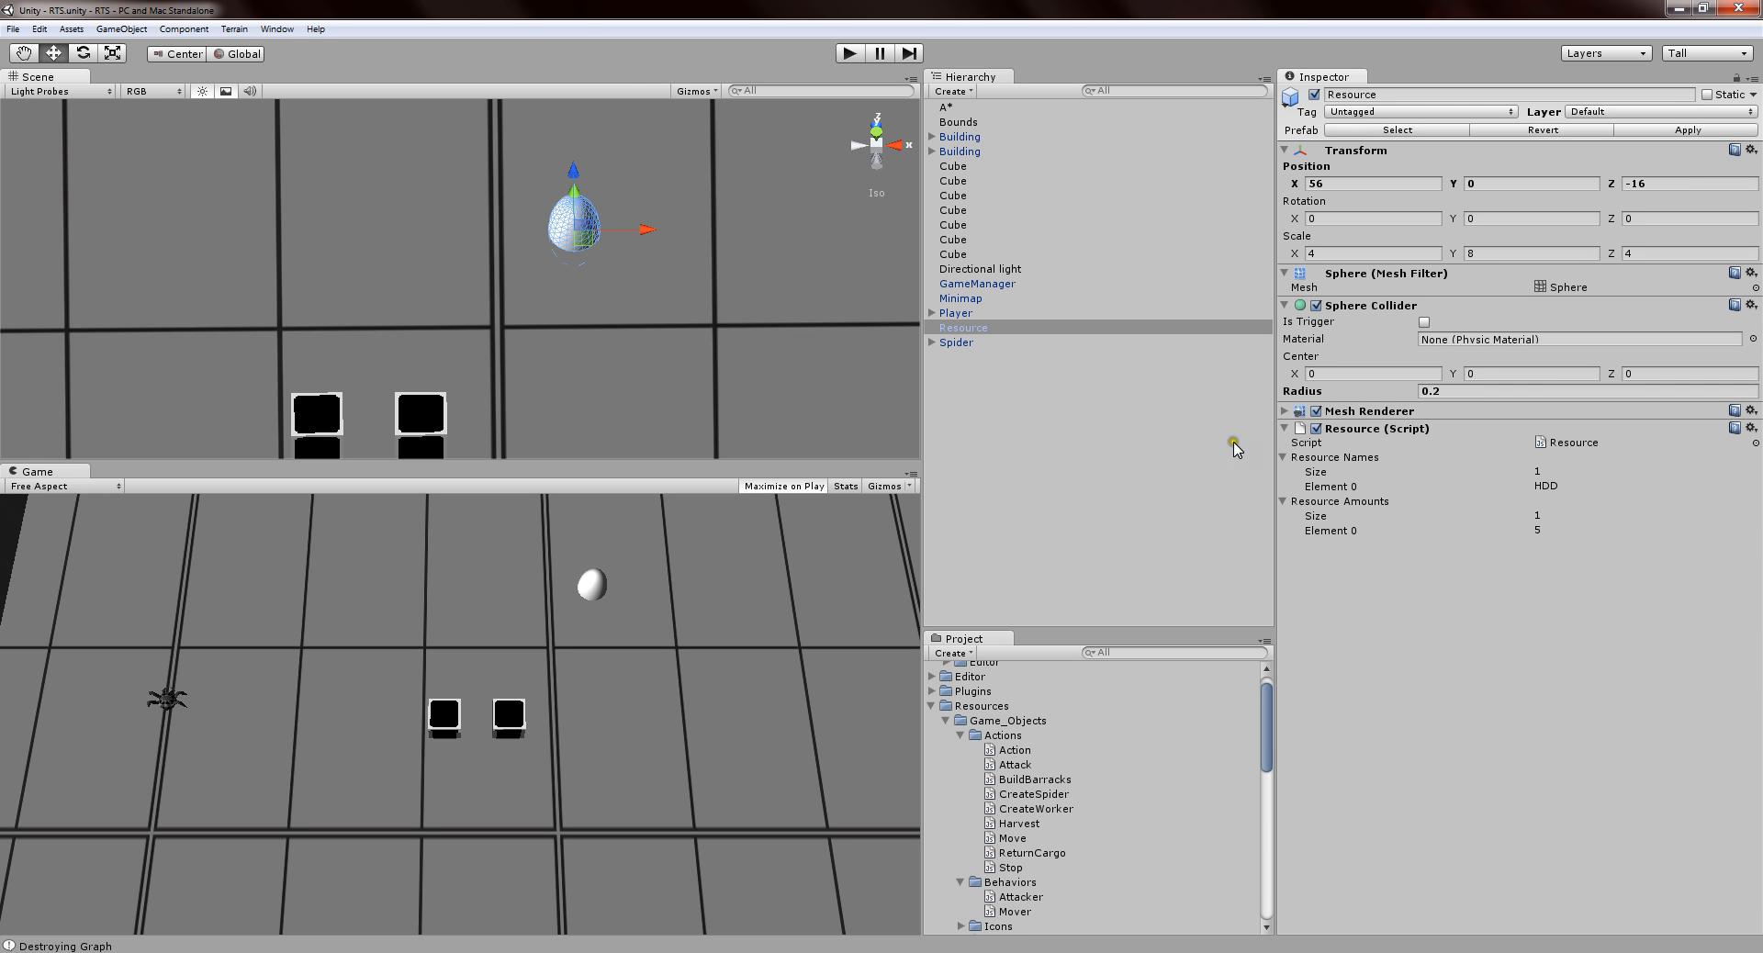
{"action": "mouse_move", "coordinate": [1518, 487]}
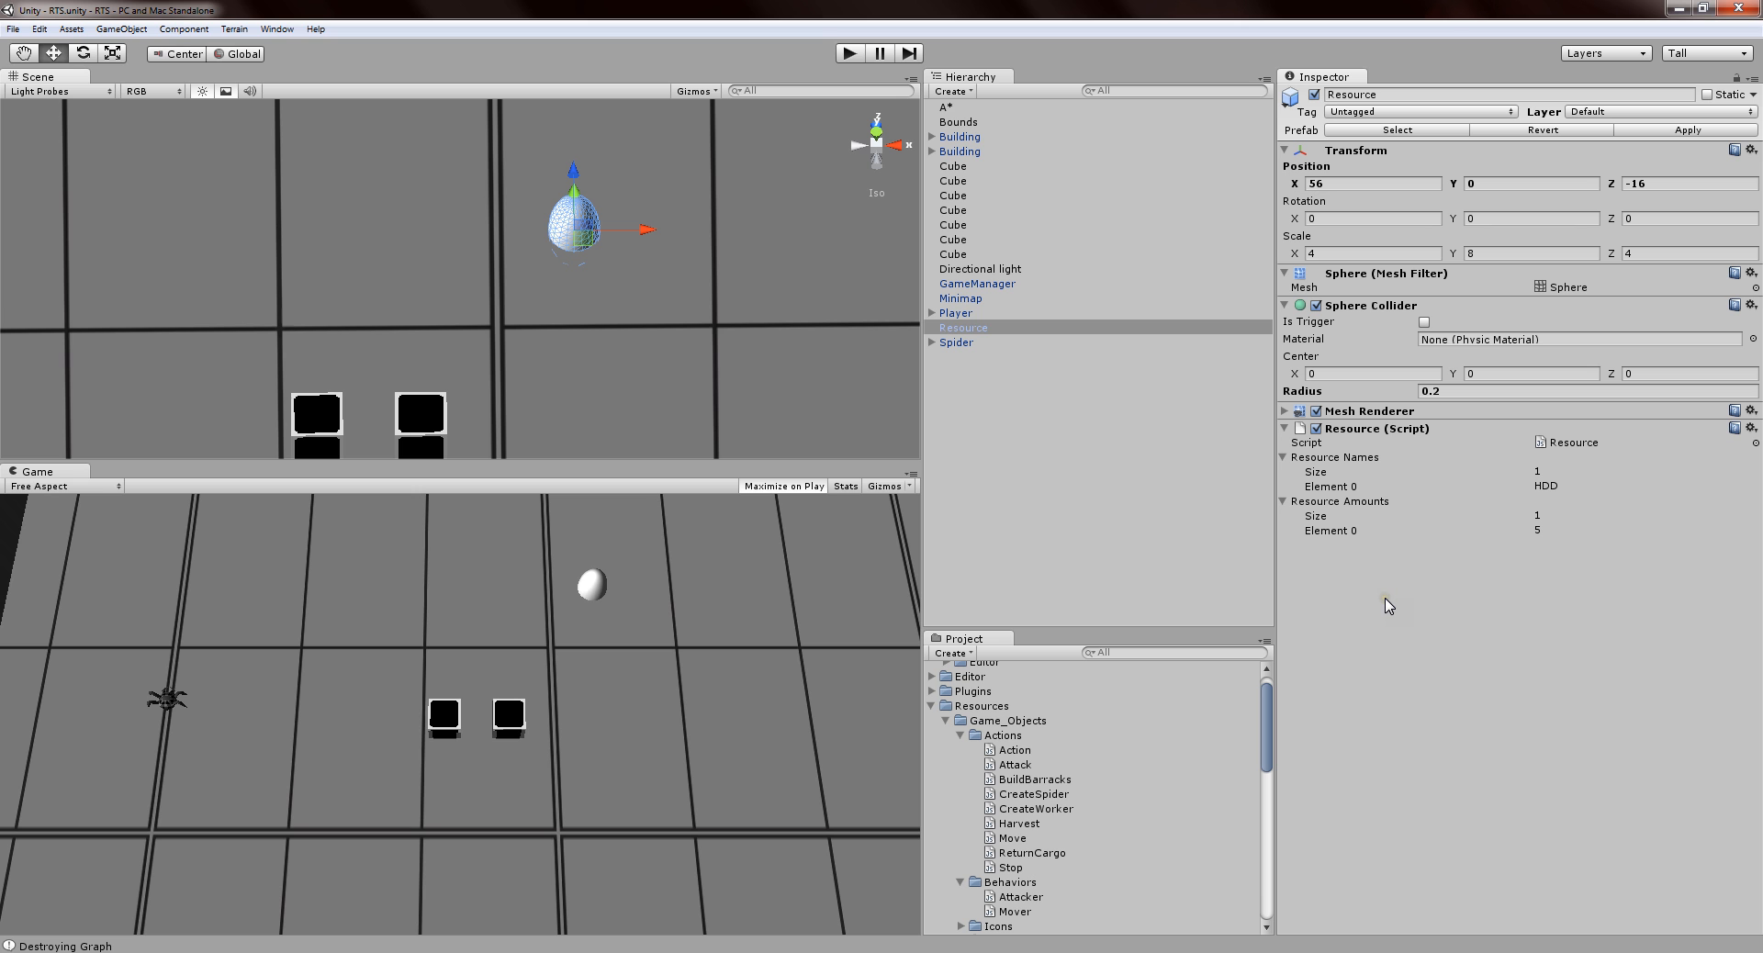
{"action": "mouse_move", "coordinate": [607, 430]}
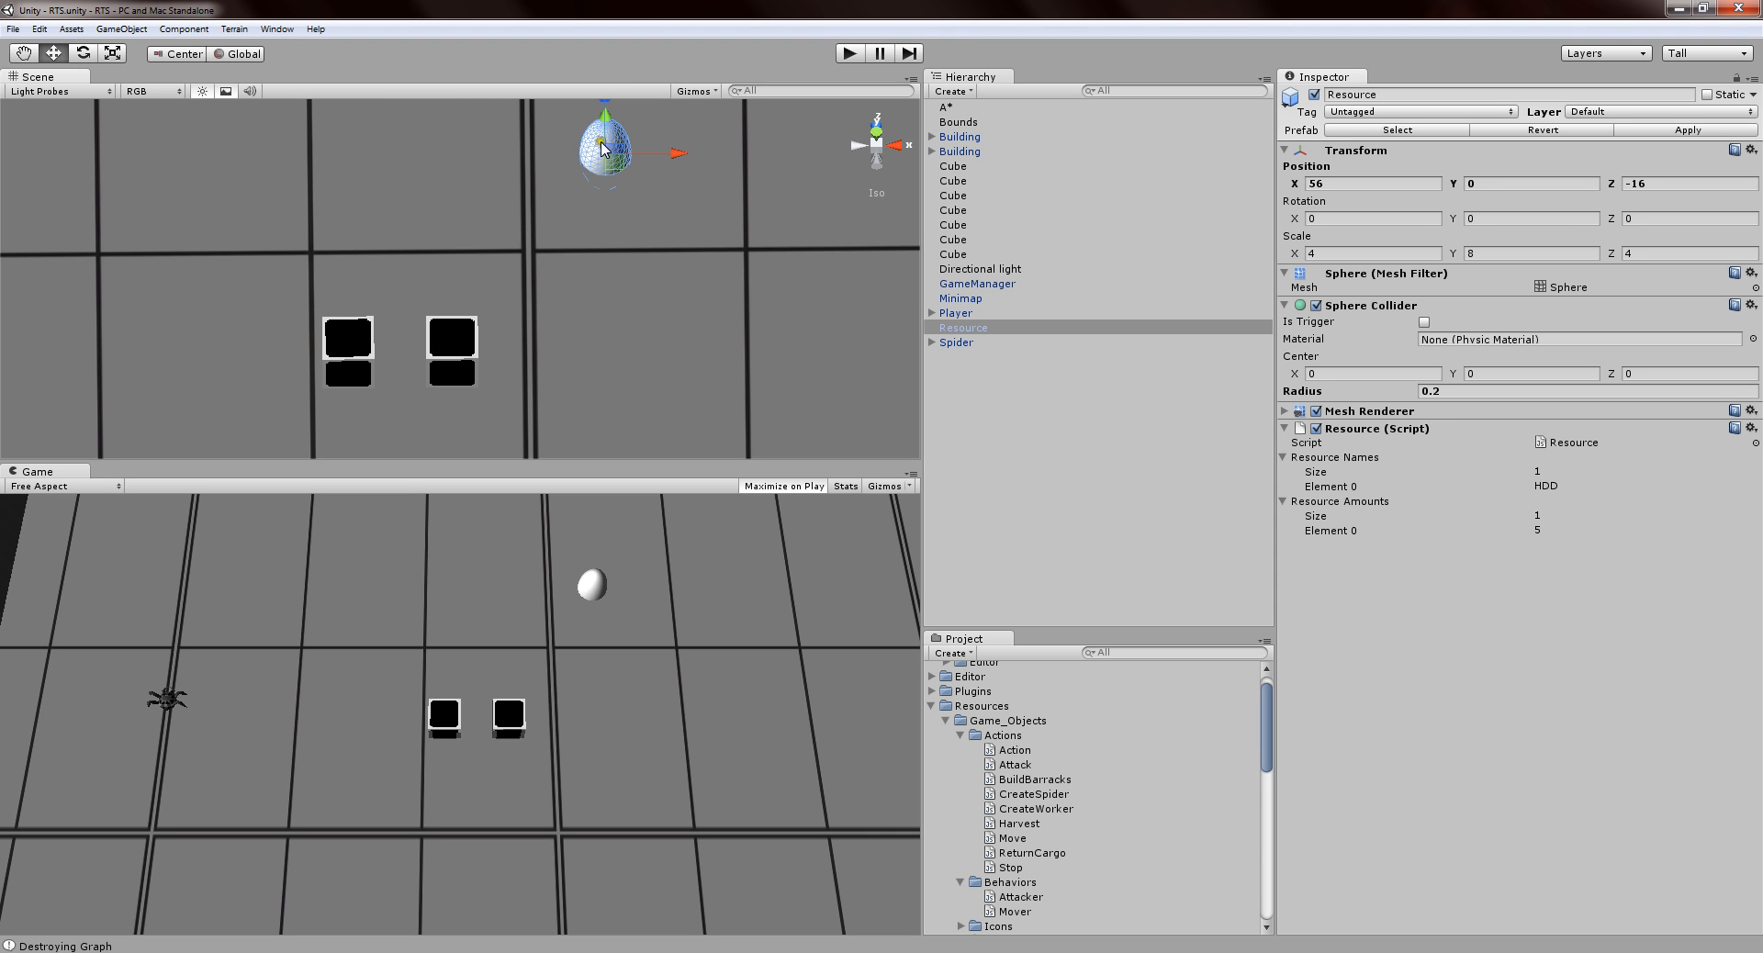
{"action": "mouse_move", "coordinate": [498, 345]}
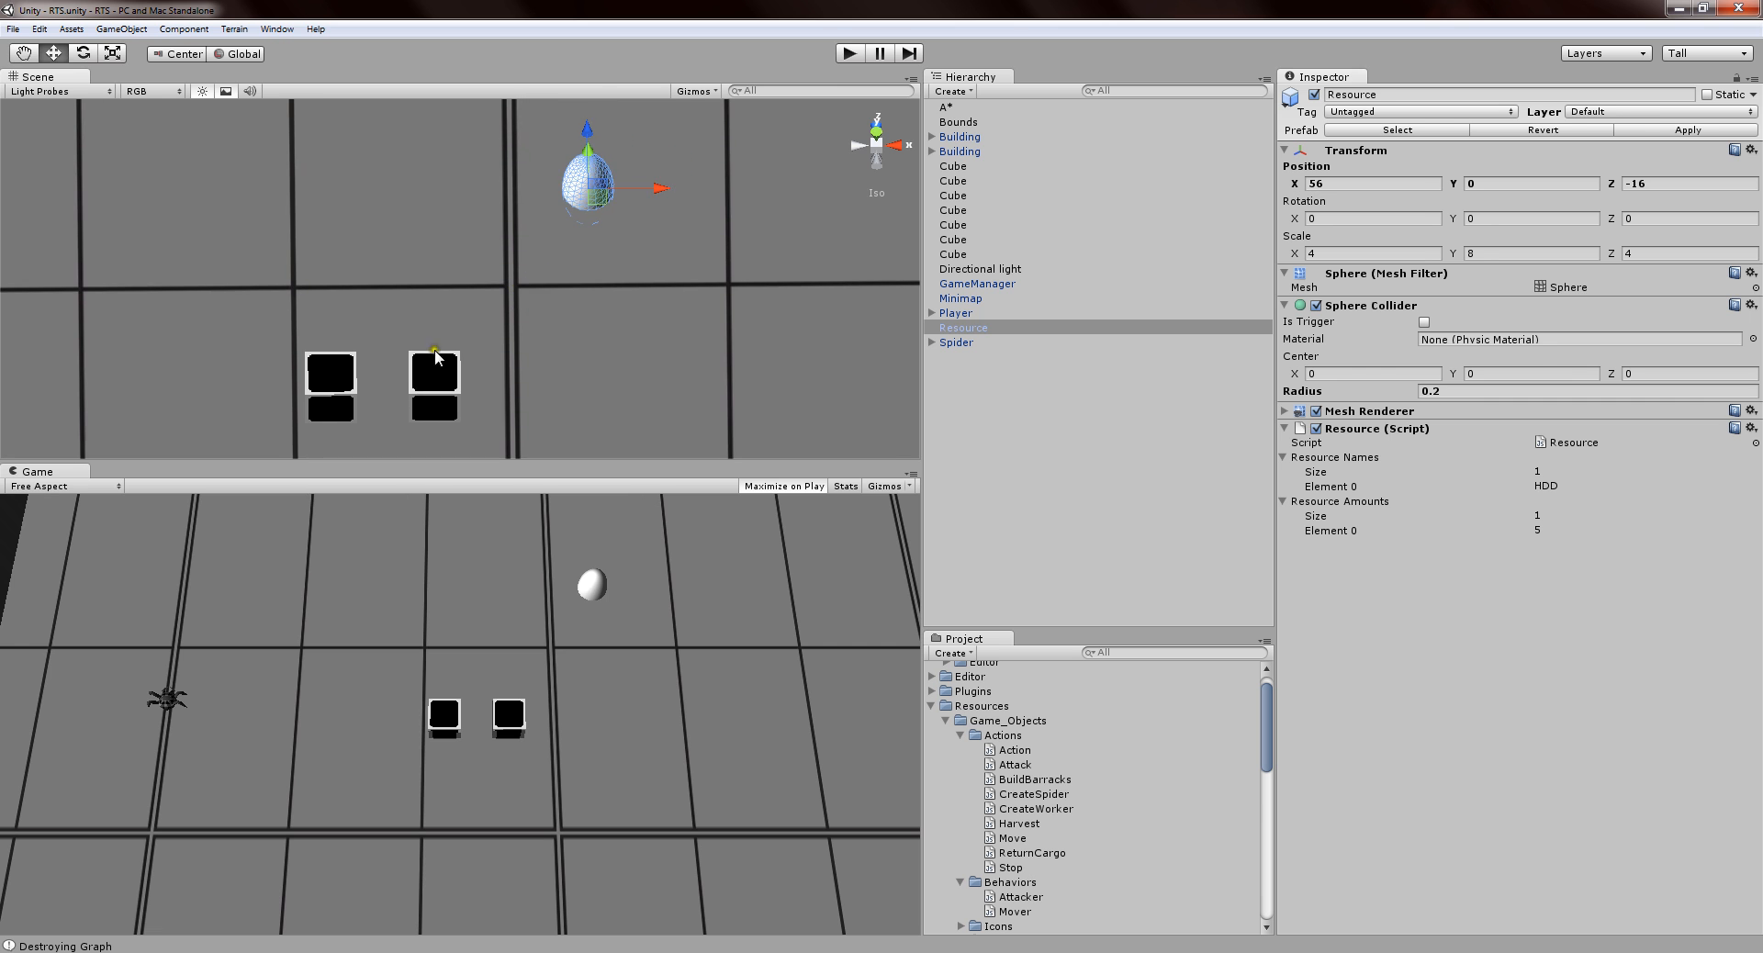
Select the Building cube and scroll to its Building (Script) component accepting HDD and RAM.
{"action": "left_click", "coordinate": [958, 150]}
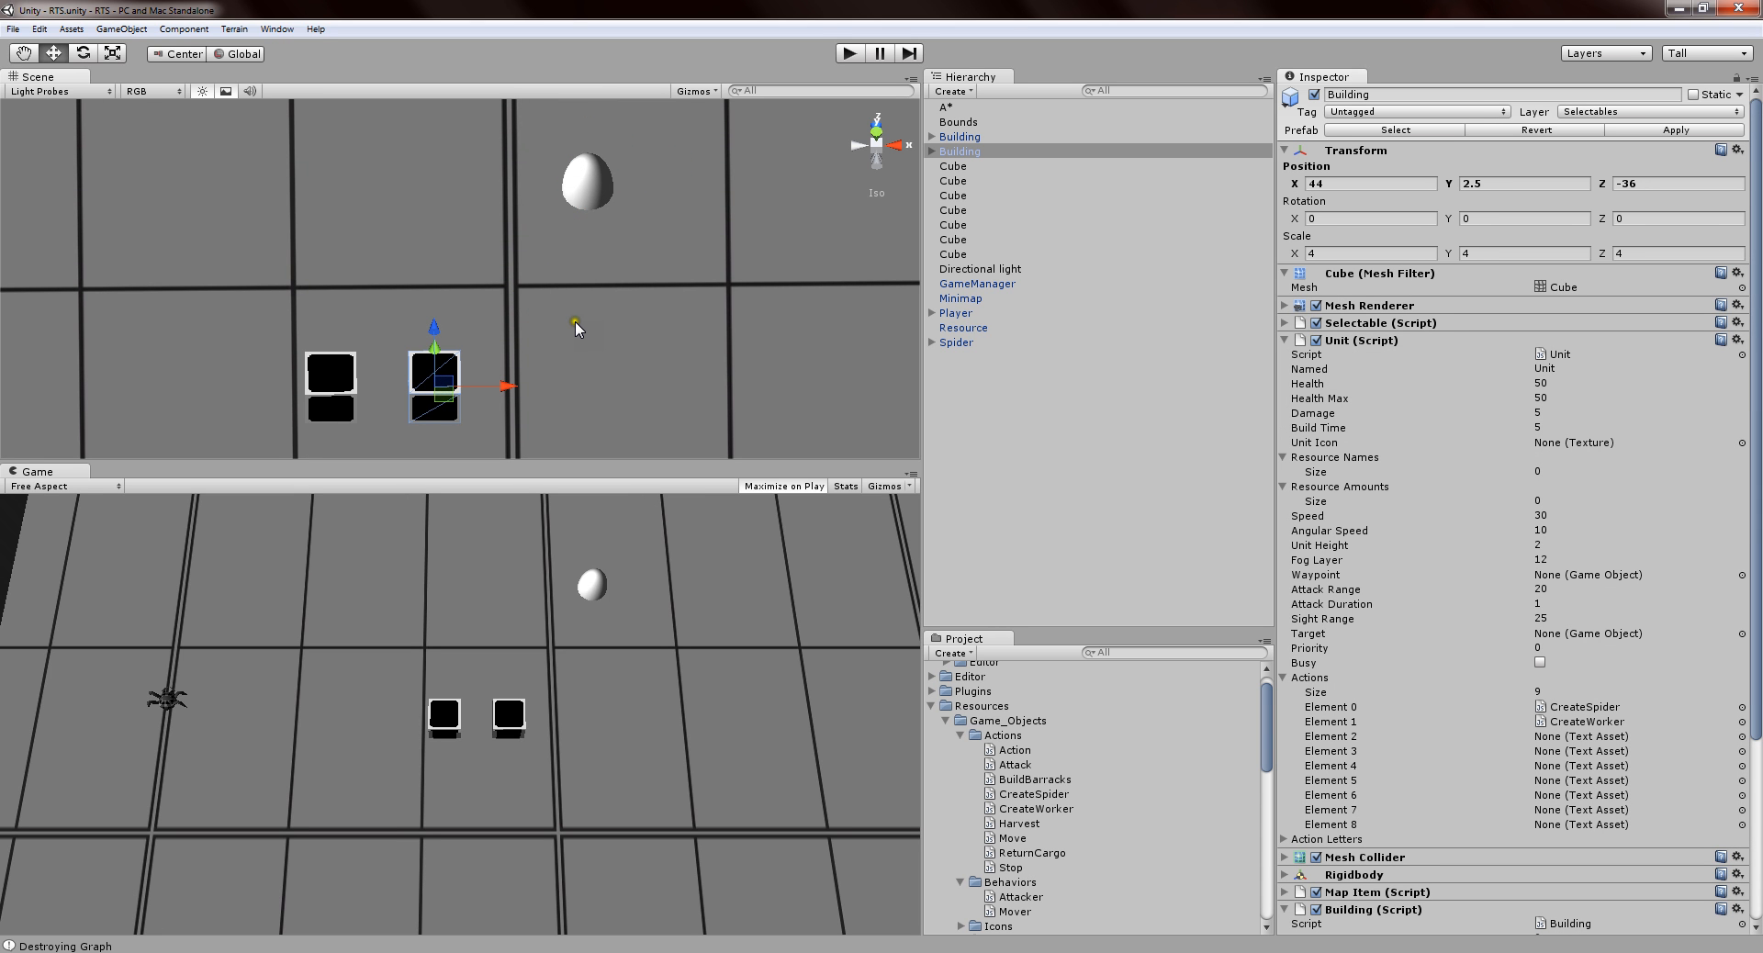
{"action": "mouse_move", "coordinate": [728, 357]}
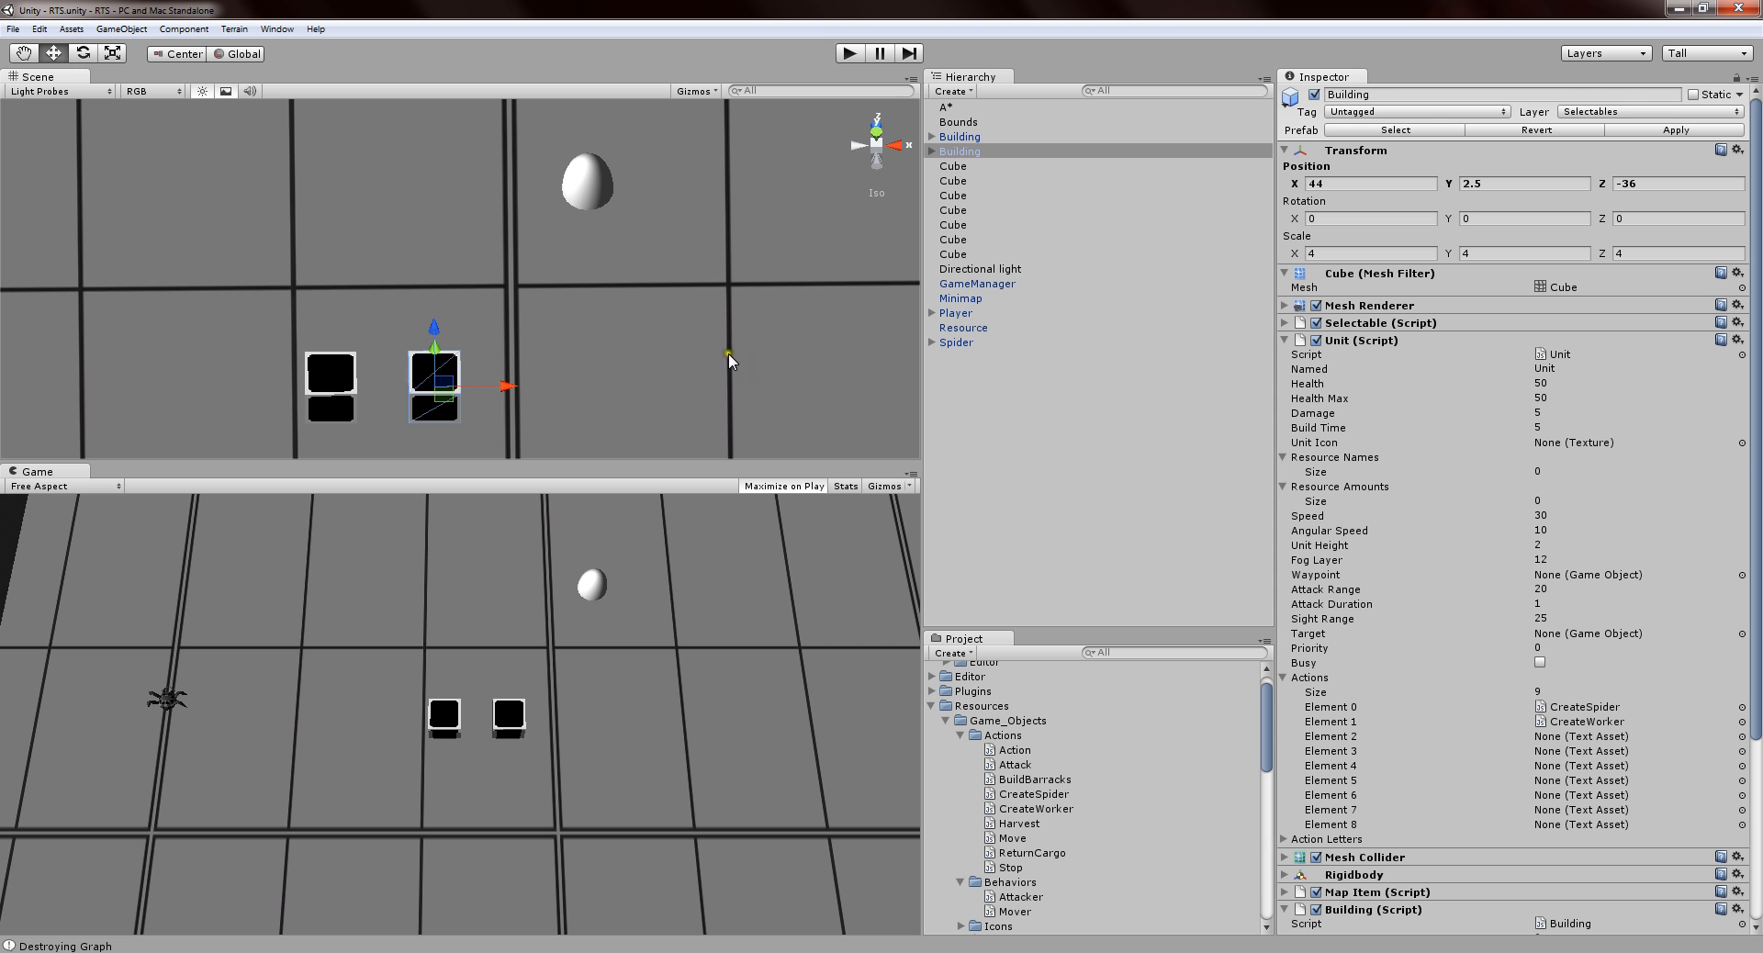
{"action": "scroll", "scroll_direction": "down", "scroll_amount": 3}
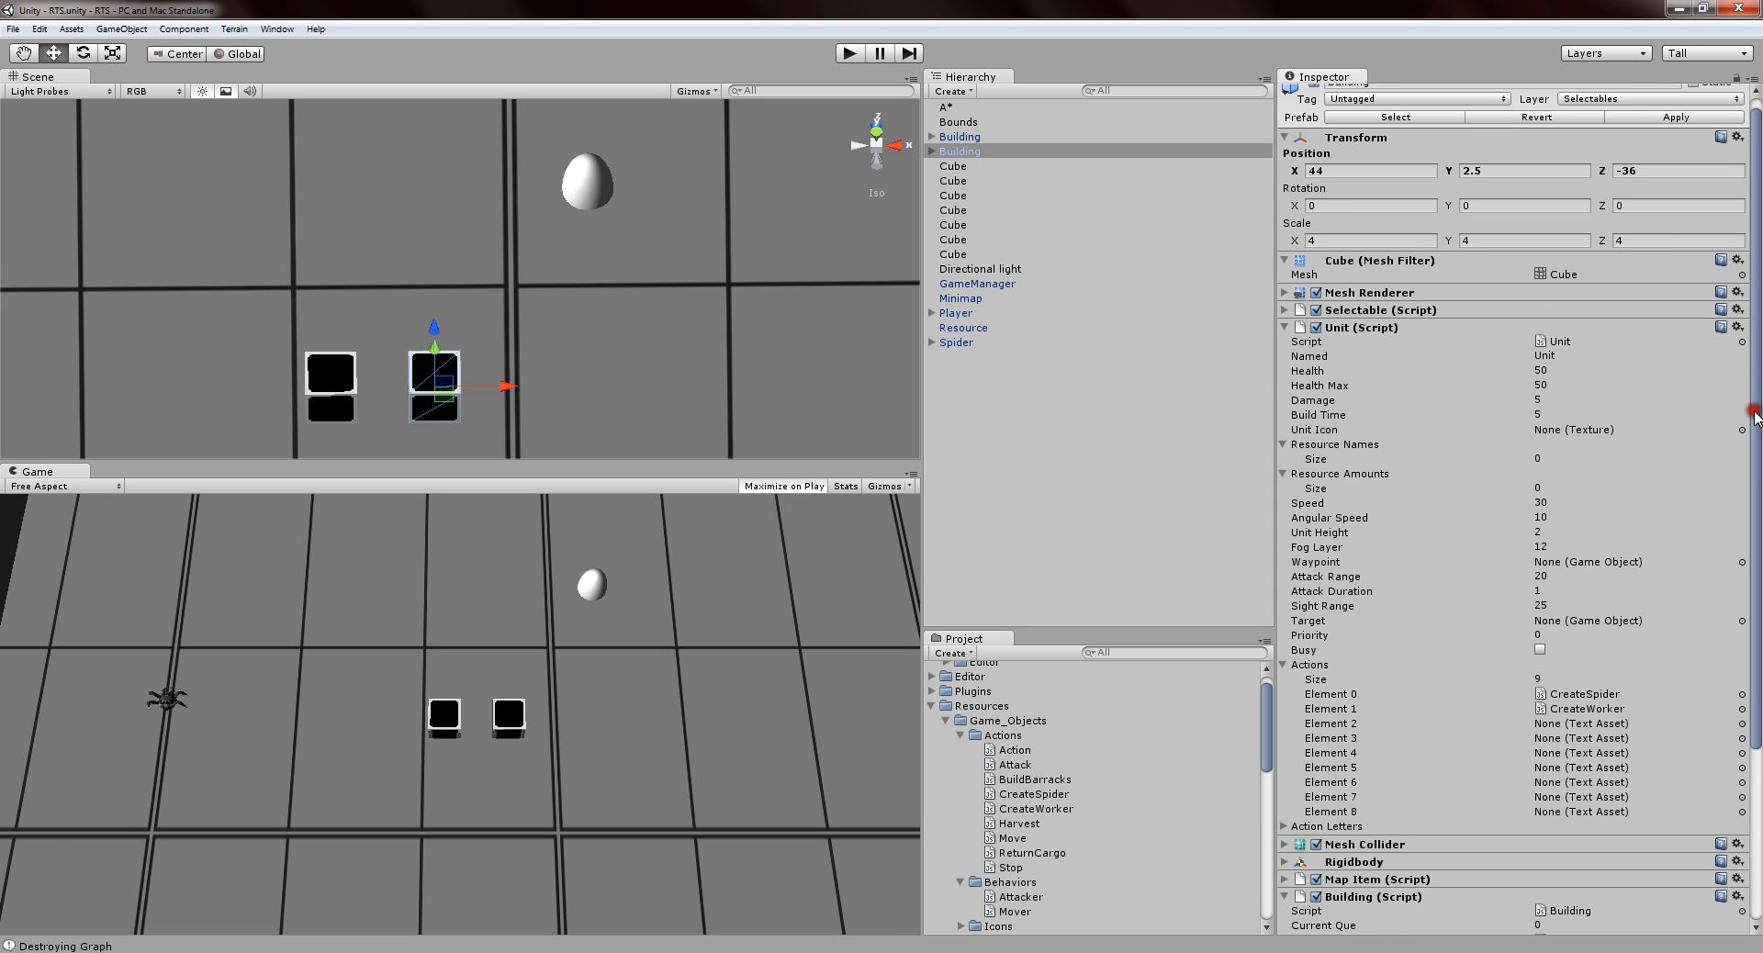
{"action": "scroll", "scroll_direction": "down", "scroll_amount": 3}
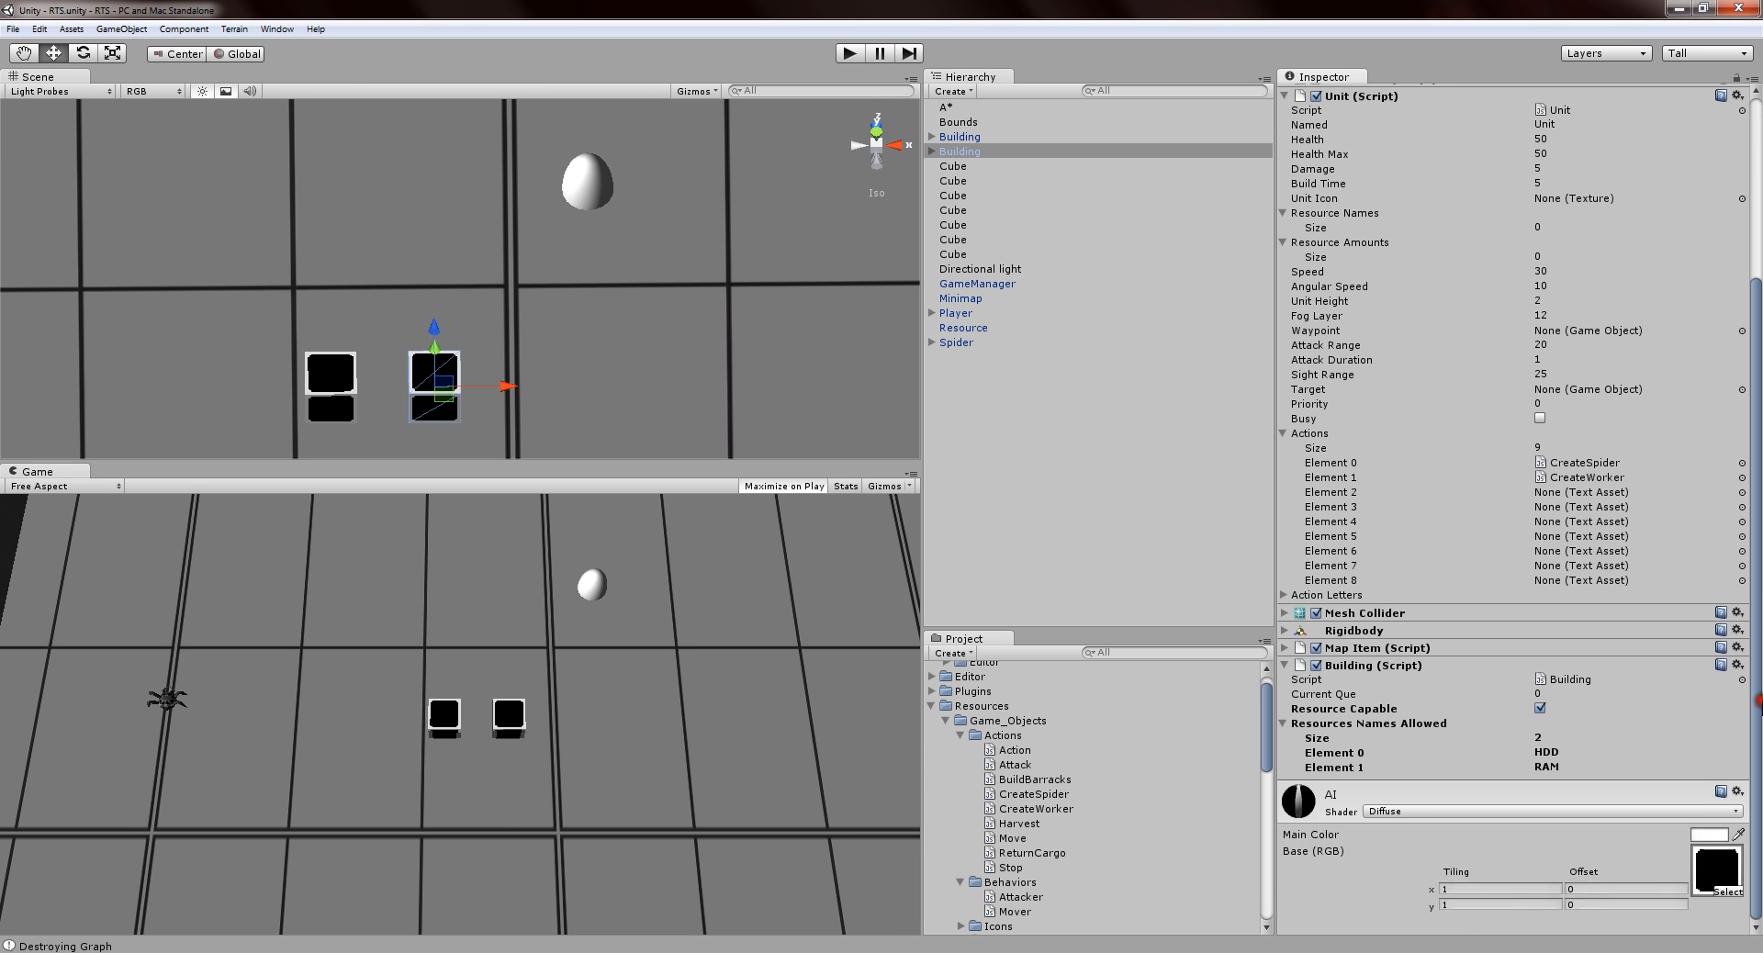
{"action": "left_click", "coordinate": [1541, 708]}
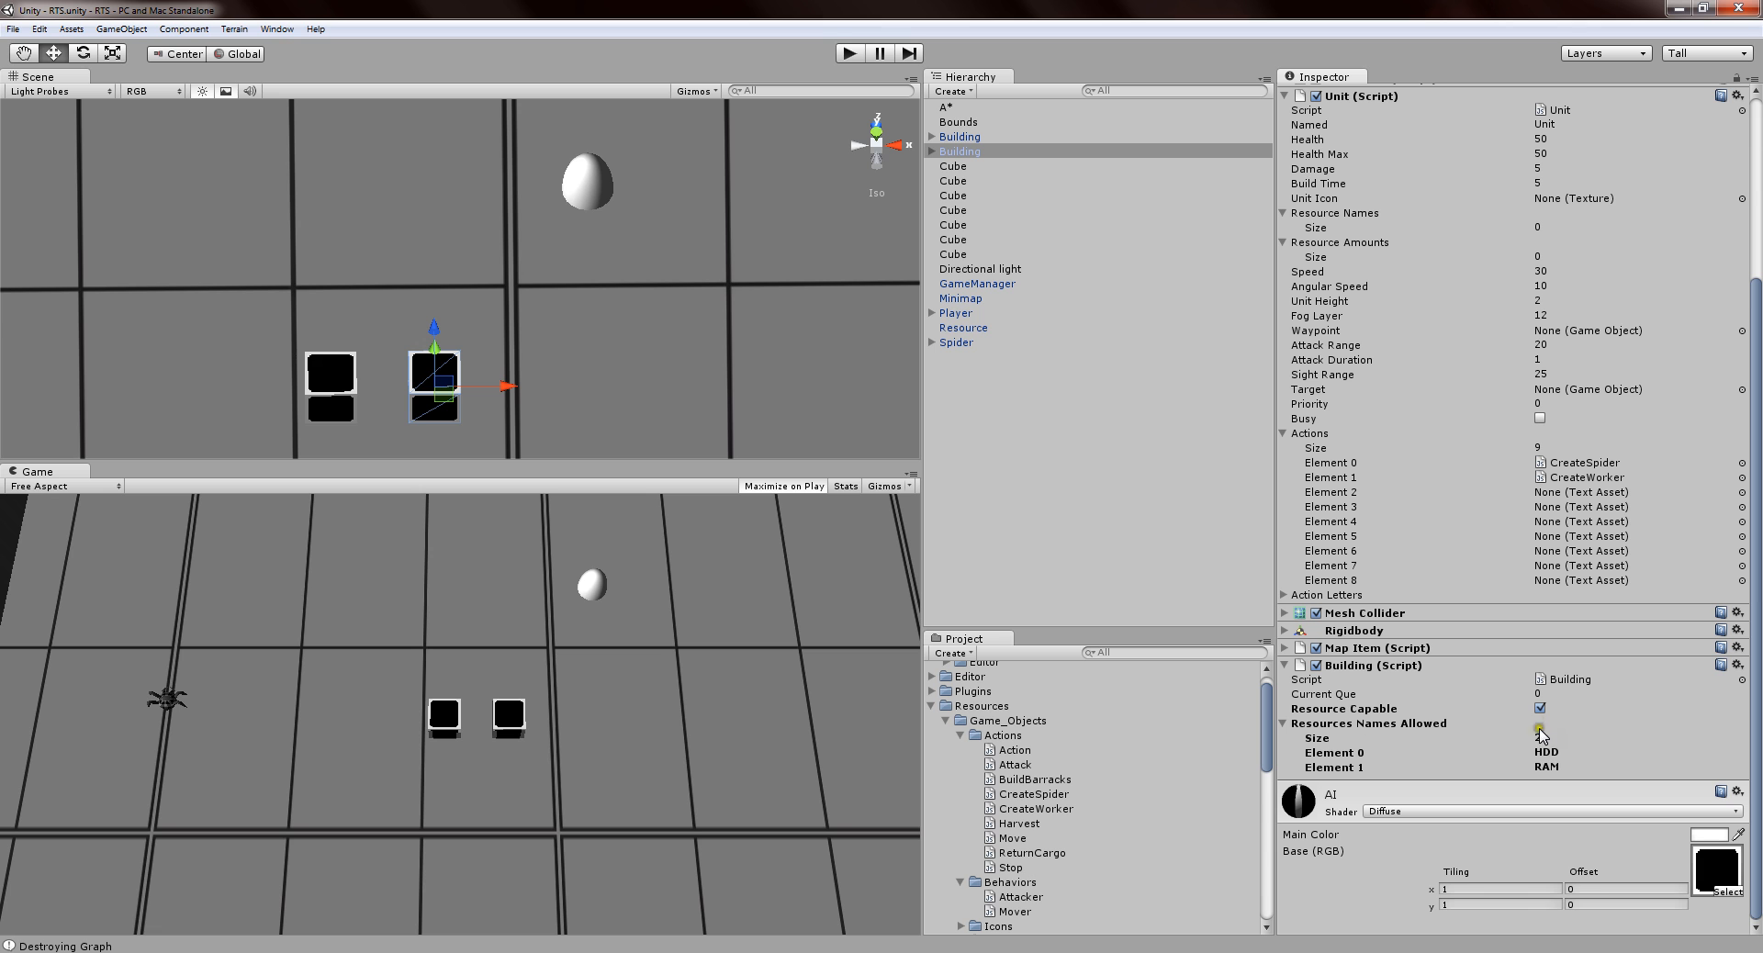
{"action": "left_click", "coordinate": [1565, 737]}
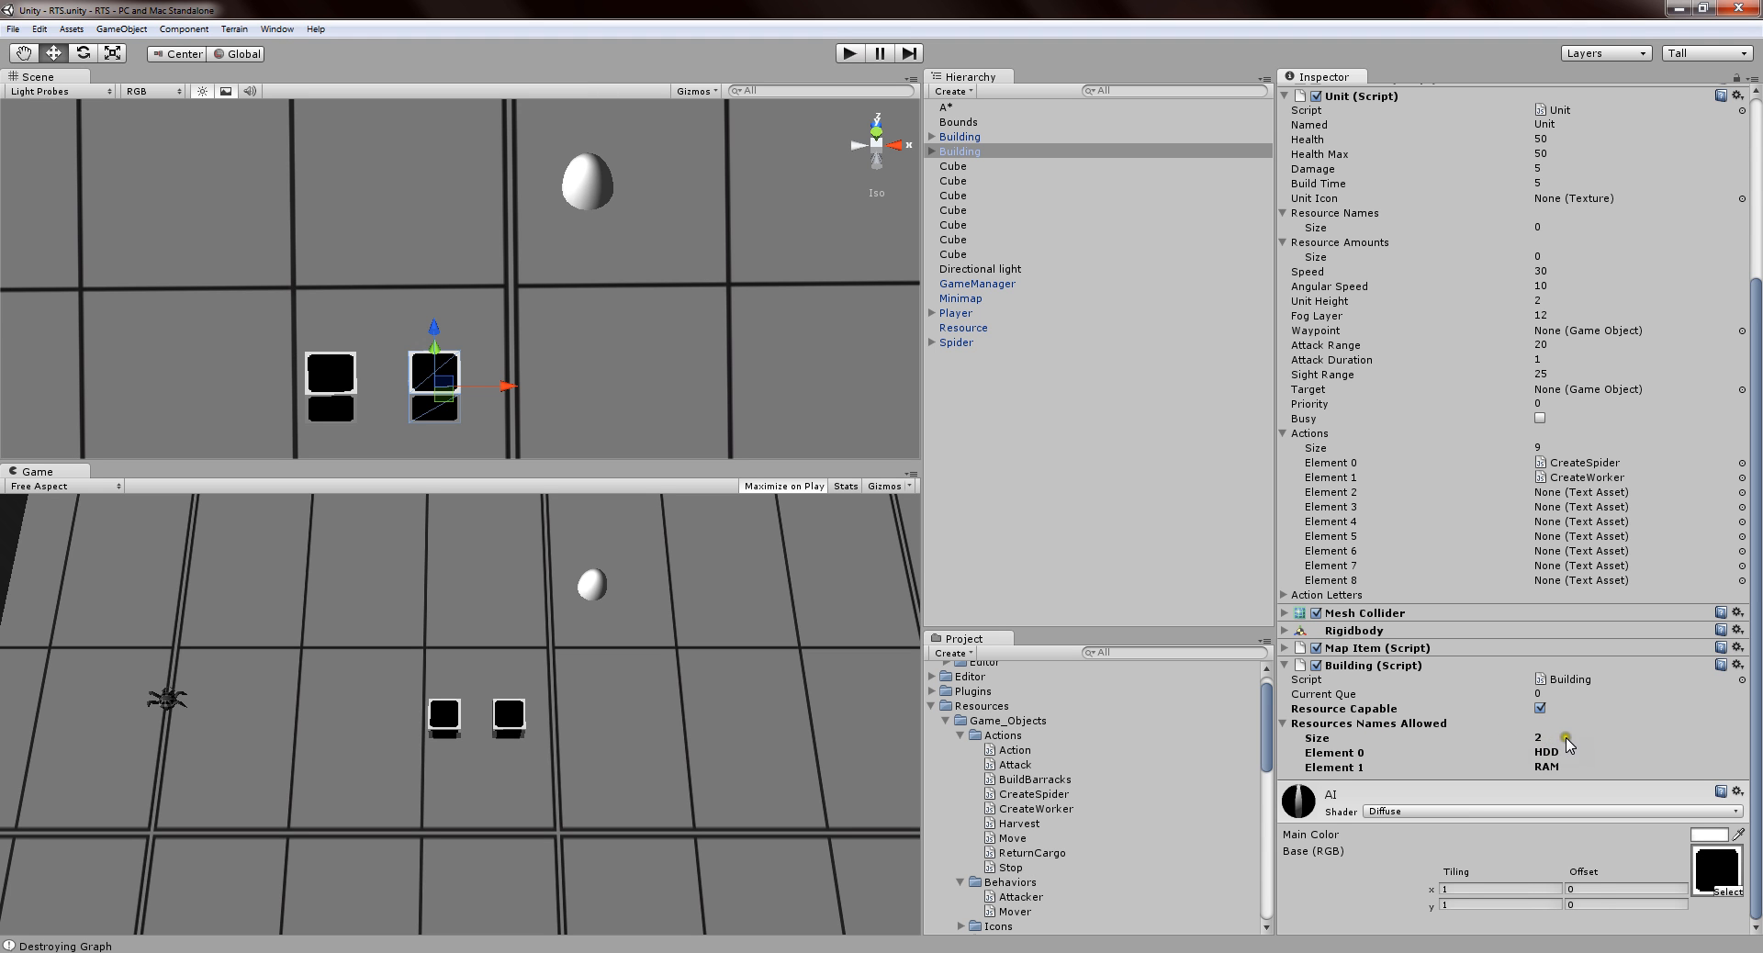
{"action": "mouse_move", "coordinate": [1566, 785]}
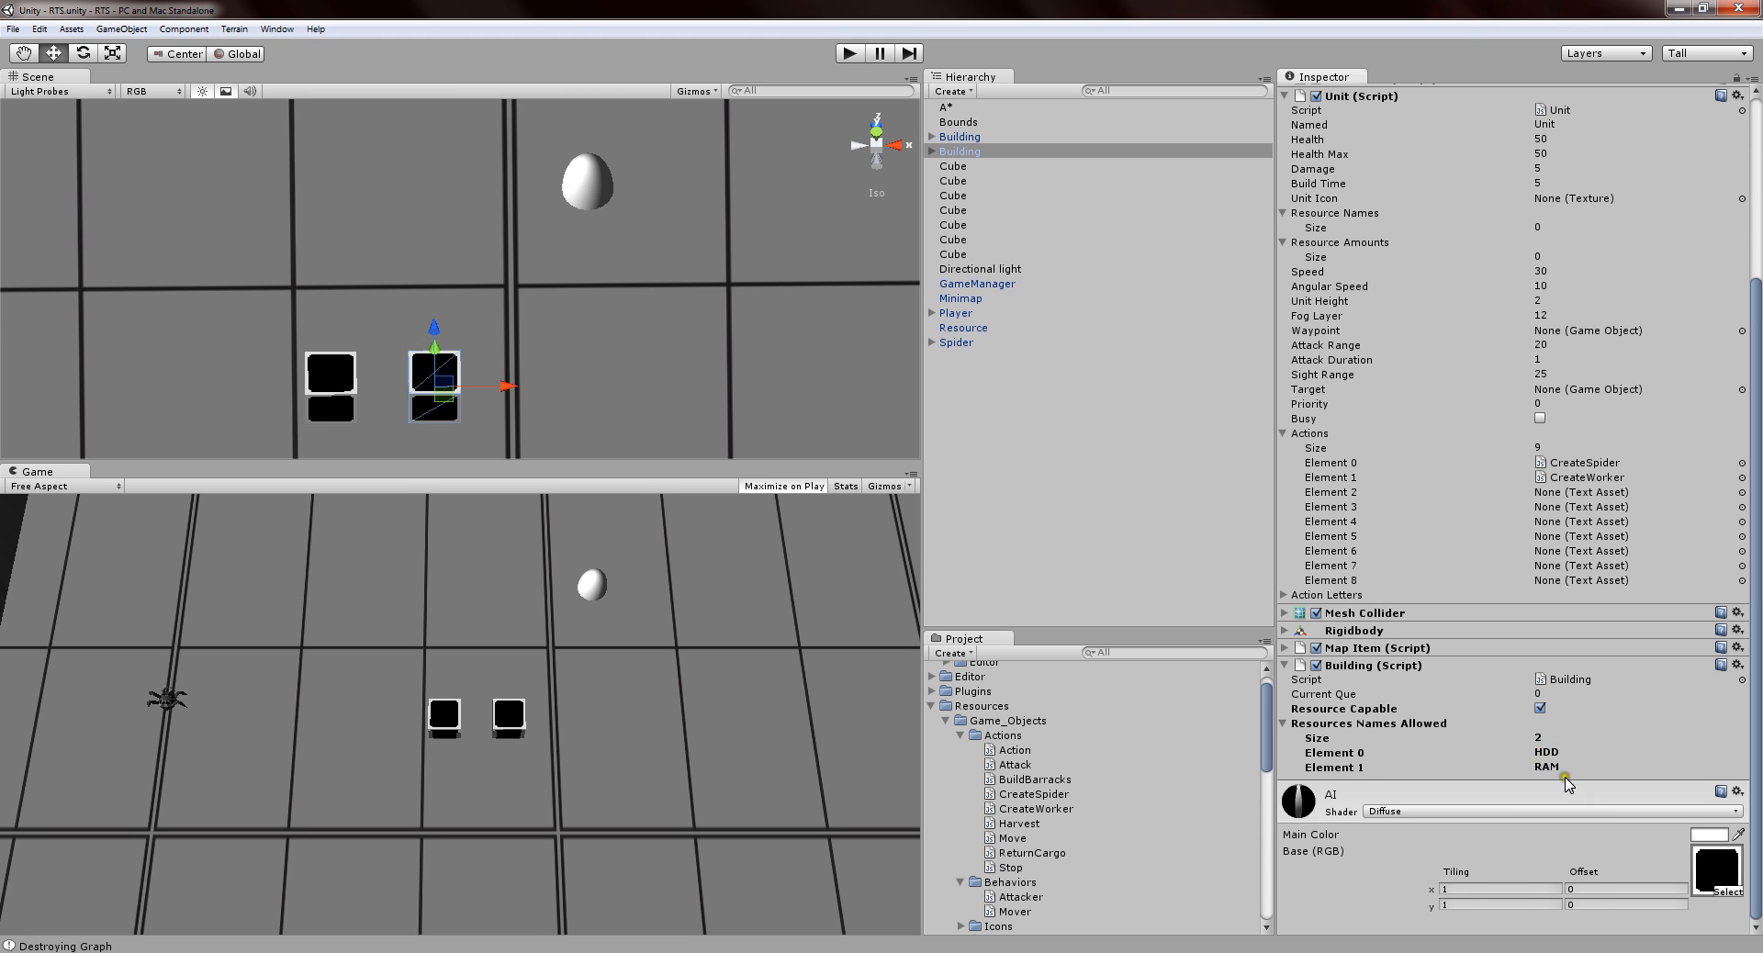
{"action": "mouse_move", "coordinate": [1519, 768]}
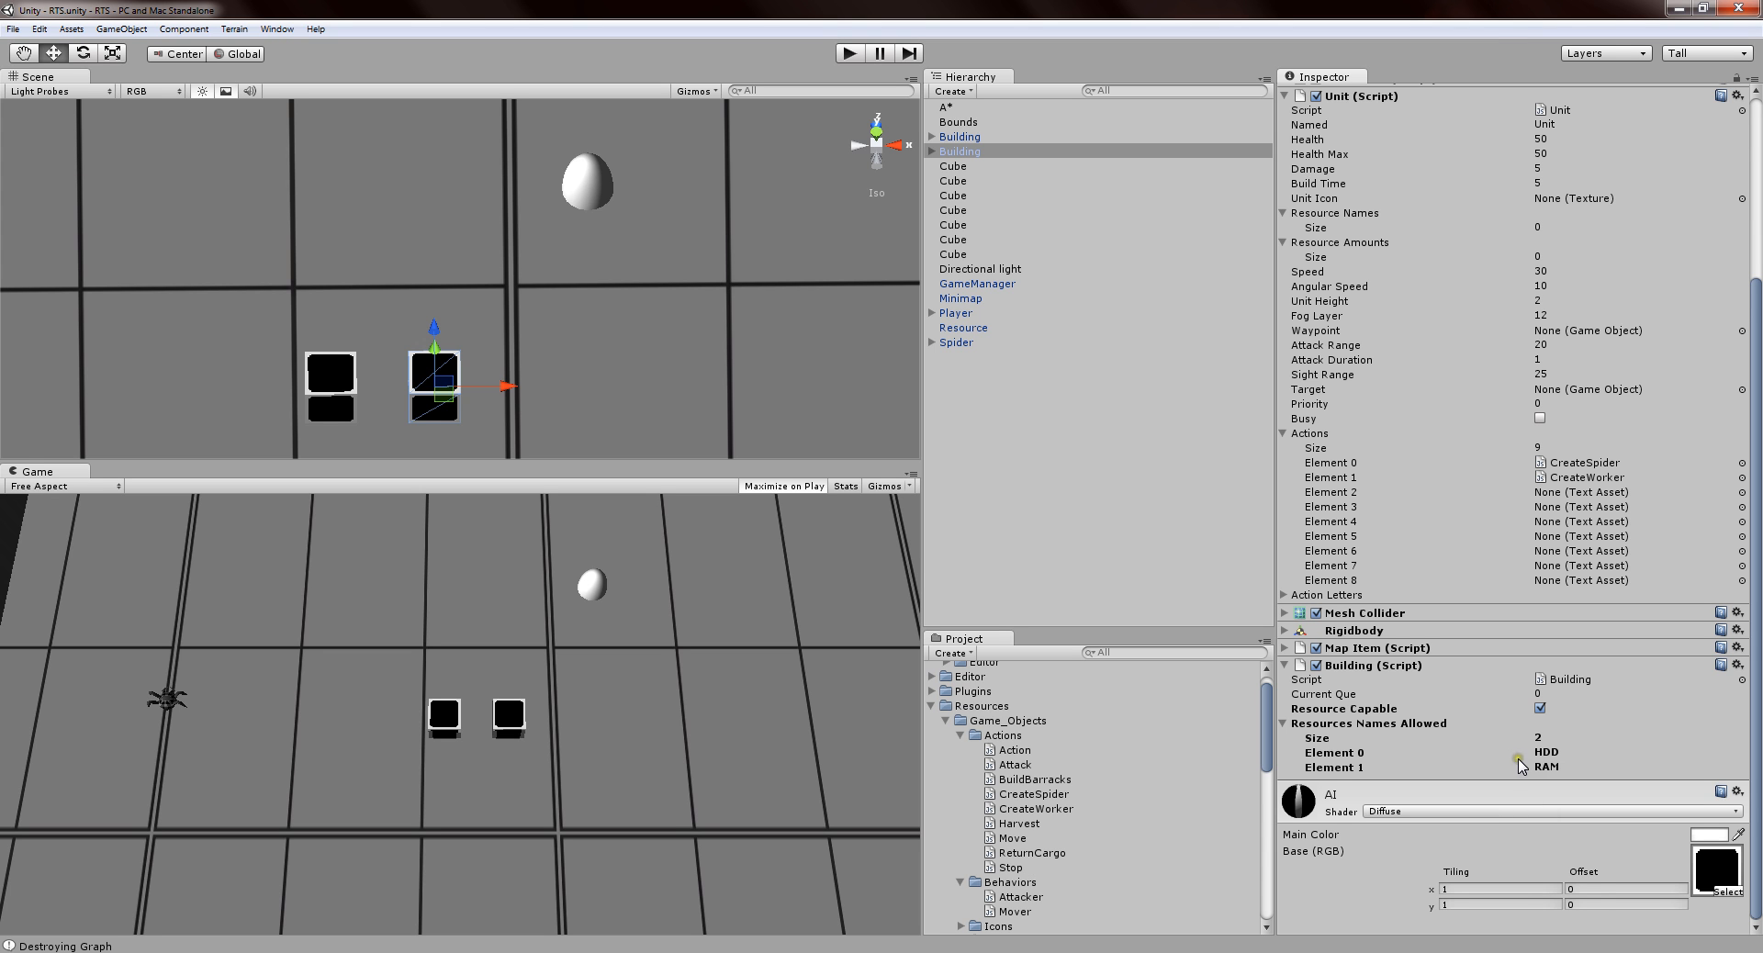
{"action": "mouse_move", "coordinate": [1527, 757]}
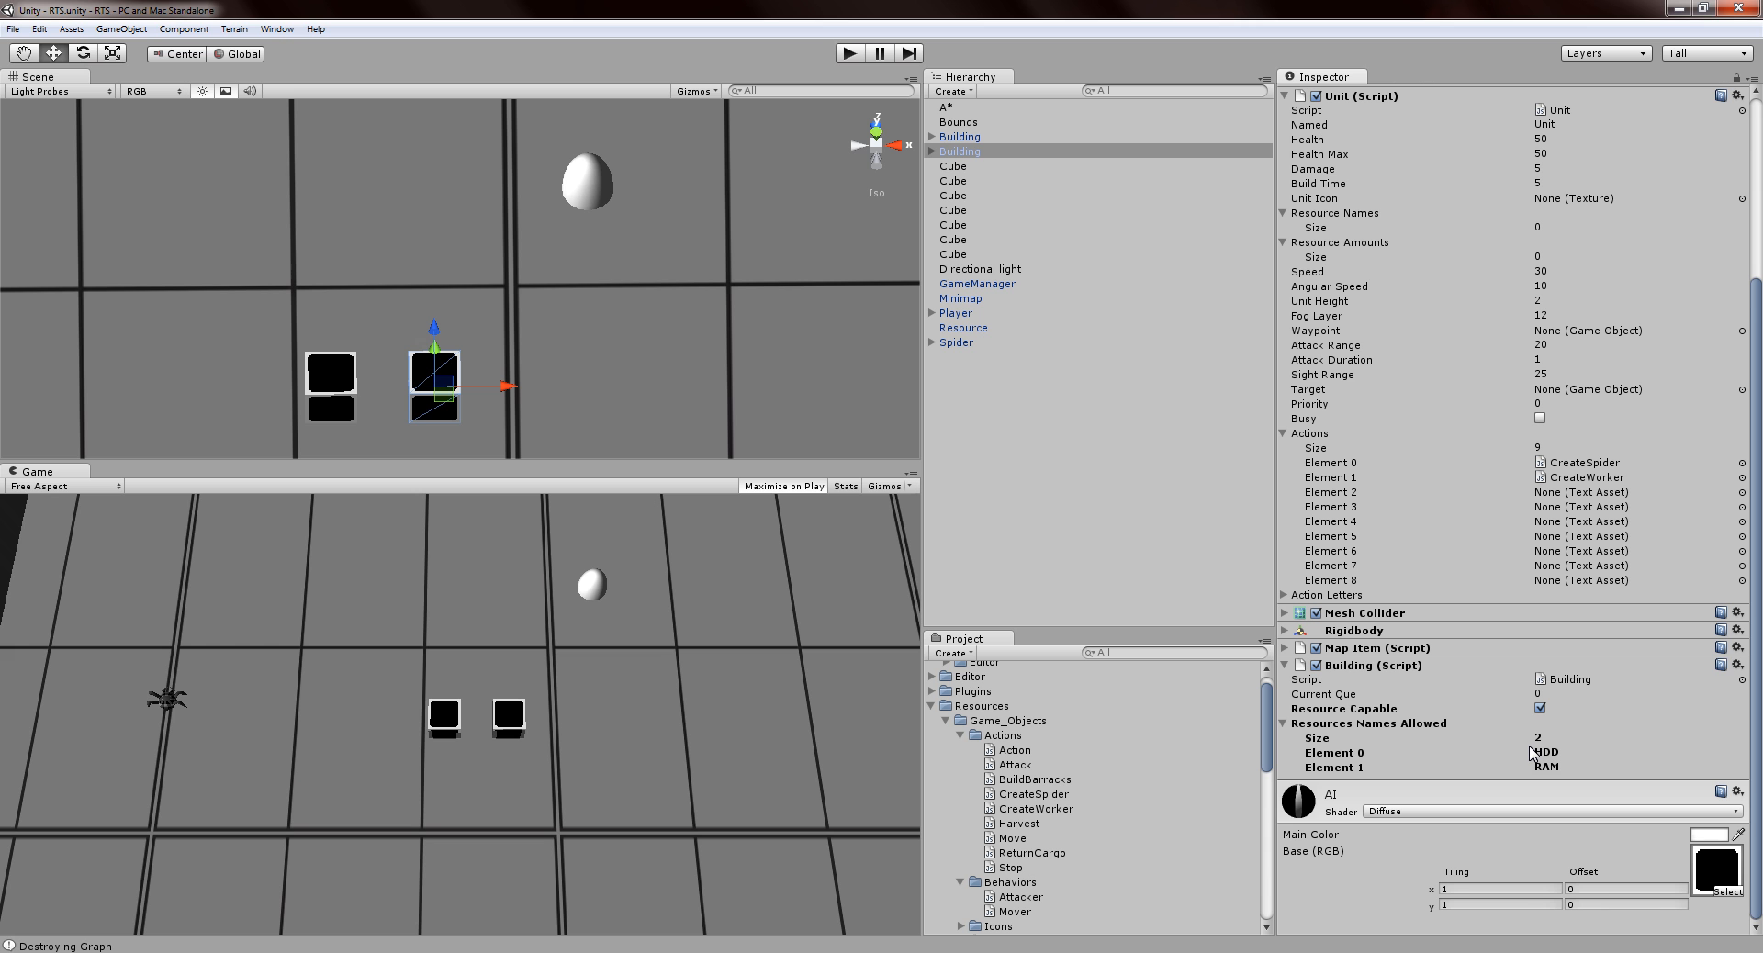
{"action": "mouse_move", "coordinate": [801, 363]}
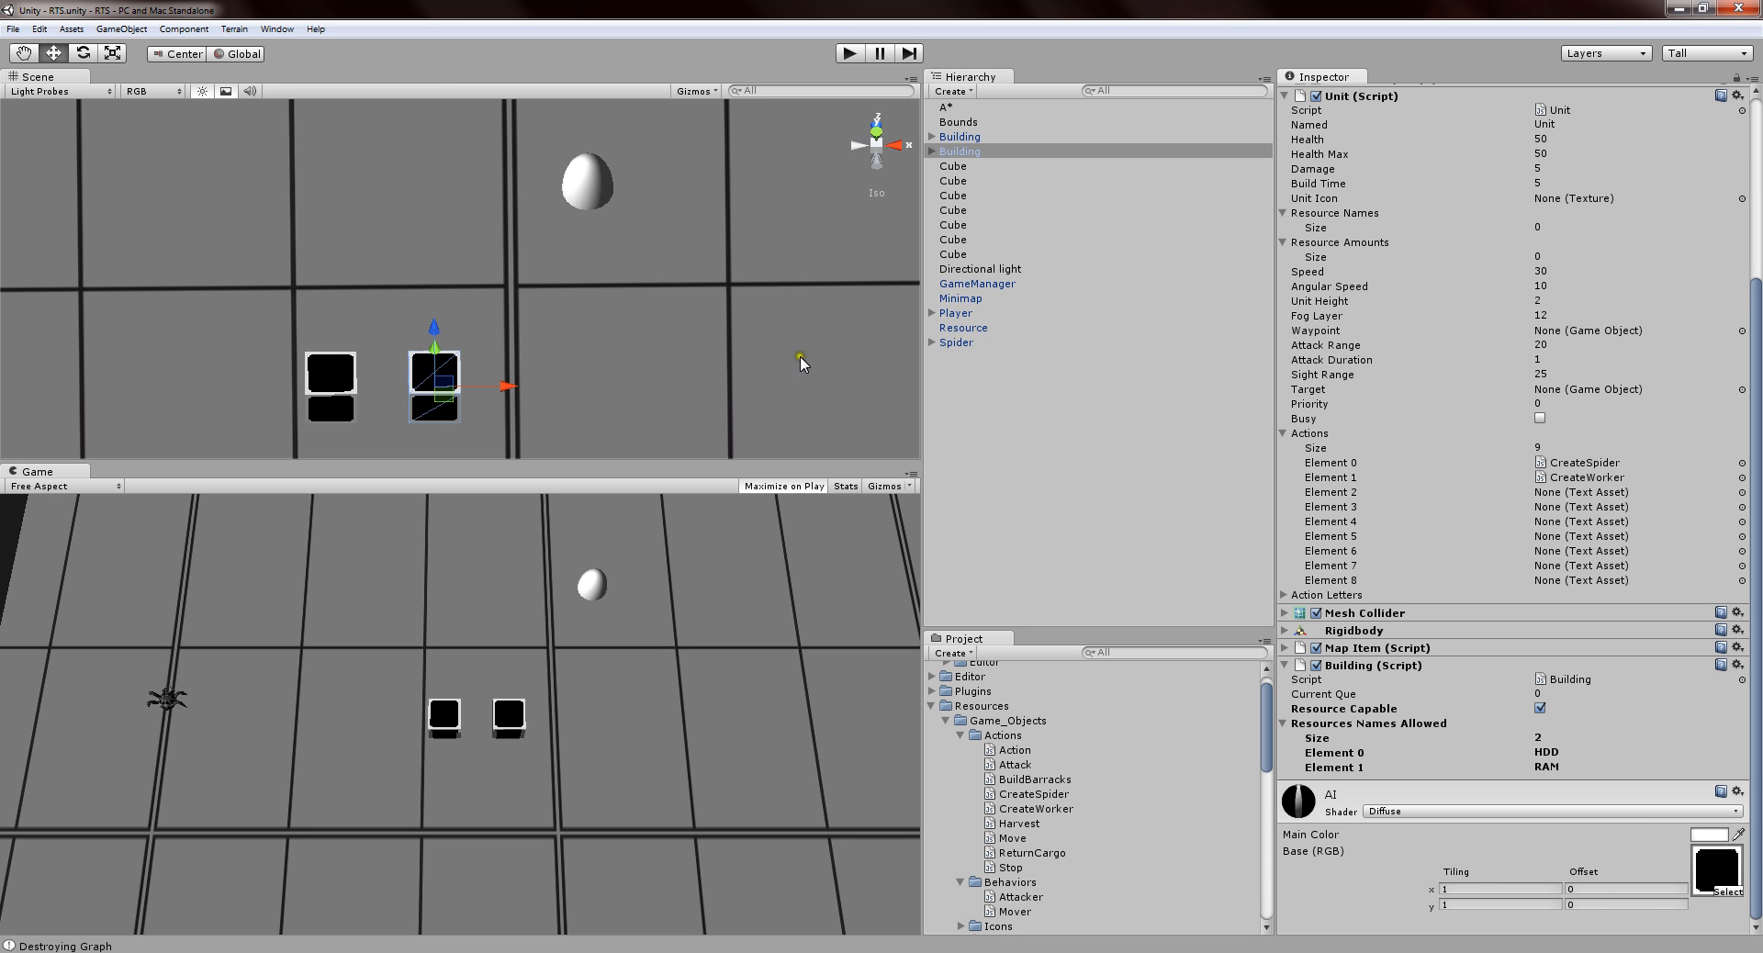
{"action": "mouse_move", "coordinate": [581, 200]}
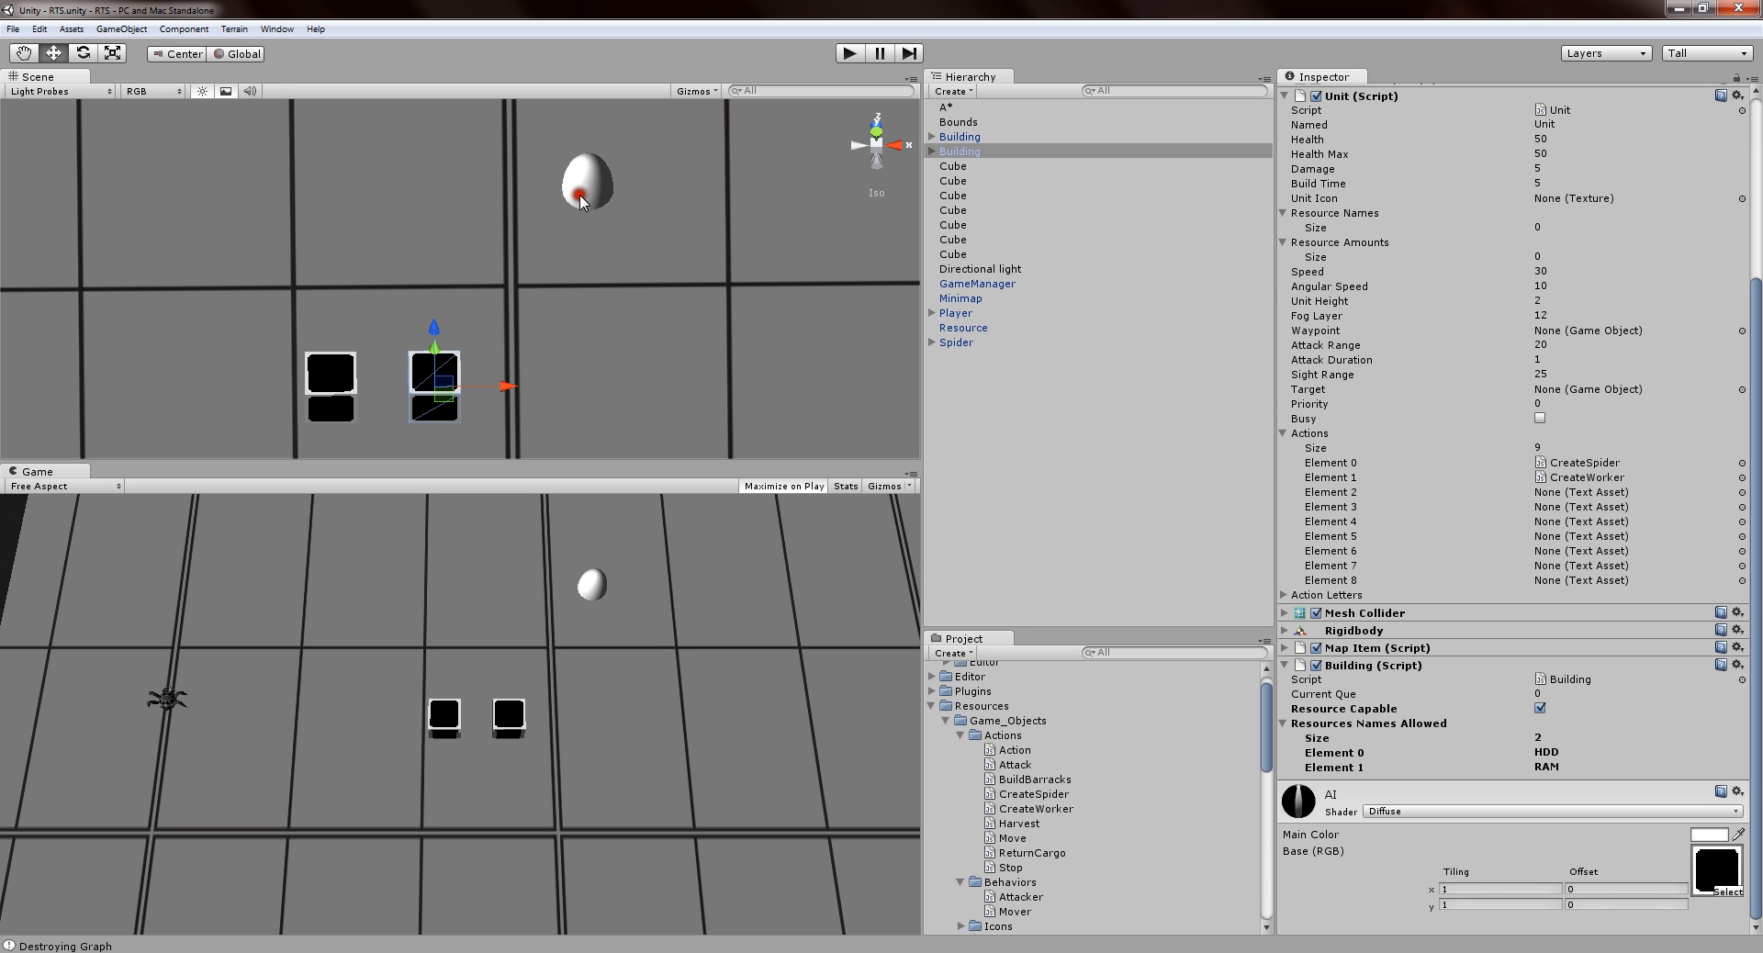
Select the Resource sphere to show its Resource Names HDD with amount 5.
{"action": "left_click", "coordinate": [962, 327]}
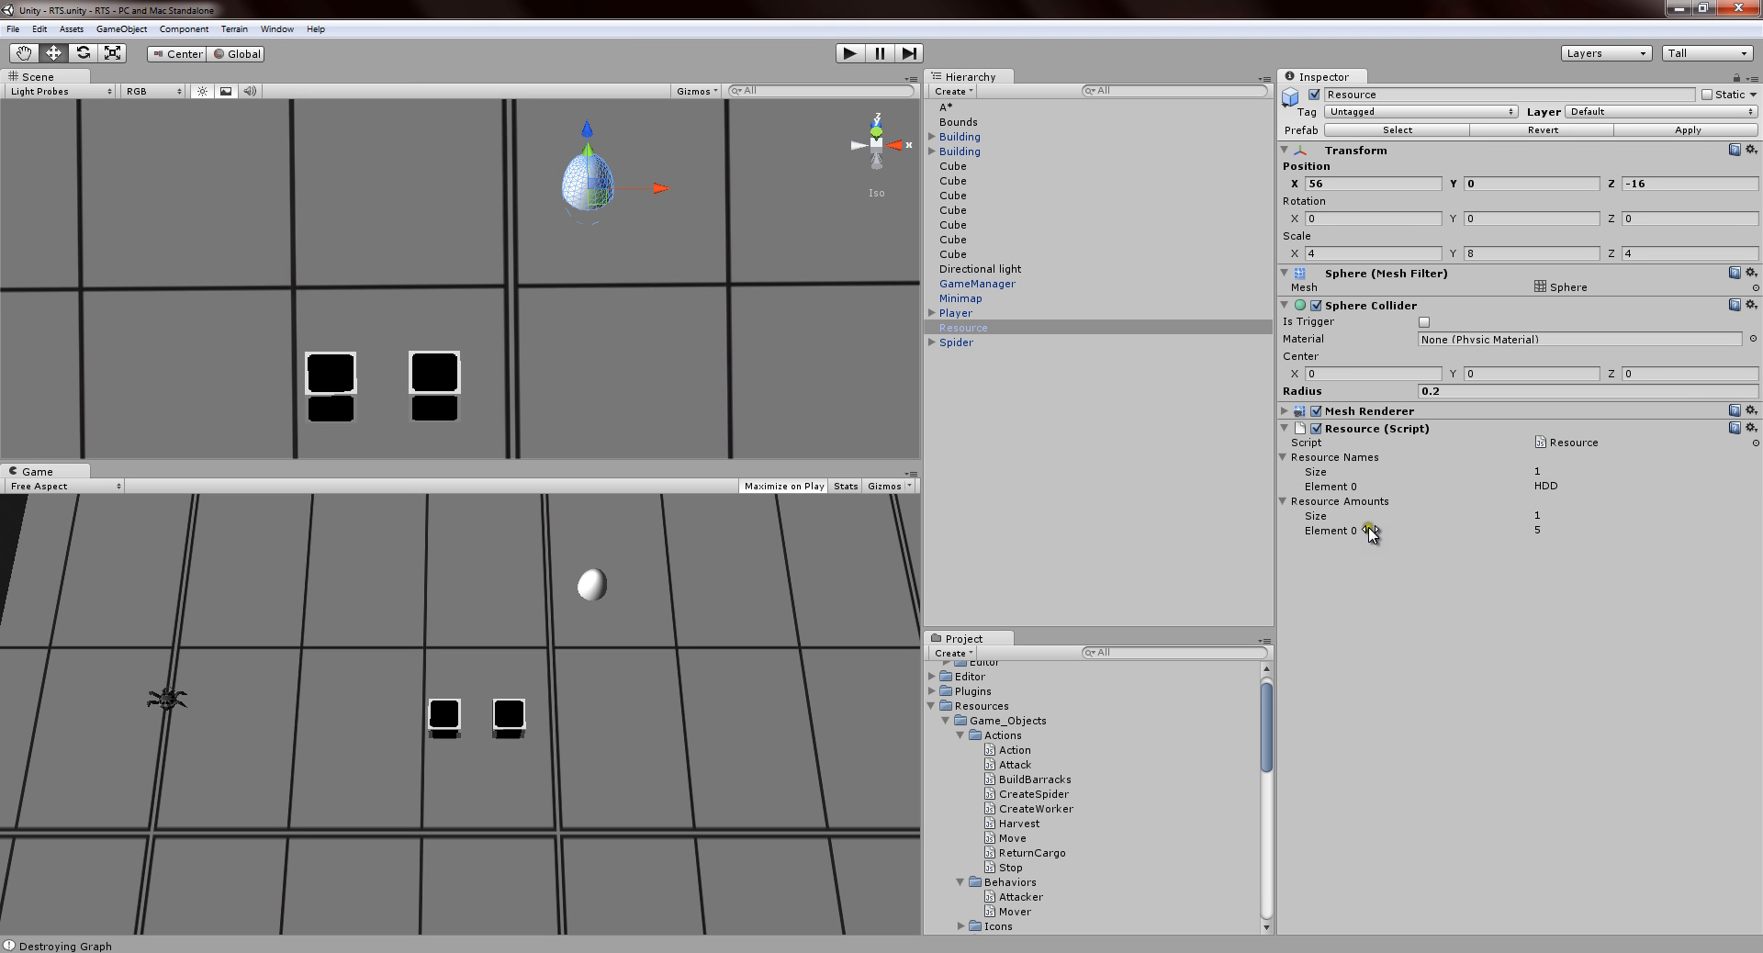
{"action": "mouse_move", "coordinate": [1529, 547]}
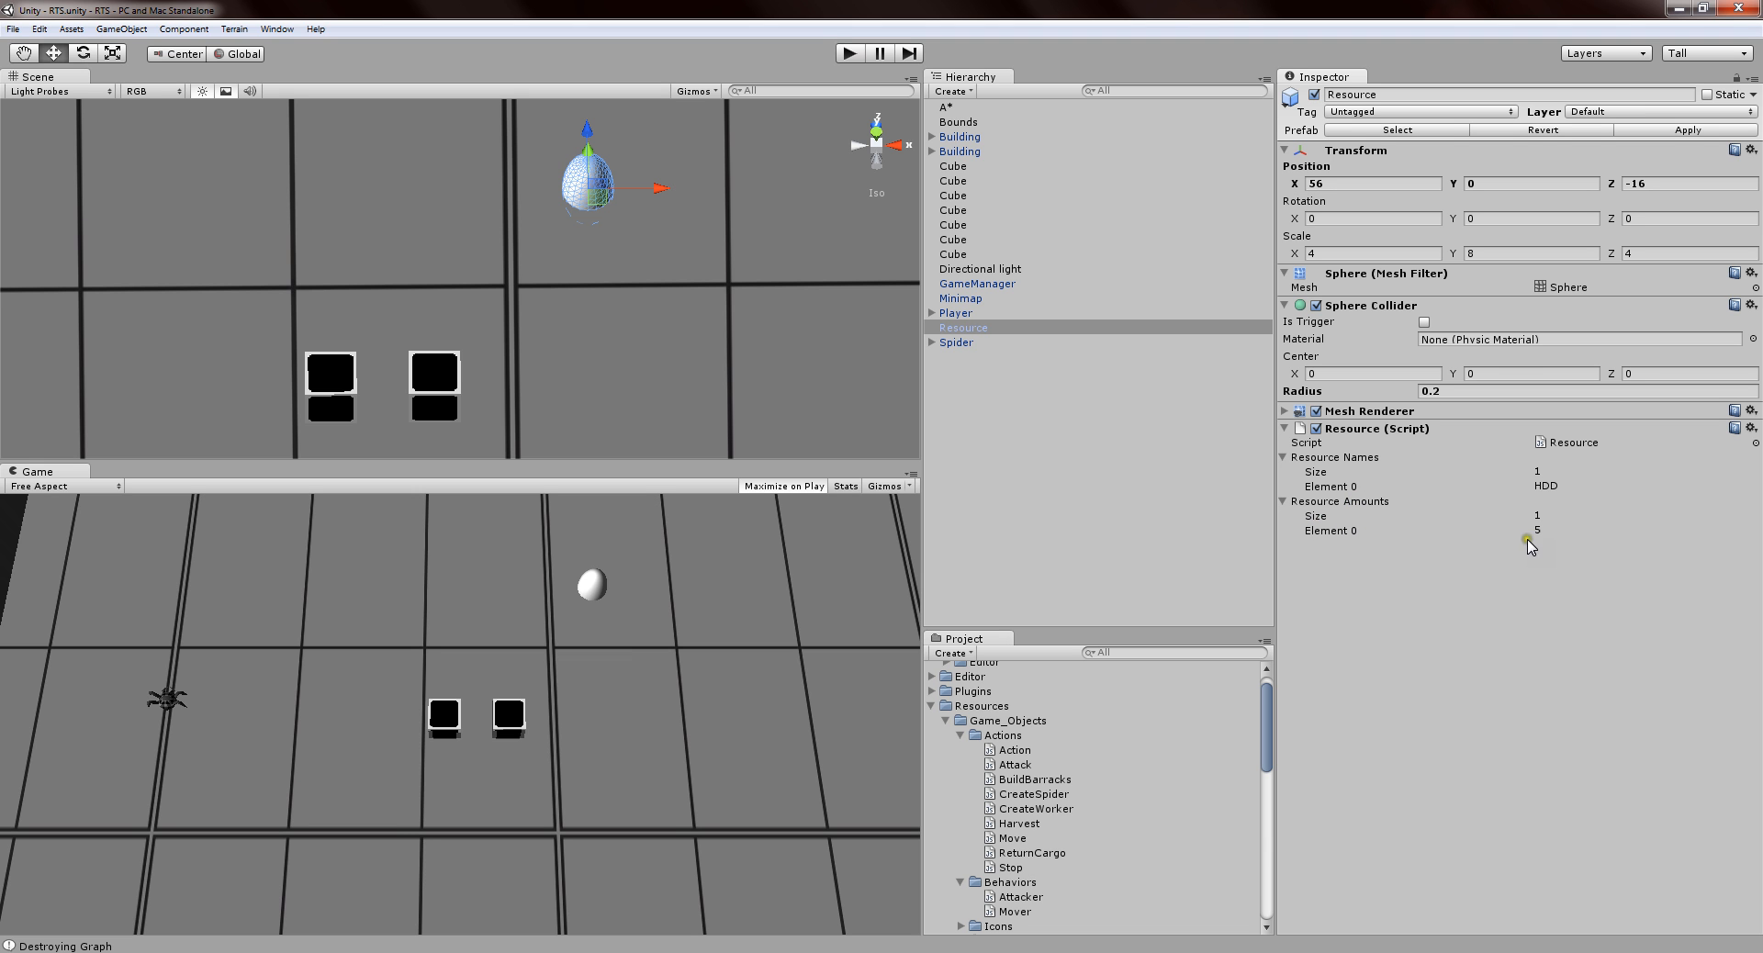
{"action": "mouse_move", "coordinate": [1549, 503]}
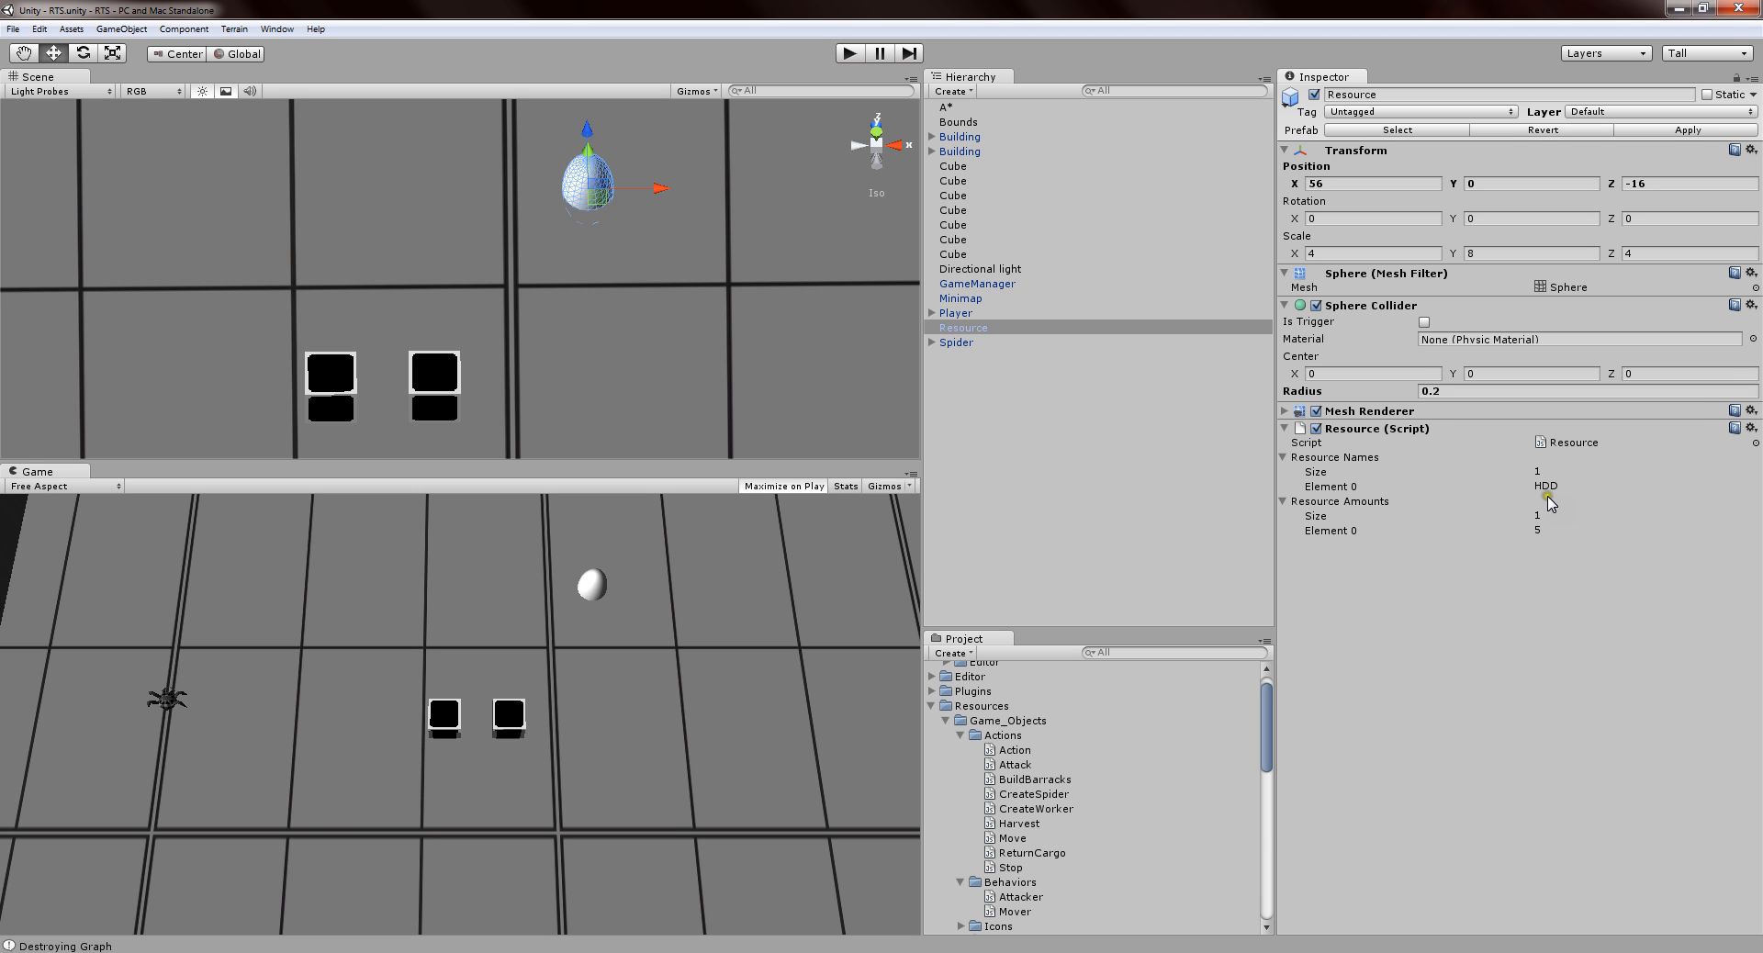
{"action": "mouse_move", "coordinate": [1000, 512]}
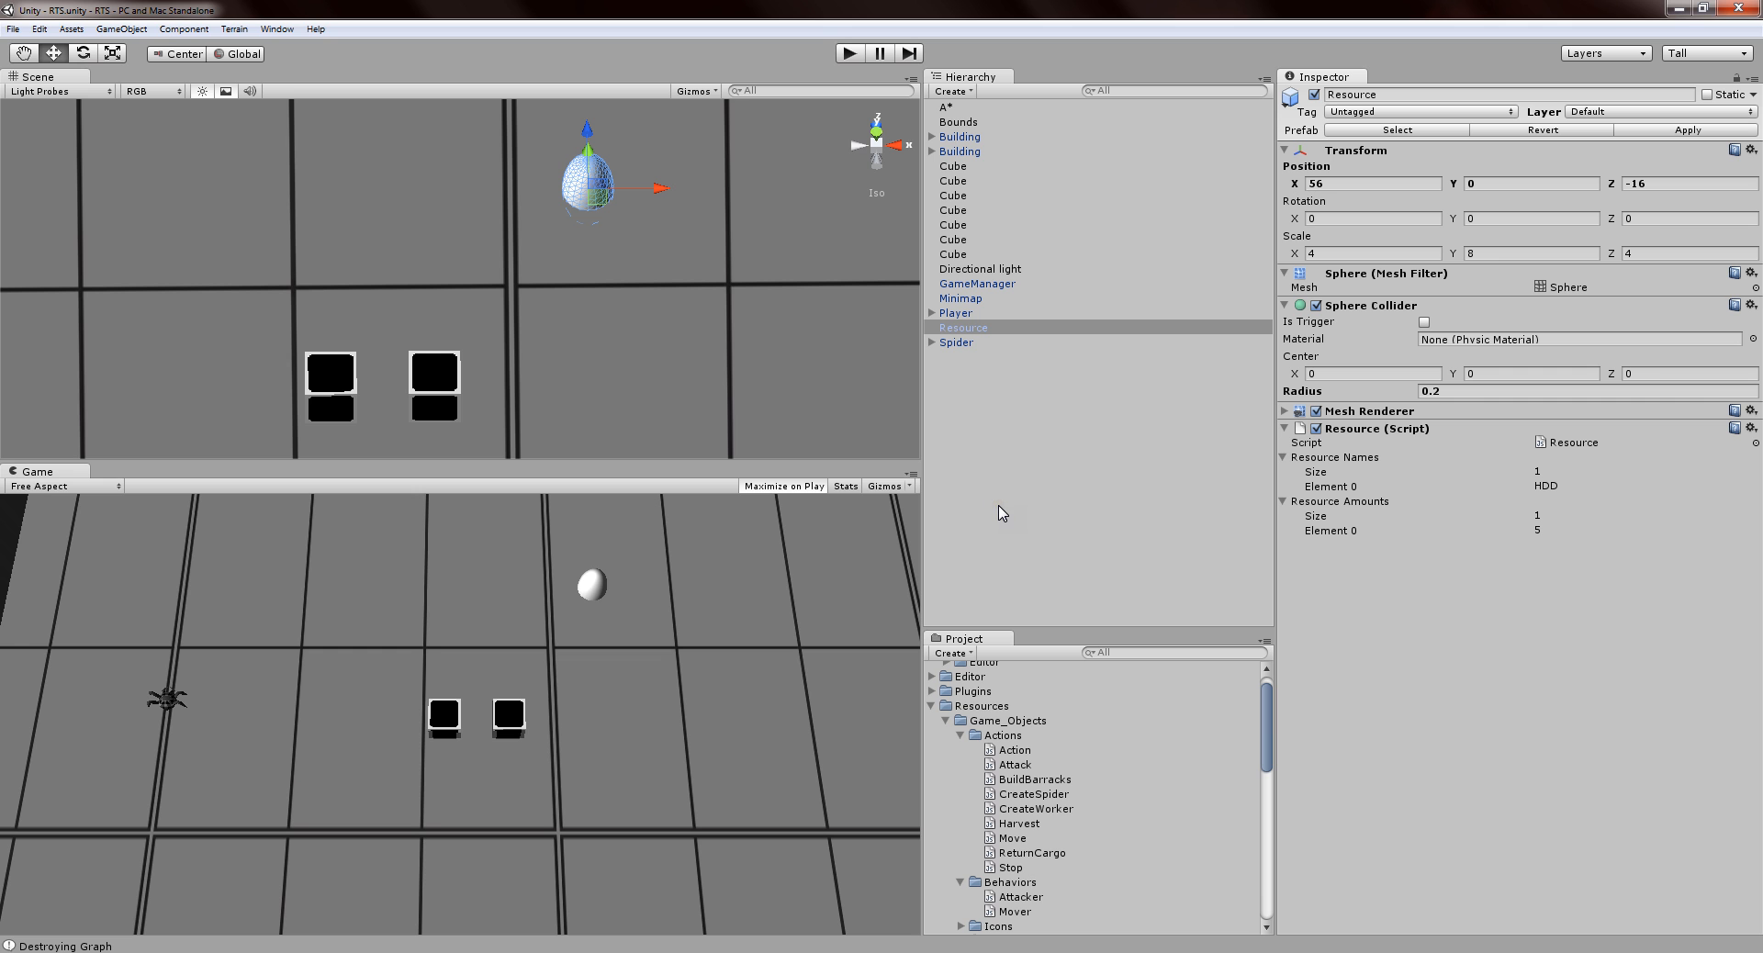
{"action": "mouse_move", "coordinate": [1271, 496]}
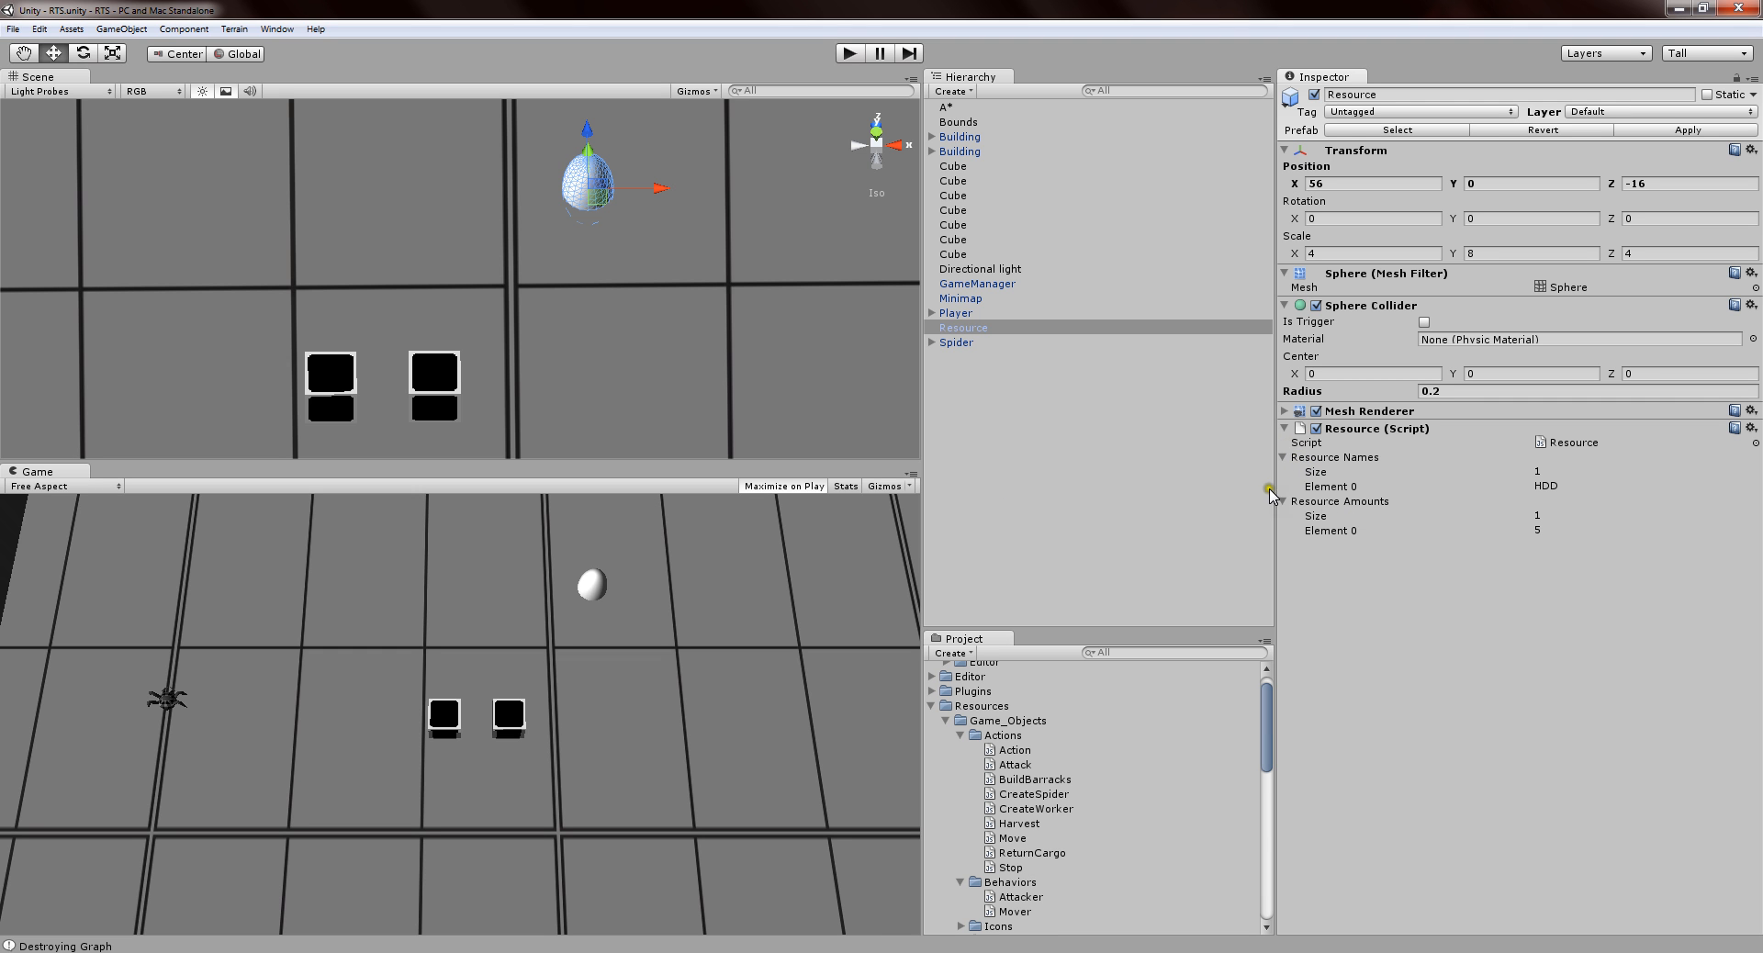
{"action": "mouse_move", "coordinate": [1021, 506]}
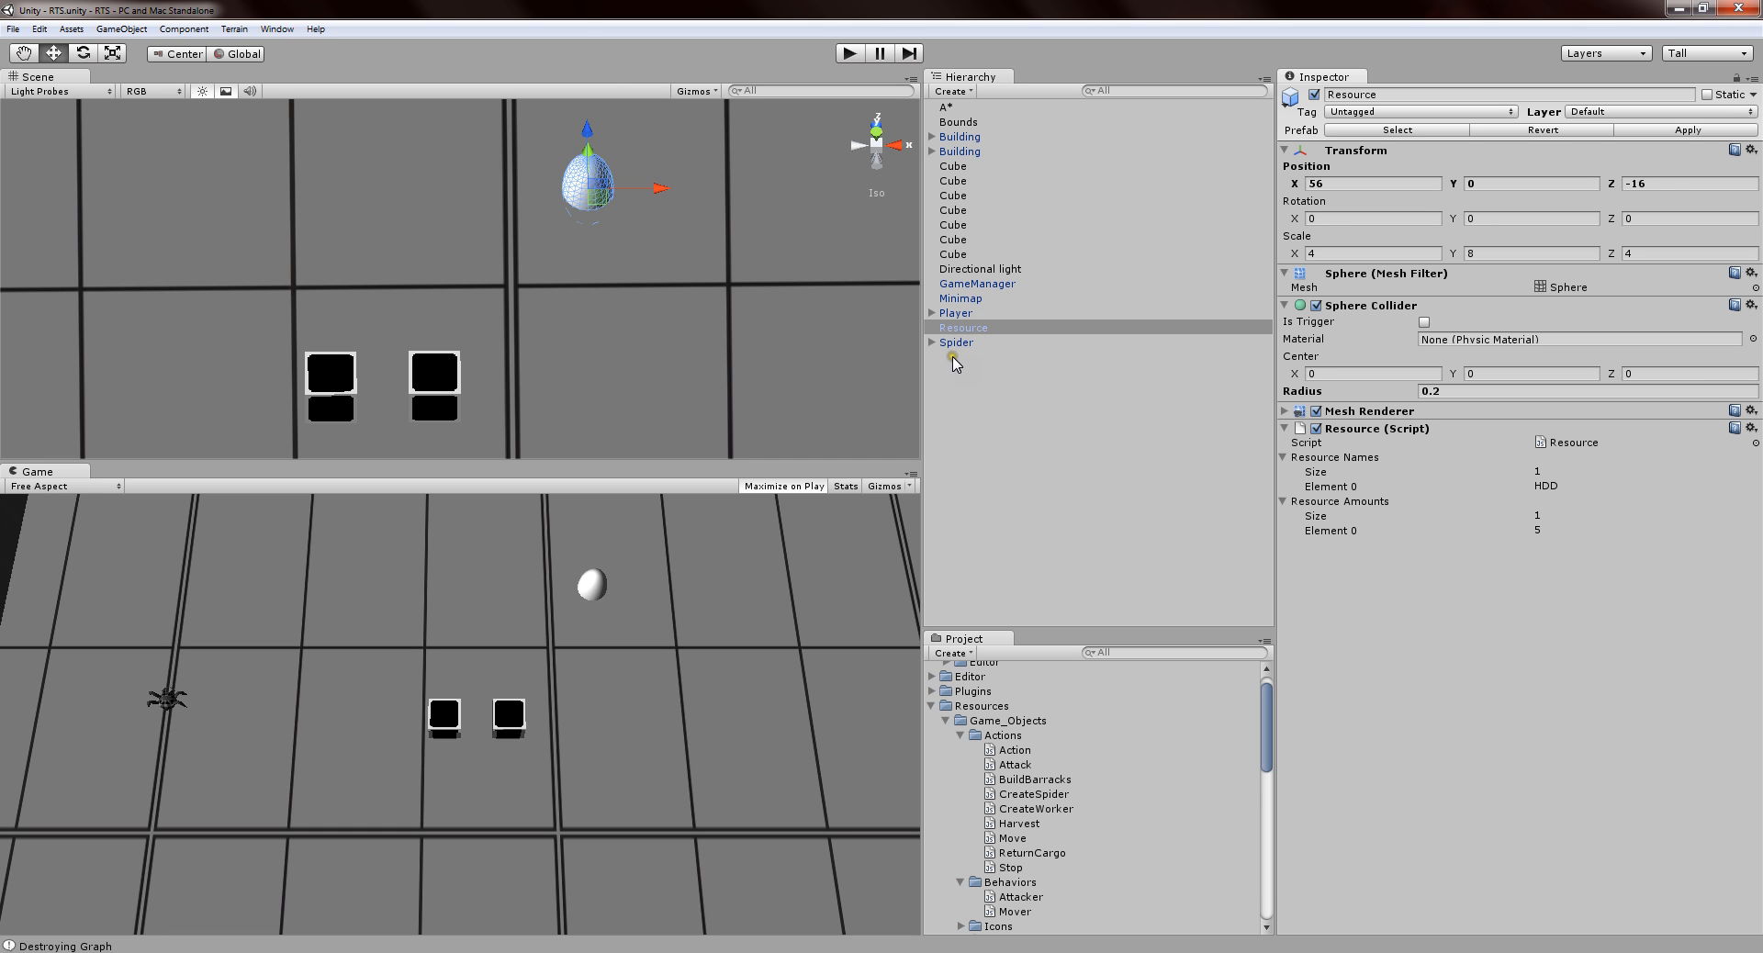
Select Player and scroll to Player_Controller showing 100 HDD and 50 RAM.
{"action": "left_click", "coordinate": [955, 313]}
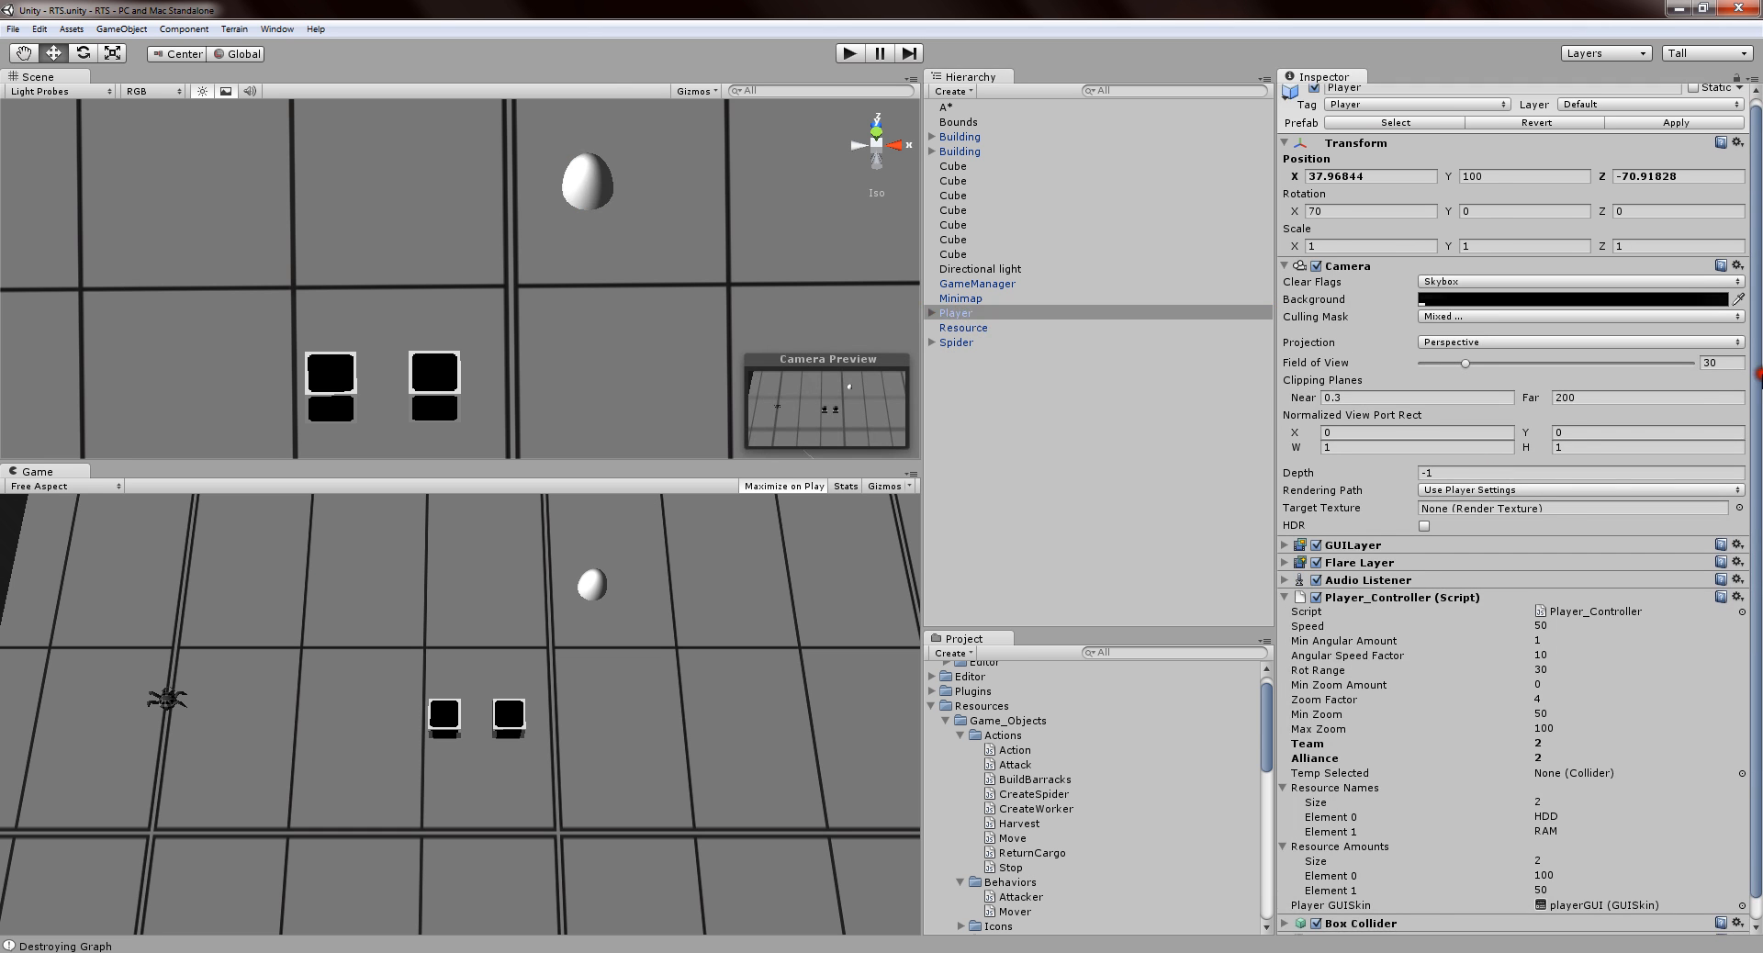
{"action": "scroll", "scroll_direction": "down", "scroll_amount": 3}
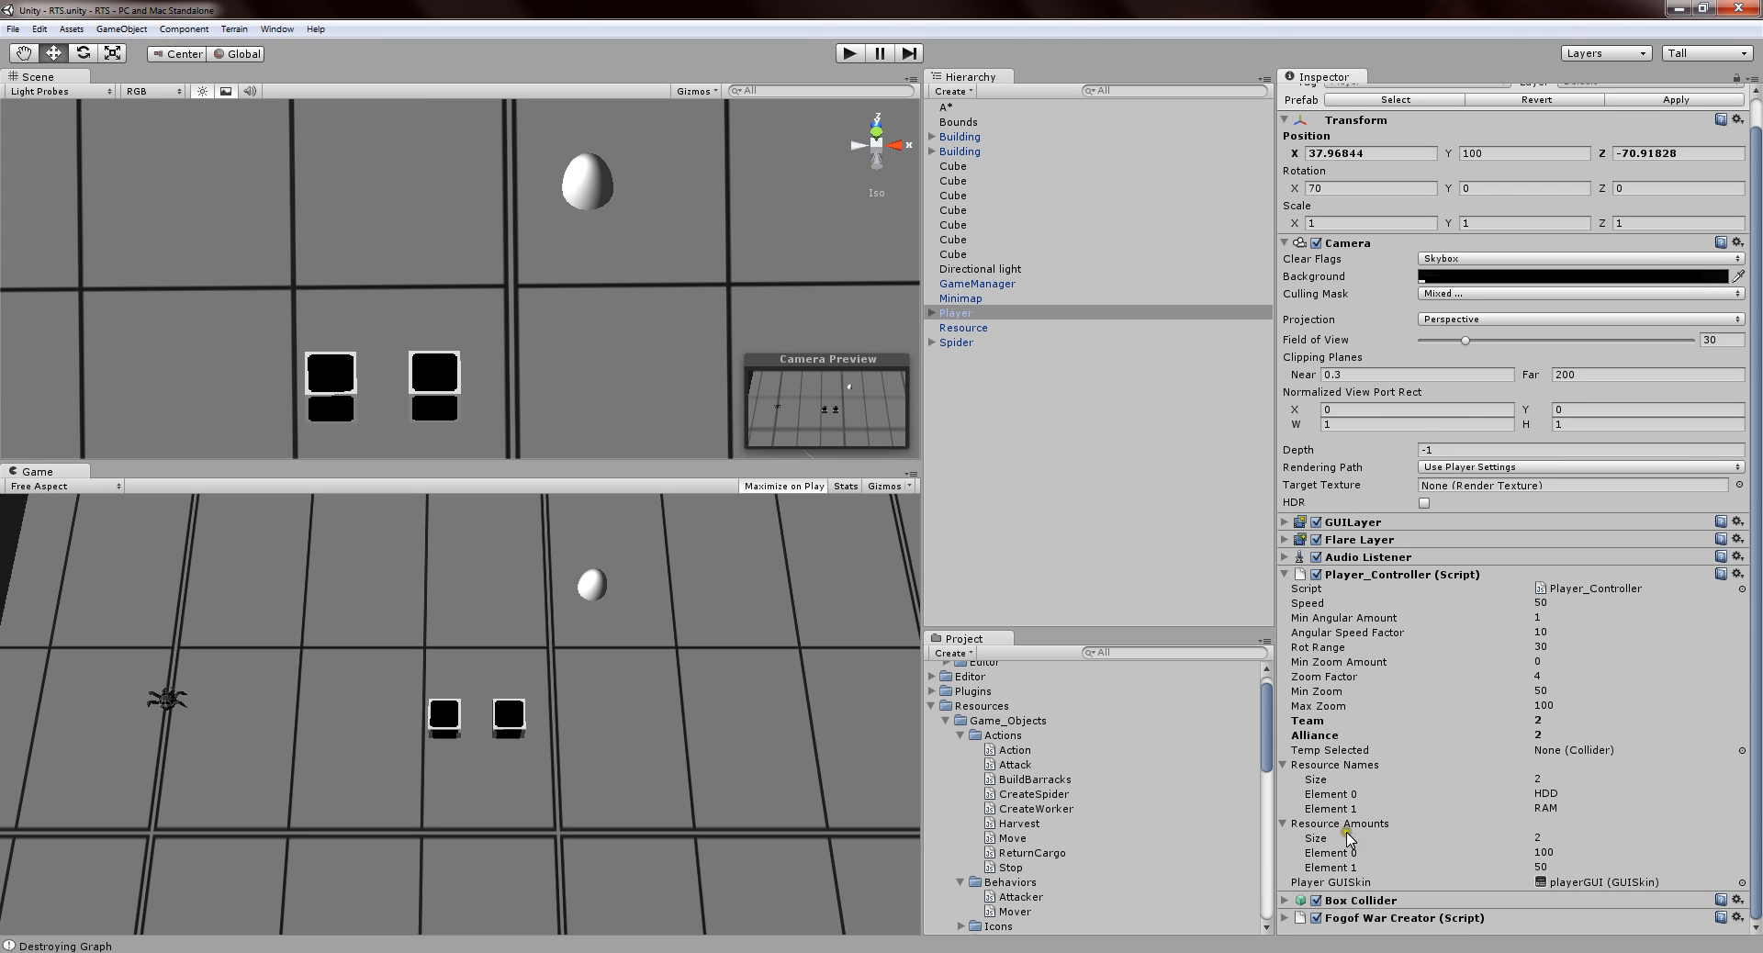
{"action": "mouse_move", "coordinate": [1547, 784]}
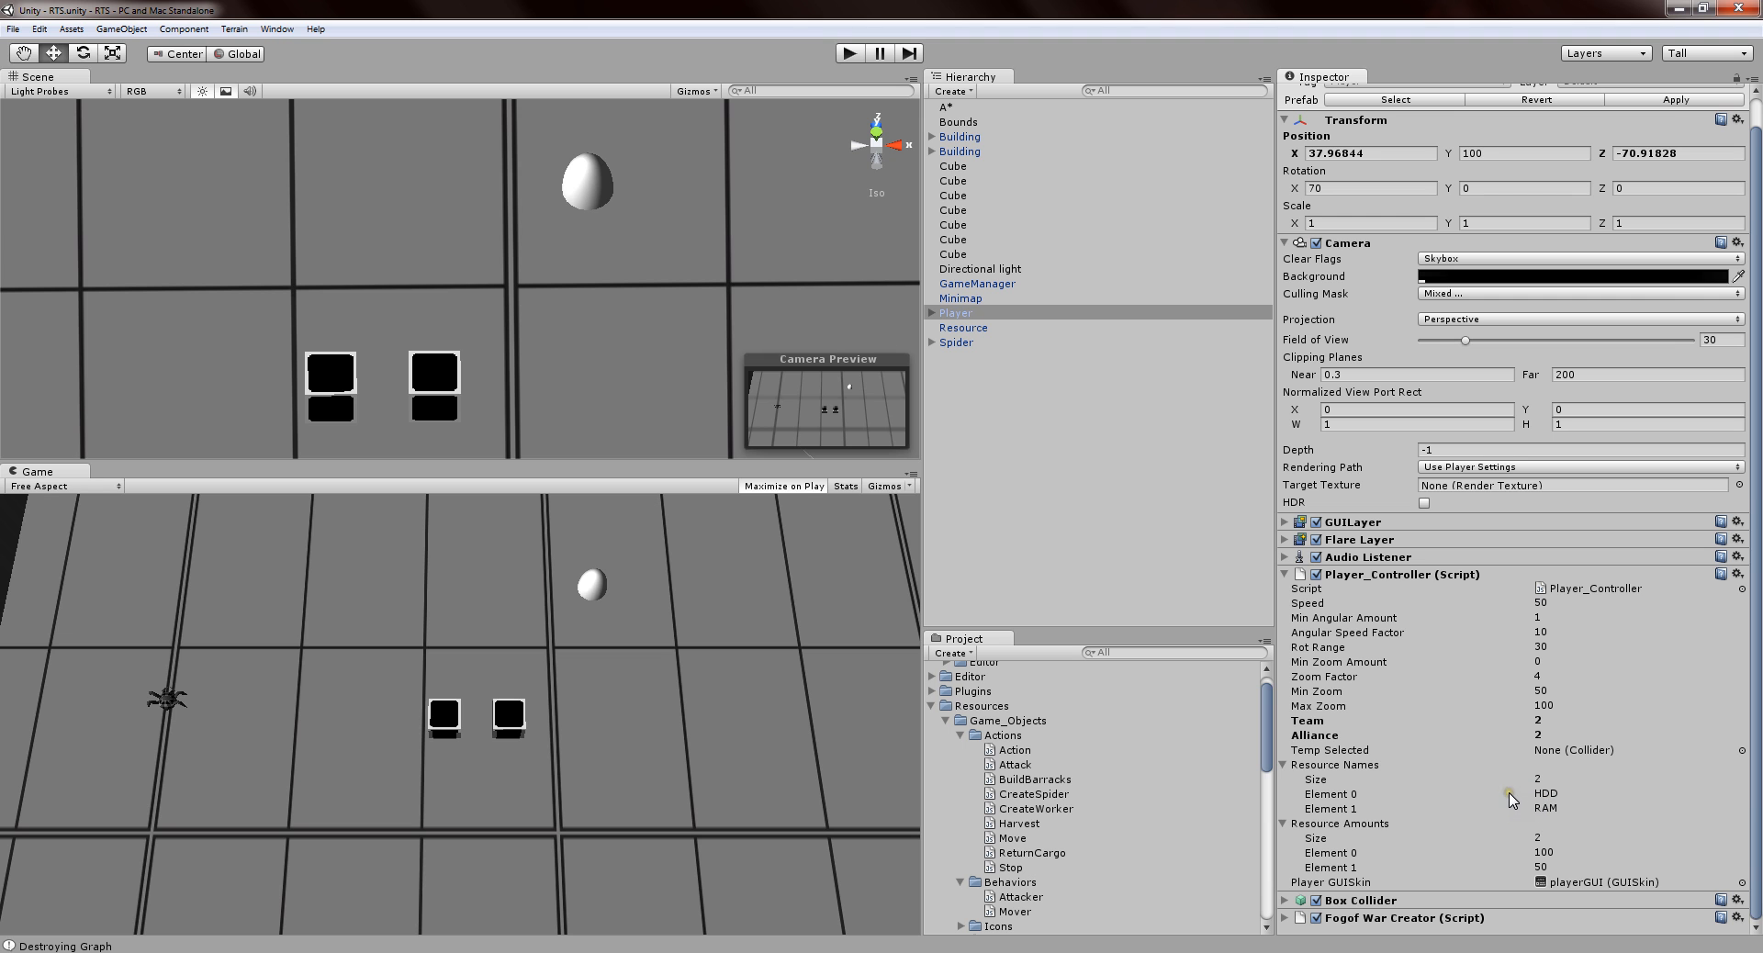
{"action": "mouse_move", "coordinate": [1537, 798]}
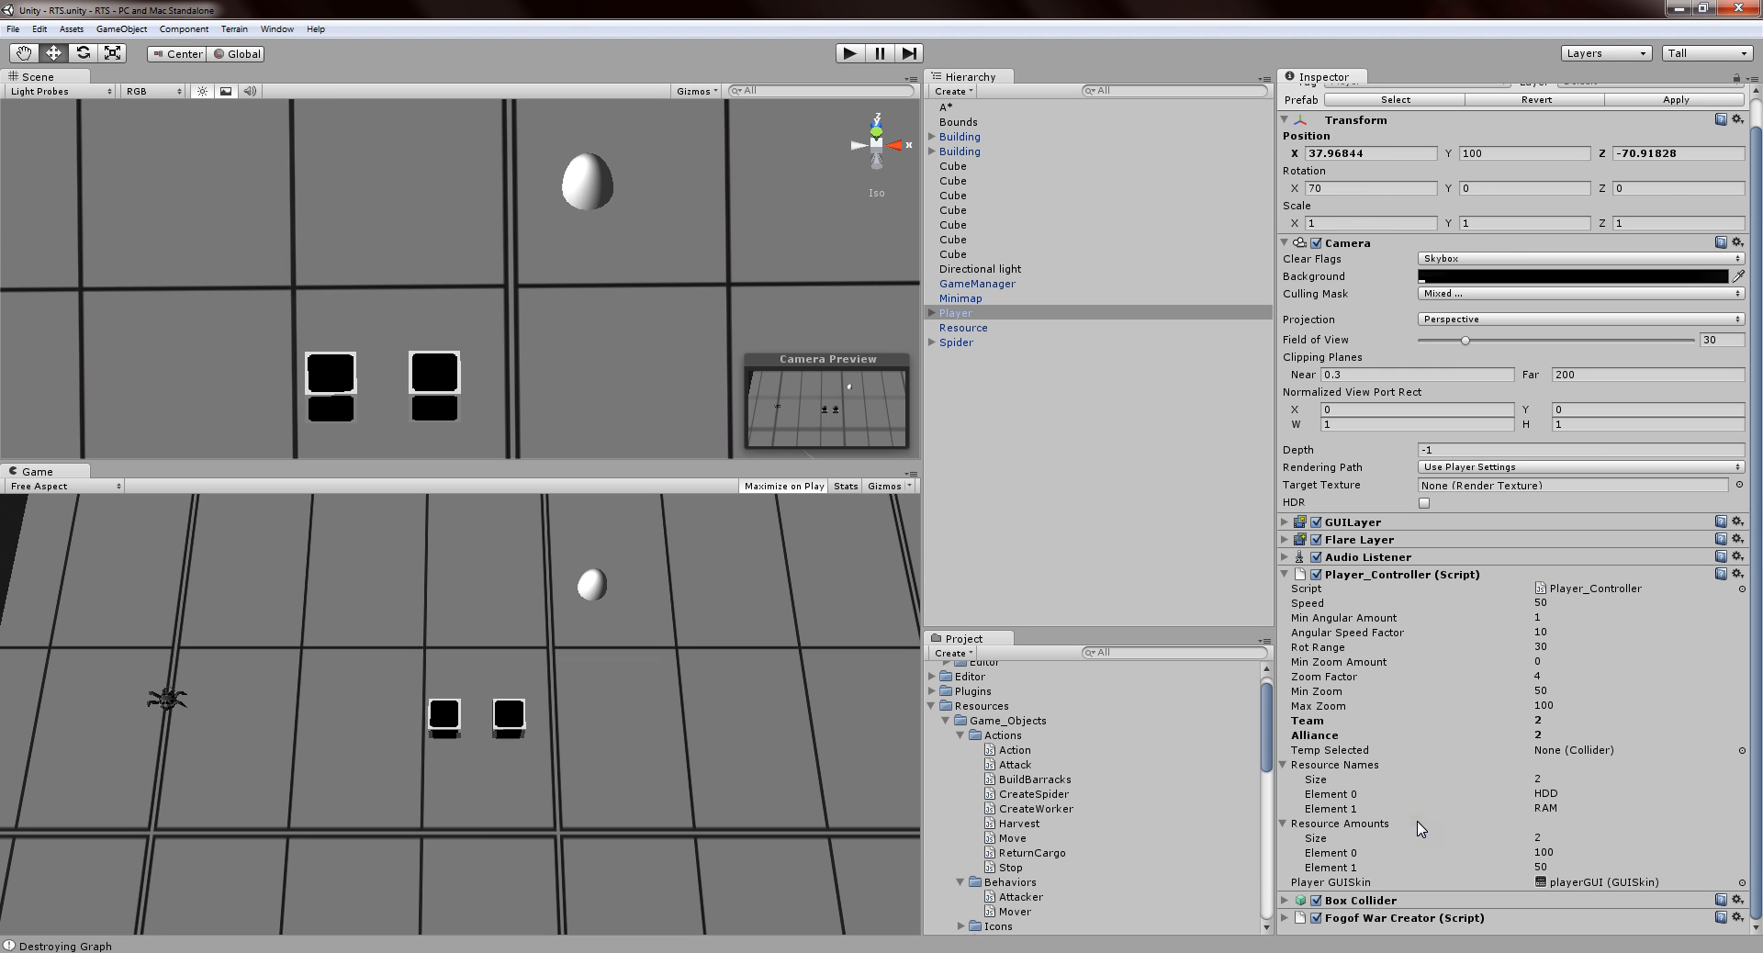
{"action": "mouse_move", "coordinate": [1549, 845]}
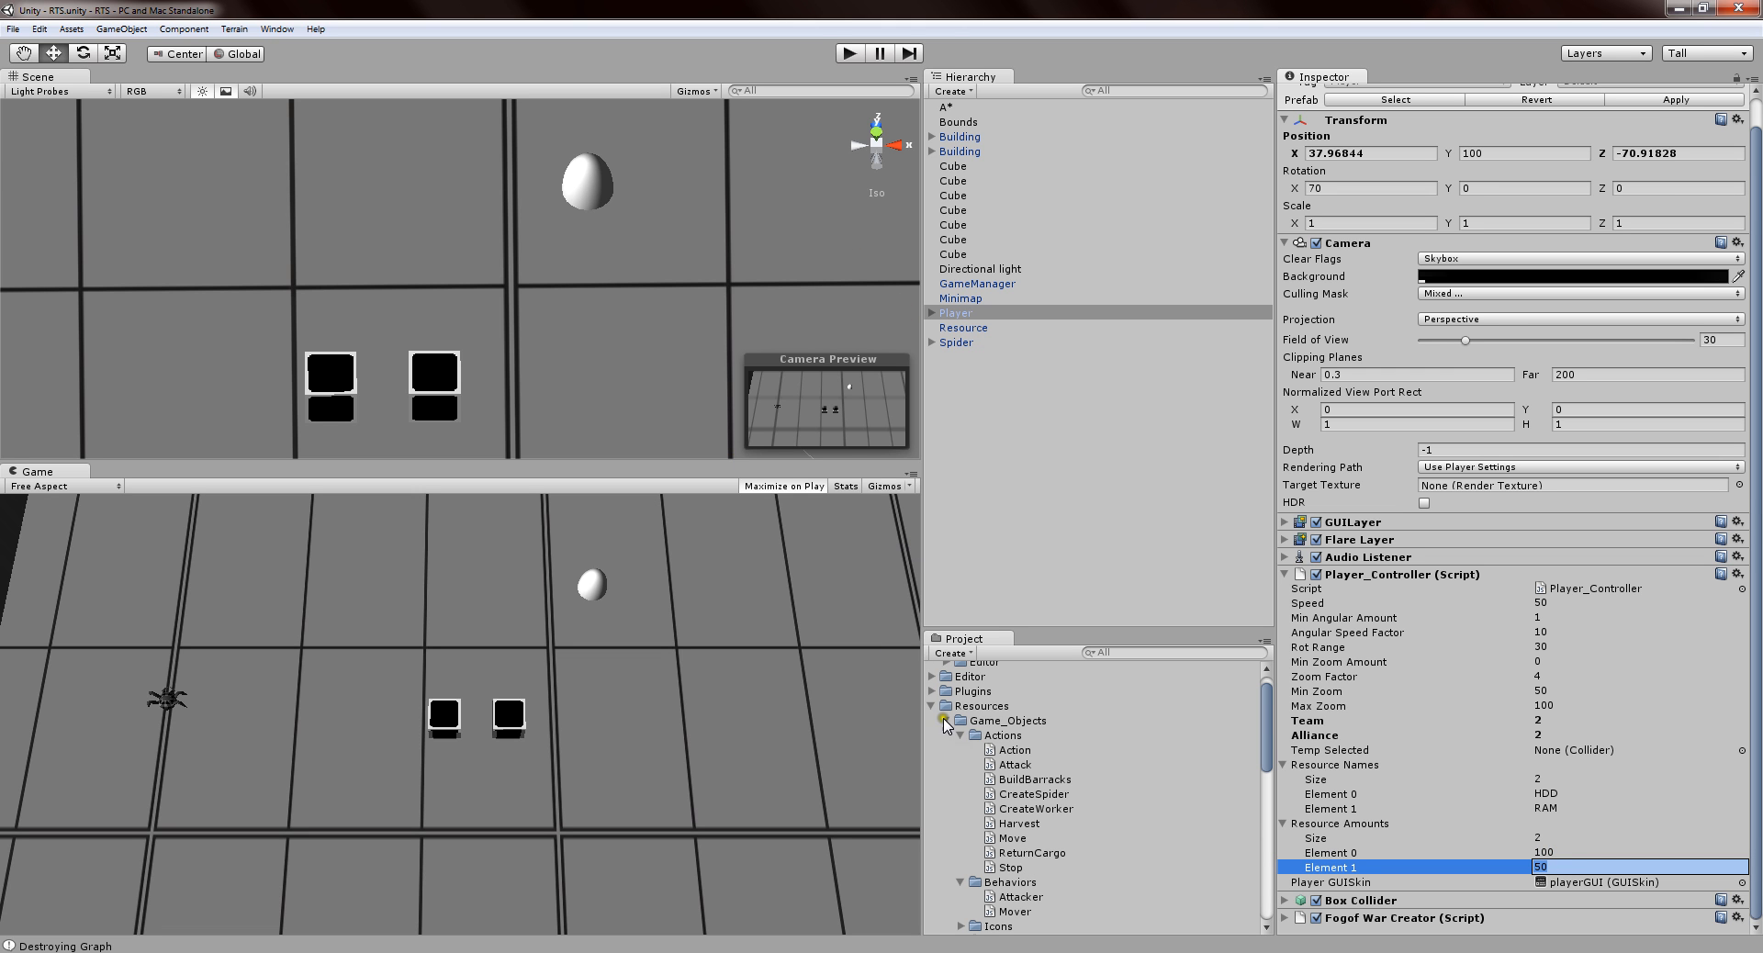
{"action": "scroll", "scroll_direction": "down", "scroll_amount": 3}
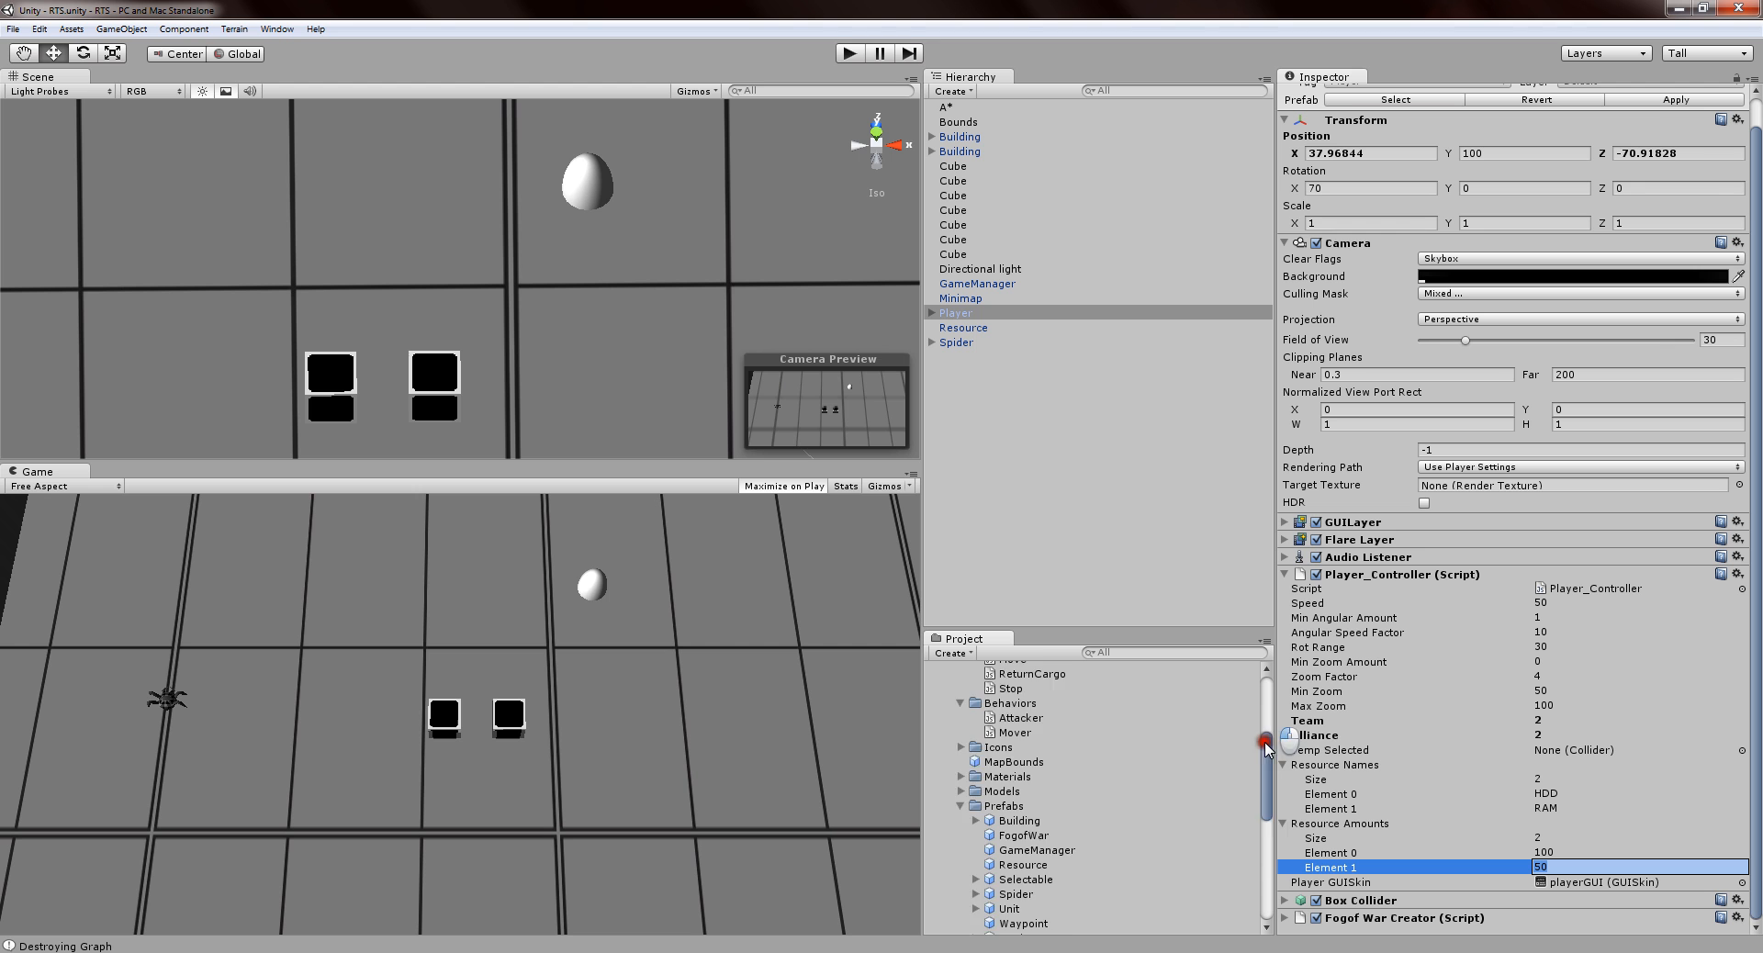
Select the Spider prefab and scroll to its Unit costs of 50 HDD and 10 RAM.
{"action": "left_click", "coordinate": [1011, 808]}
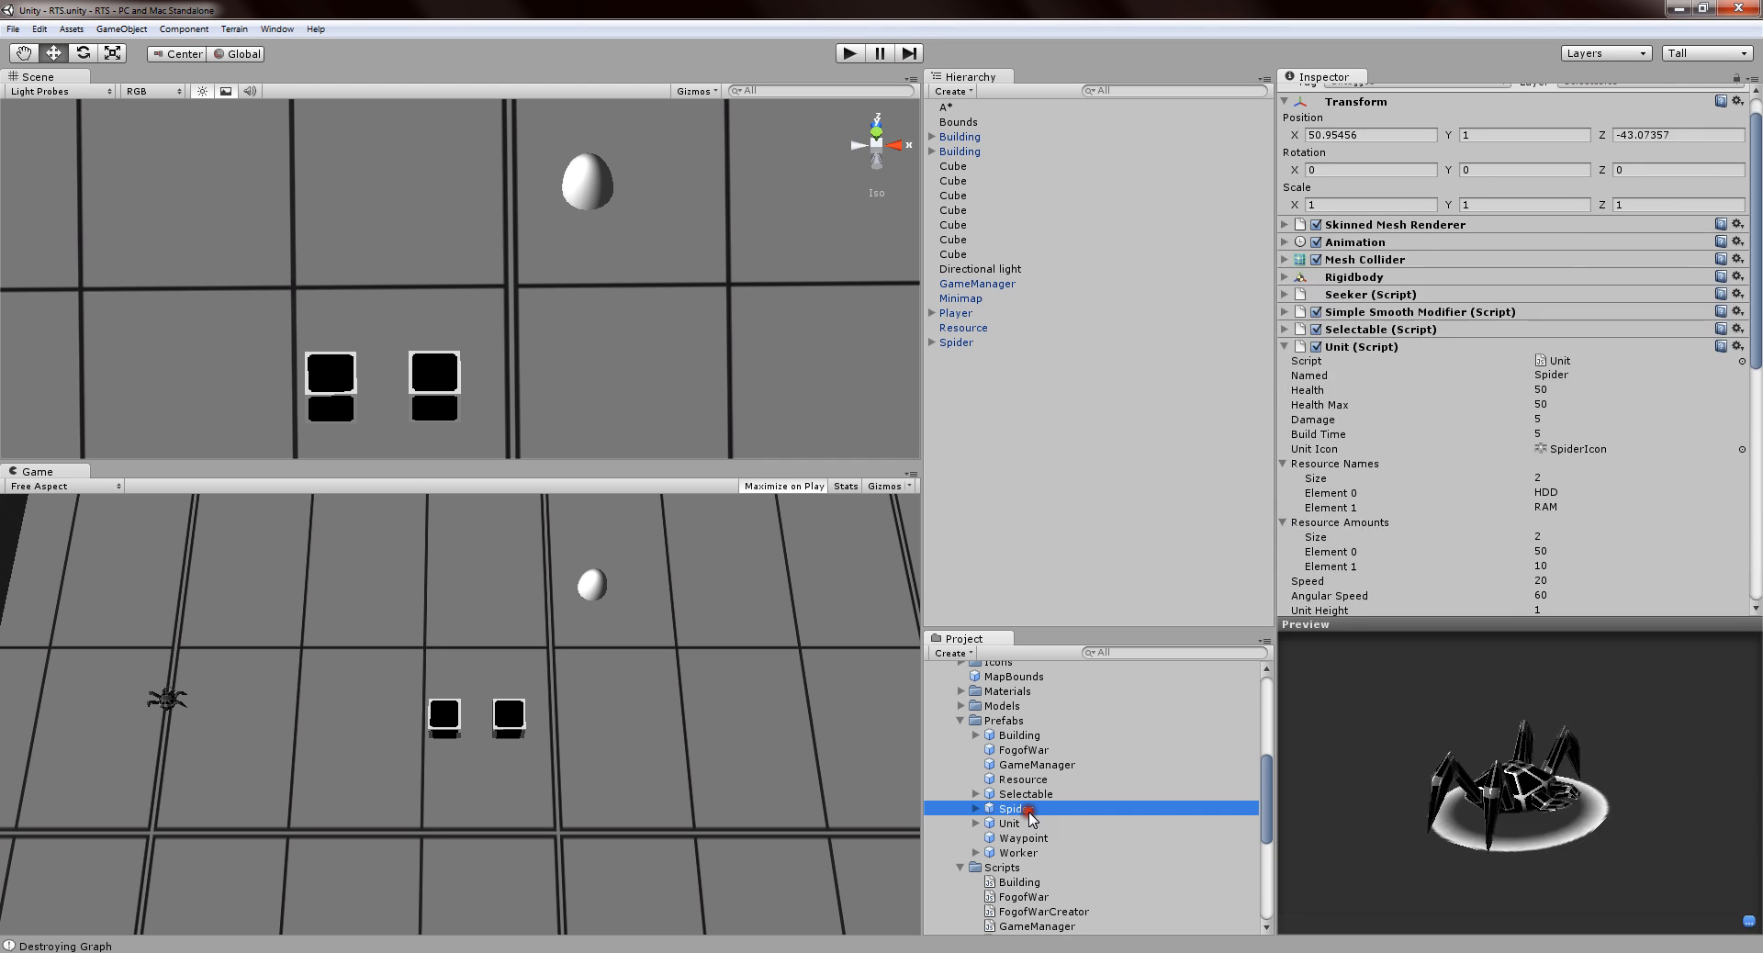
{"action": "scroll", "scroll_direction": "down", "scroll_amount": 3}
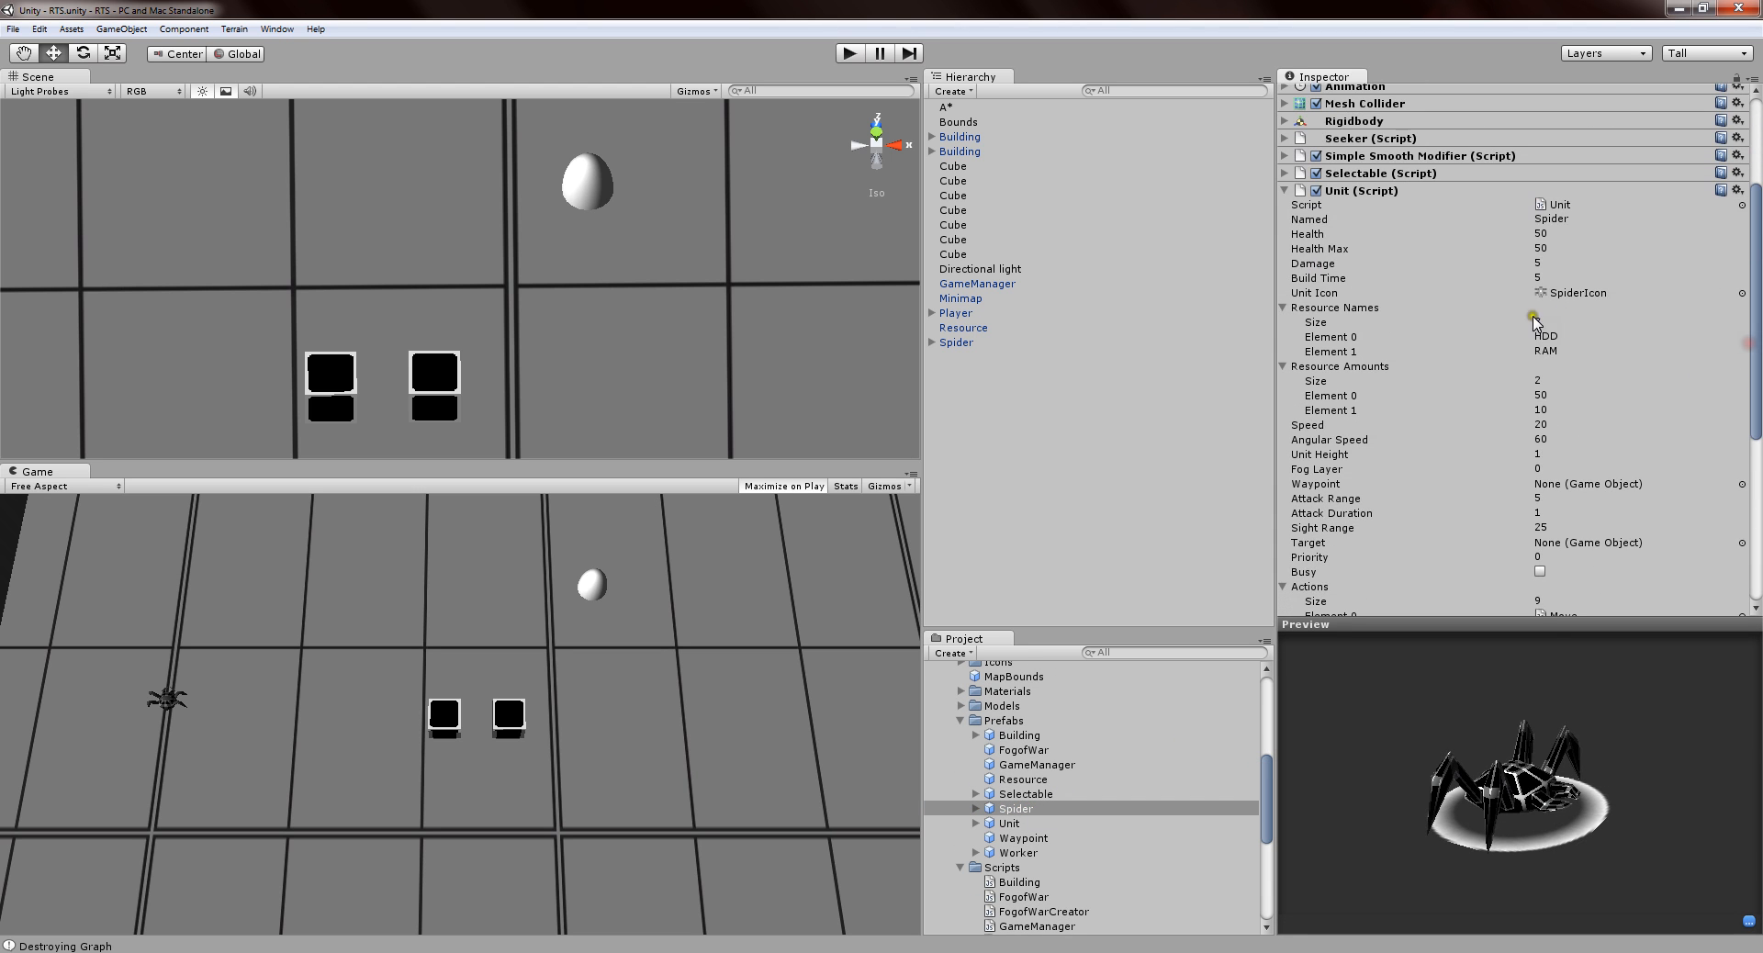
{"action": "mouse_move", "coordinate": [1490, 375]}
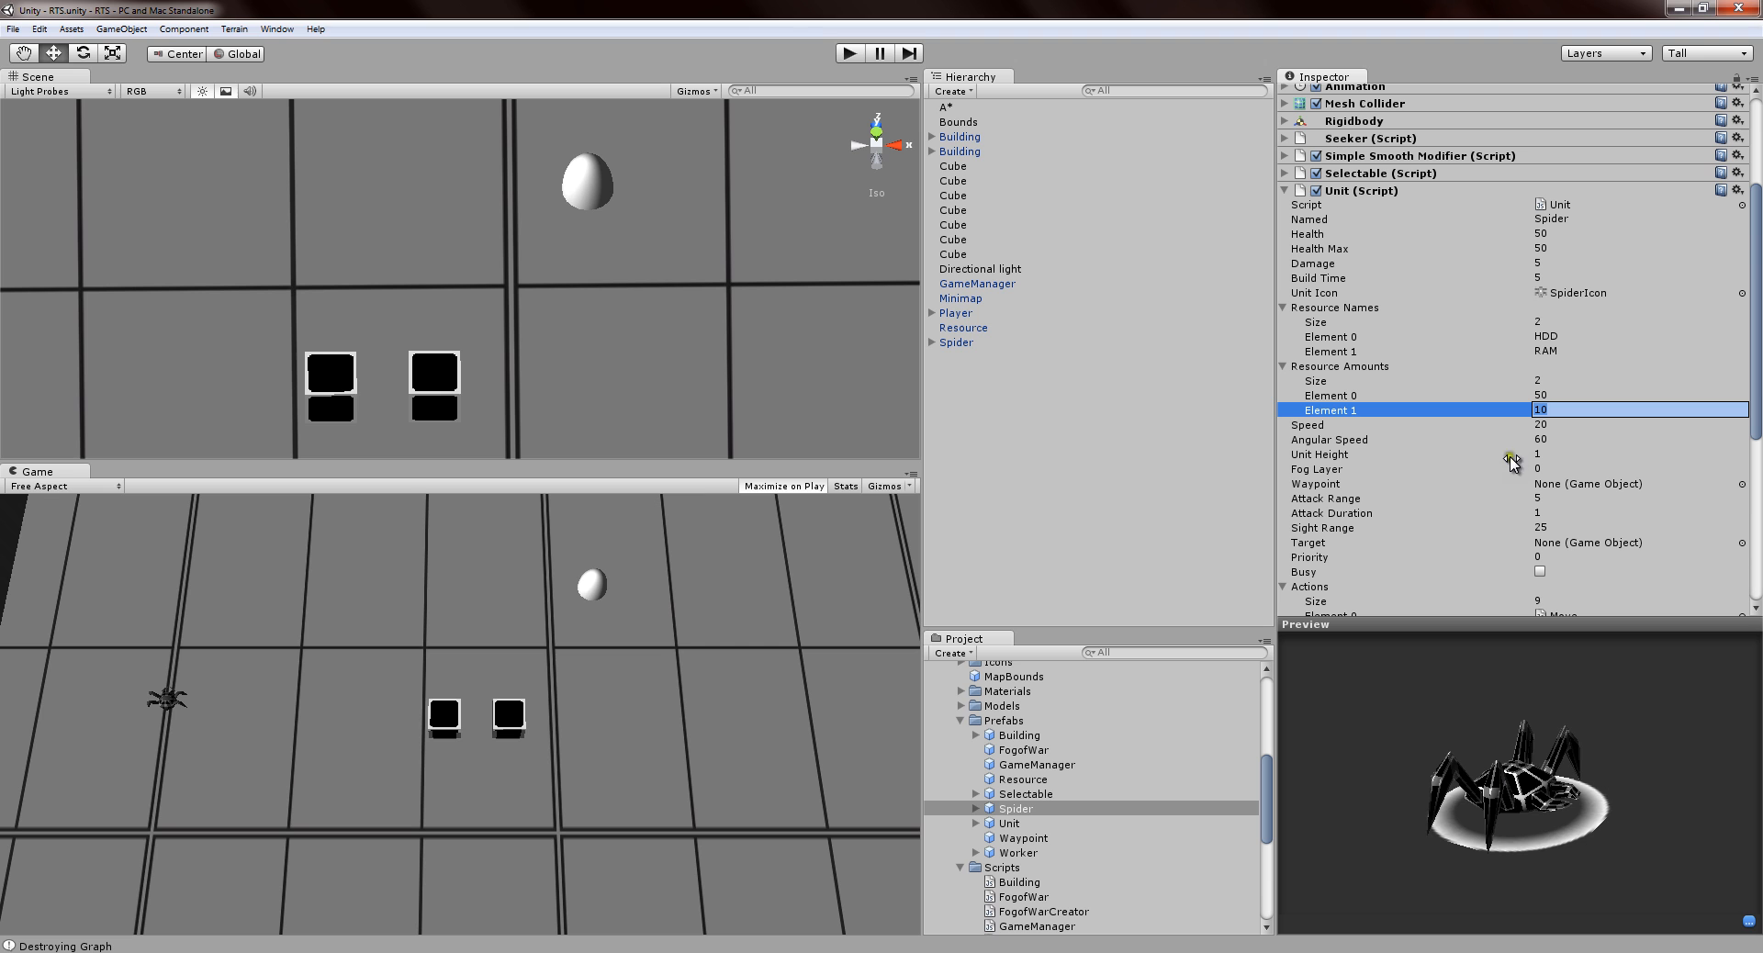
{"action": "mouse_move", "coordinate": [626, 345]}
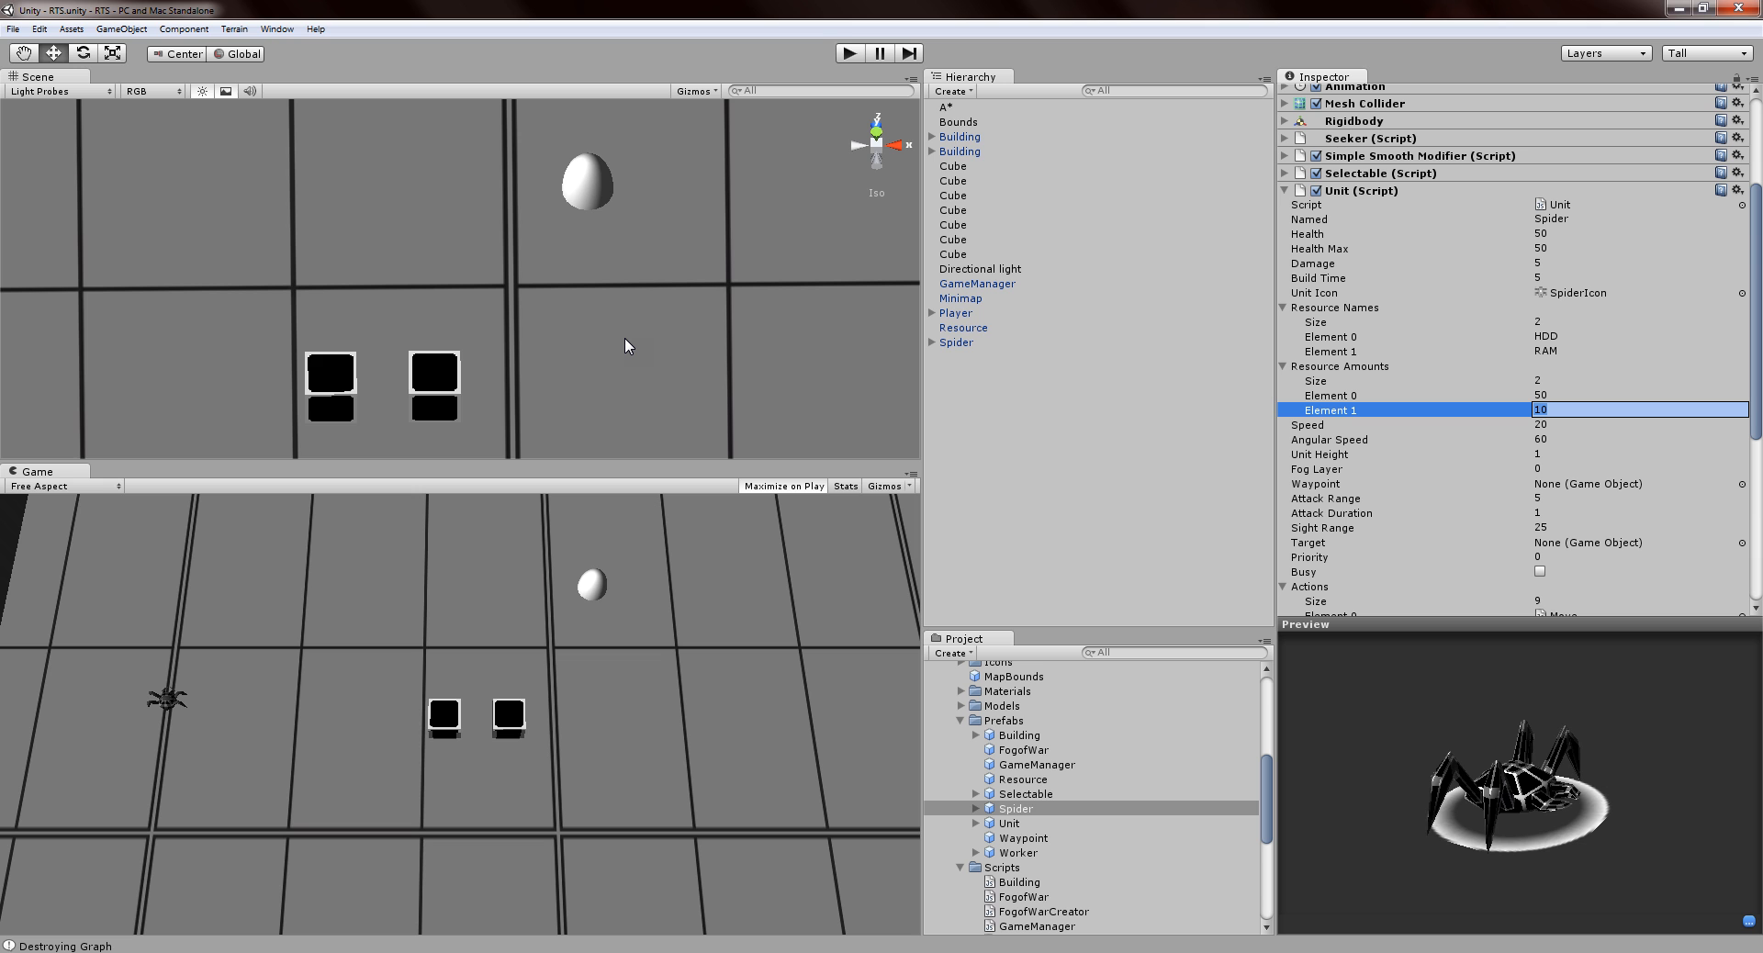
Enter play mode and select the building to create a worker, dropping HDD to 50.
{"action": "left_click", "coordinate": [848, 53]}
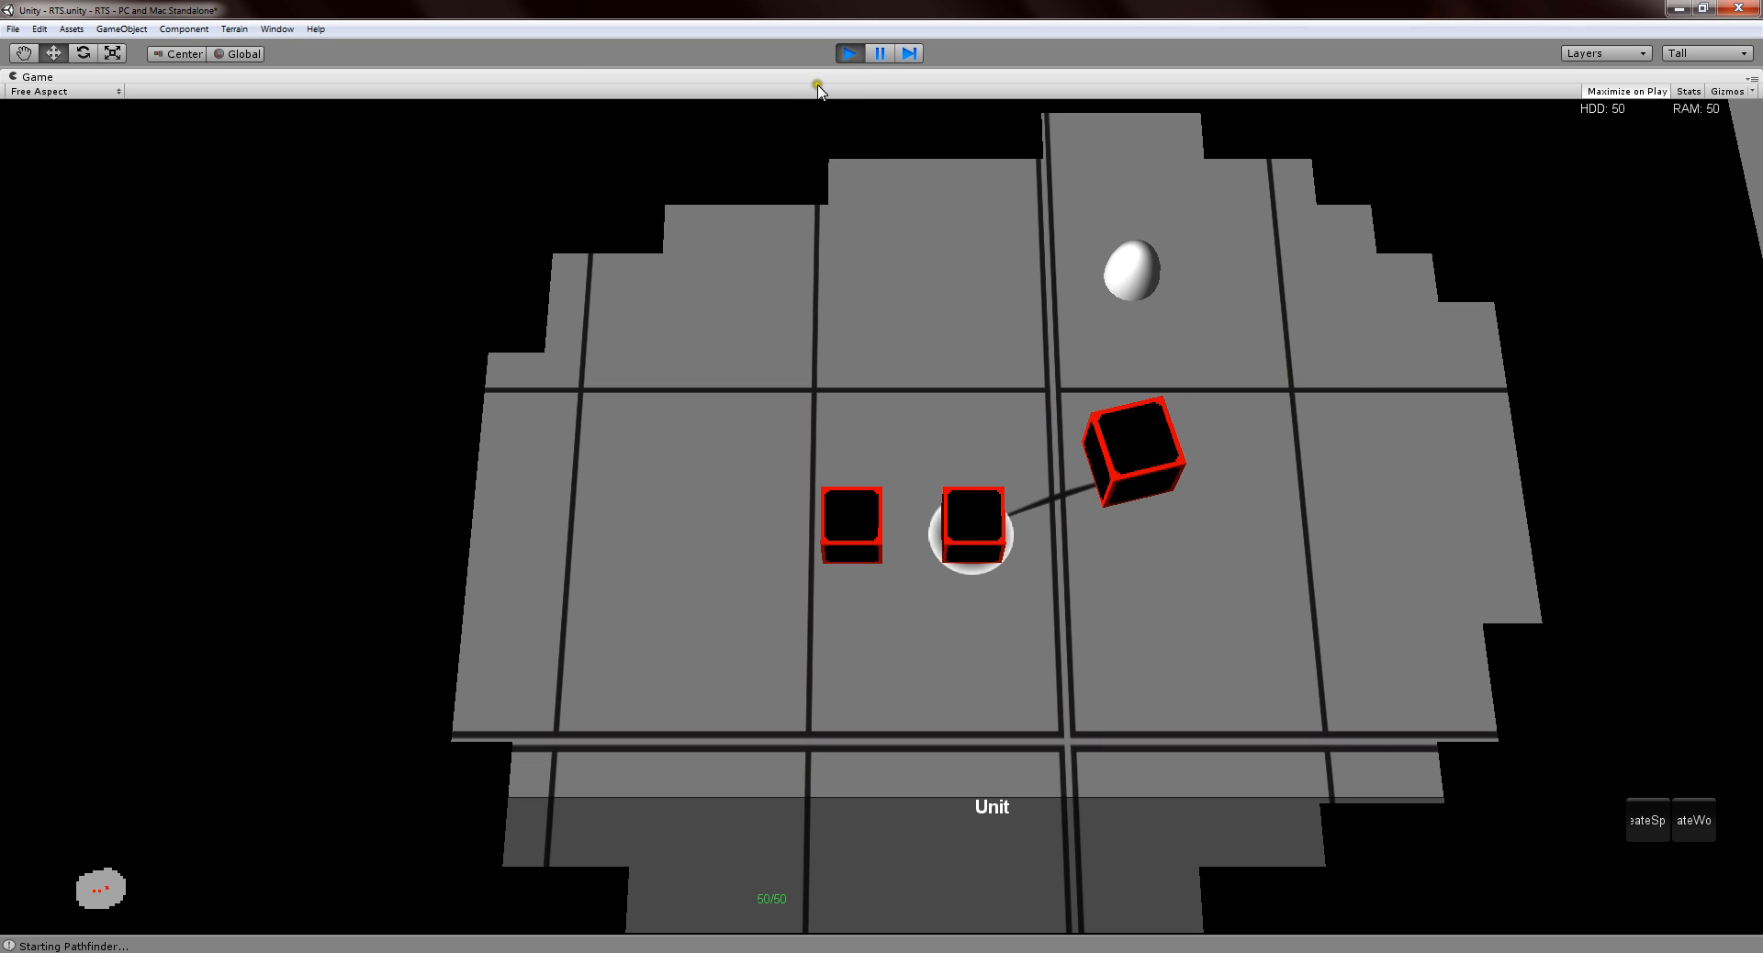
{"action": "mouse_move", "coordinate": [1594, 118]}
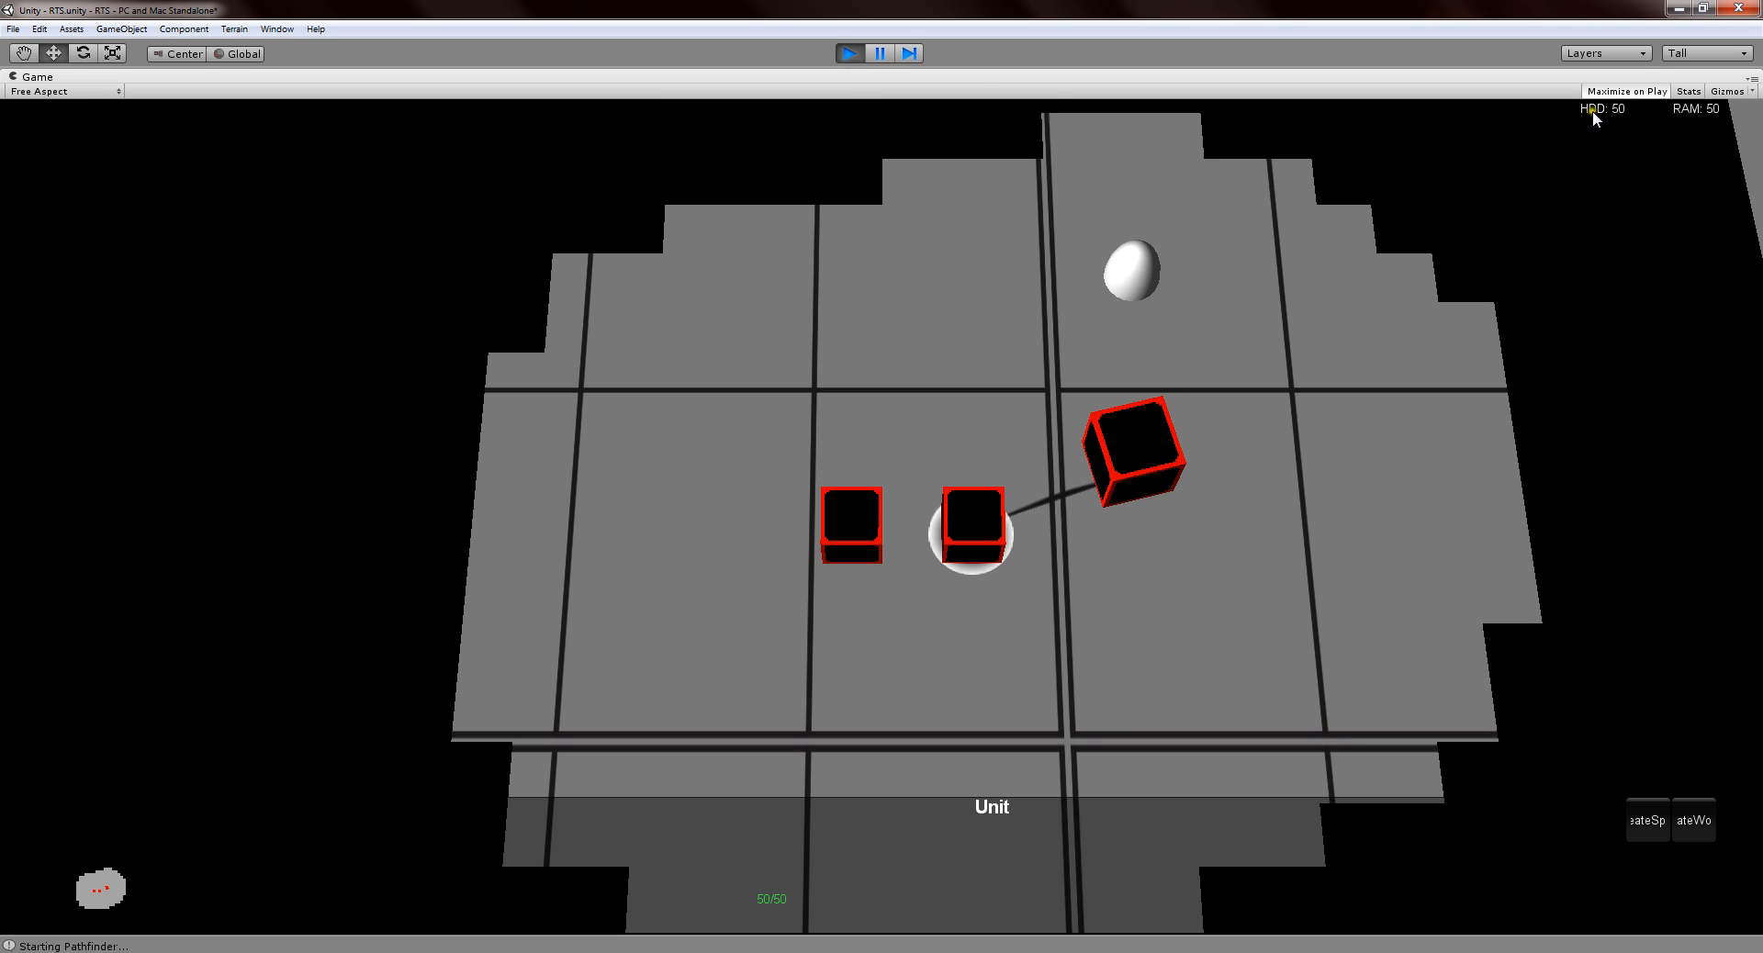
{"action": "left_click", "coordinate": [848, 51]}
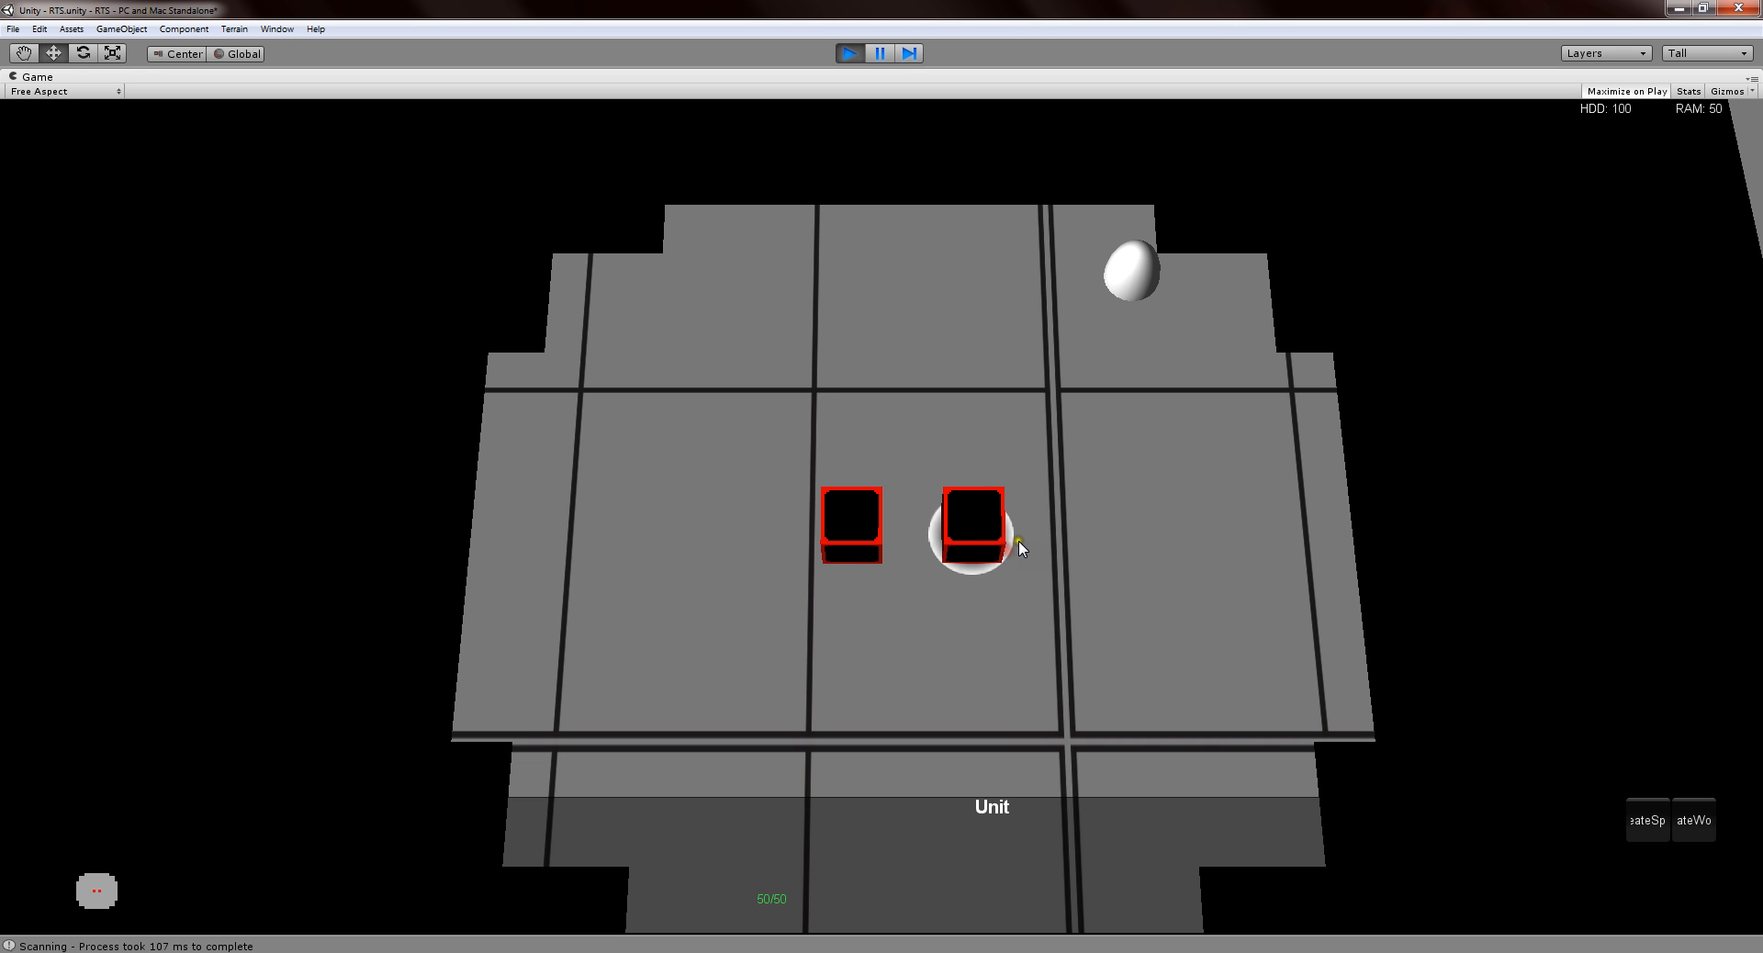
{"action": "mouse_move", "coordinate": [912, 542]}
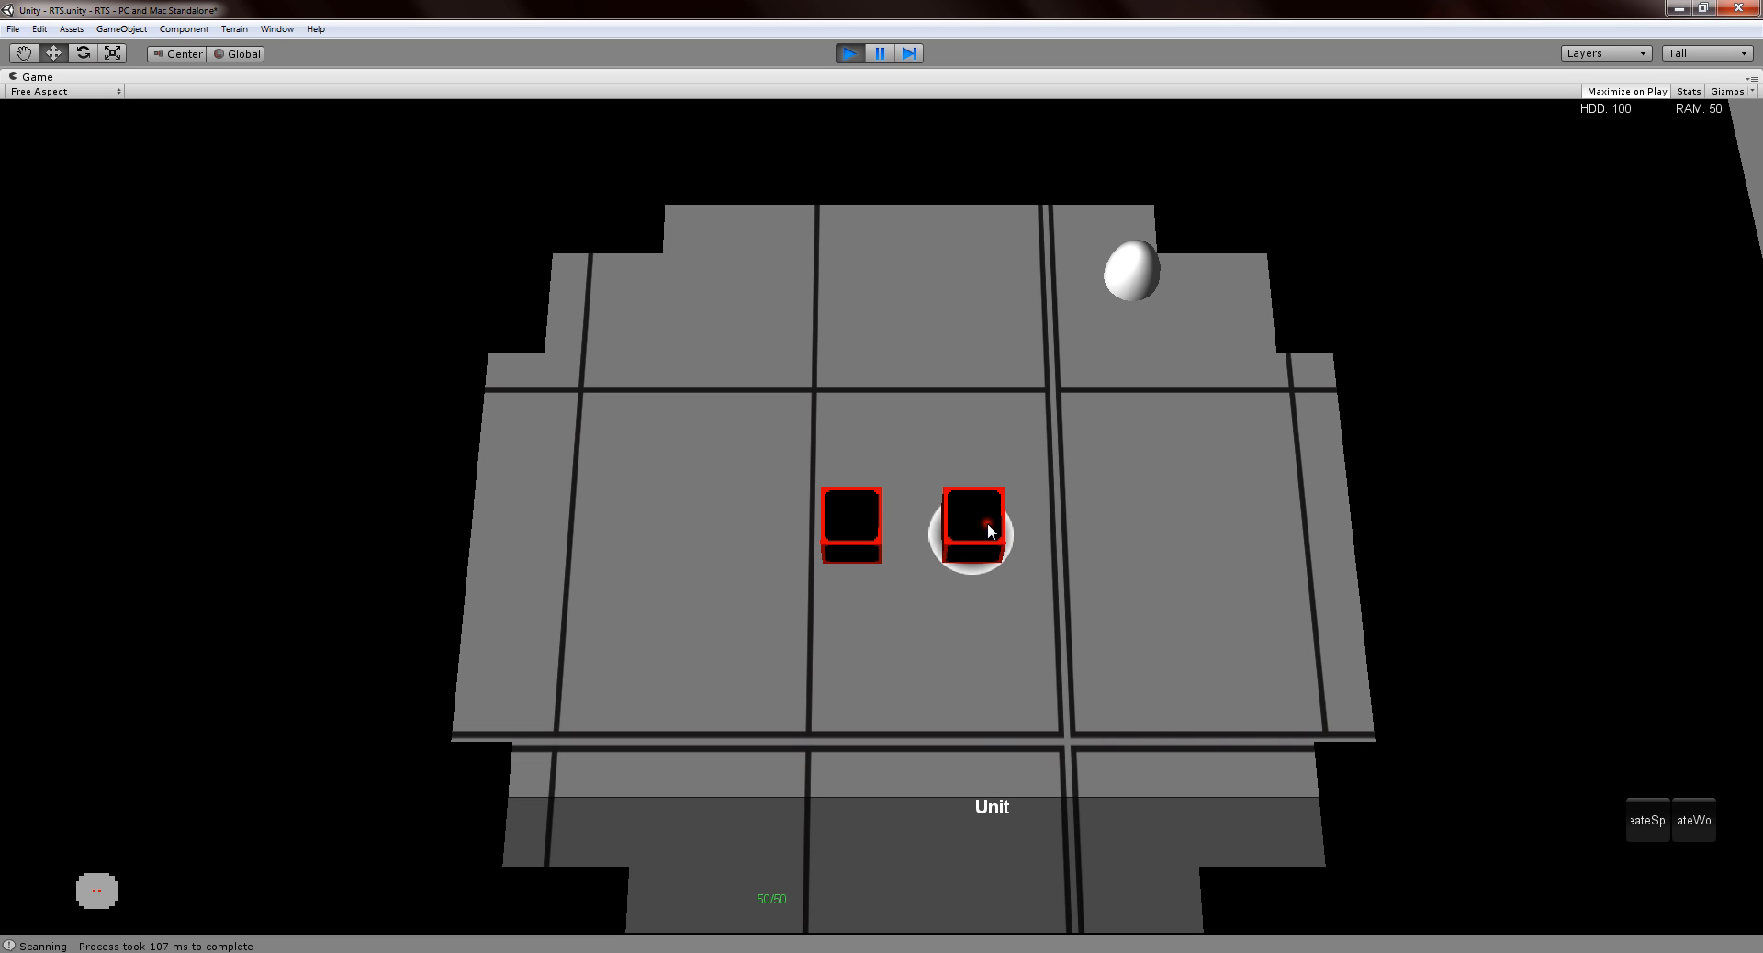
{"action": "left_click", "coordinate": [1692, 821]}
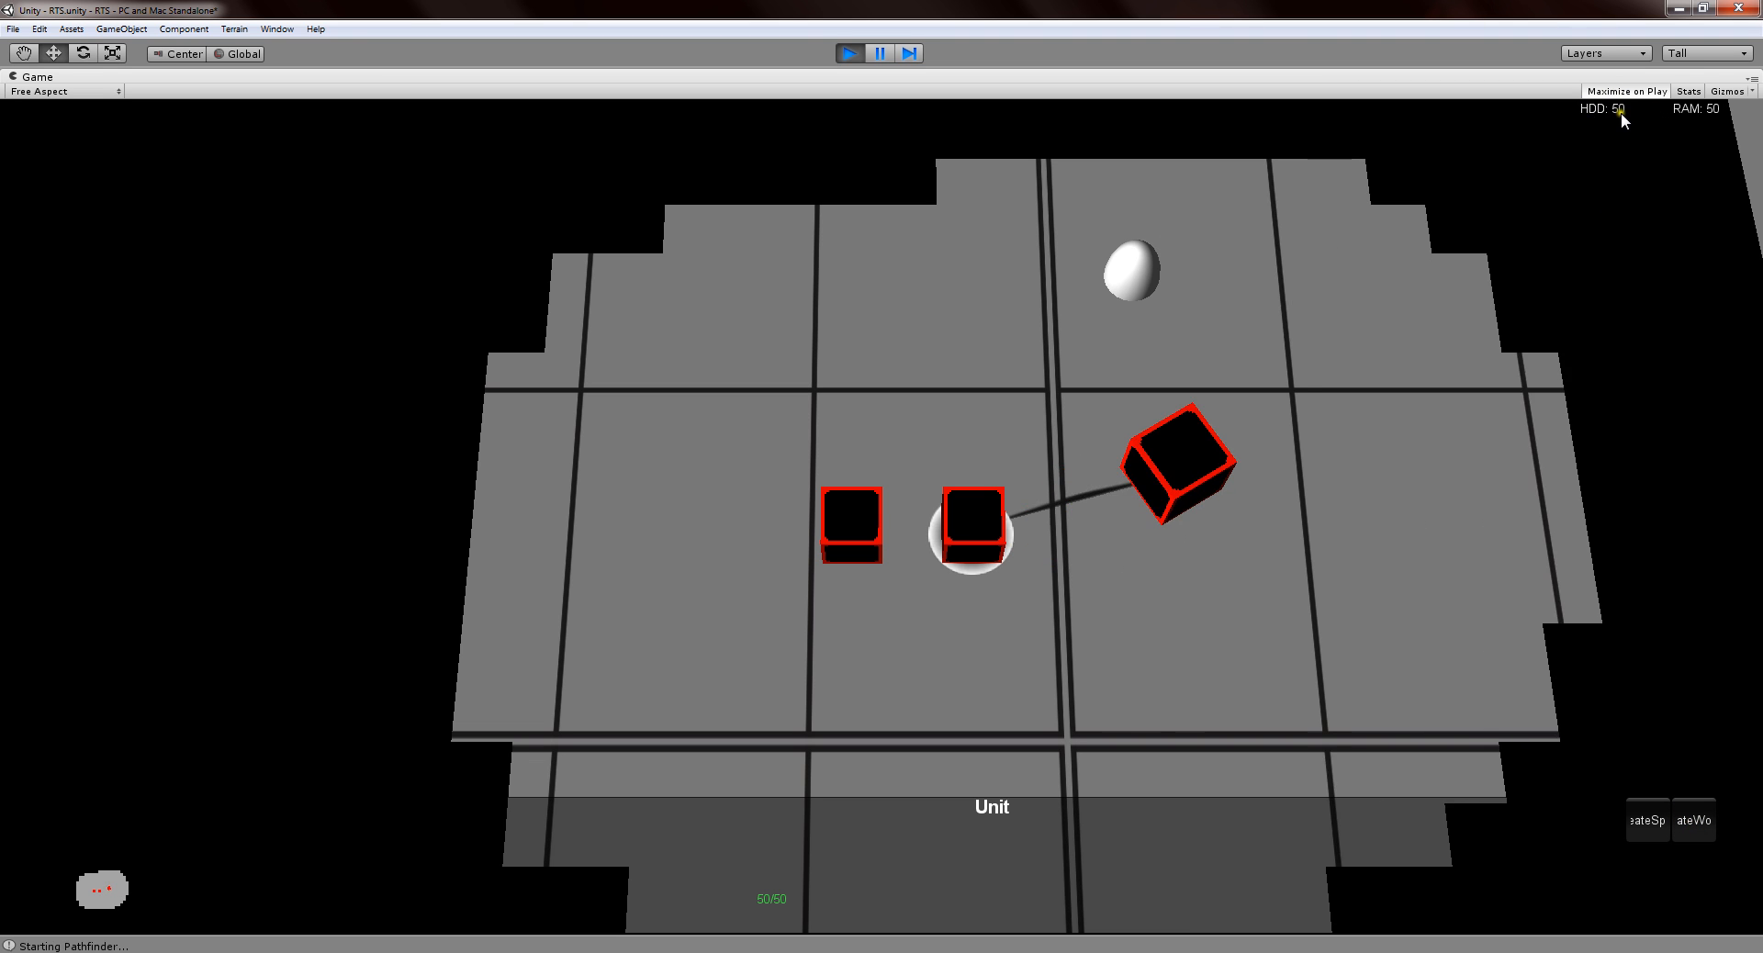
{"action": "mouse_move", "coordinate": [1493, 346]}
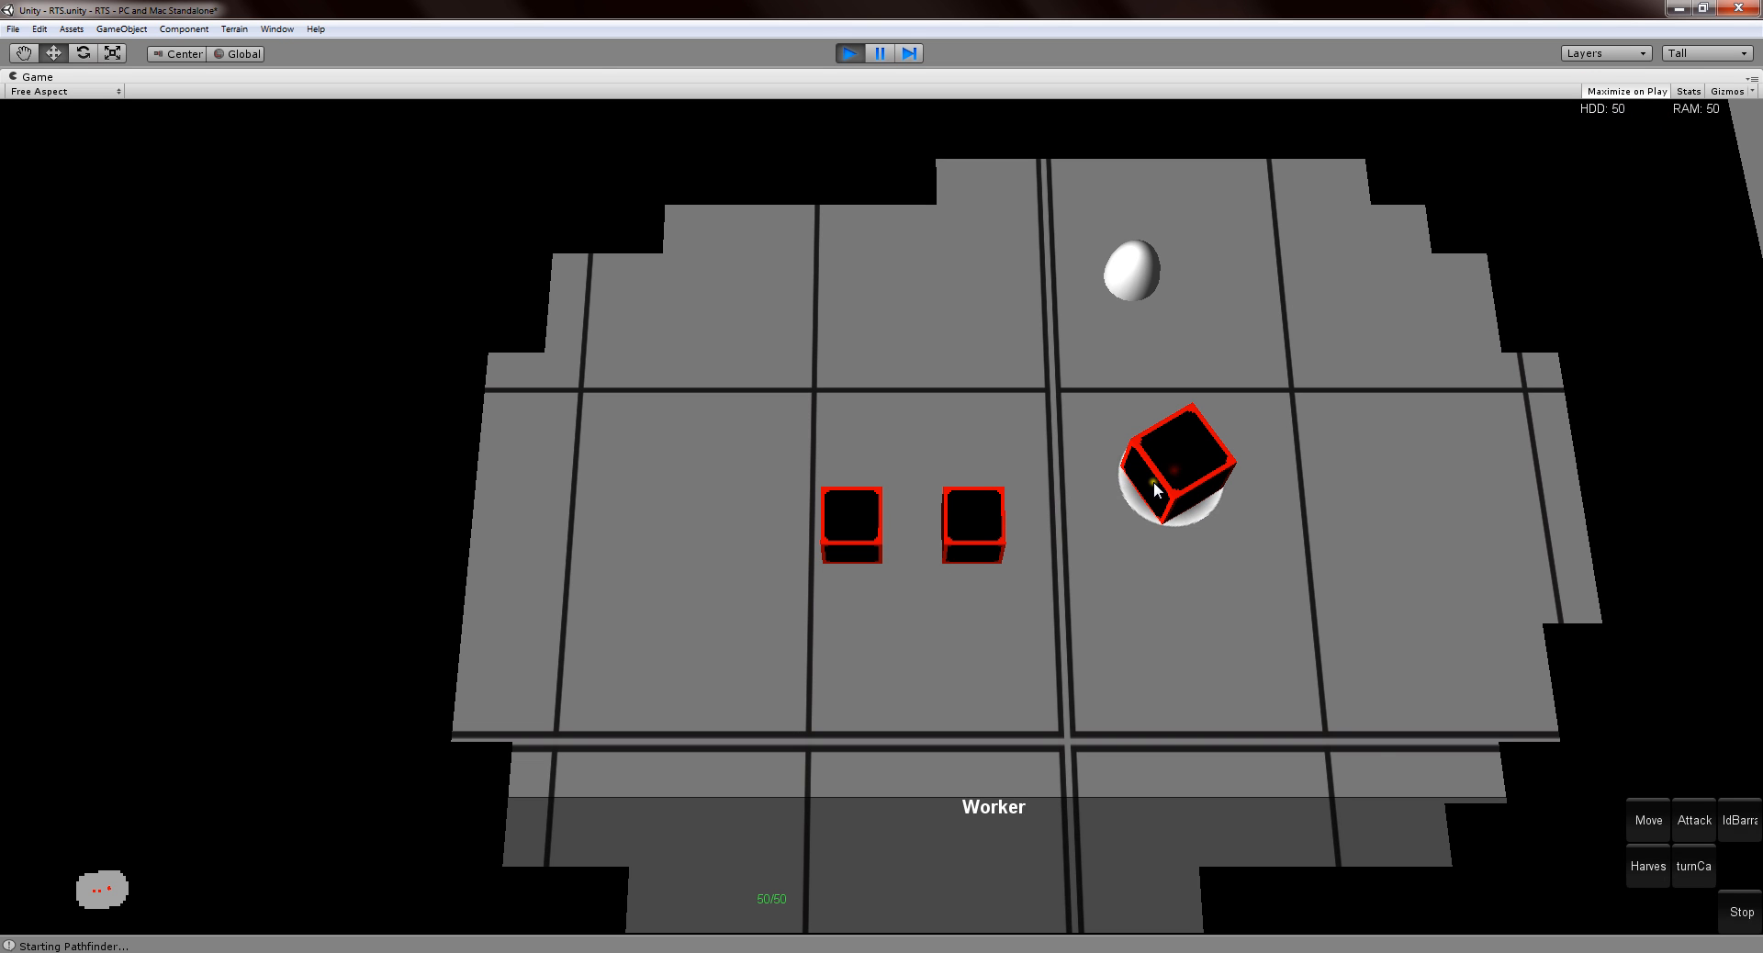
{"action": "mouse_move", "coordinate": [961, 465]}
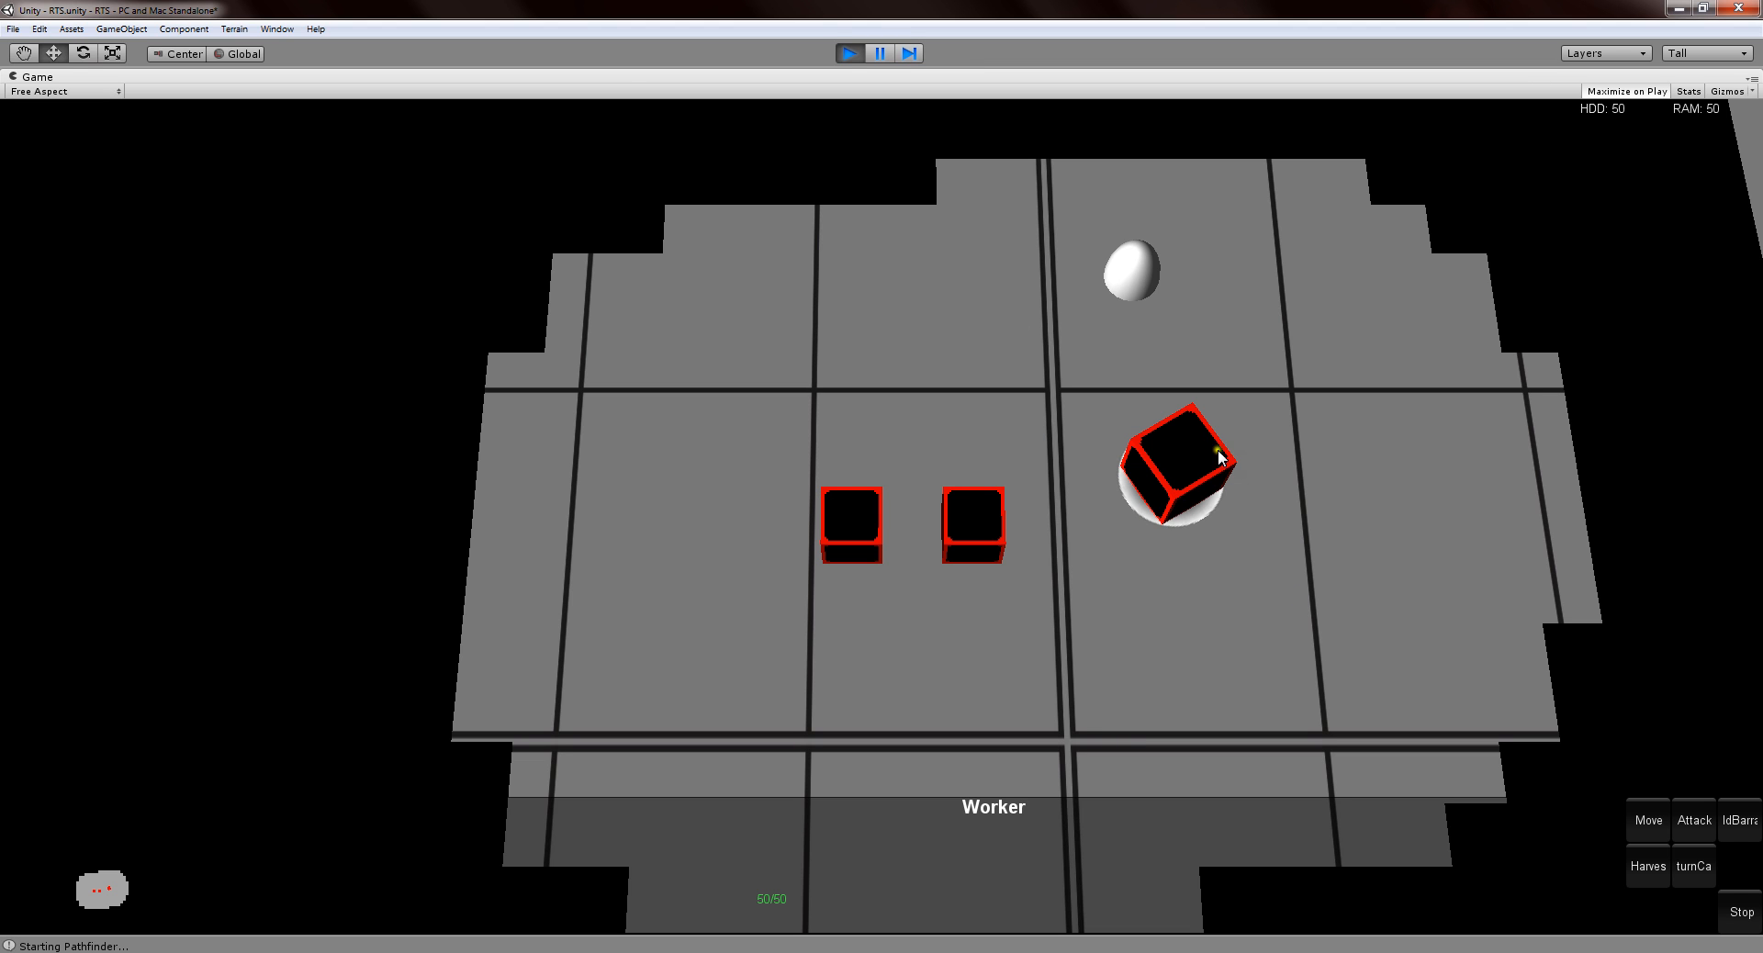
{"action": "mouse_move", "coordinate": [1013, 567]}
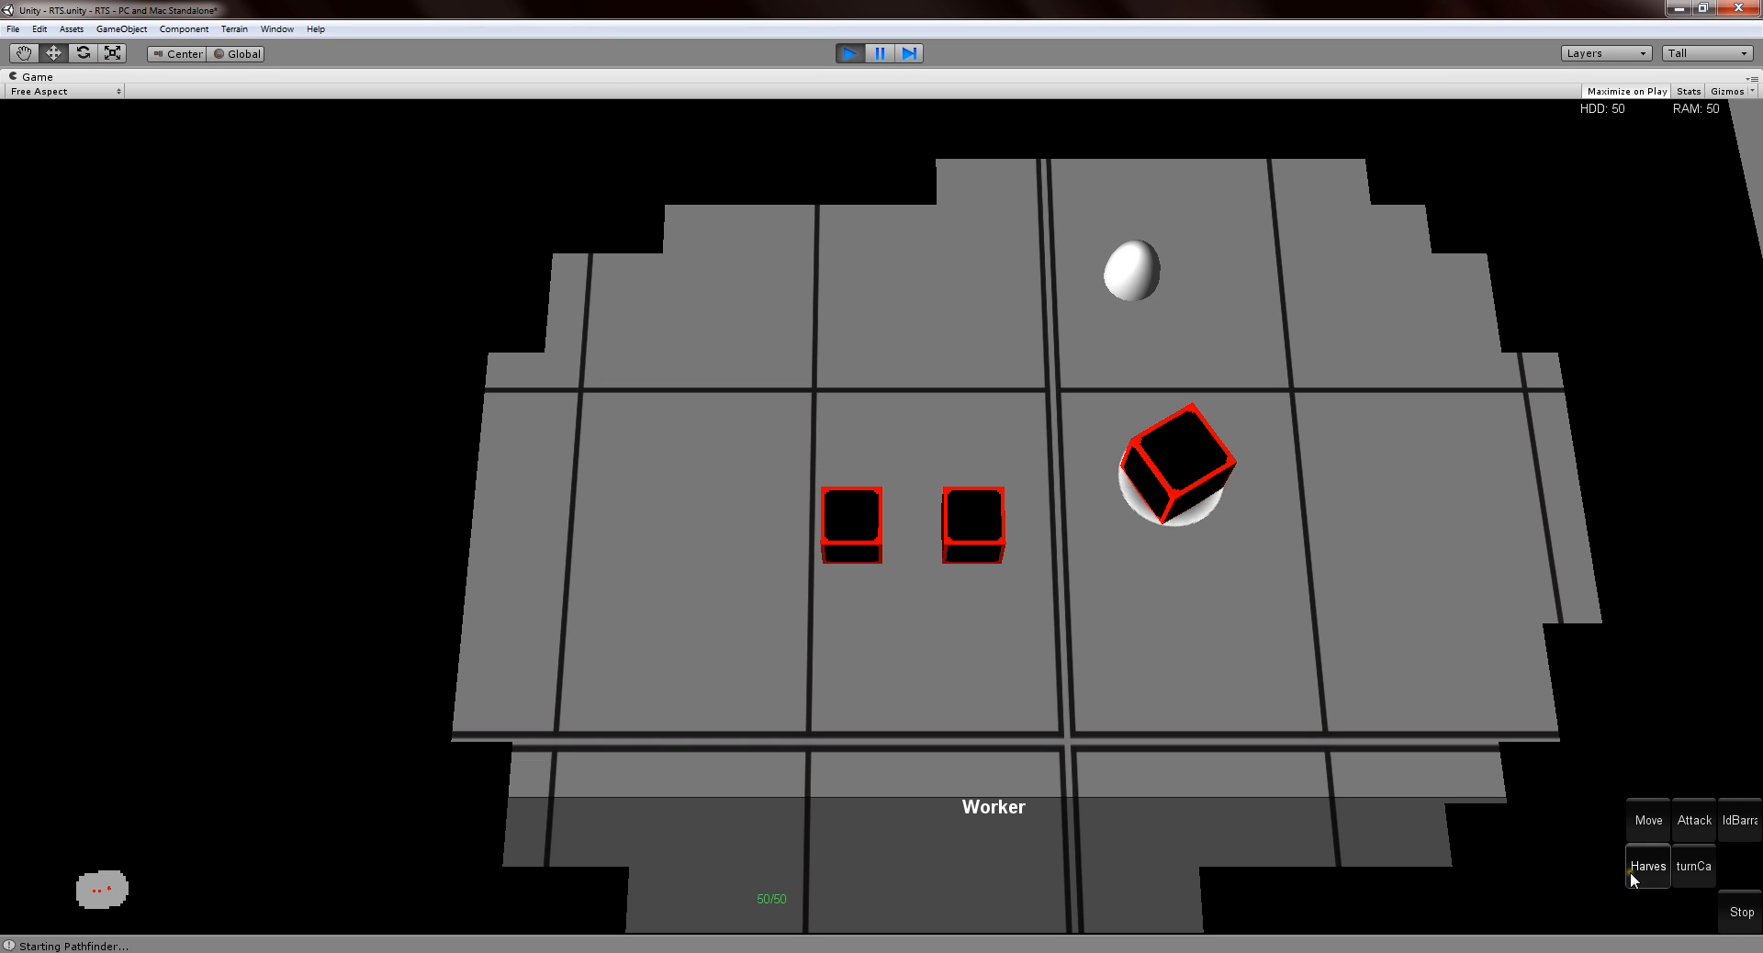
{"action": "mouse_move", "coordinate": [1707, 869]}
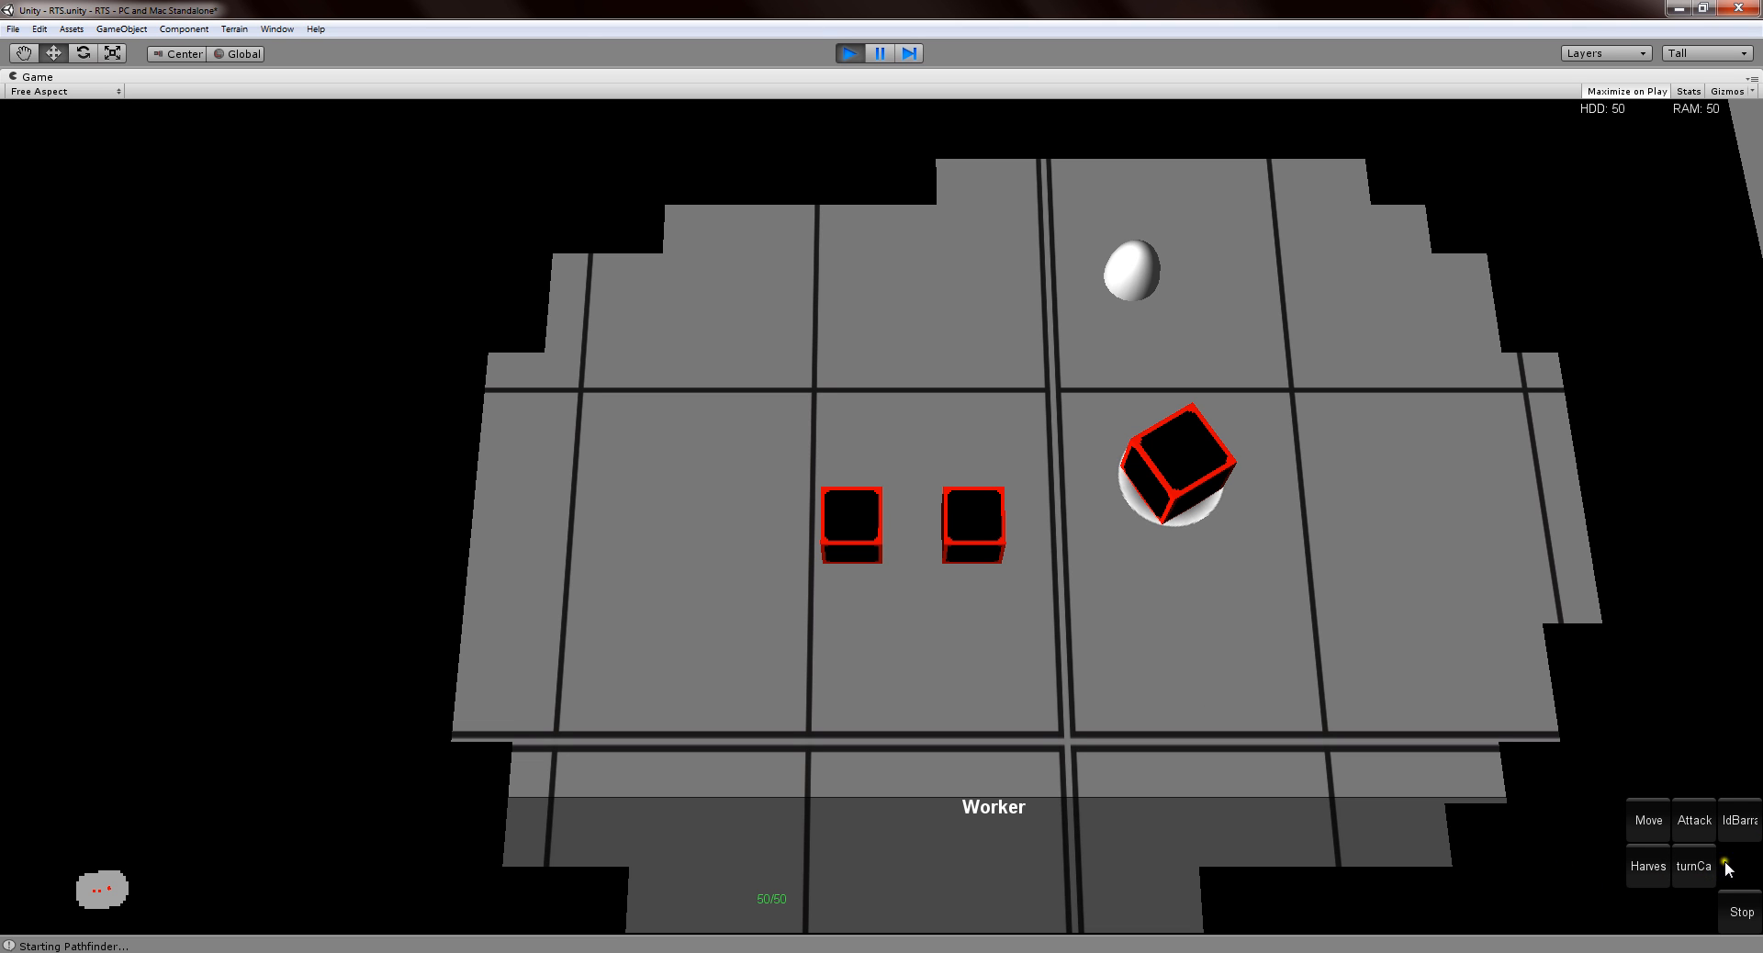
{"action": "mouse_move", "coordinate": [1647, 866]}
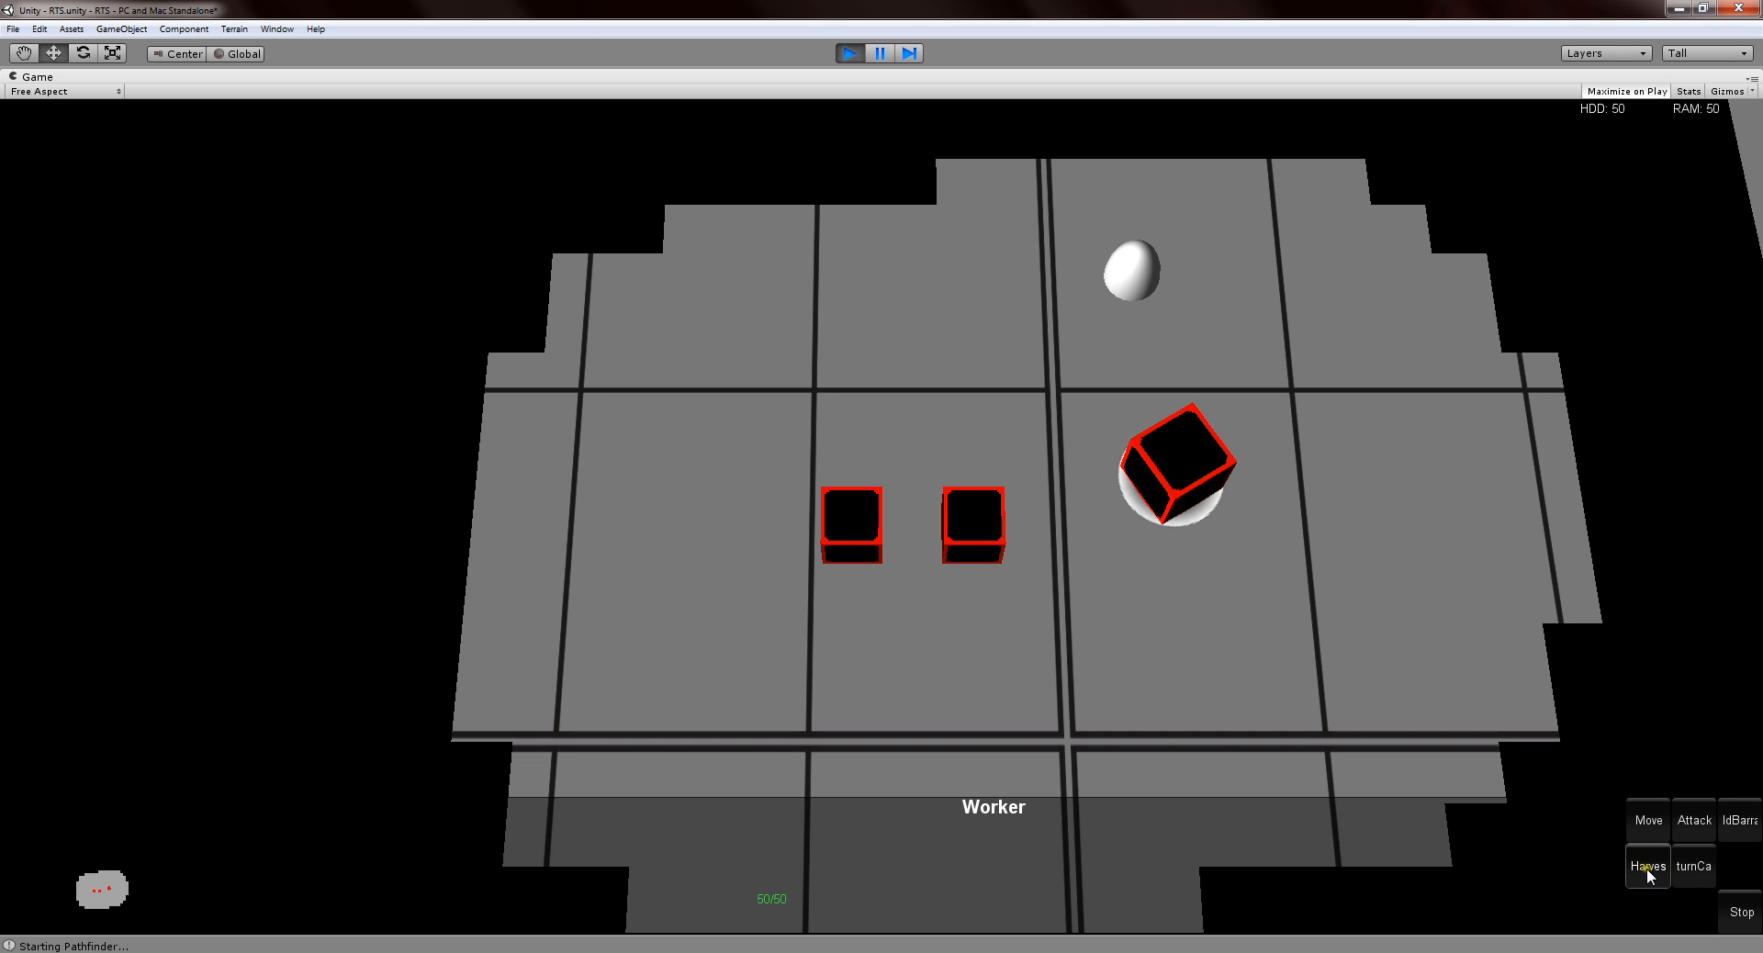
{"action": "mouse_move", "coordinate": [1693, 866]}
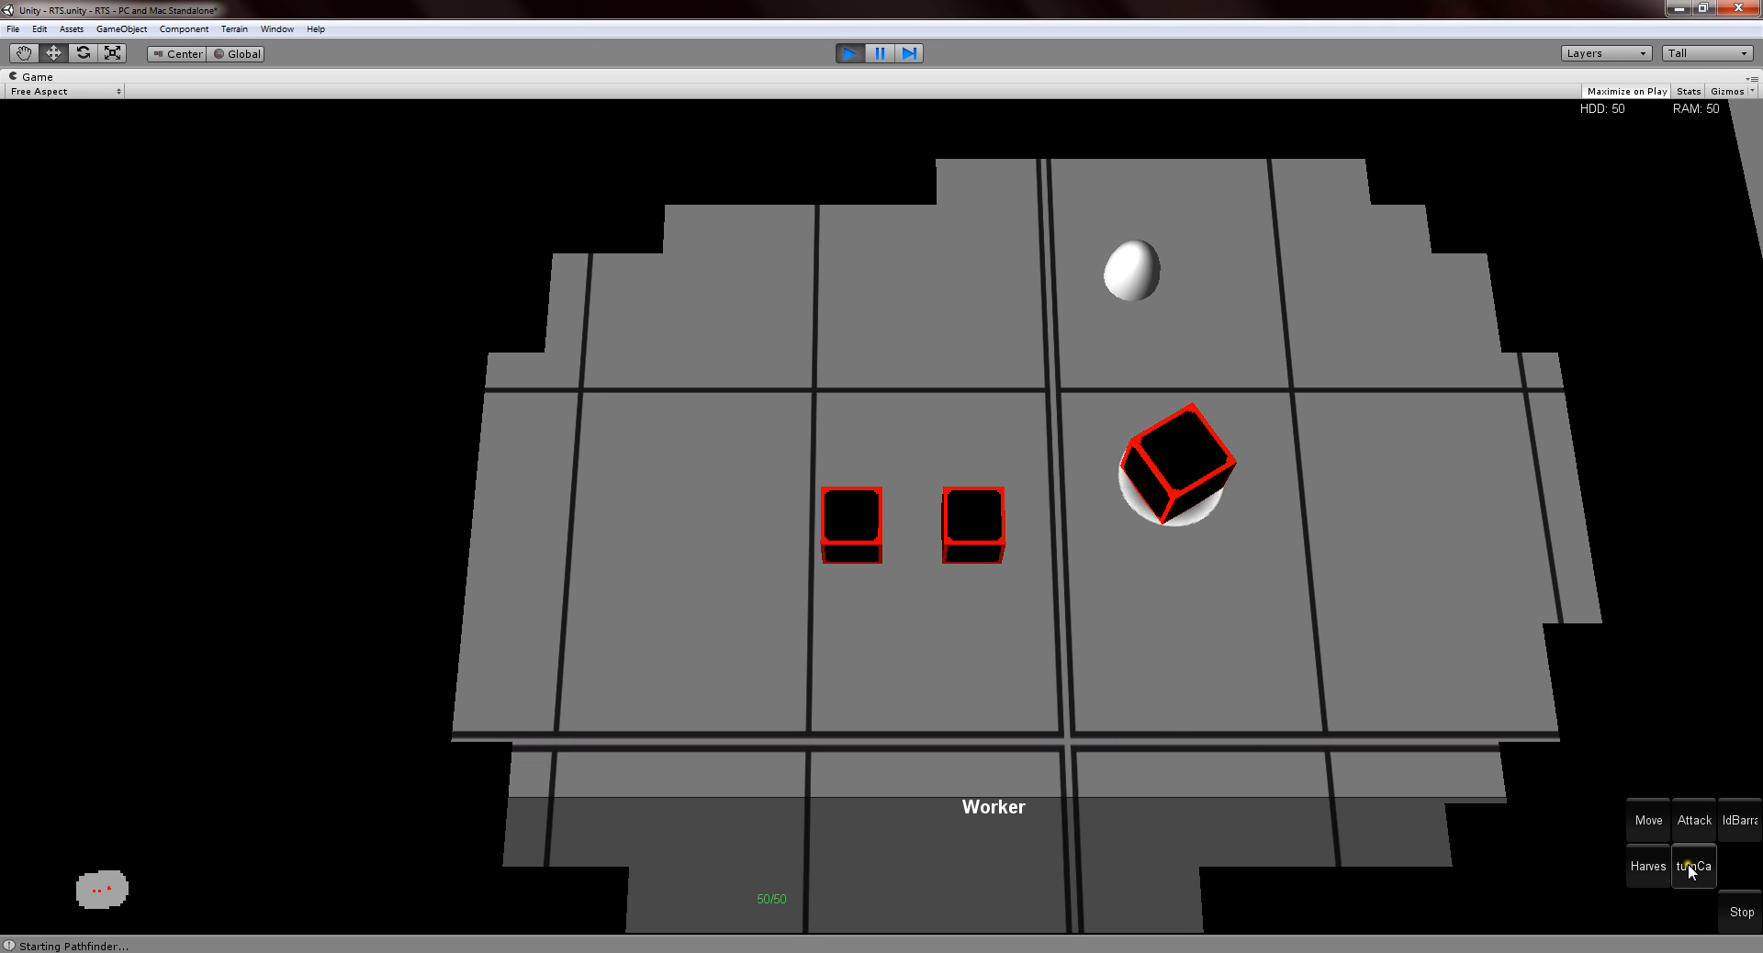
{"action": "mouse_move", "coordinate": [1647, 865]}
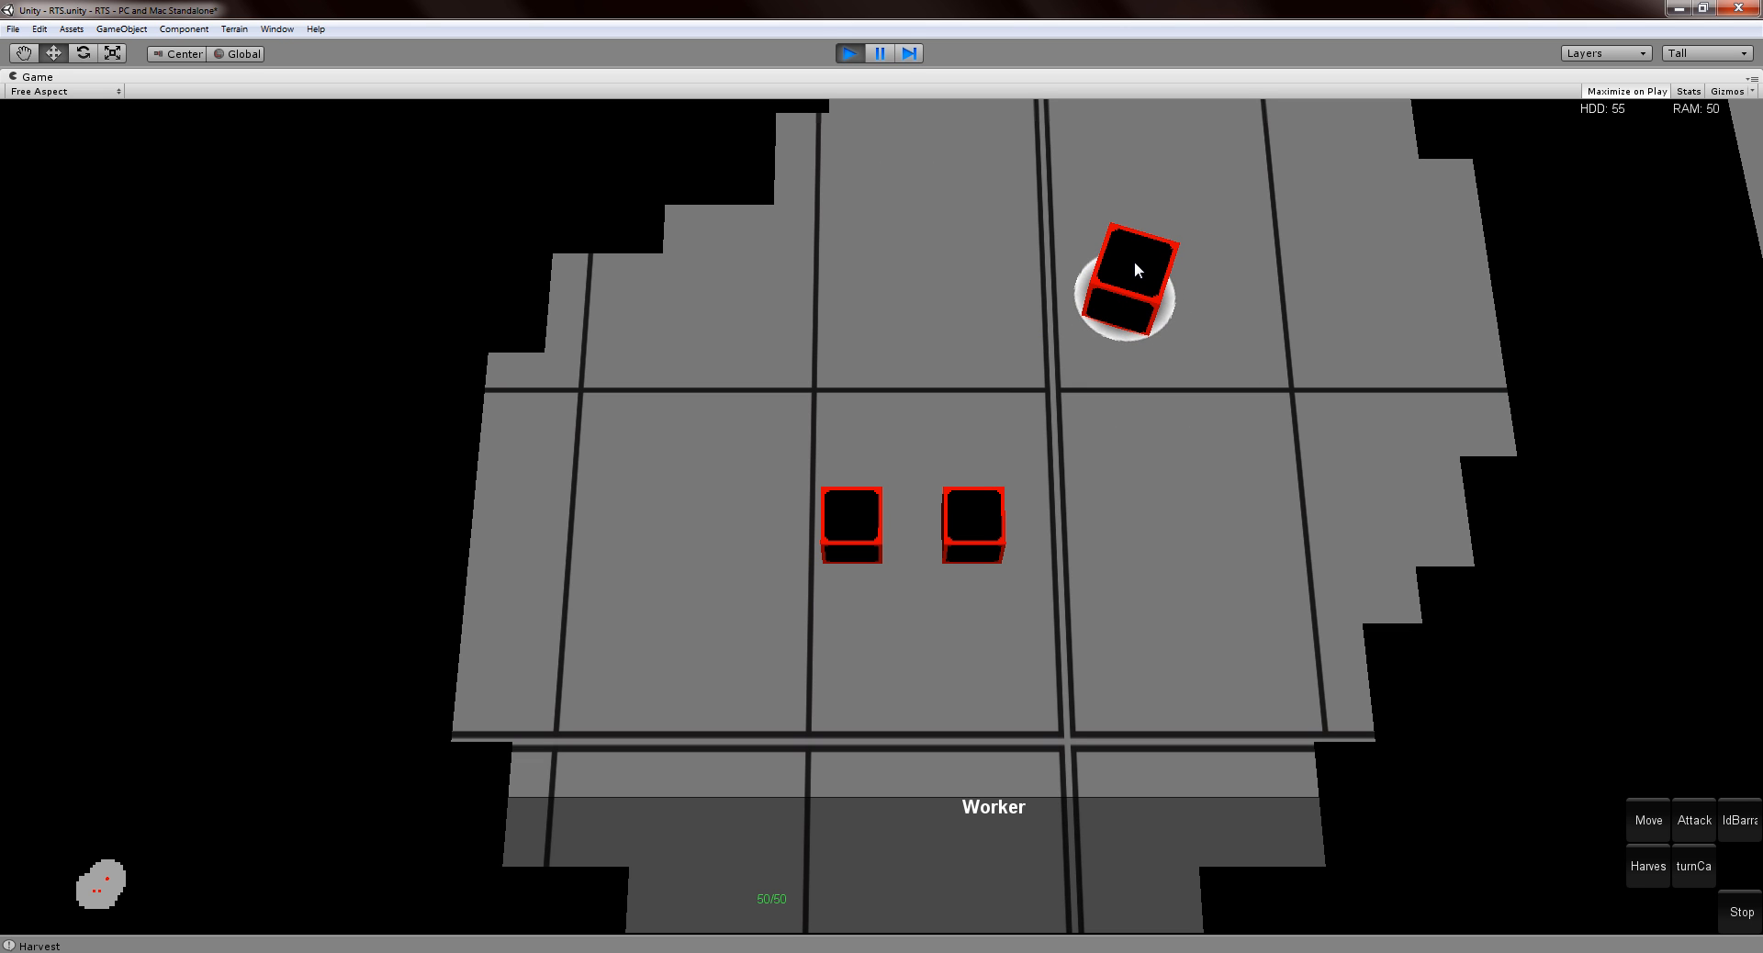
{"action": "mouse_move", "coordinate": [1145, 269]}
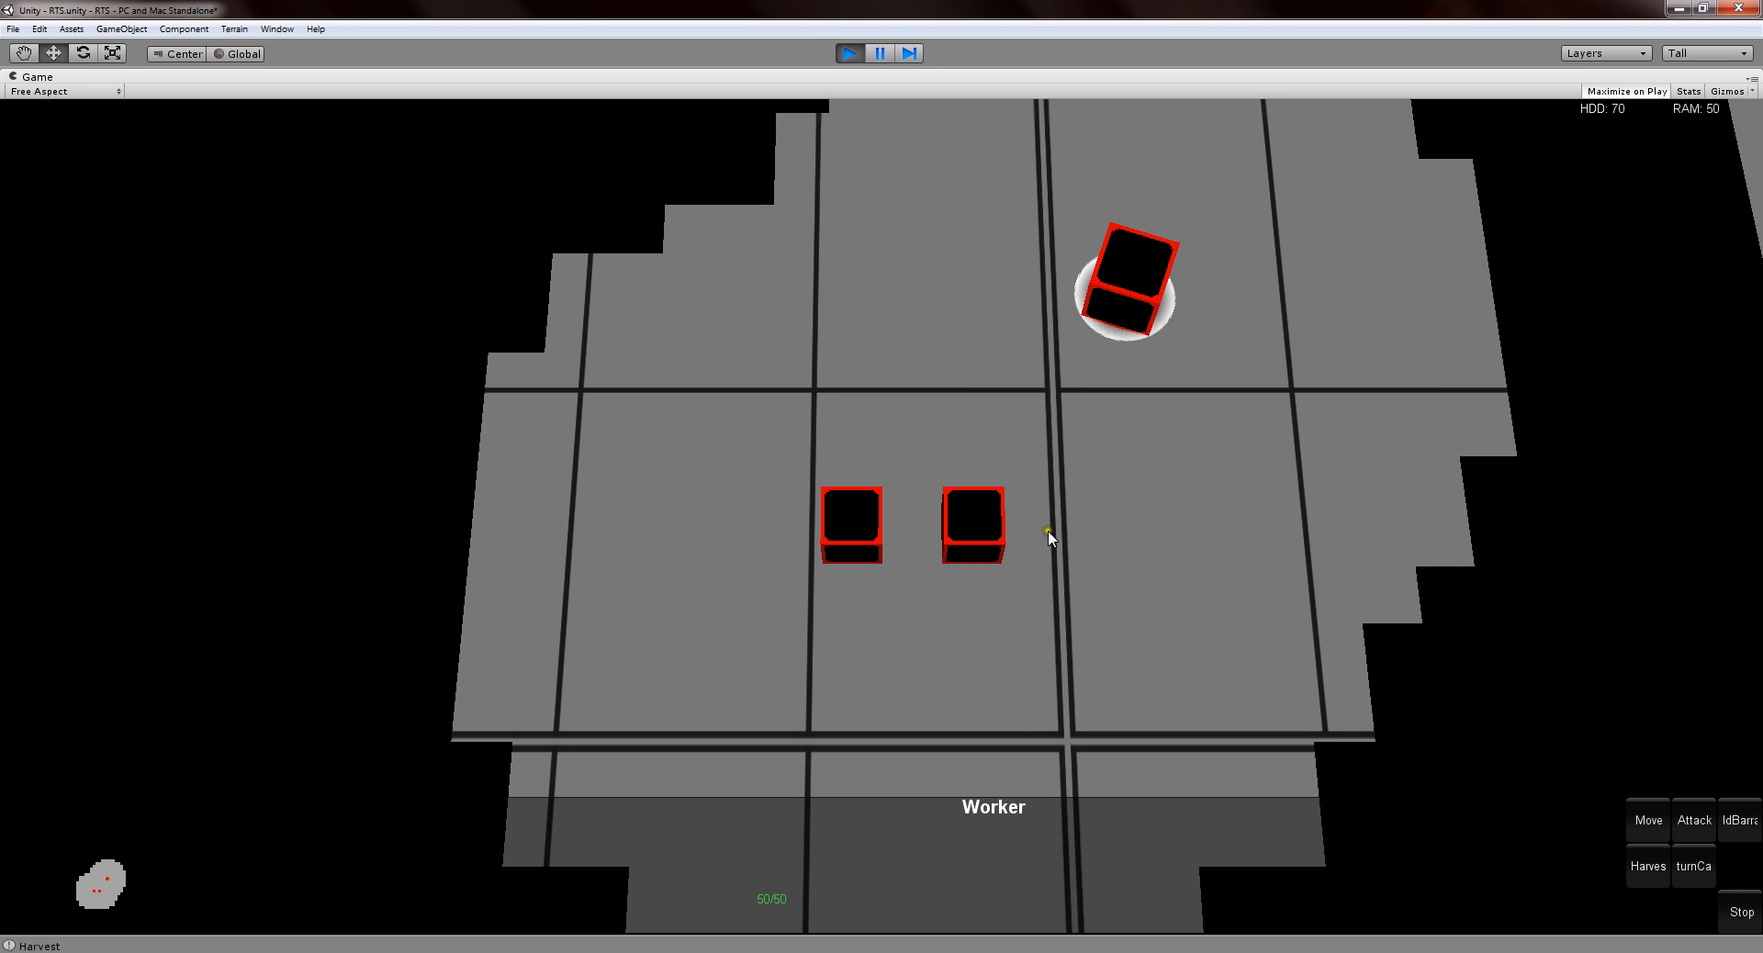
{"action": "mouse_move", "coordinate": [1609, 119]}
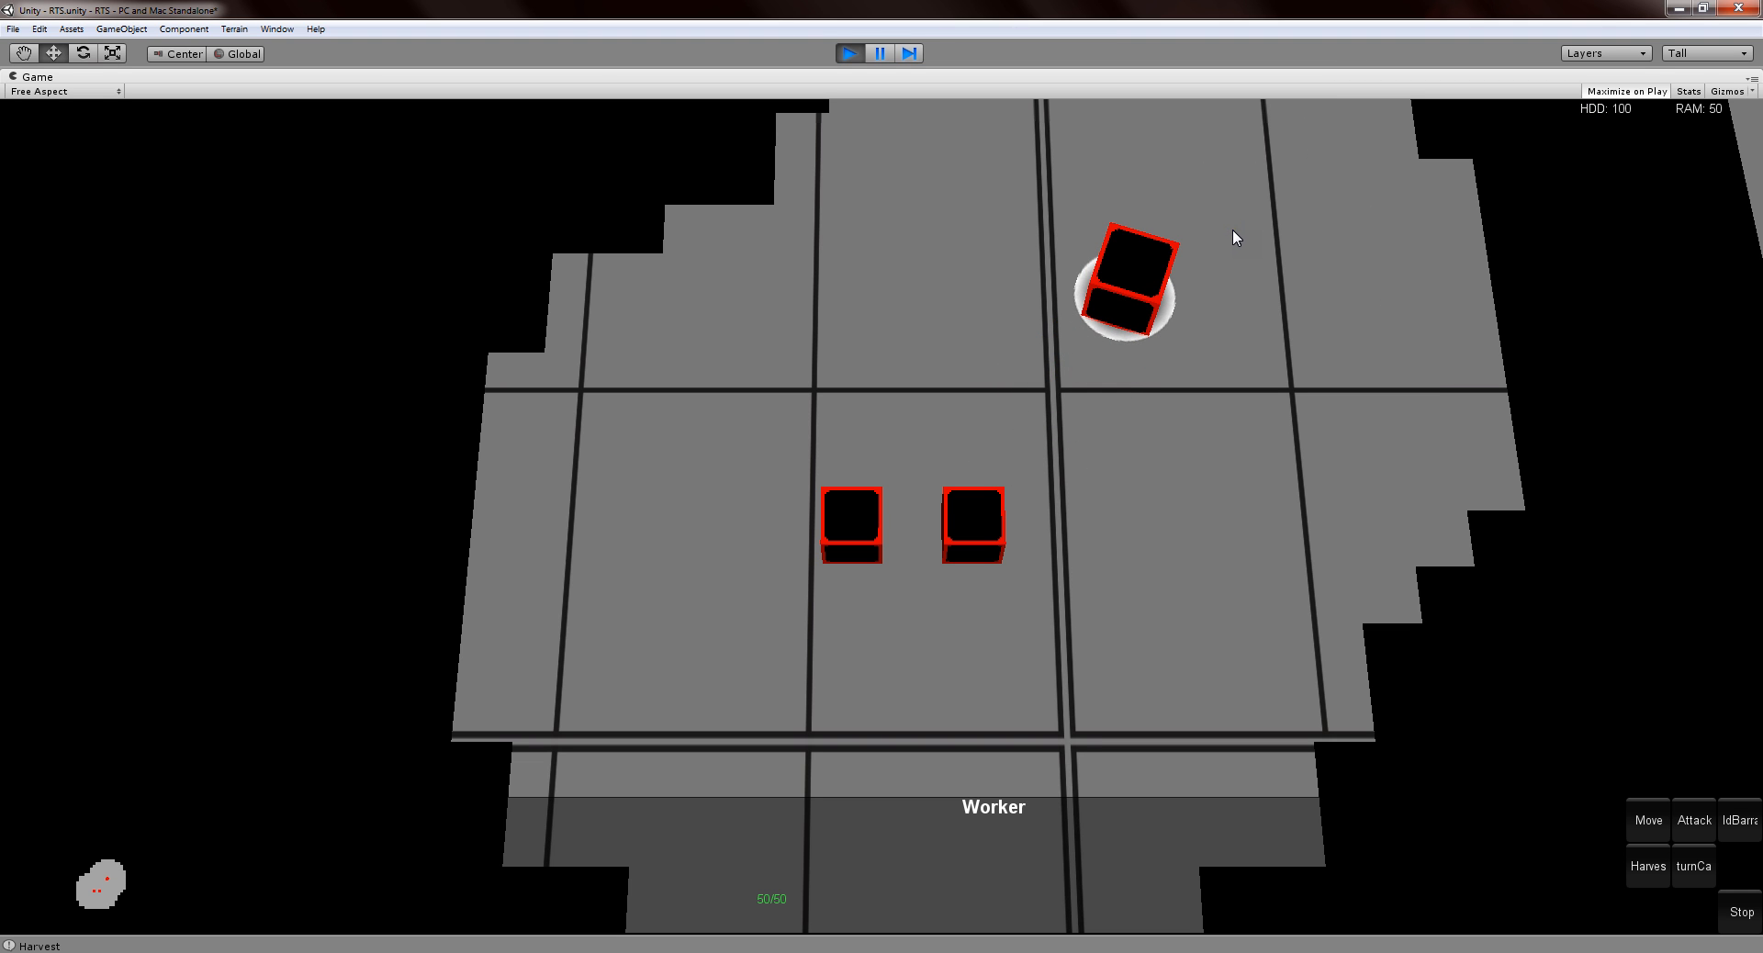
{"action": "mouse_move", "coordinate": [1116, 273]}
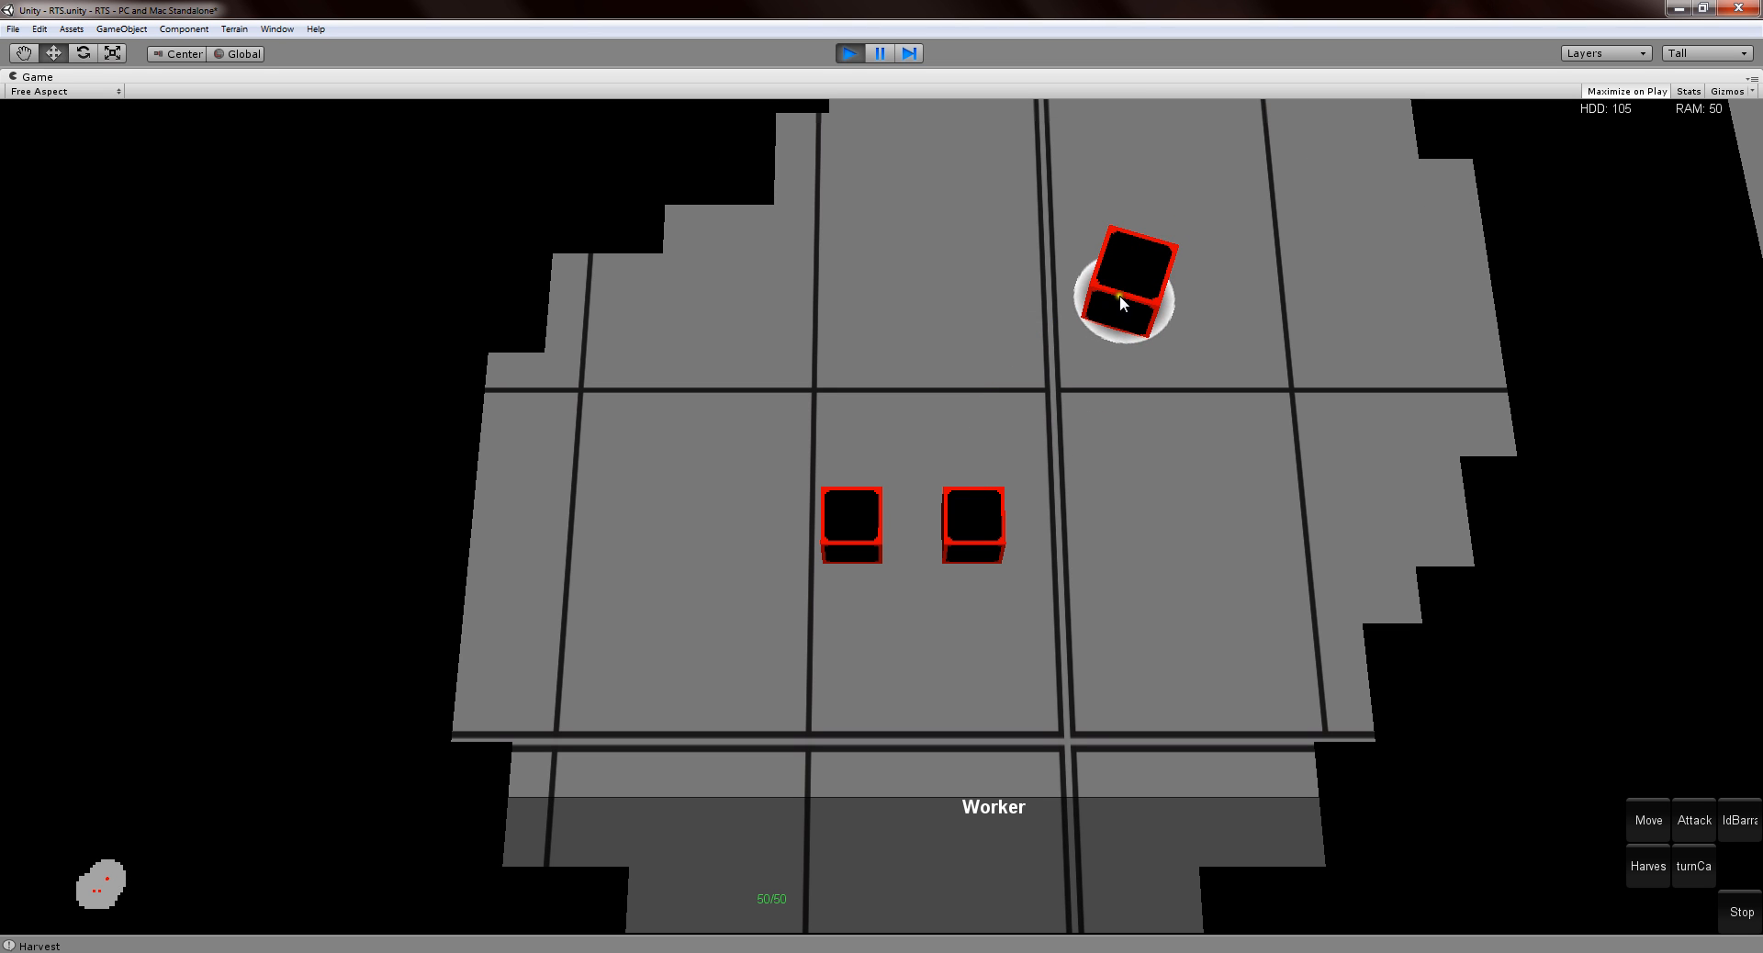
{"action": "mouse_move", "coordinate": [1198, 478]}
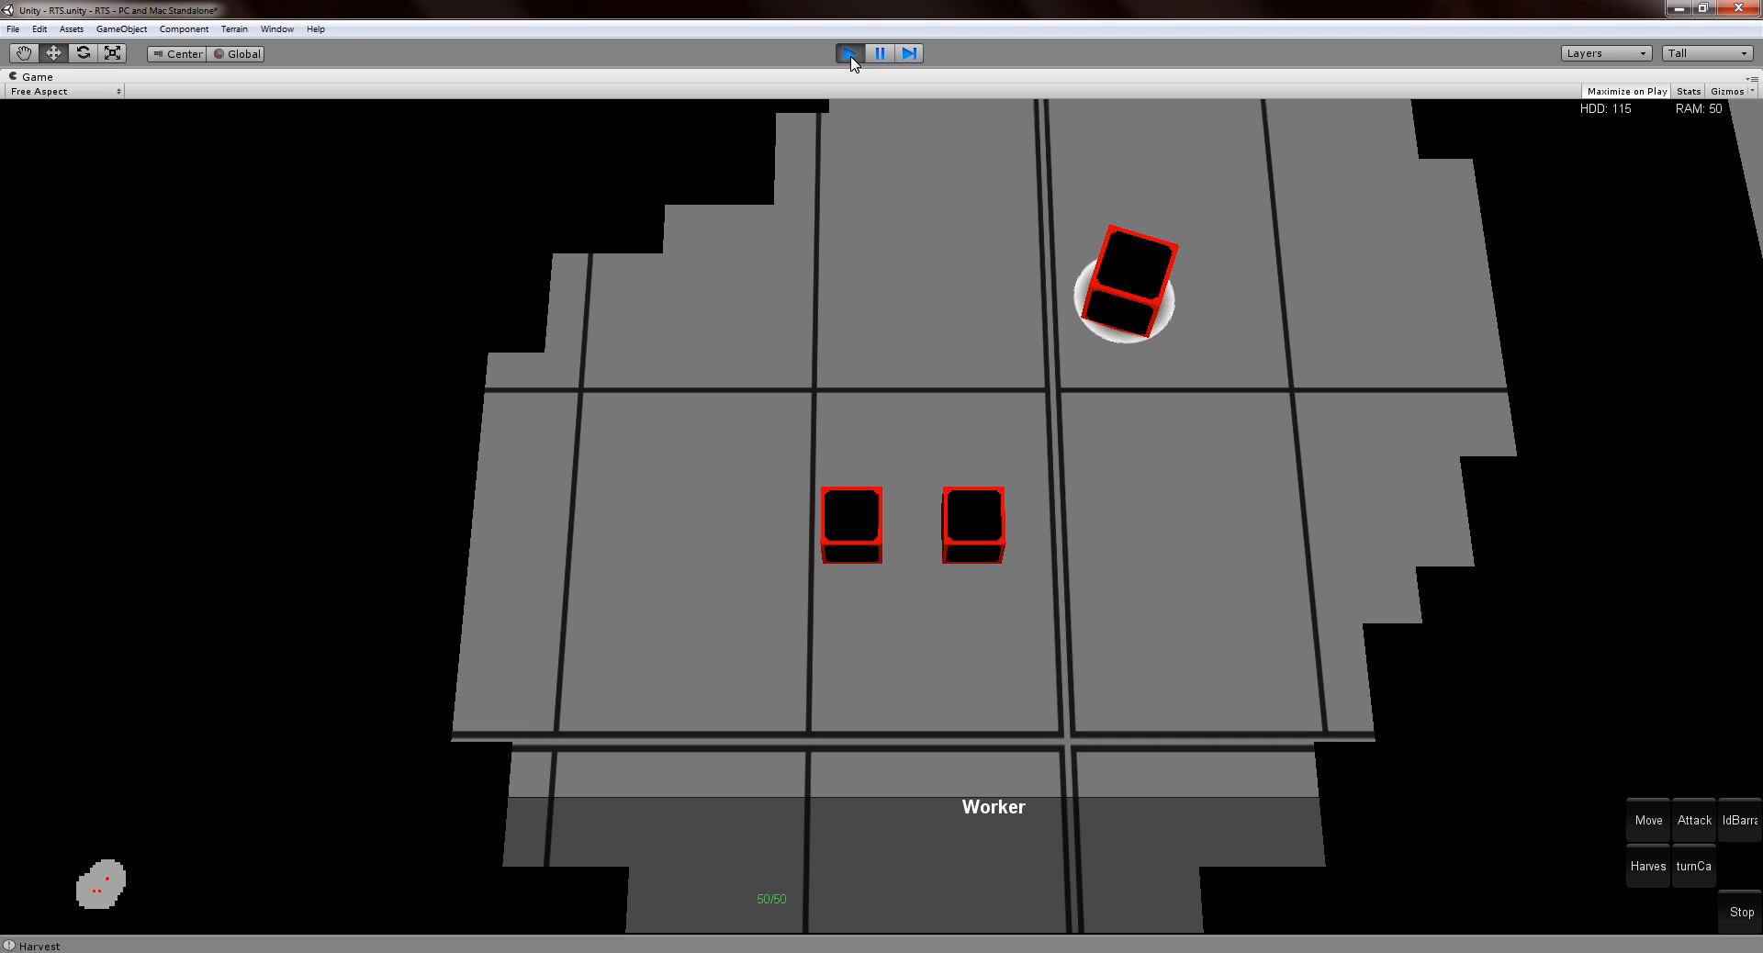
Stop play mode and review Unit.js's resourceNames and resourceAmounts array declarations.
{"action": "left_click", "coordinate": [851, 53]}
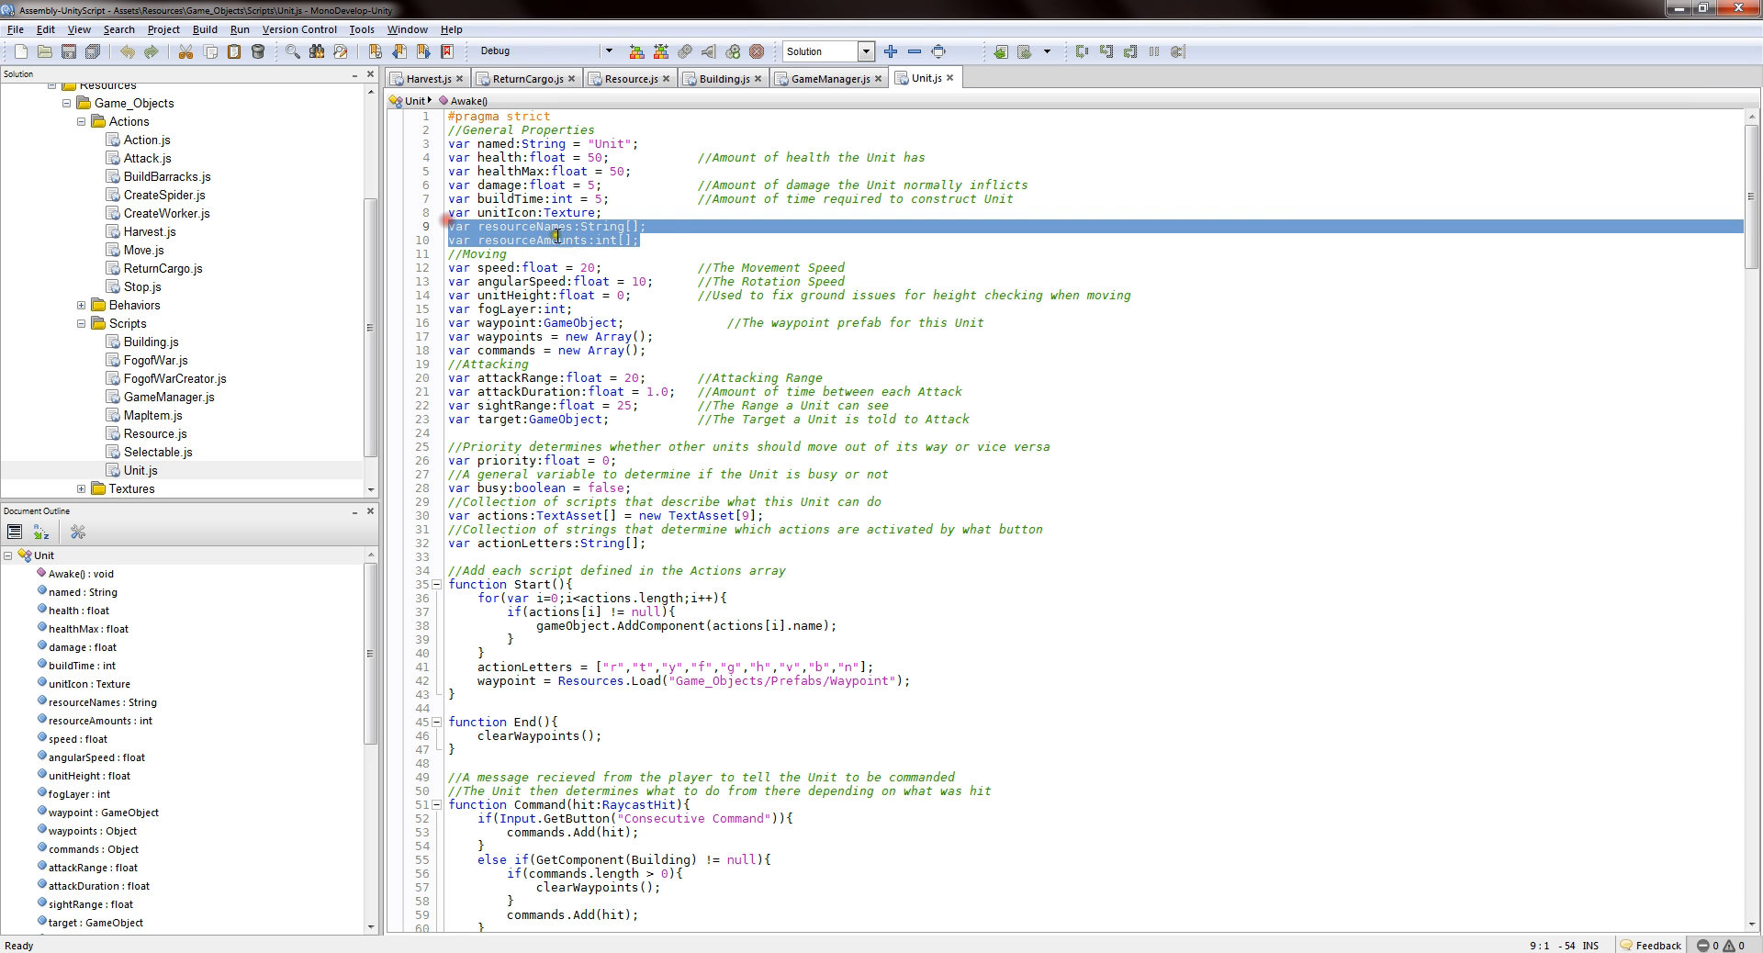
{"action": "left_click", "coordinate": [627, 240]}
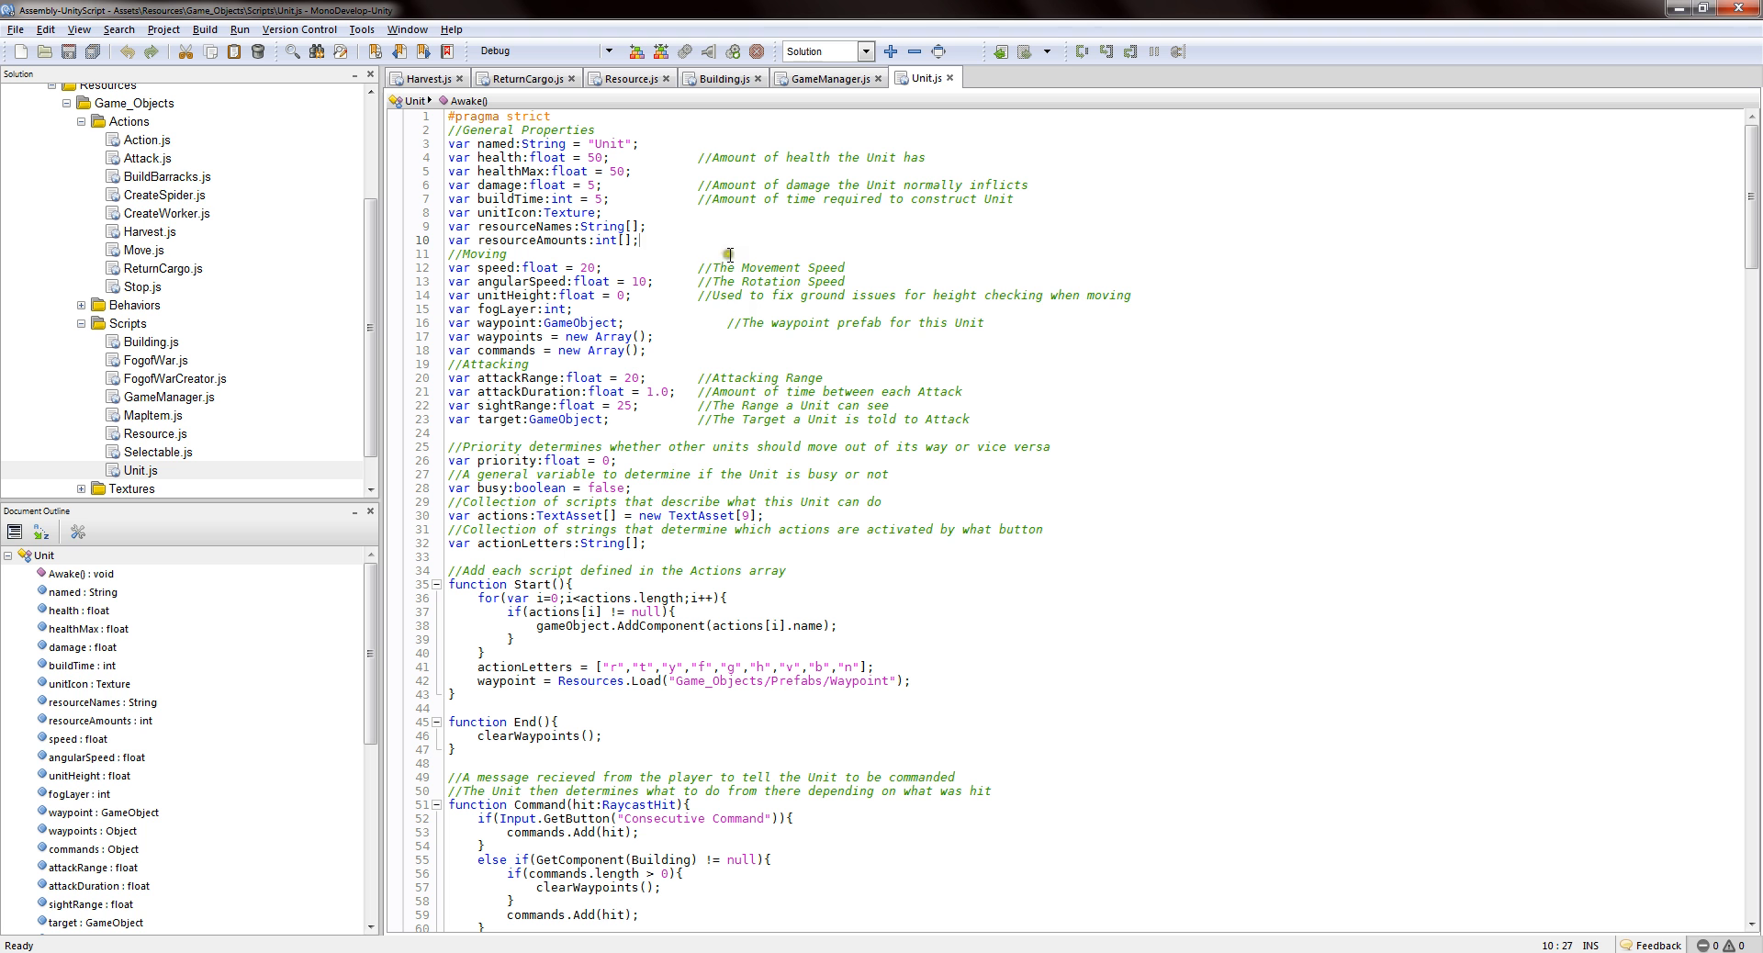
{"action": "mouse_move", "coordinate": [663, 239]}
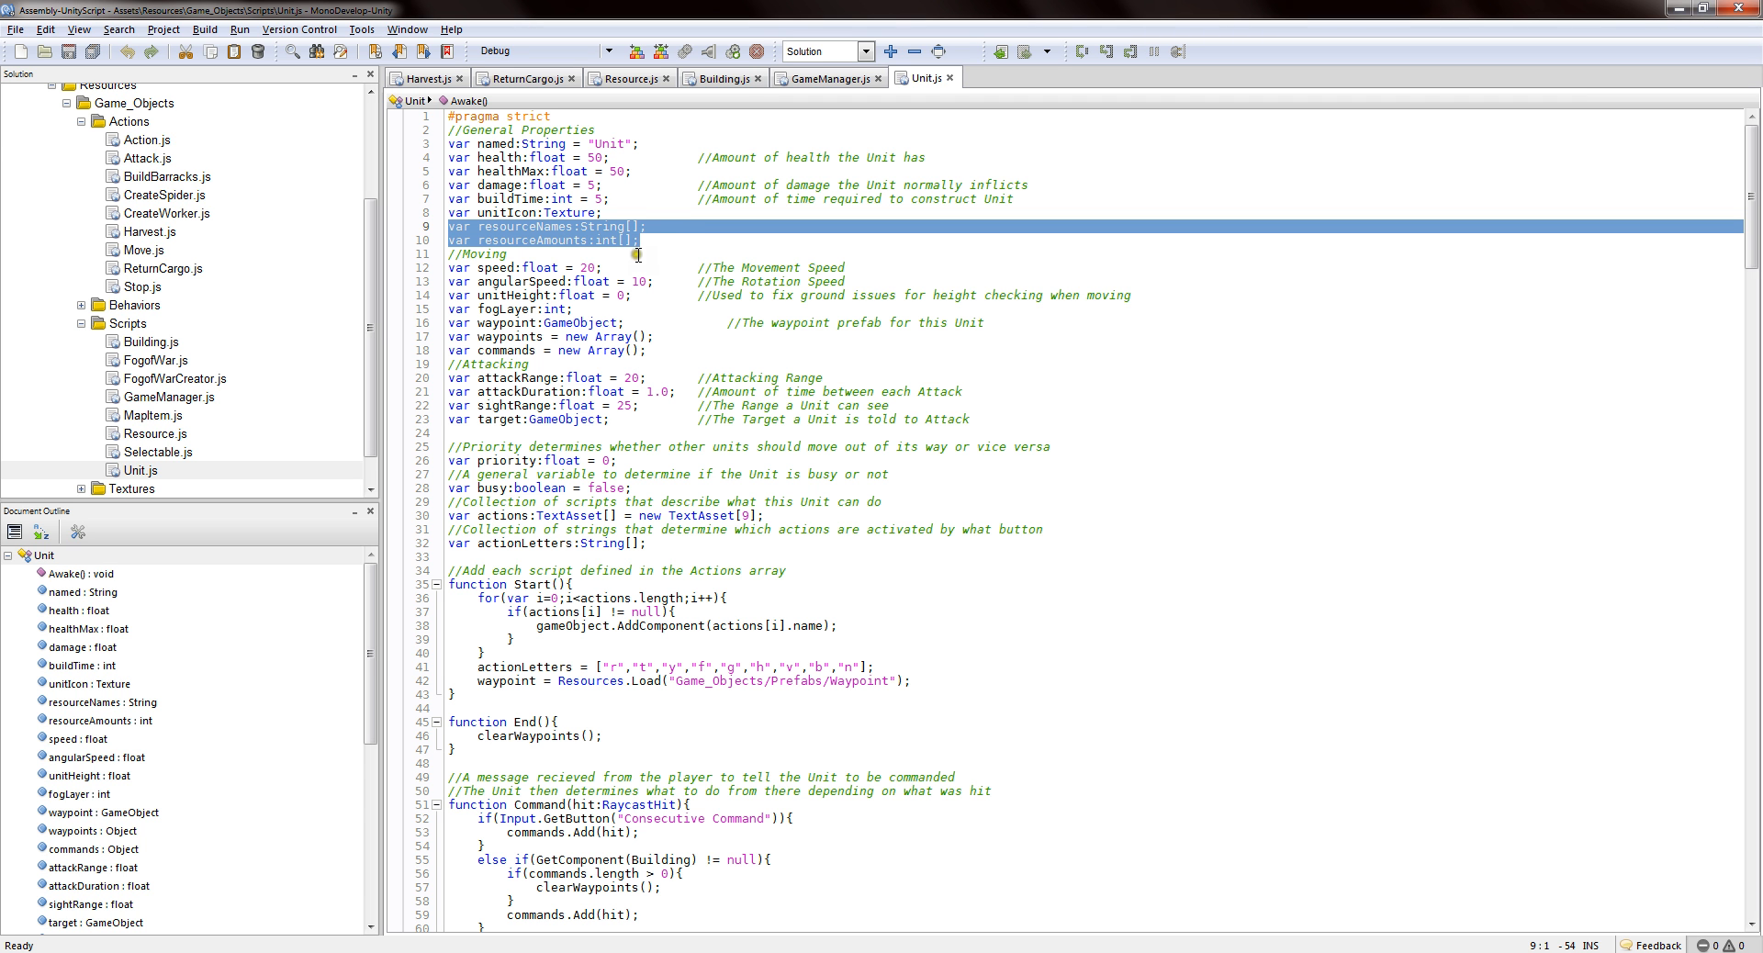
{"action": "left_click", "coordinate": [633, 240]}
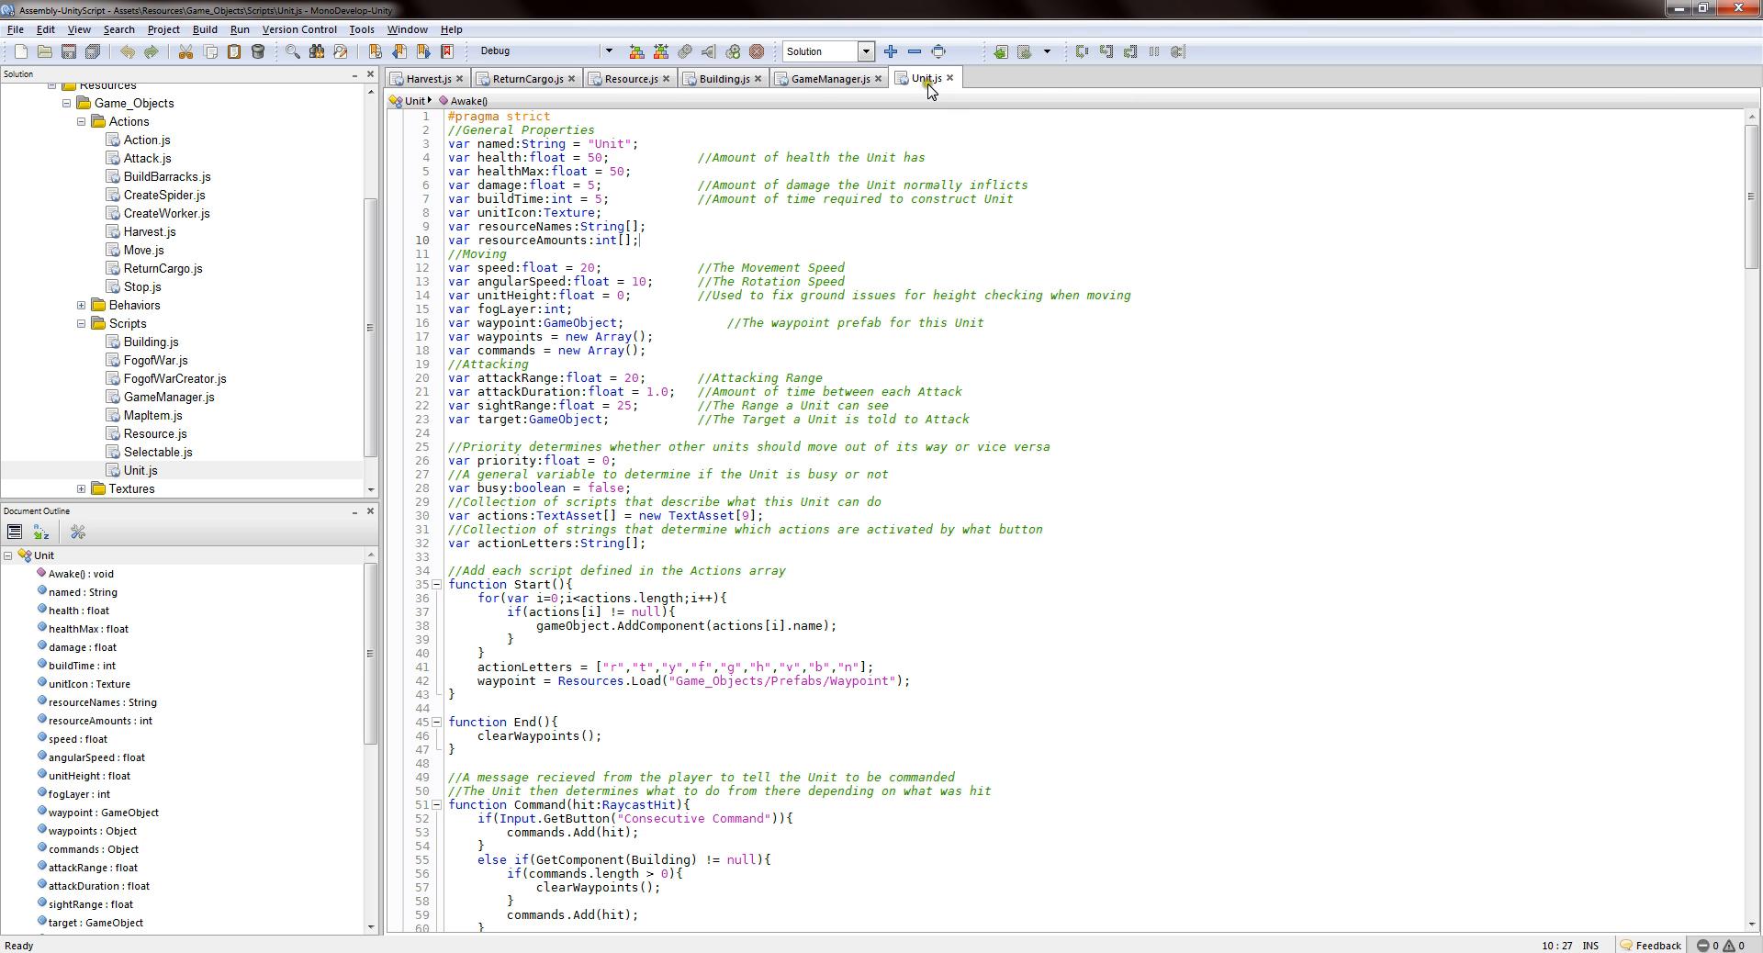
{"action": "mouse_move", "coordinate": [830, 79]}
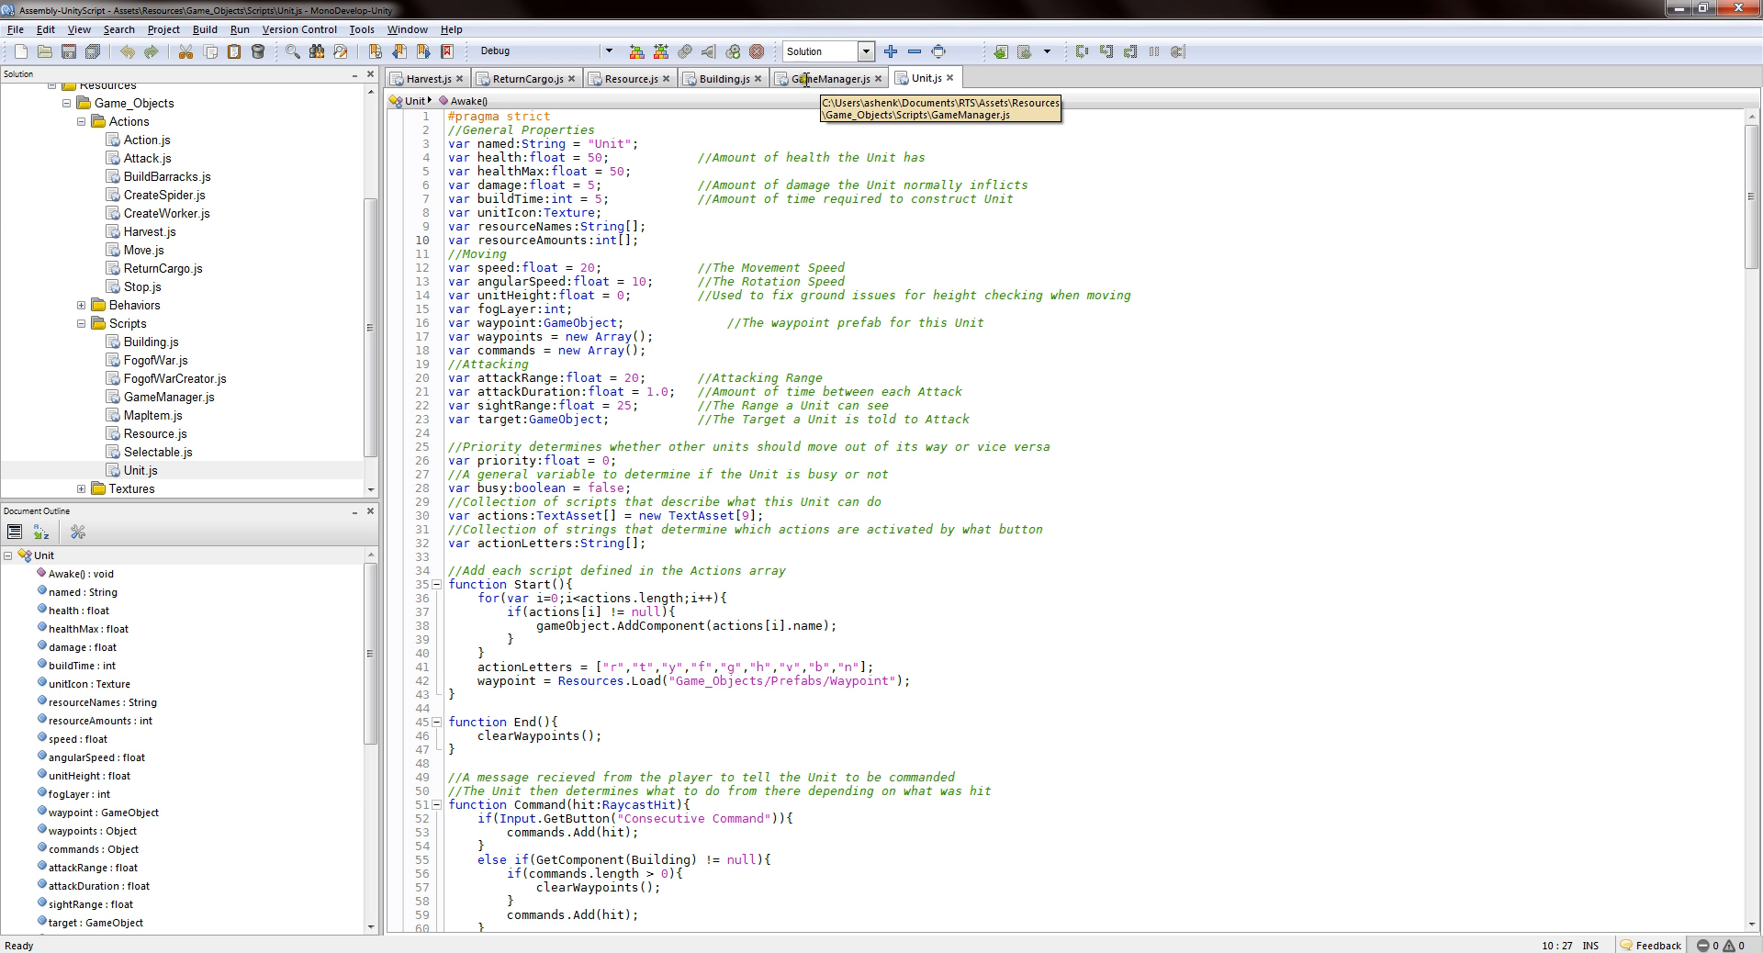
Review GameManager.js, highlighting the players, resources and resourceBuildings array declarations.
{"action": "left_click", "coordinate": [827, 78]}
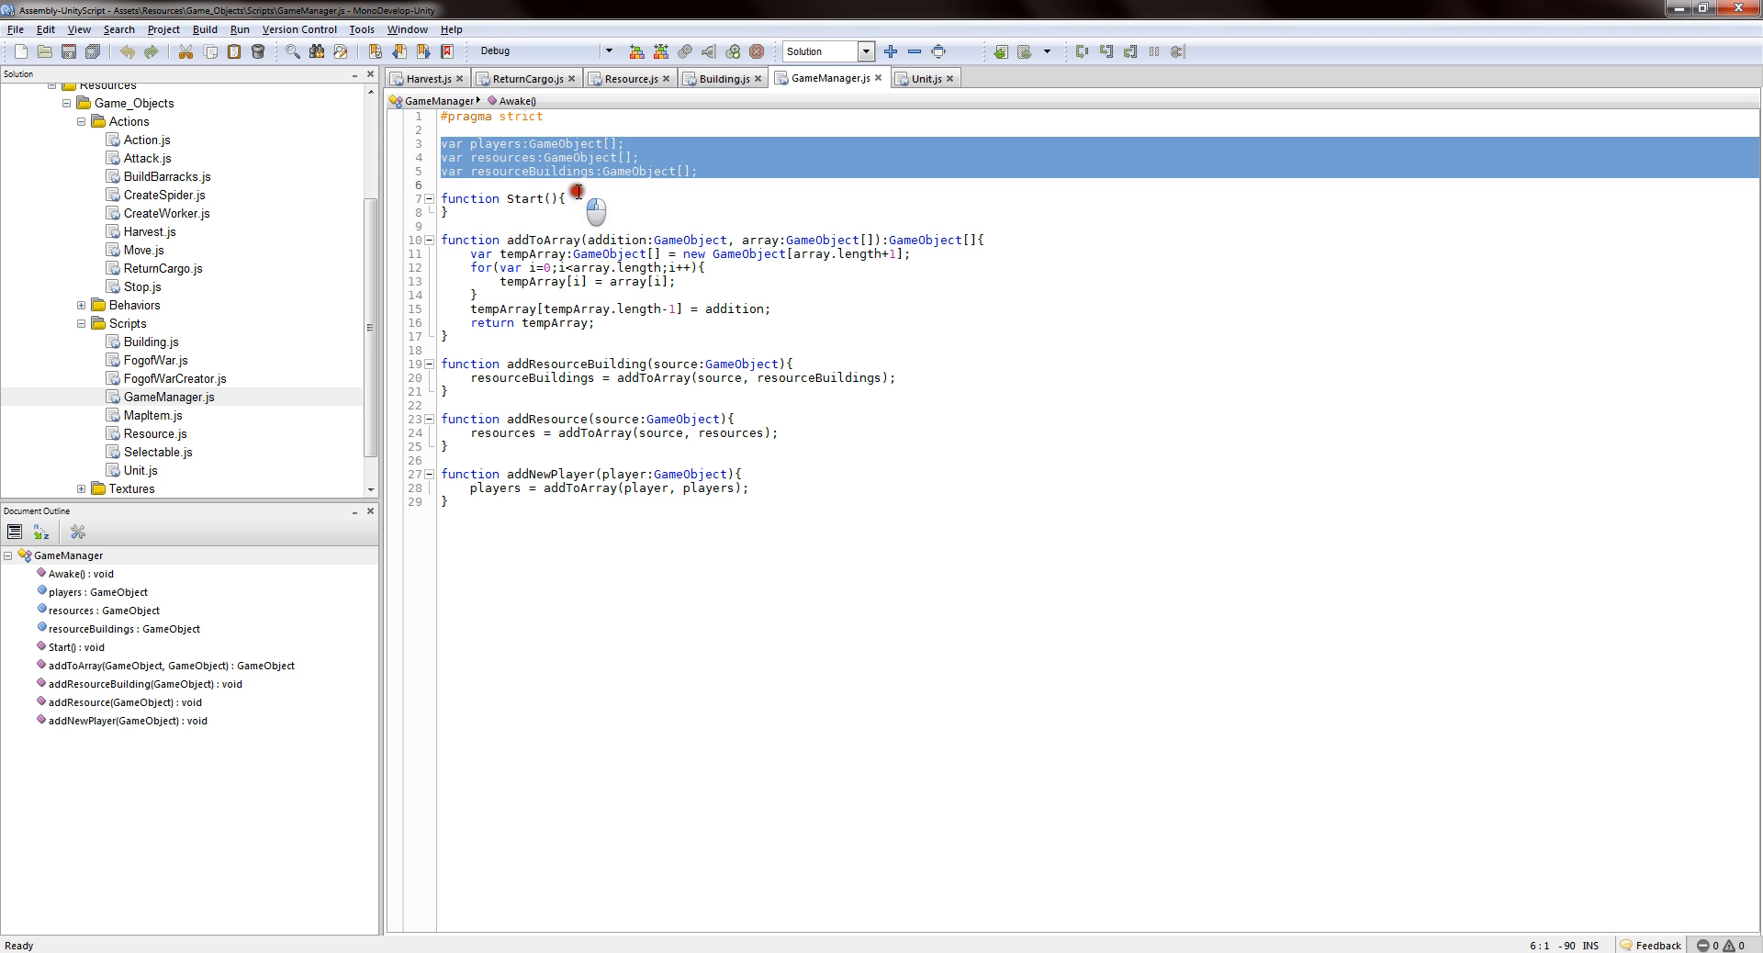
{"action": "left_click", "coordinate": [741, 176]}
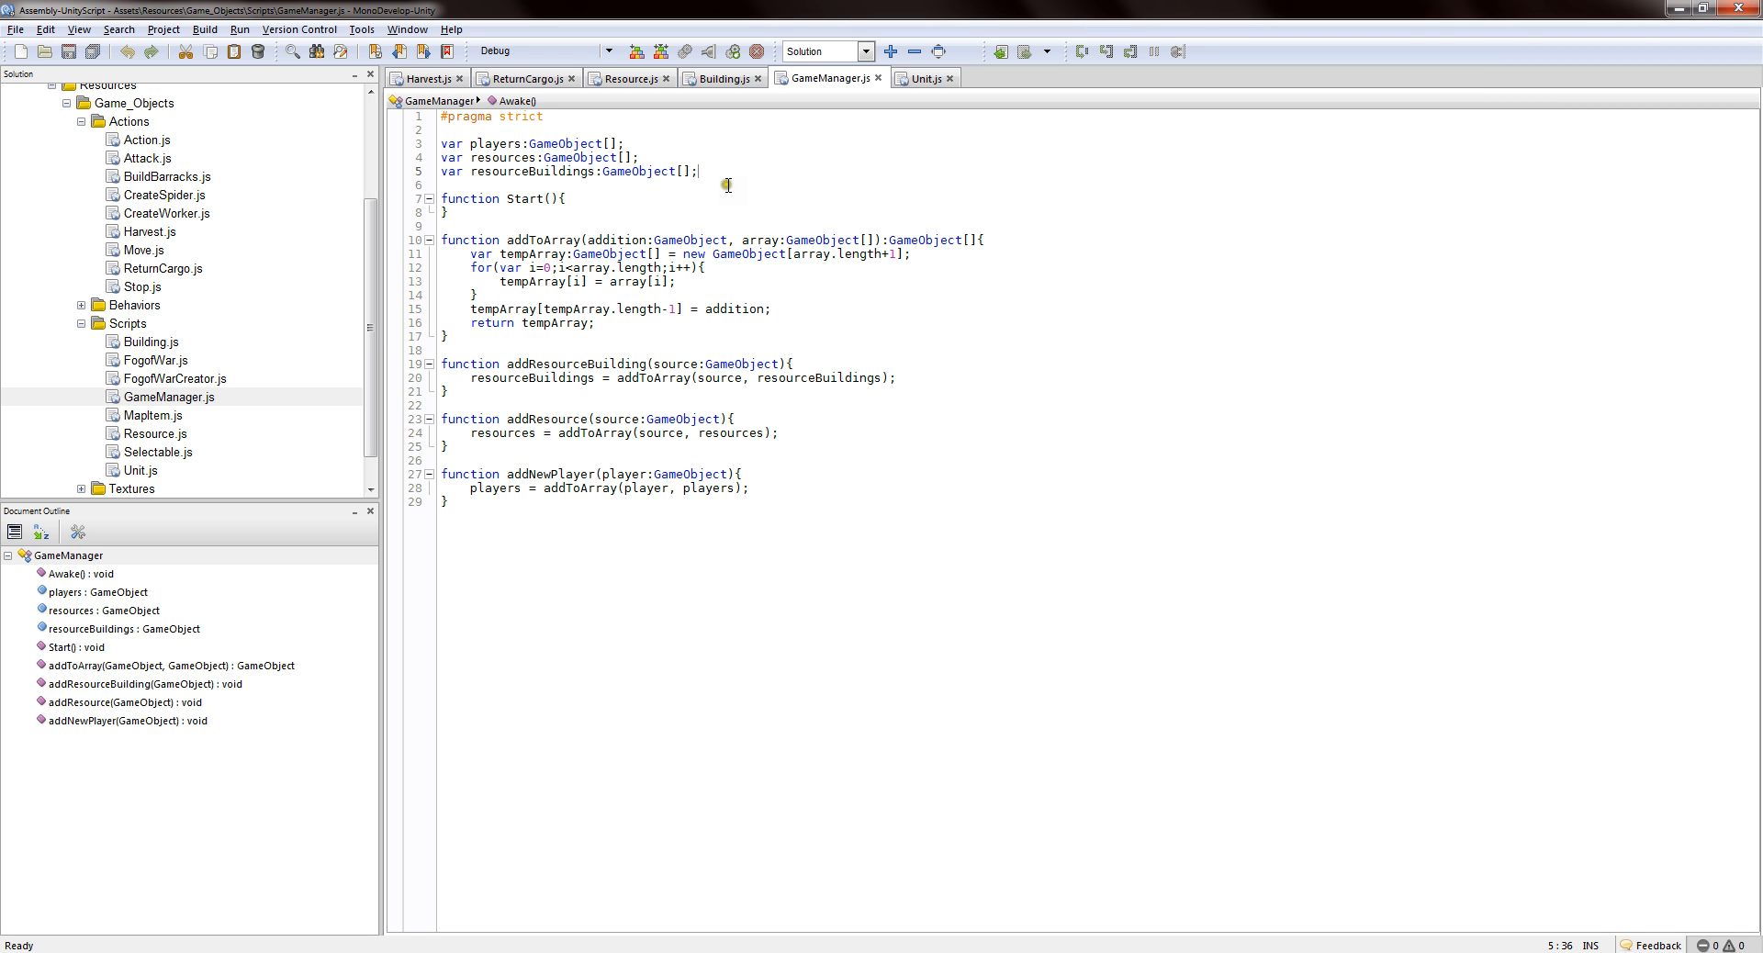
{"action": "mouse_move", "coordinate": [696, 137]}
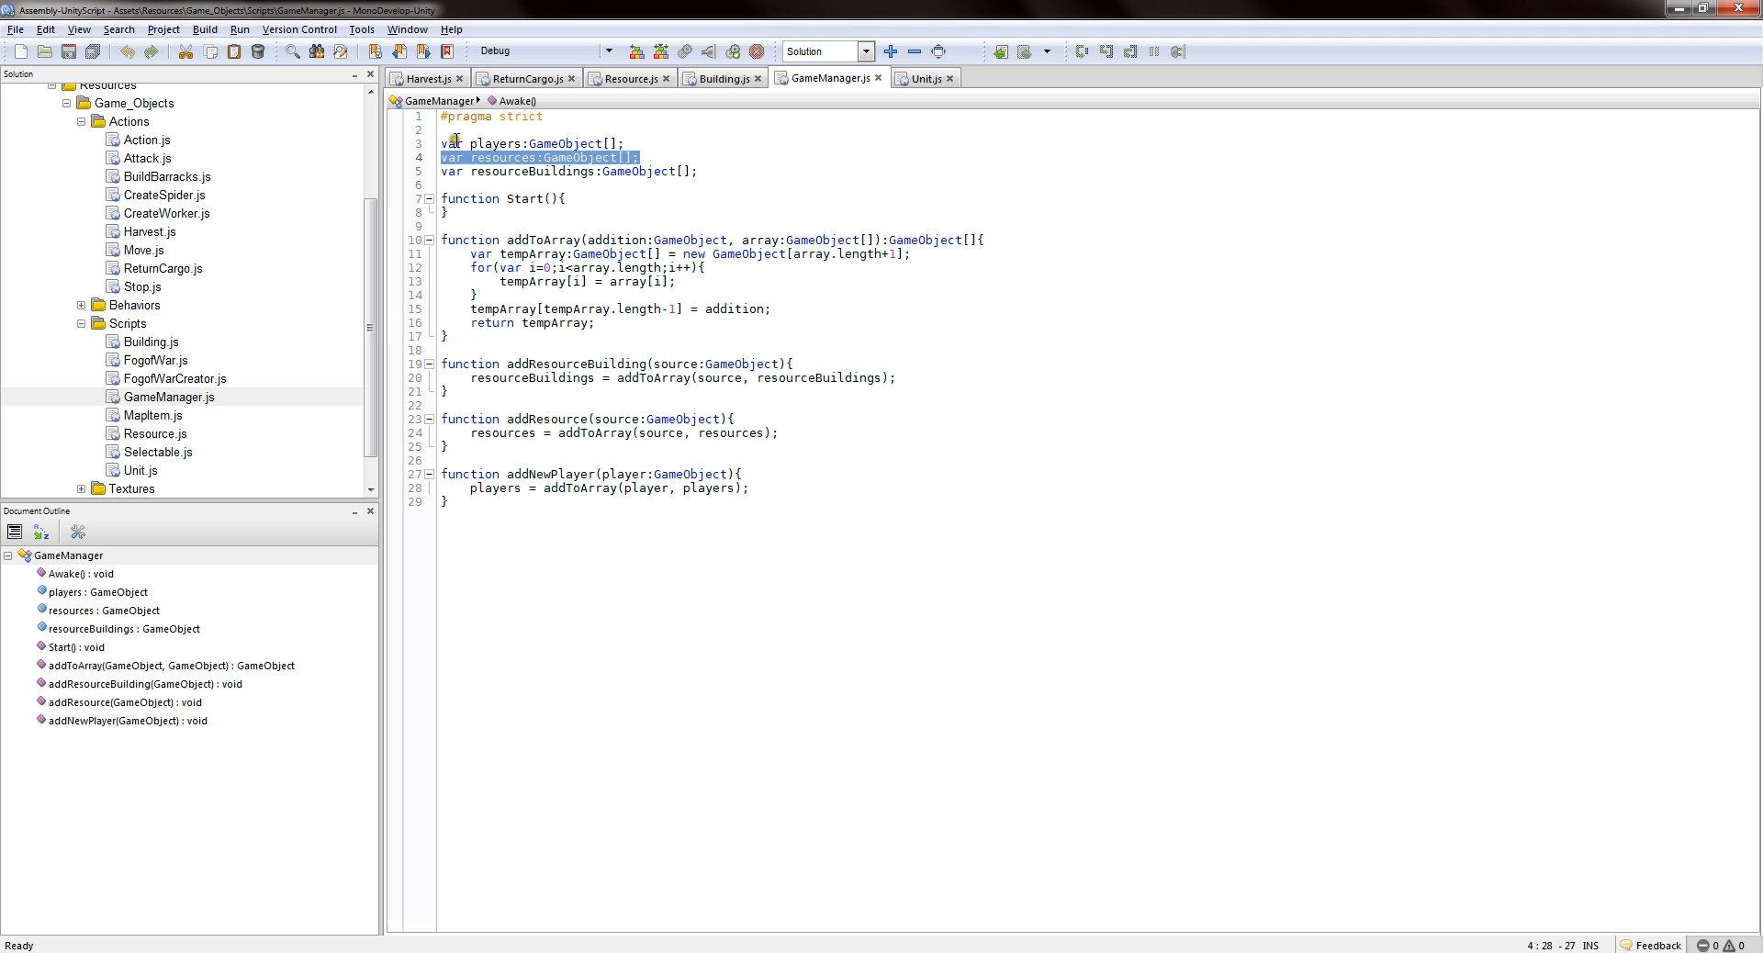
{"action": "double_click", "coordinate": [494, 142]}
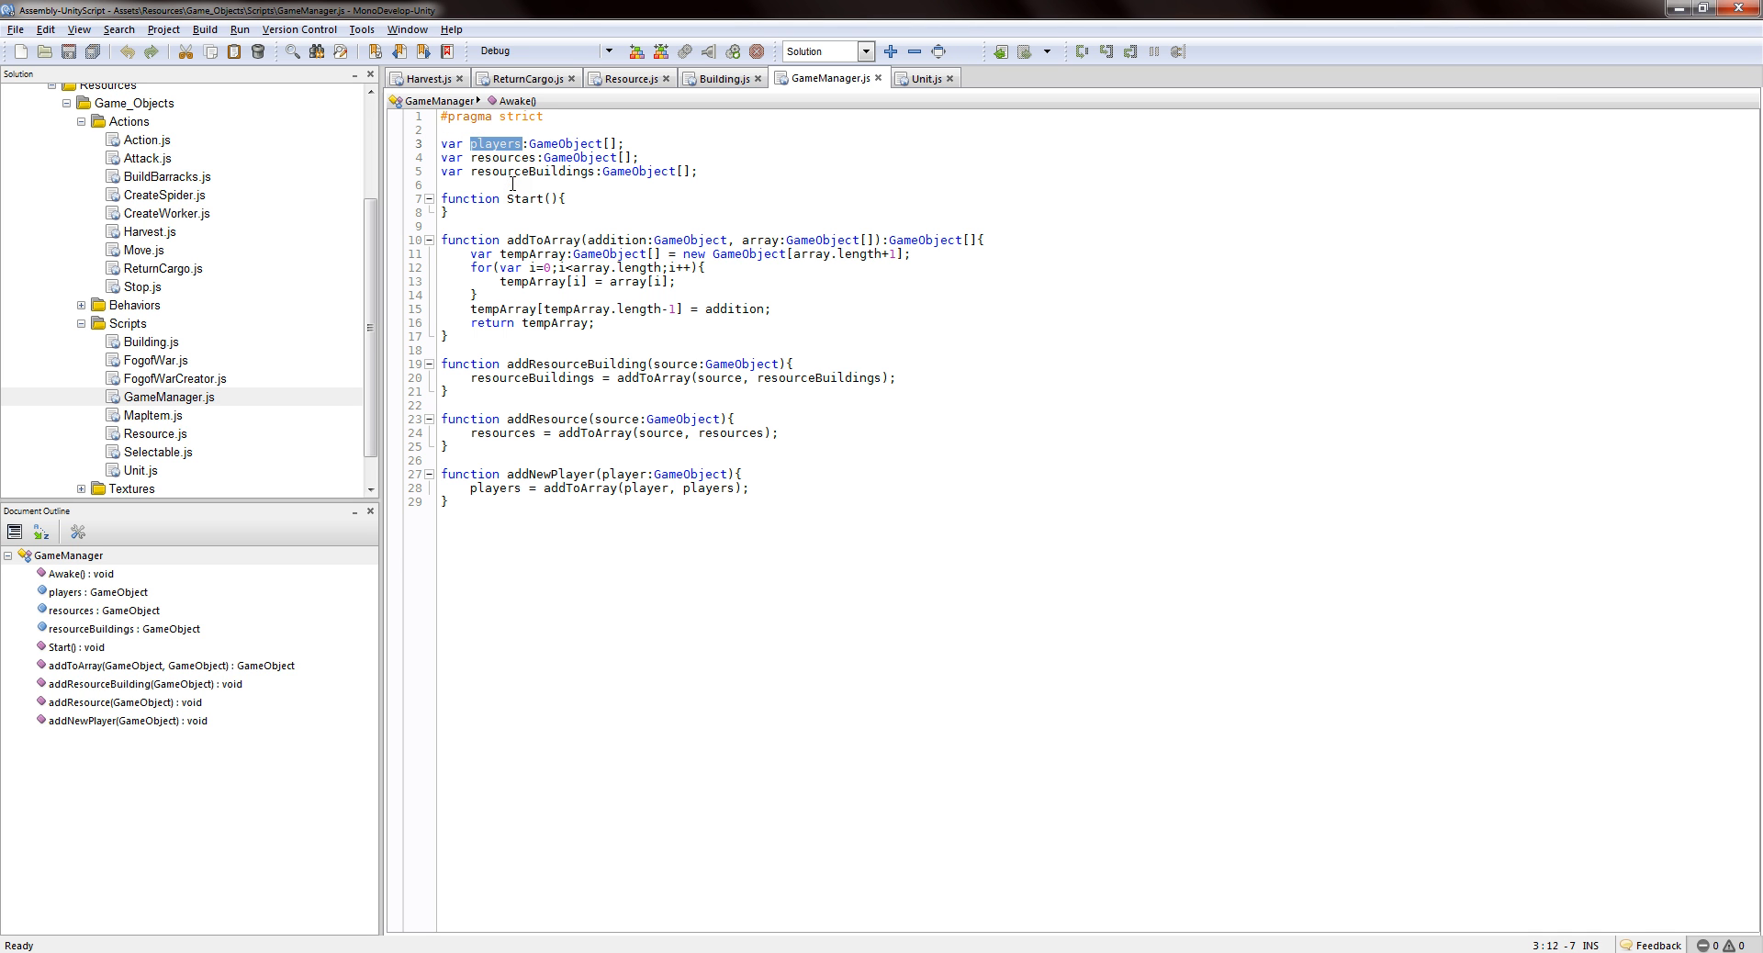
{"action": "left_click", "coordinate": [508, 157]}
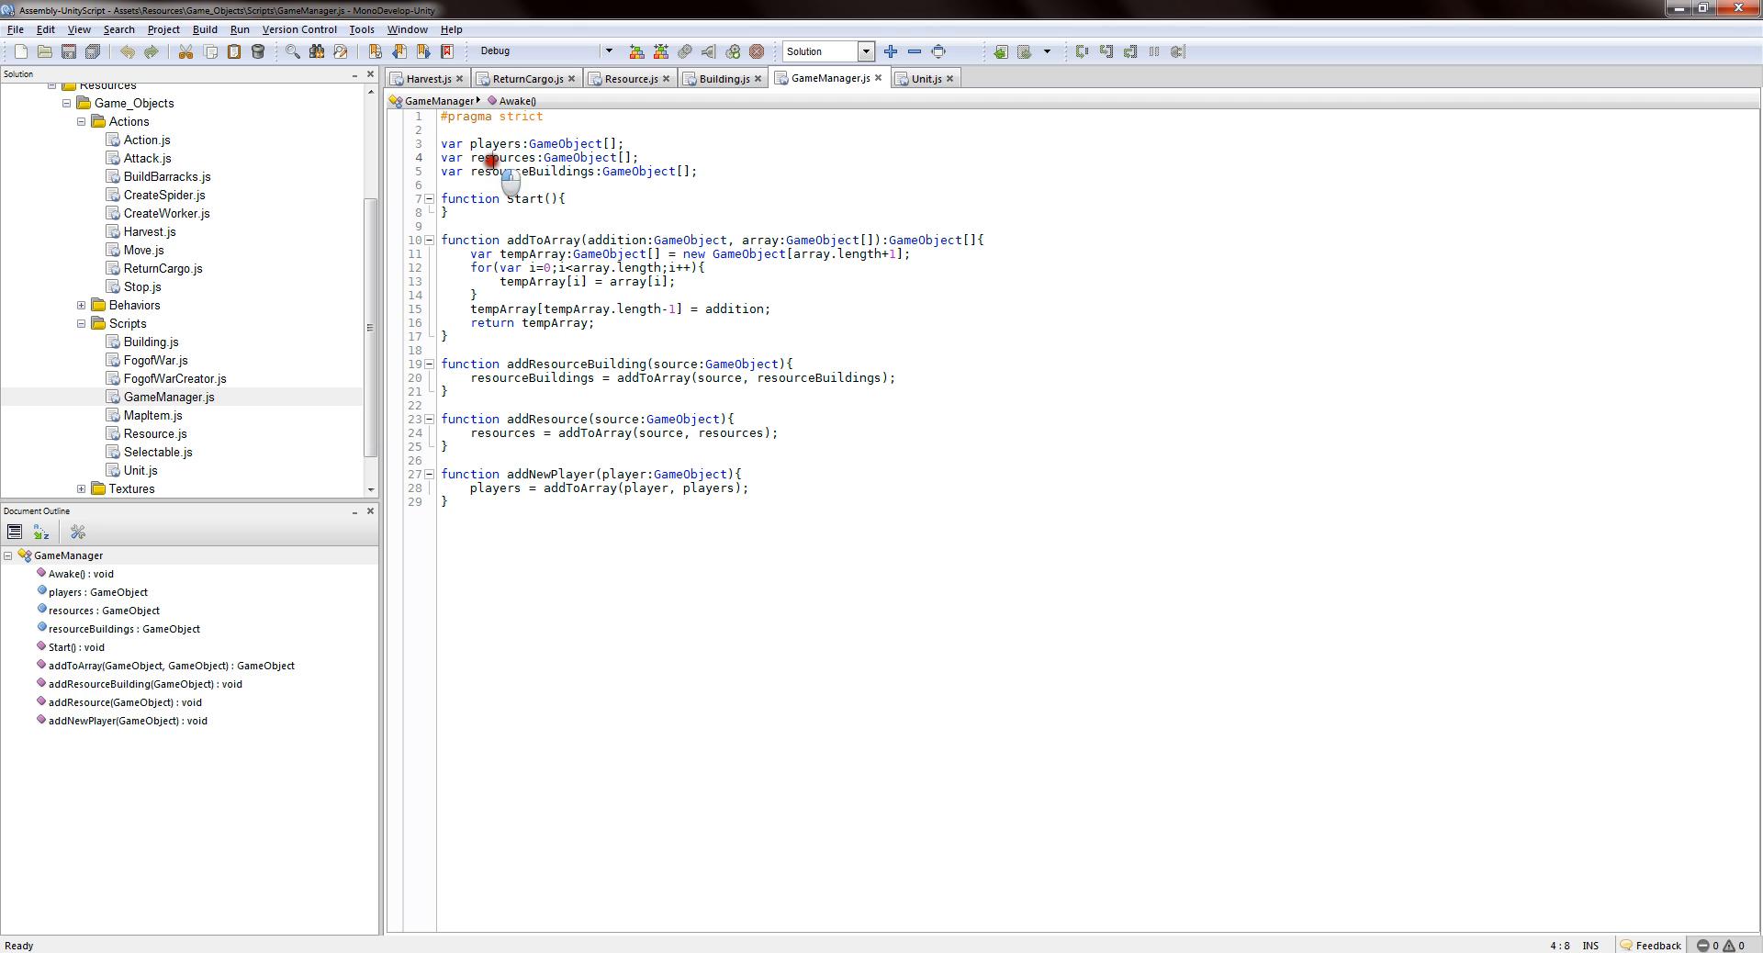
{"action": "double_click", "coordinate": [504, 157]}
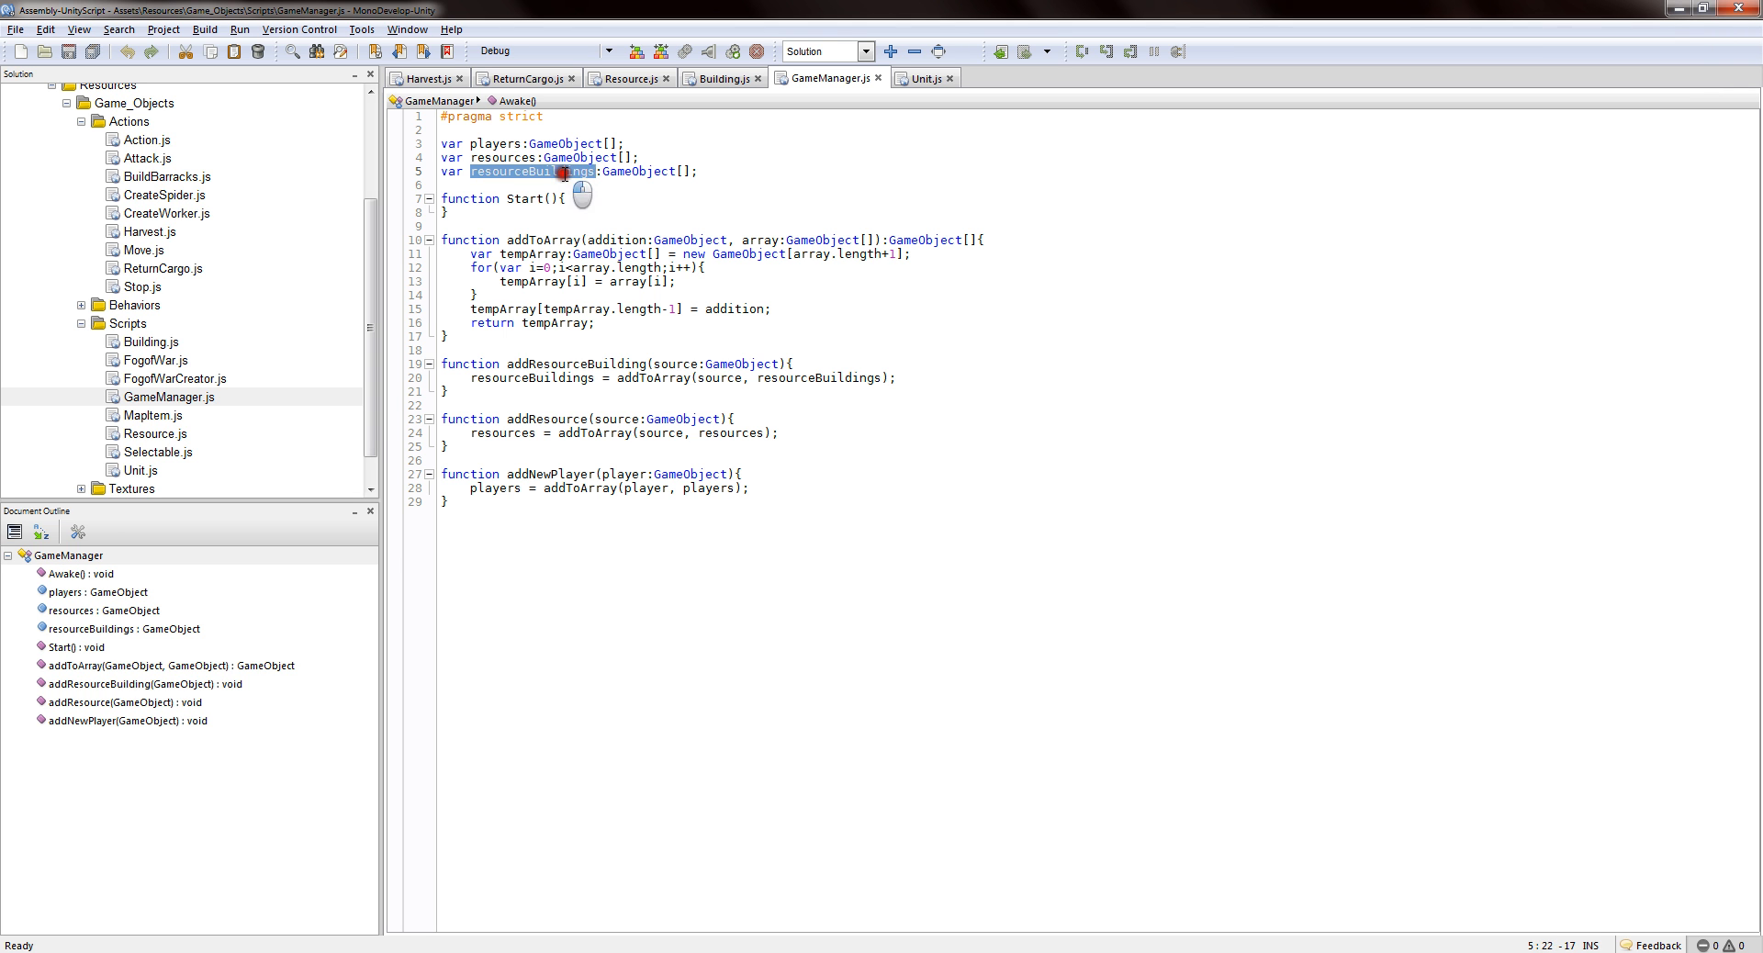
{"action": "left_click", "coordinate": [562, 171]}
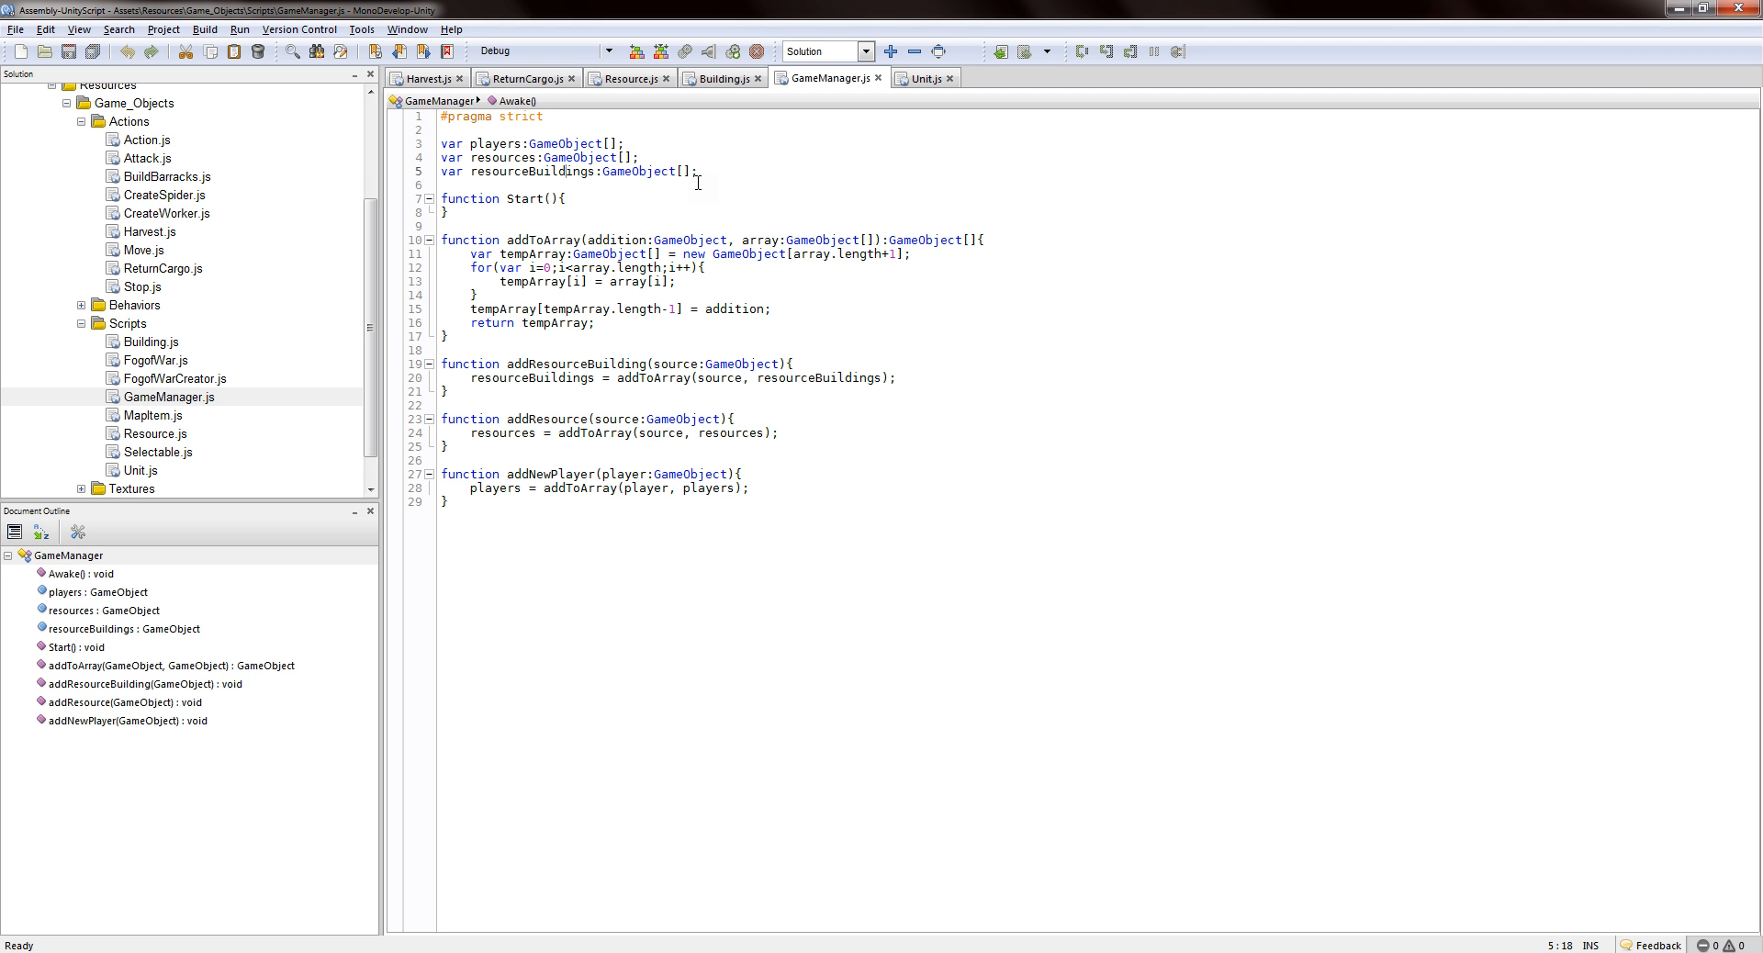
{"action": "left_click", "coordinate": [716, 77]}
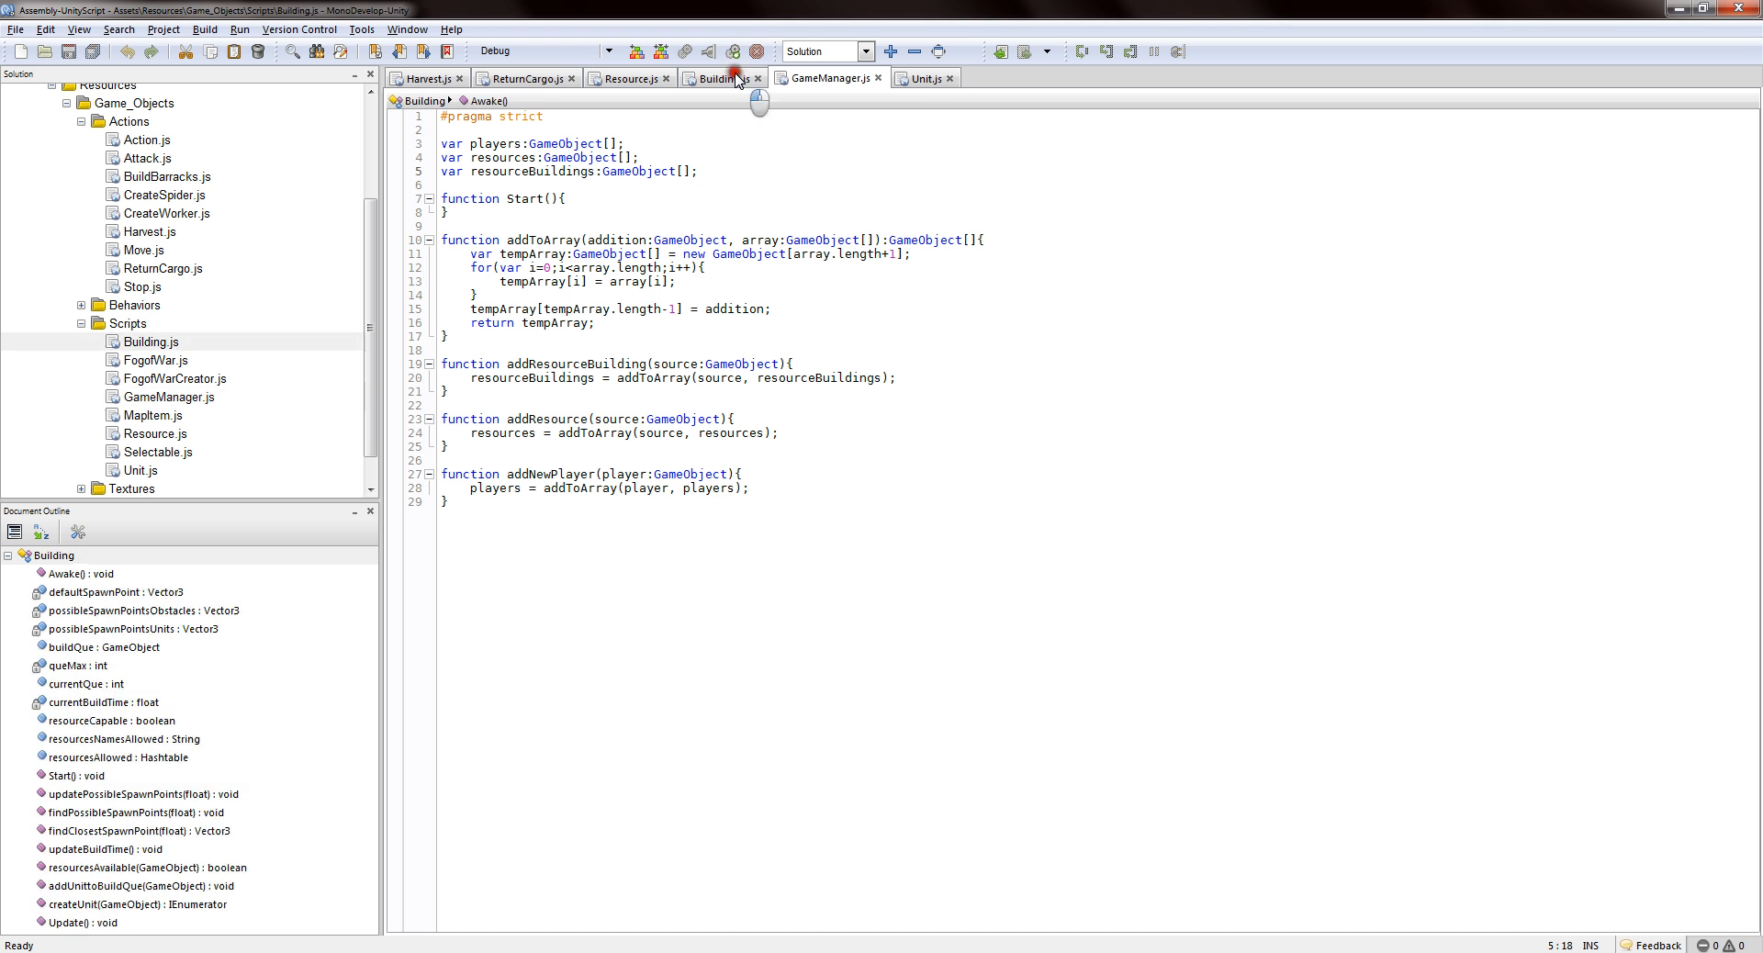
Highlight Start's GameManager registration on line 18 and the resourcesAllowed loop.
{"action": "left_click", "coordinate": [720, 77]}
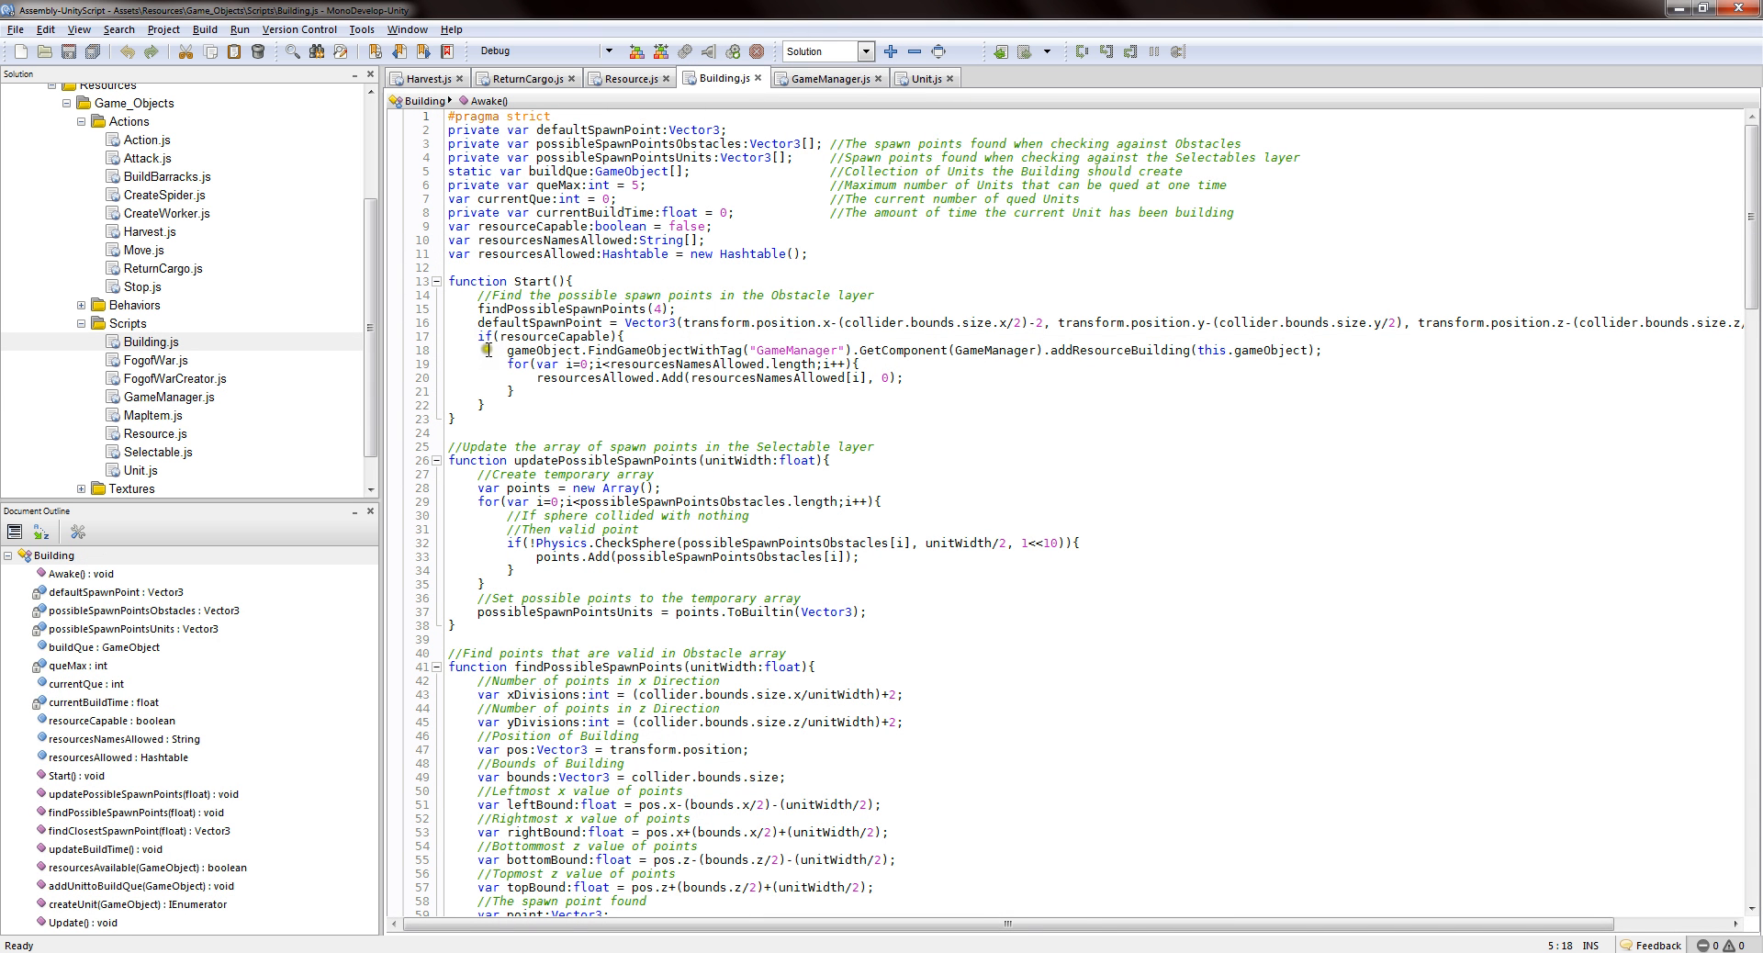
{"action": "left_click", "coordinate": [848, 348]}
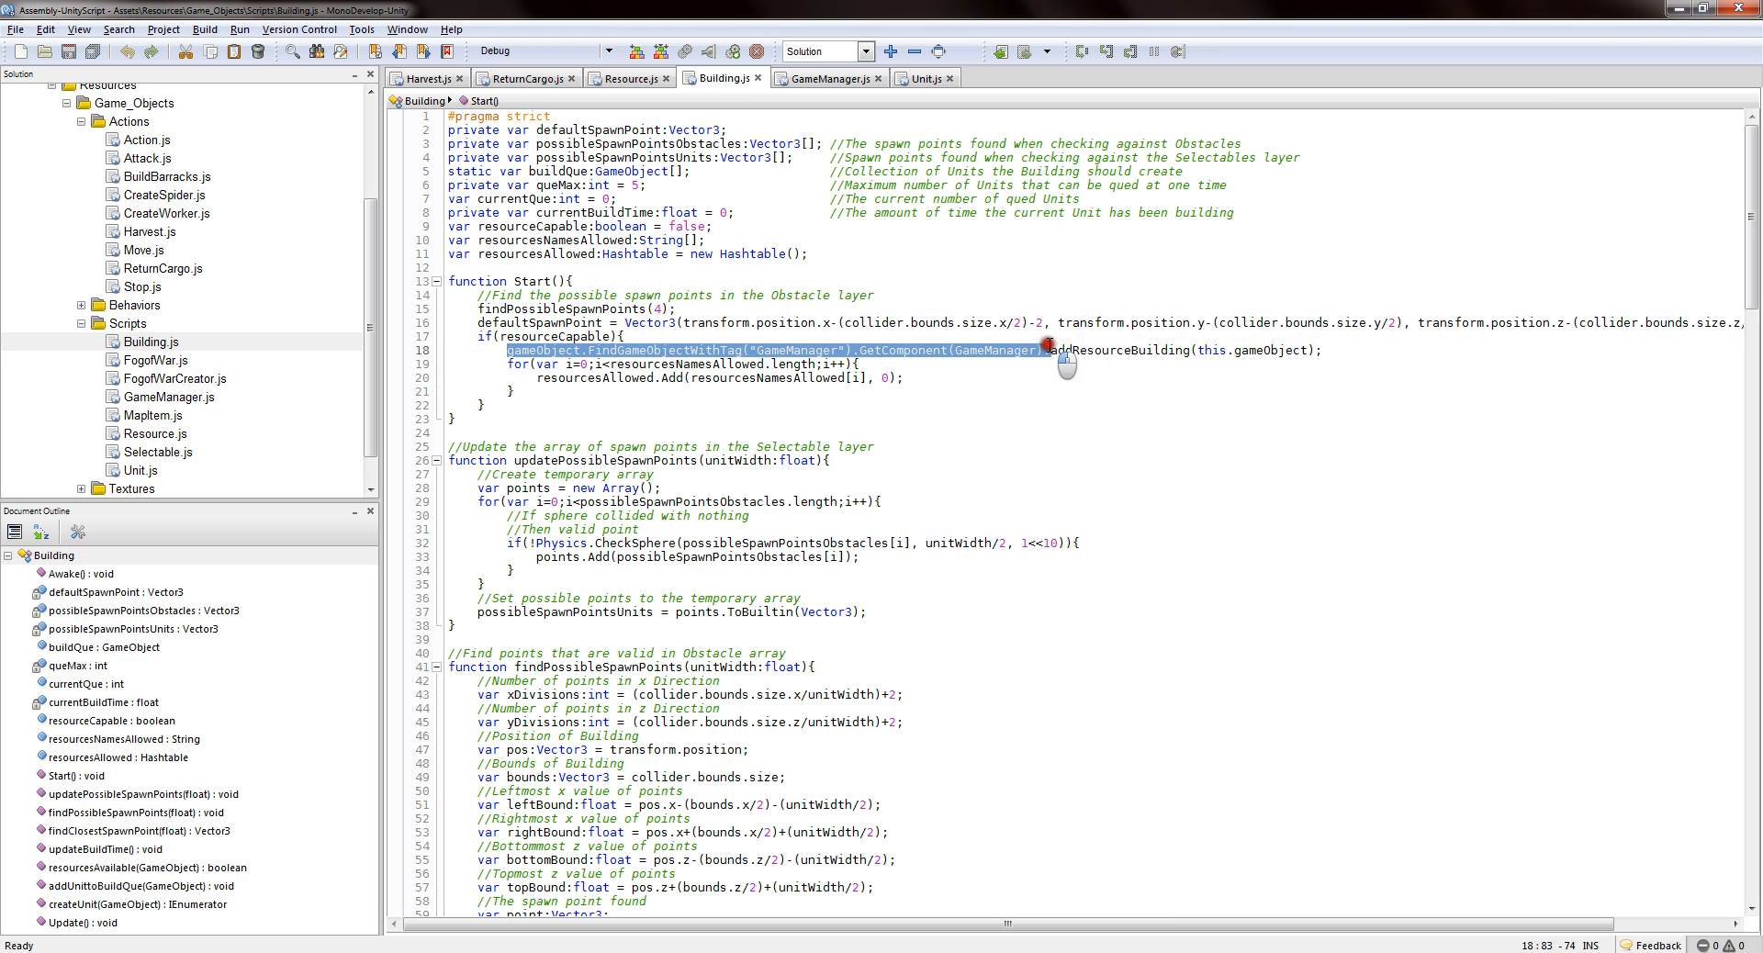
{"action": "left_click", "coordinate": [1156, 349]}
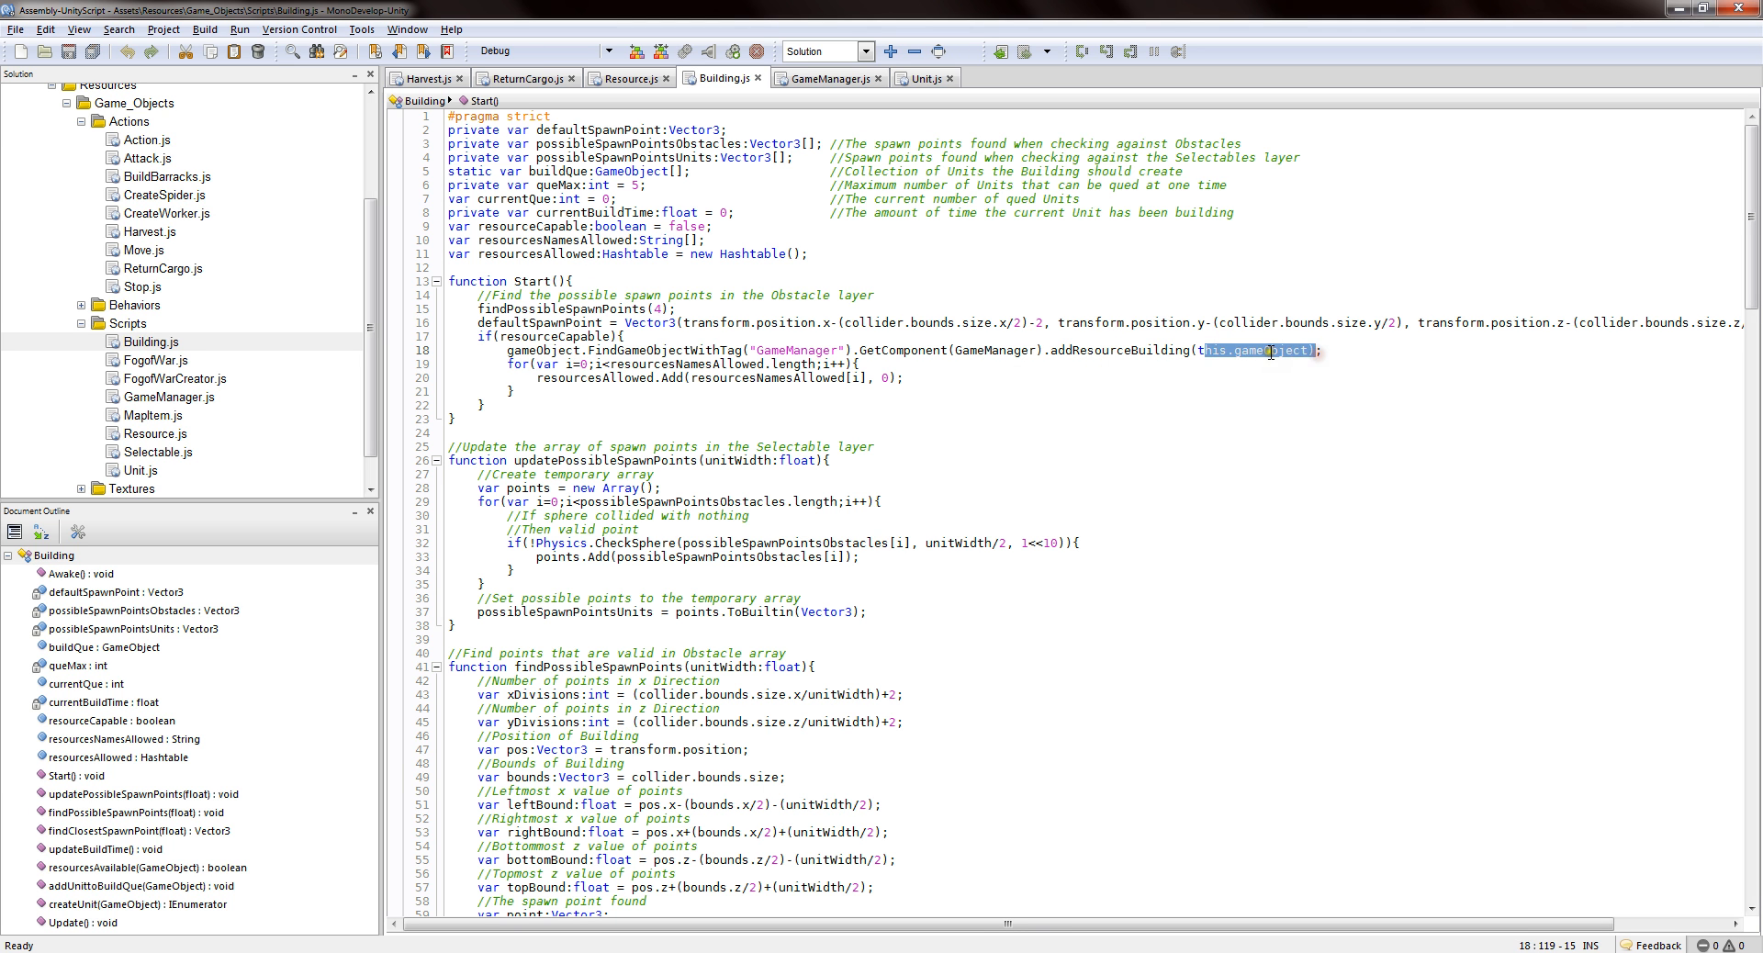
{"action": "left_click", "coordinate": [622, 374]}
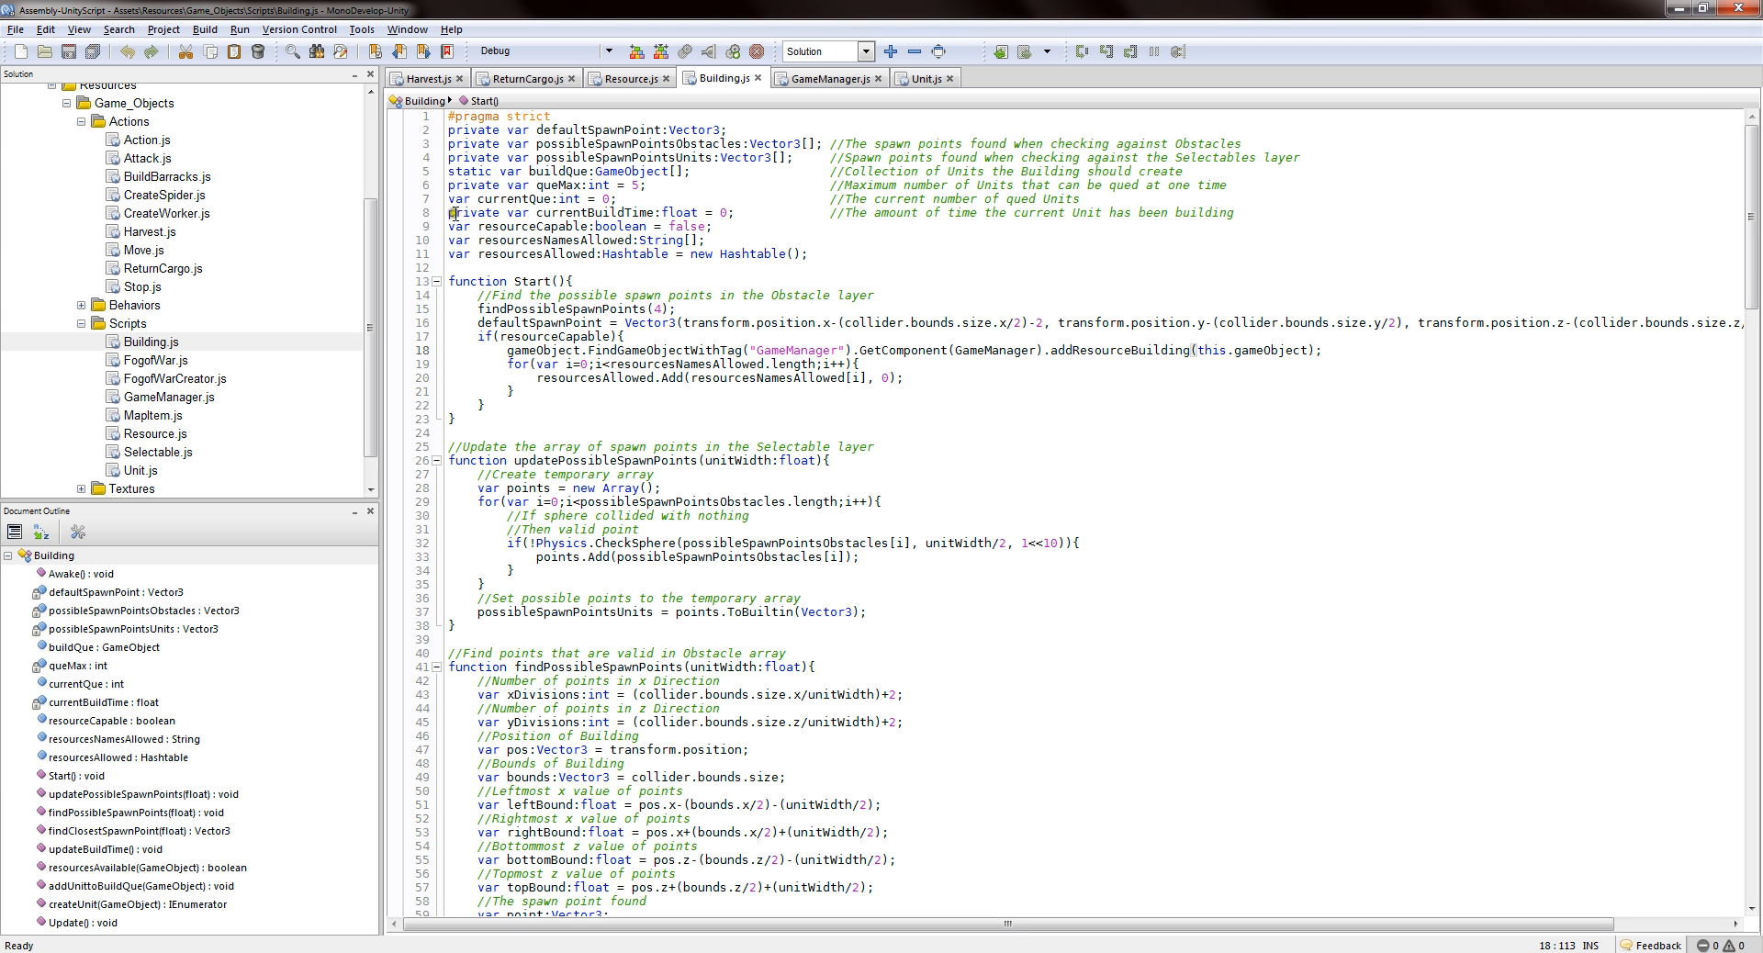
{"action": "mouse_move", "coordinate": [612, 260]}
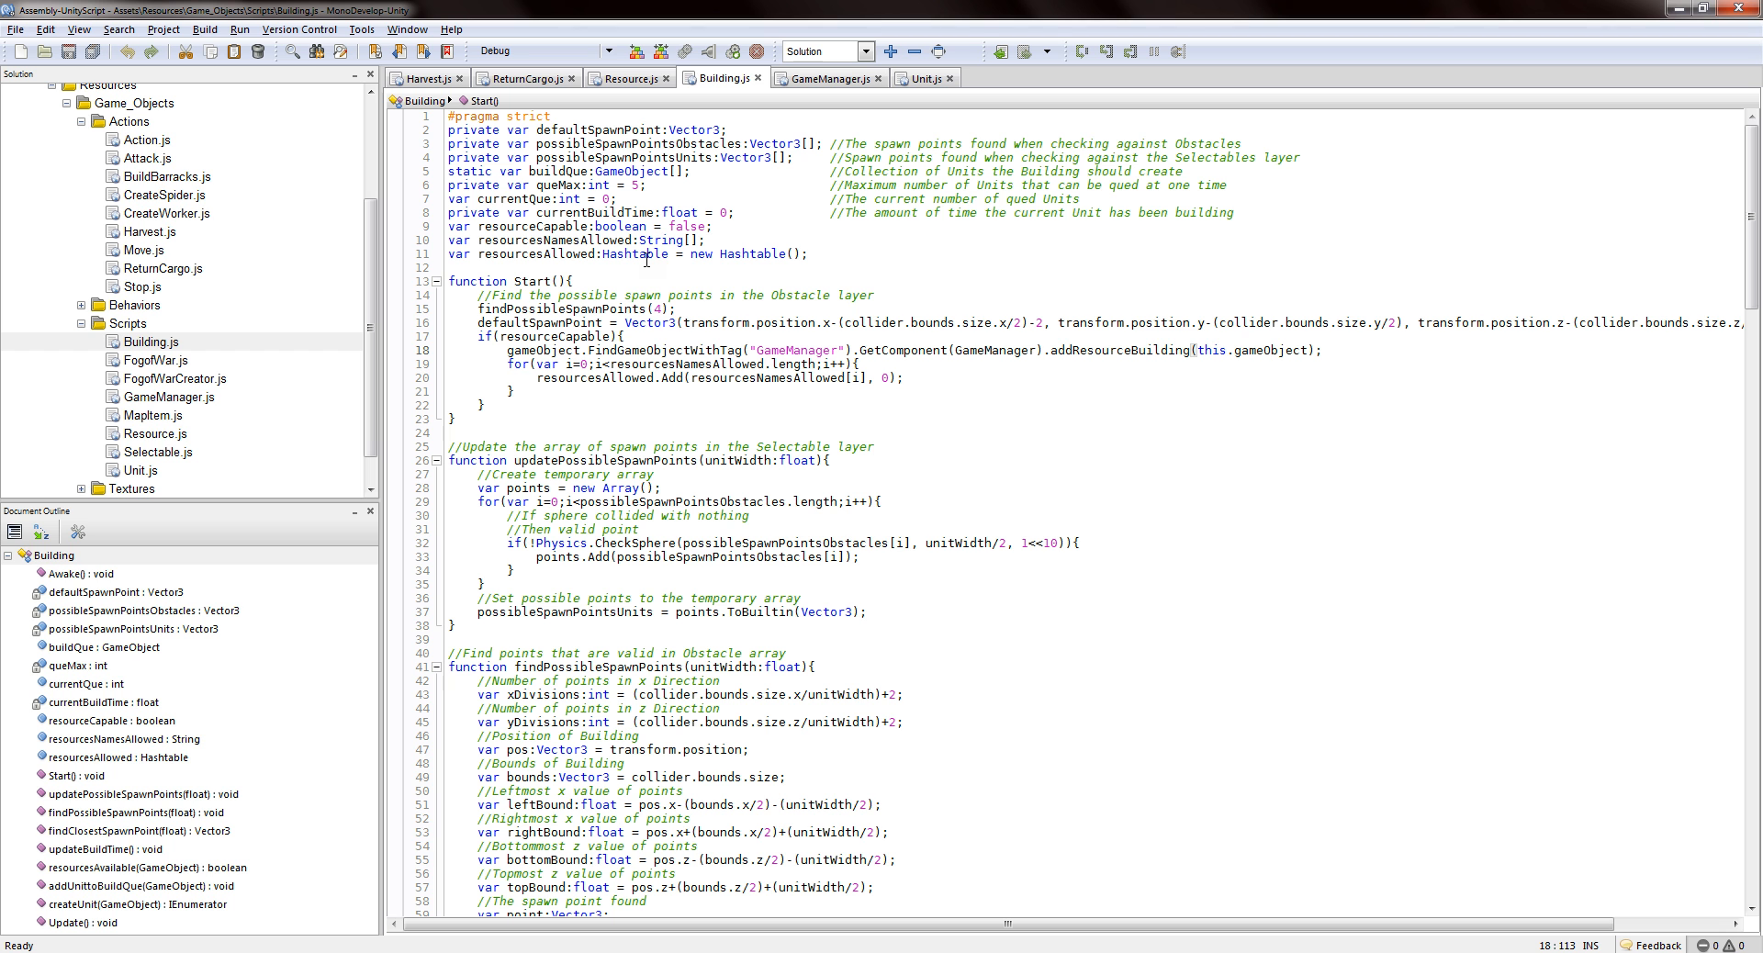
{"action": "mouse_move", "coordinate": [727, 267]}
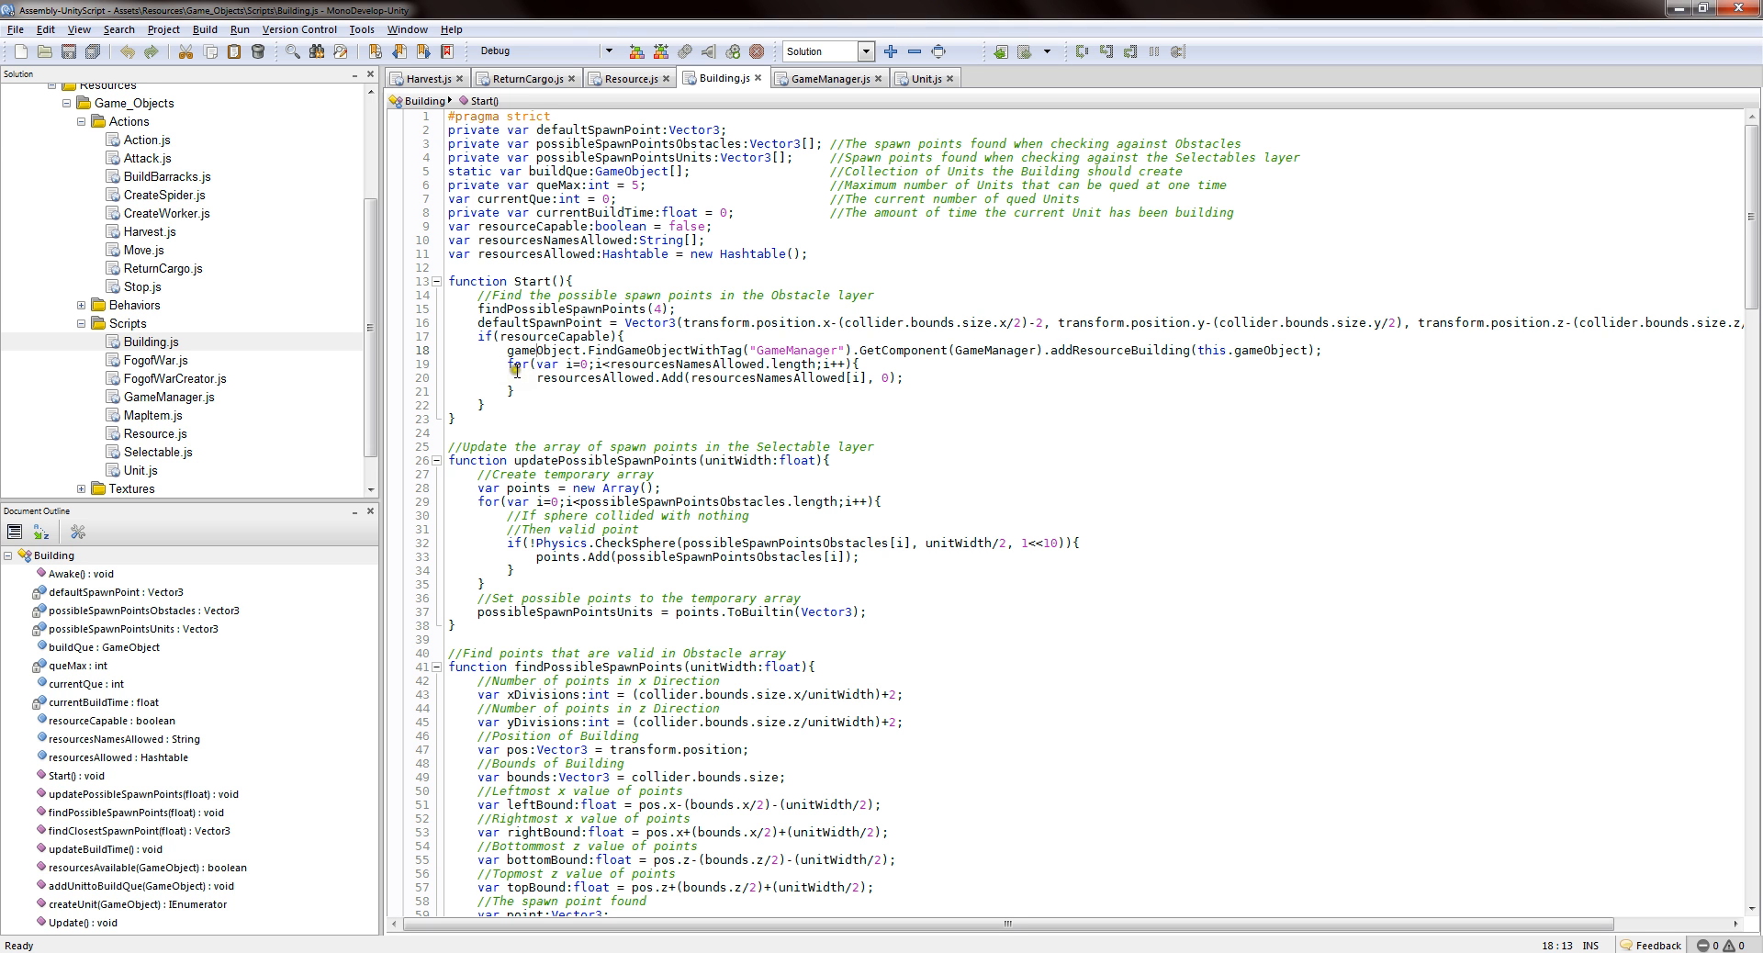
{"action": "left_click_drag", "start_coordinate": [516, 361], "coordinate": [550, 396]}
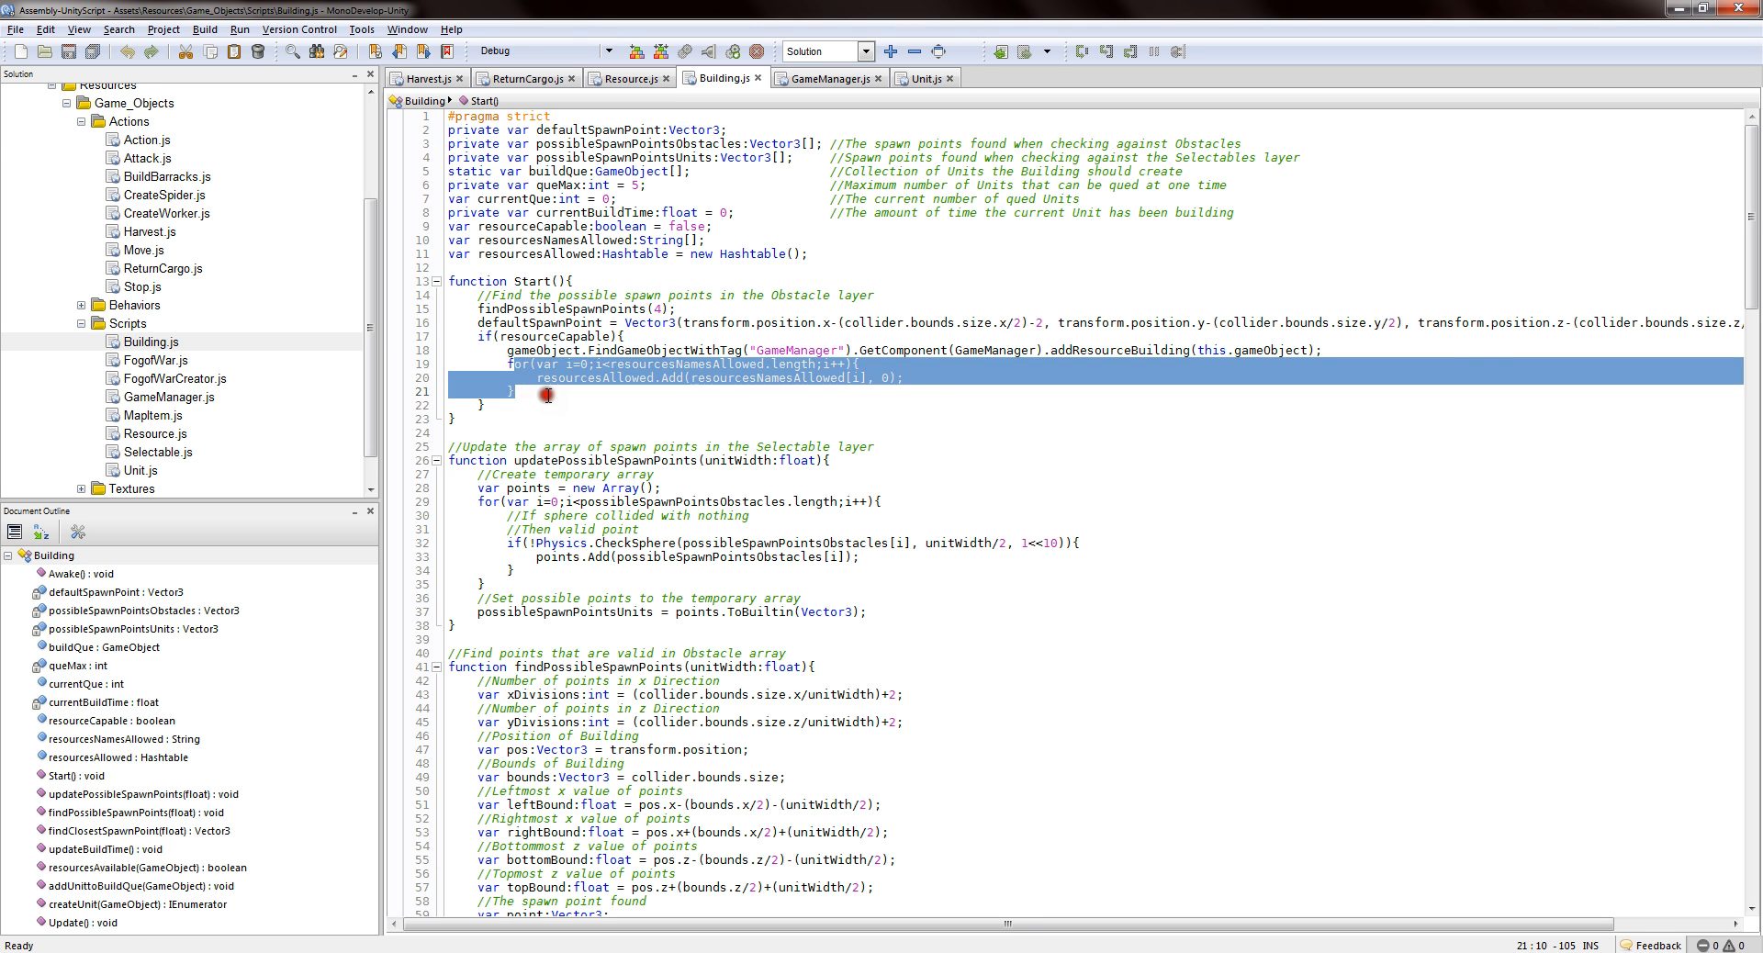
{"action": "left_click", "coordinate": [630, 267]}
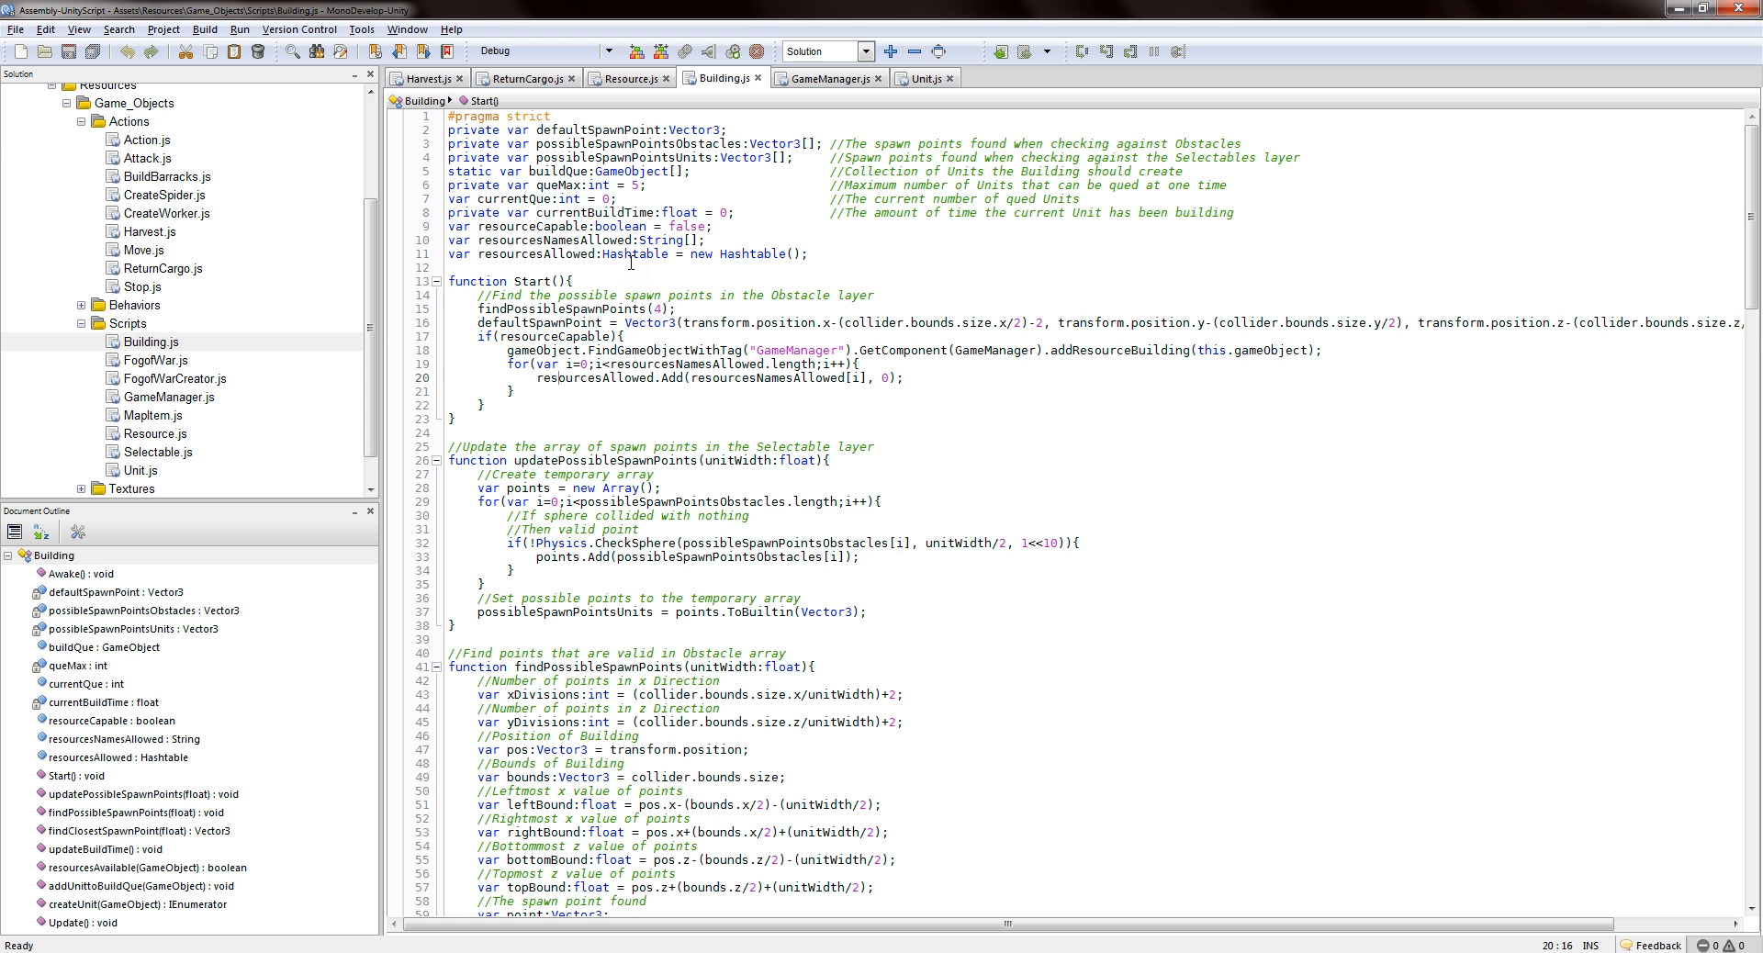
{"action": "mouse_move", "coordinate": [682, 200]}
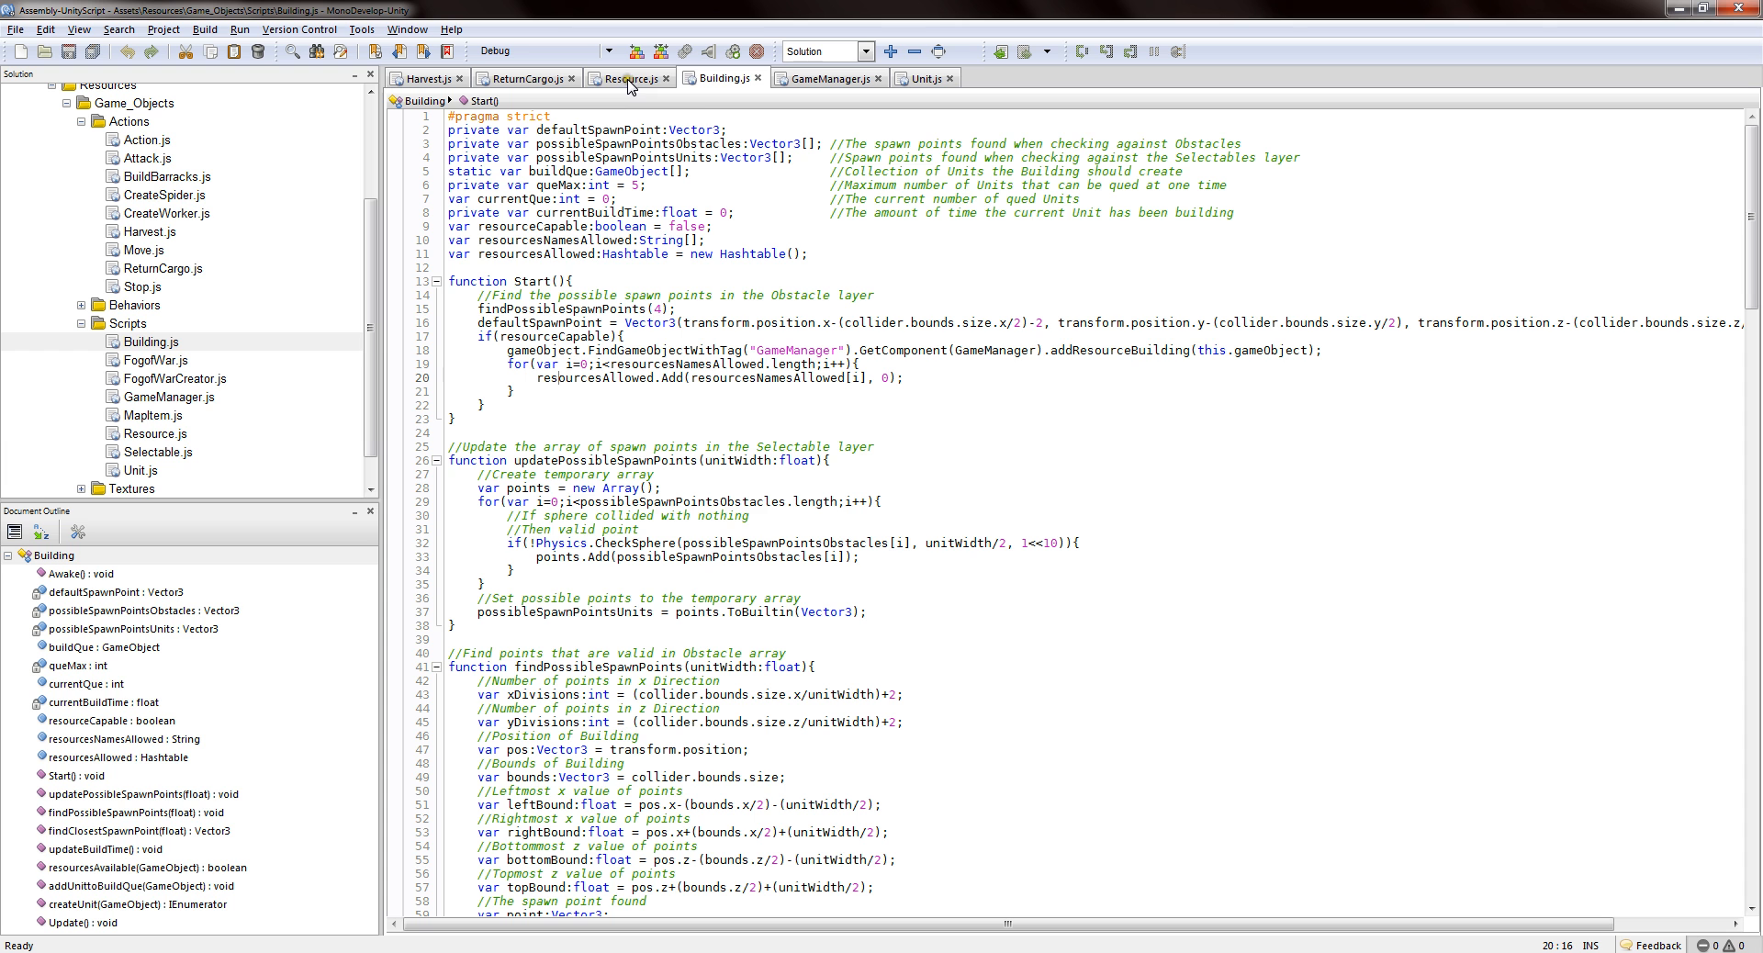
{"action": "left_click", "coordinate": [626, 78]}
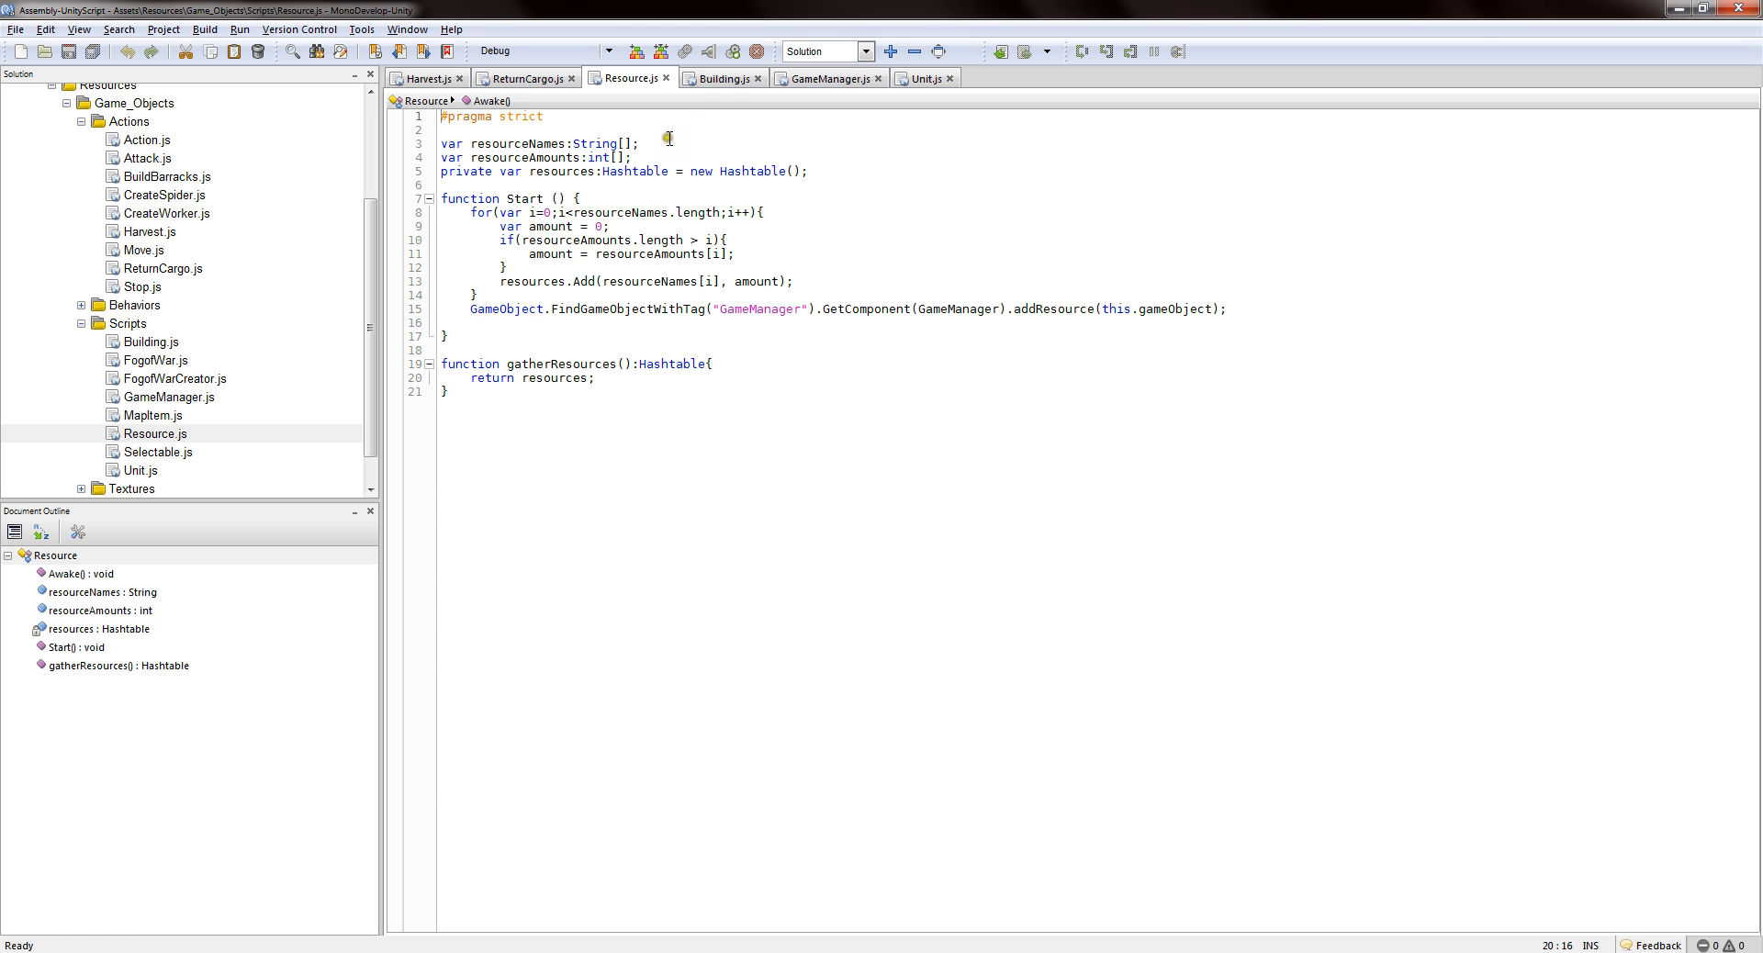
{"action": "left_click", "coordinate": [720, 77]}
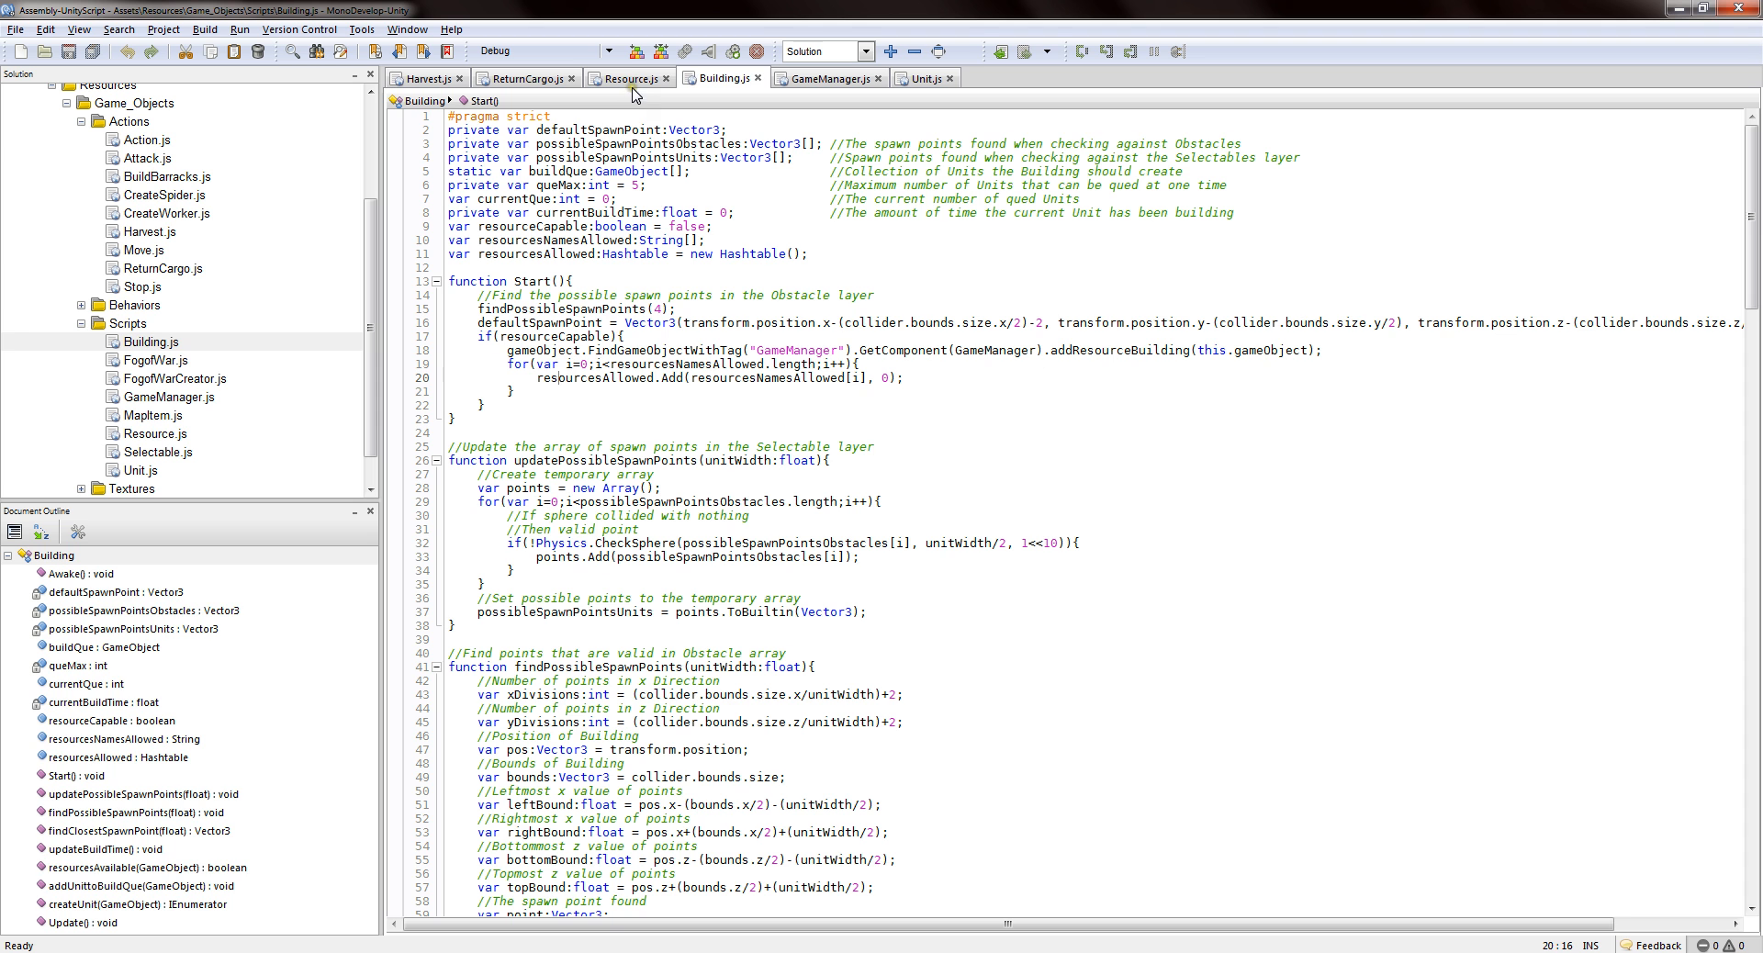
{"action": "left_click", "coordinate": [627, 77]}
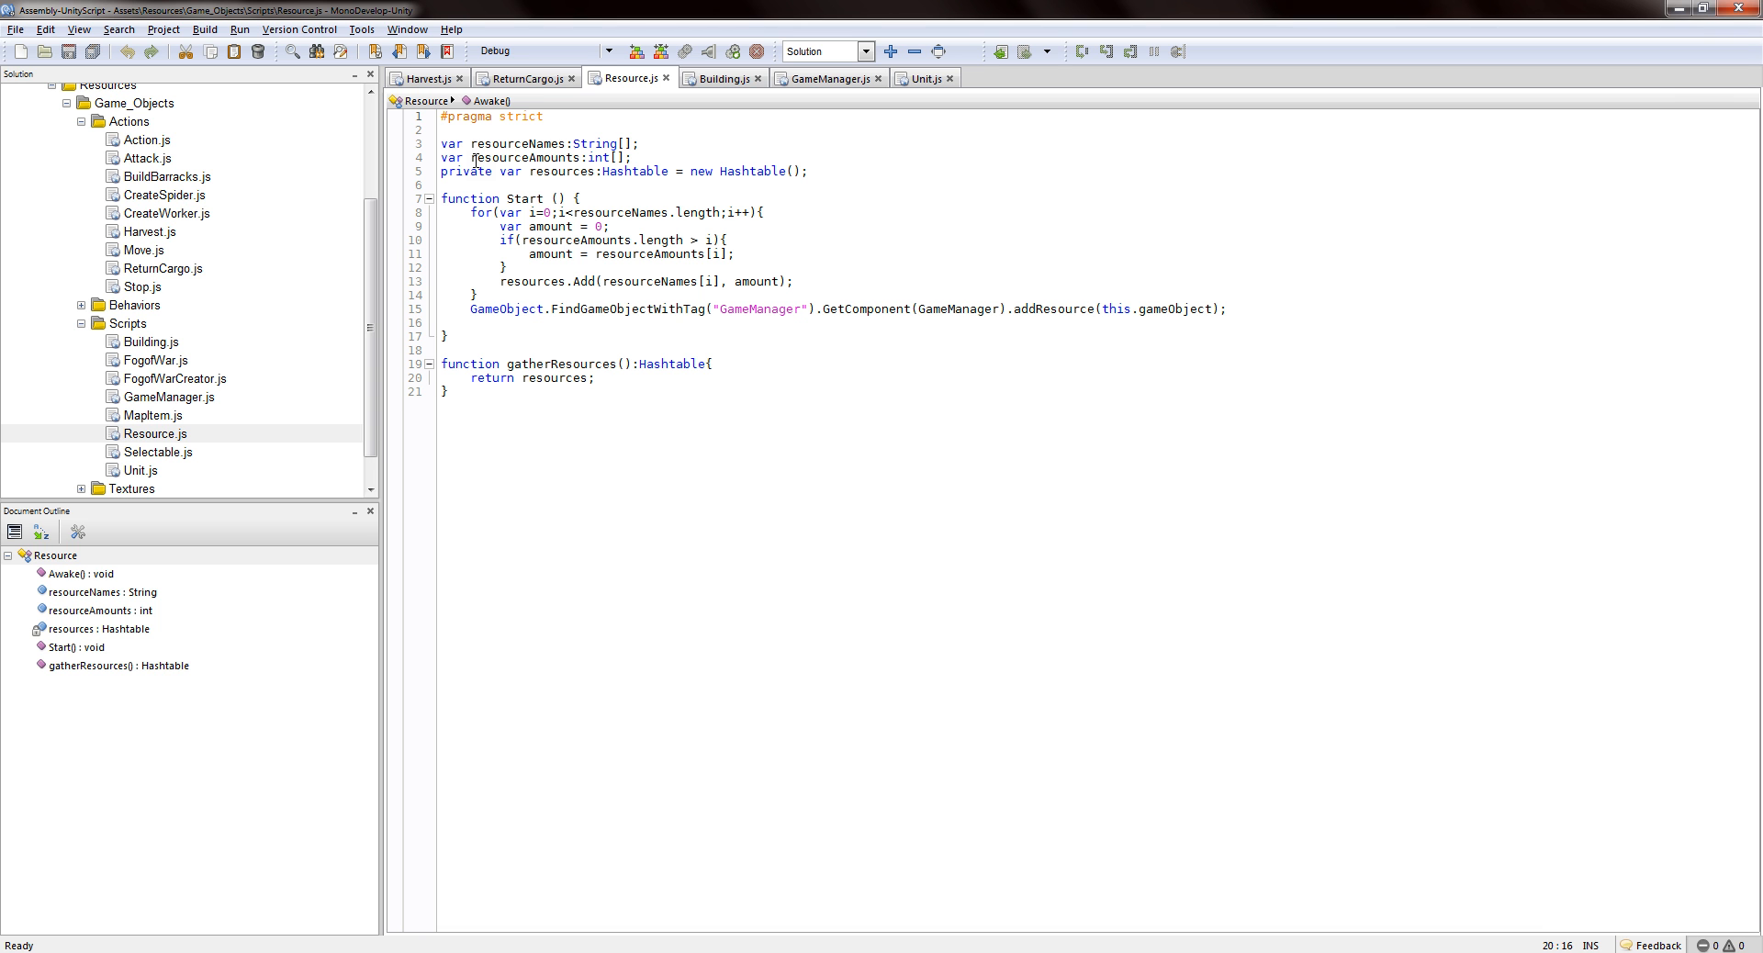
{"action": "left_click", "coordinate": [572, 281]}
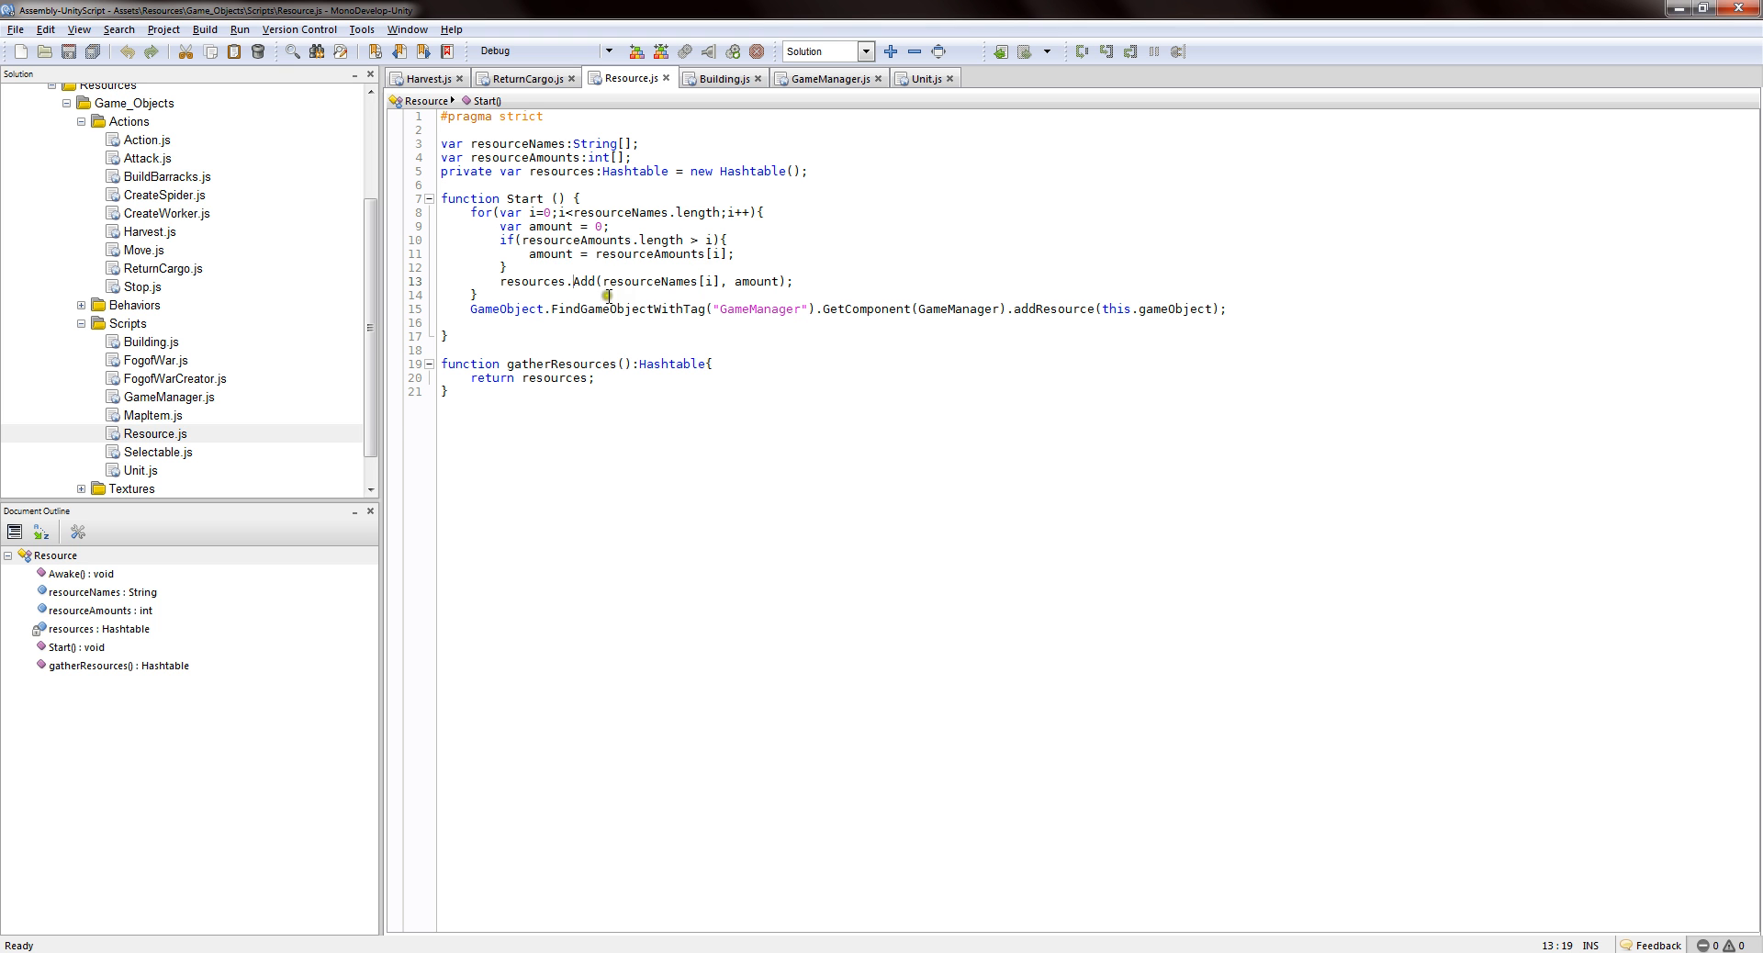
{"action": "double_click", "coordinate": [656, 281]}
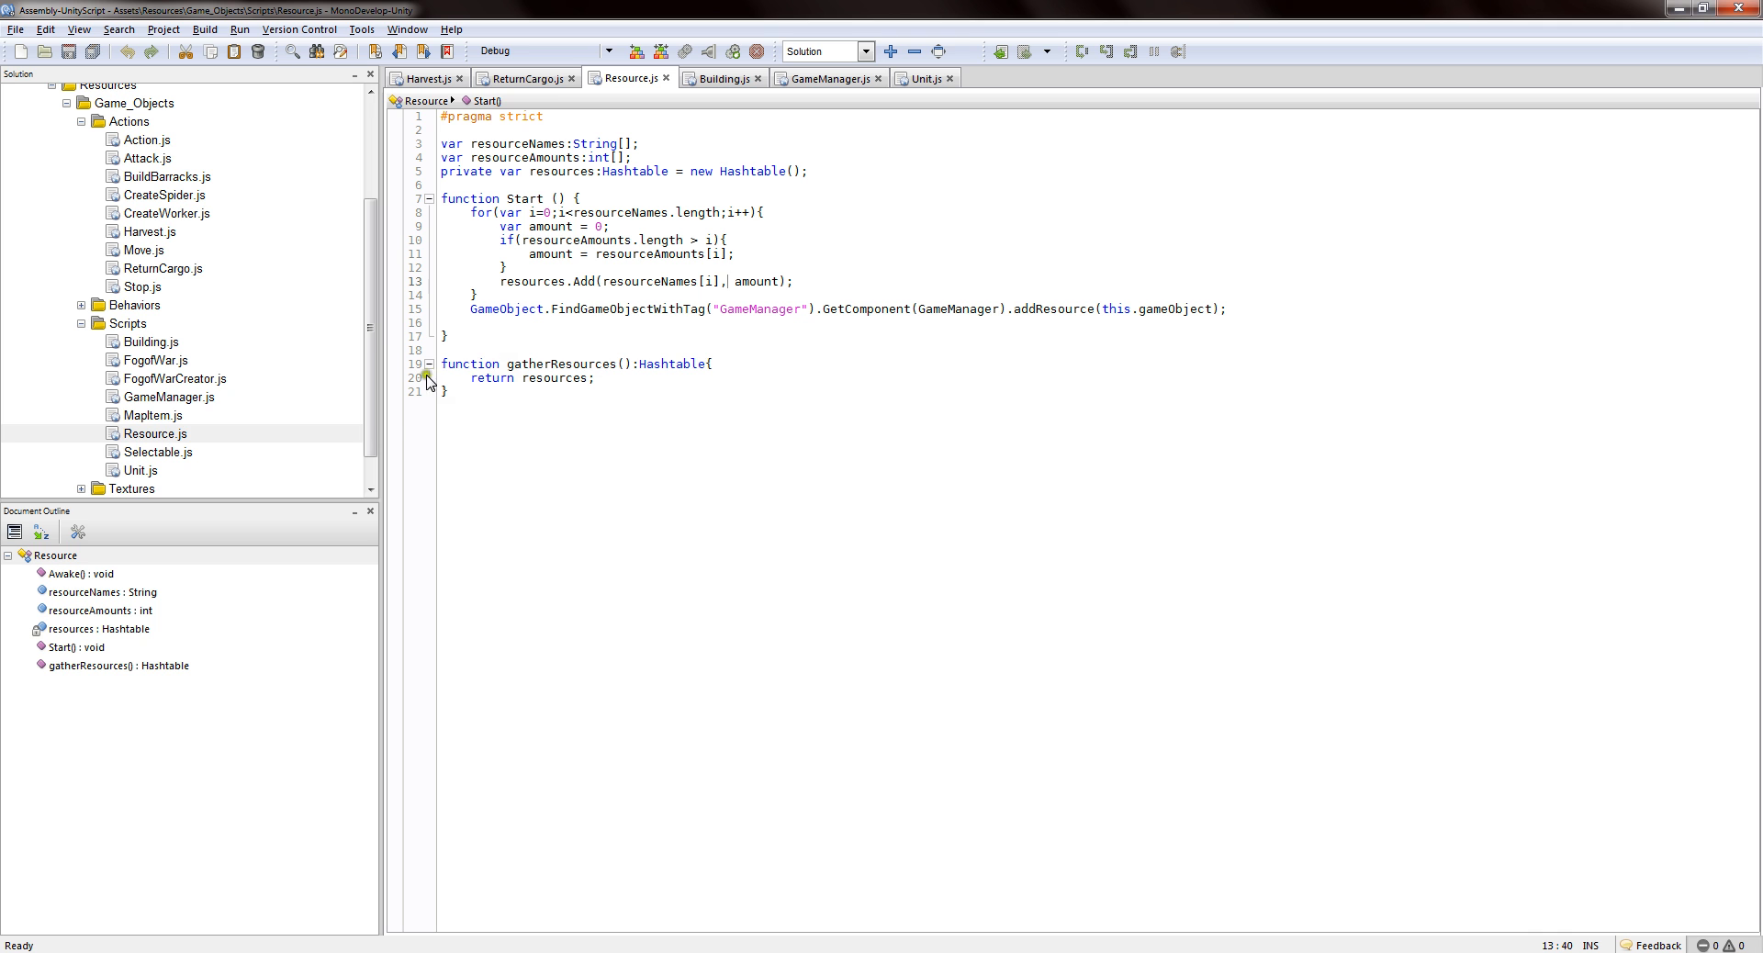
{"action": "left_click", "coordinate": [507, 379]}
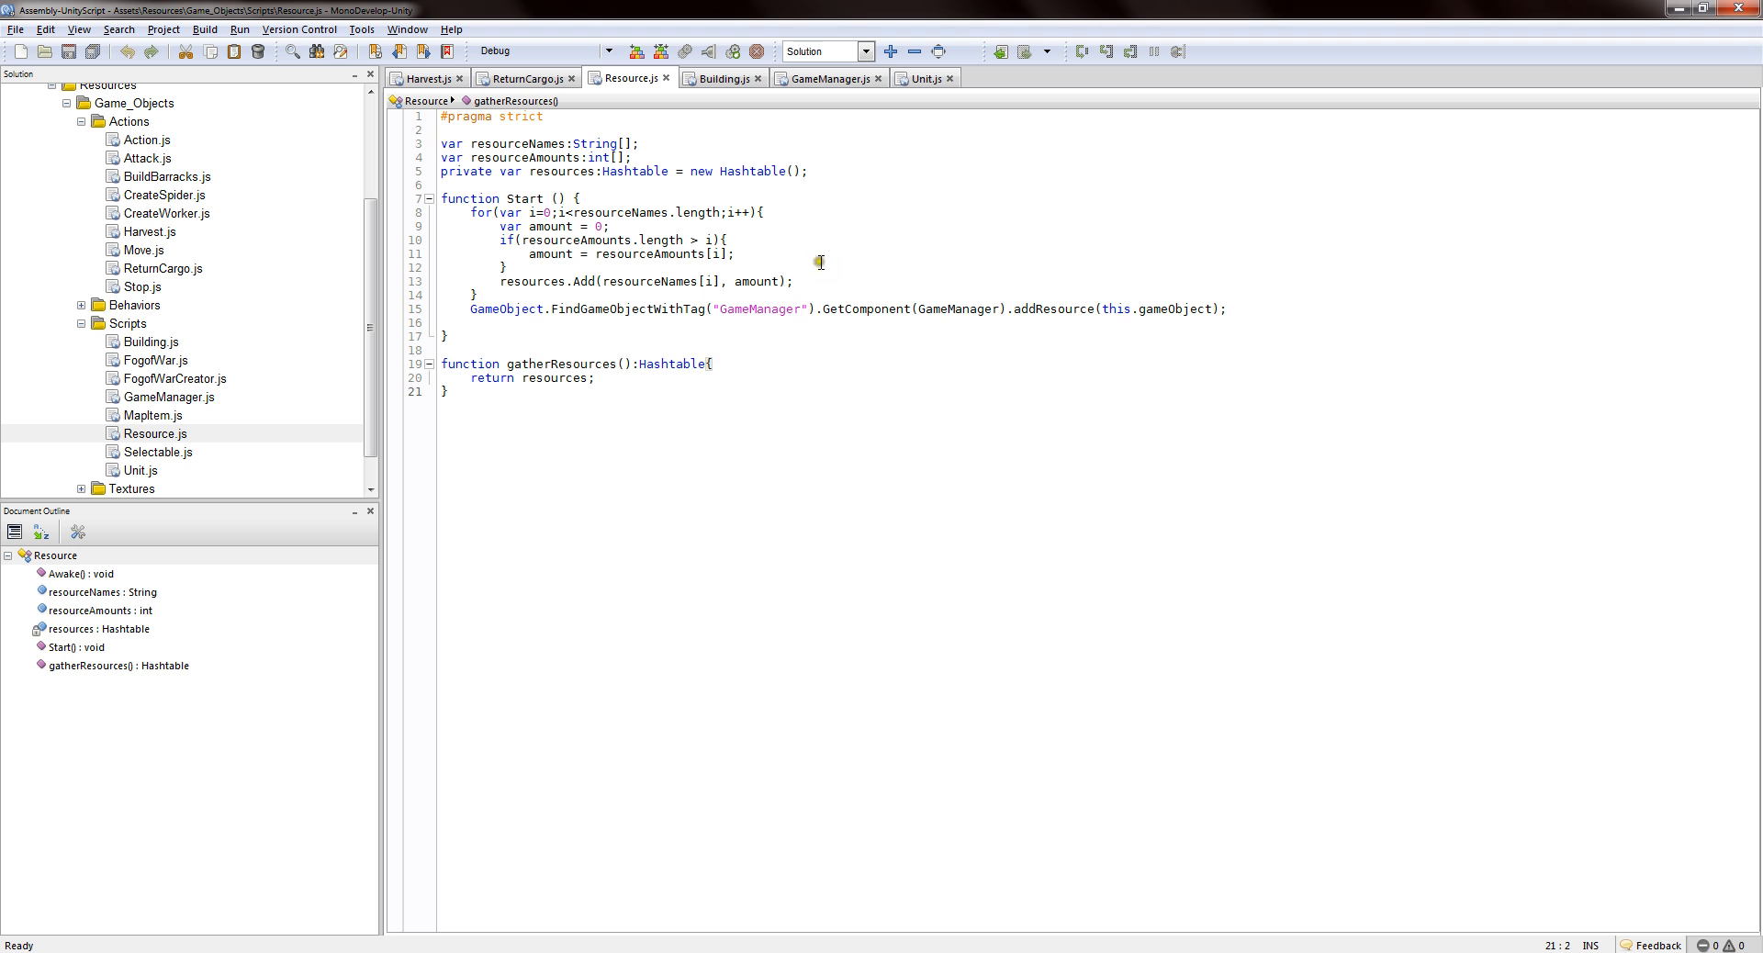
{"action": "mouse_move", "coordinate": [662, 360]}
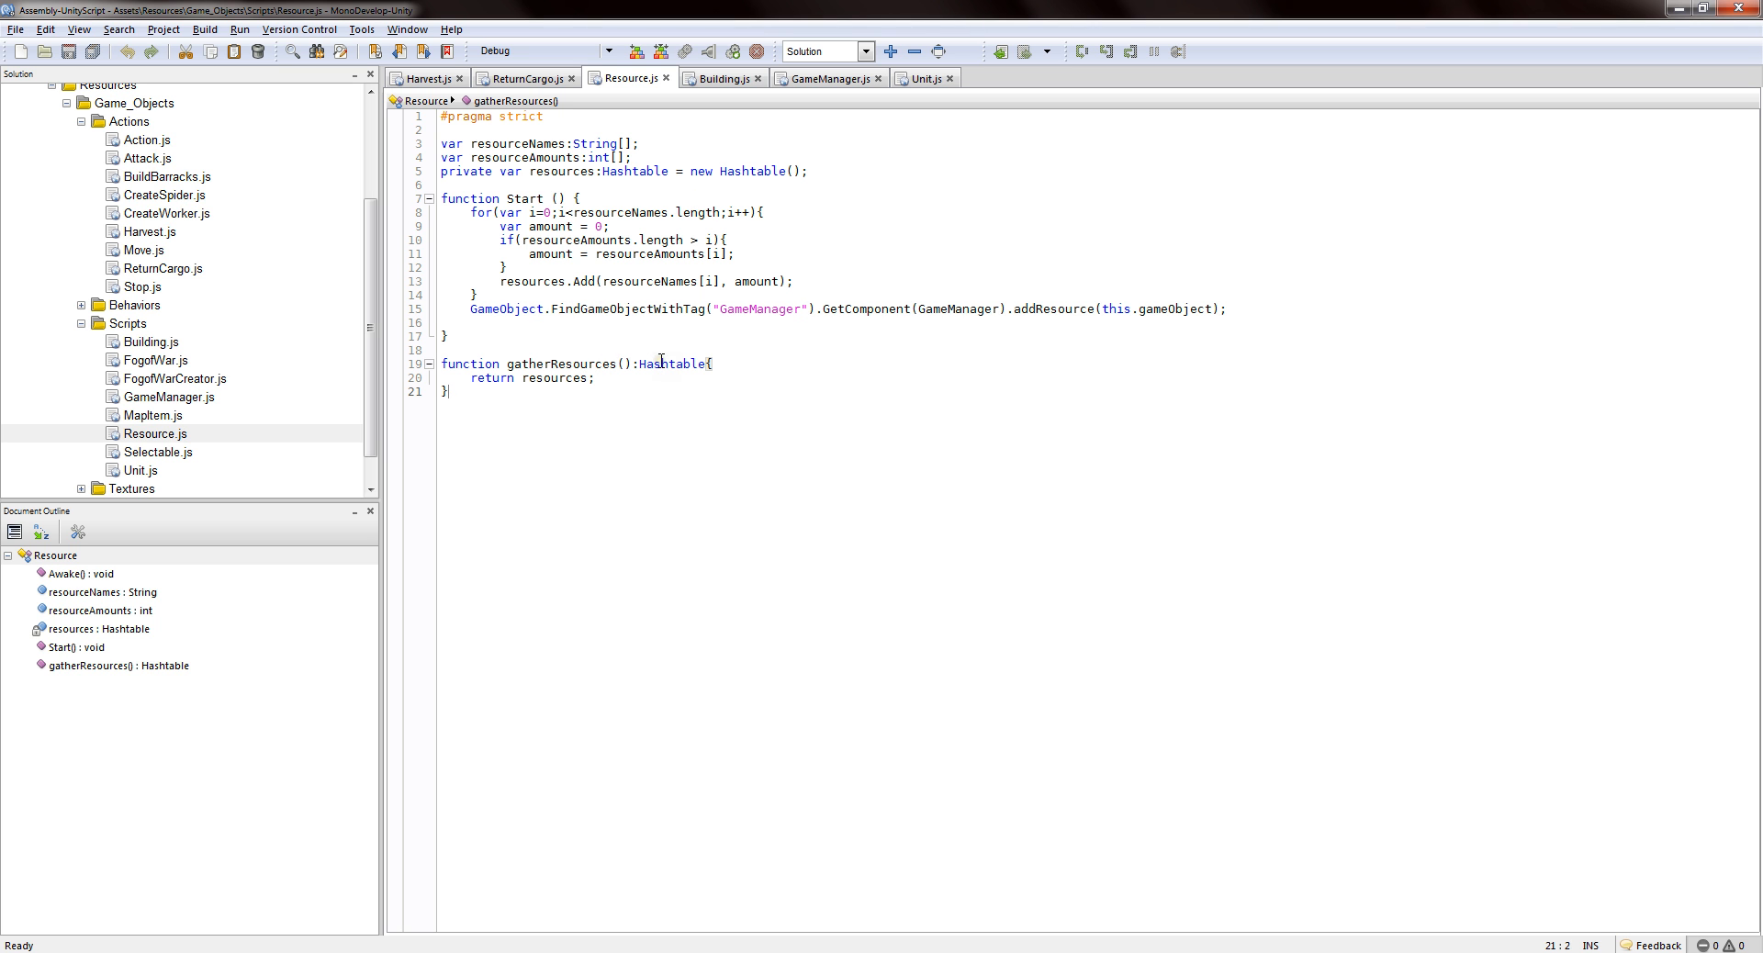
{"action": "mouse_move", "coordinate": [663, 357]}
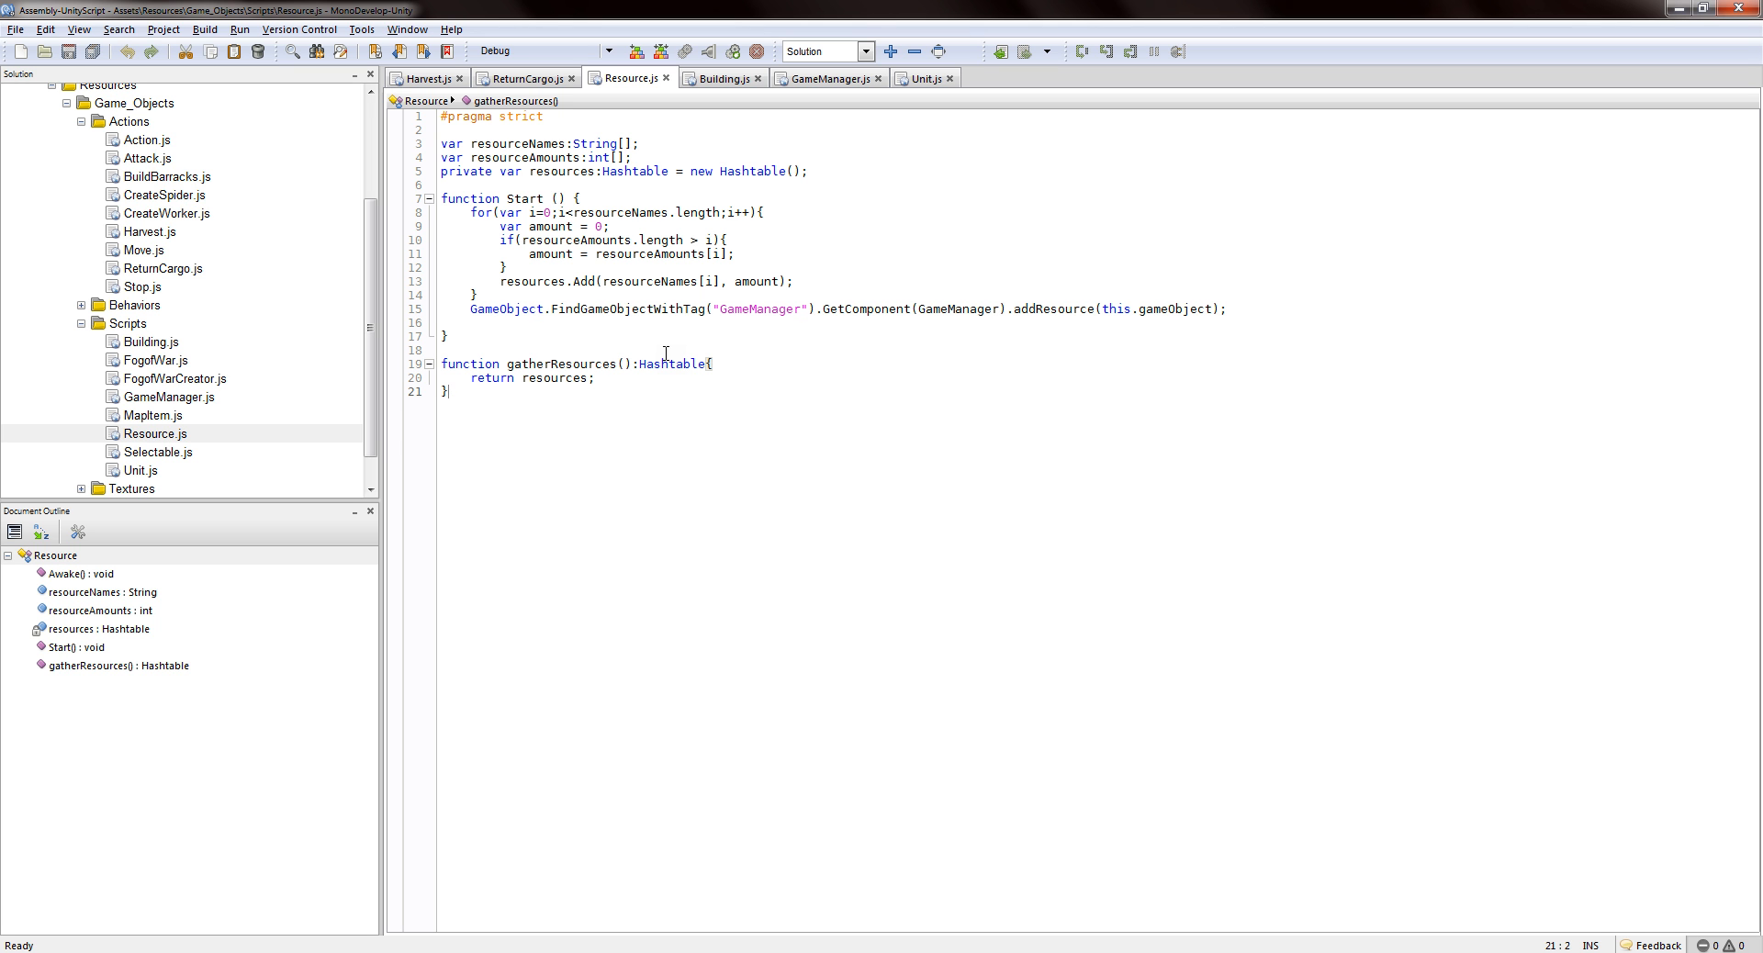
{"action": "mouse_move", "coordinate": [529, 78]}
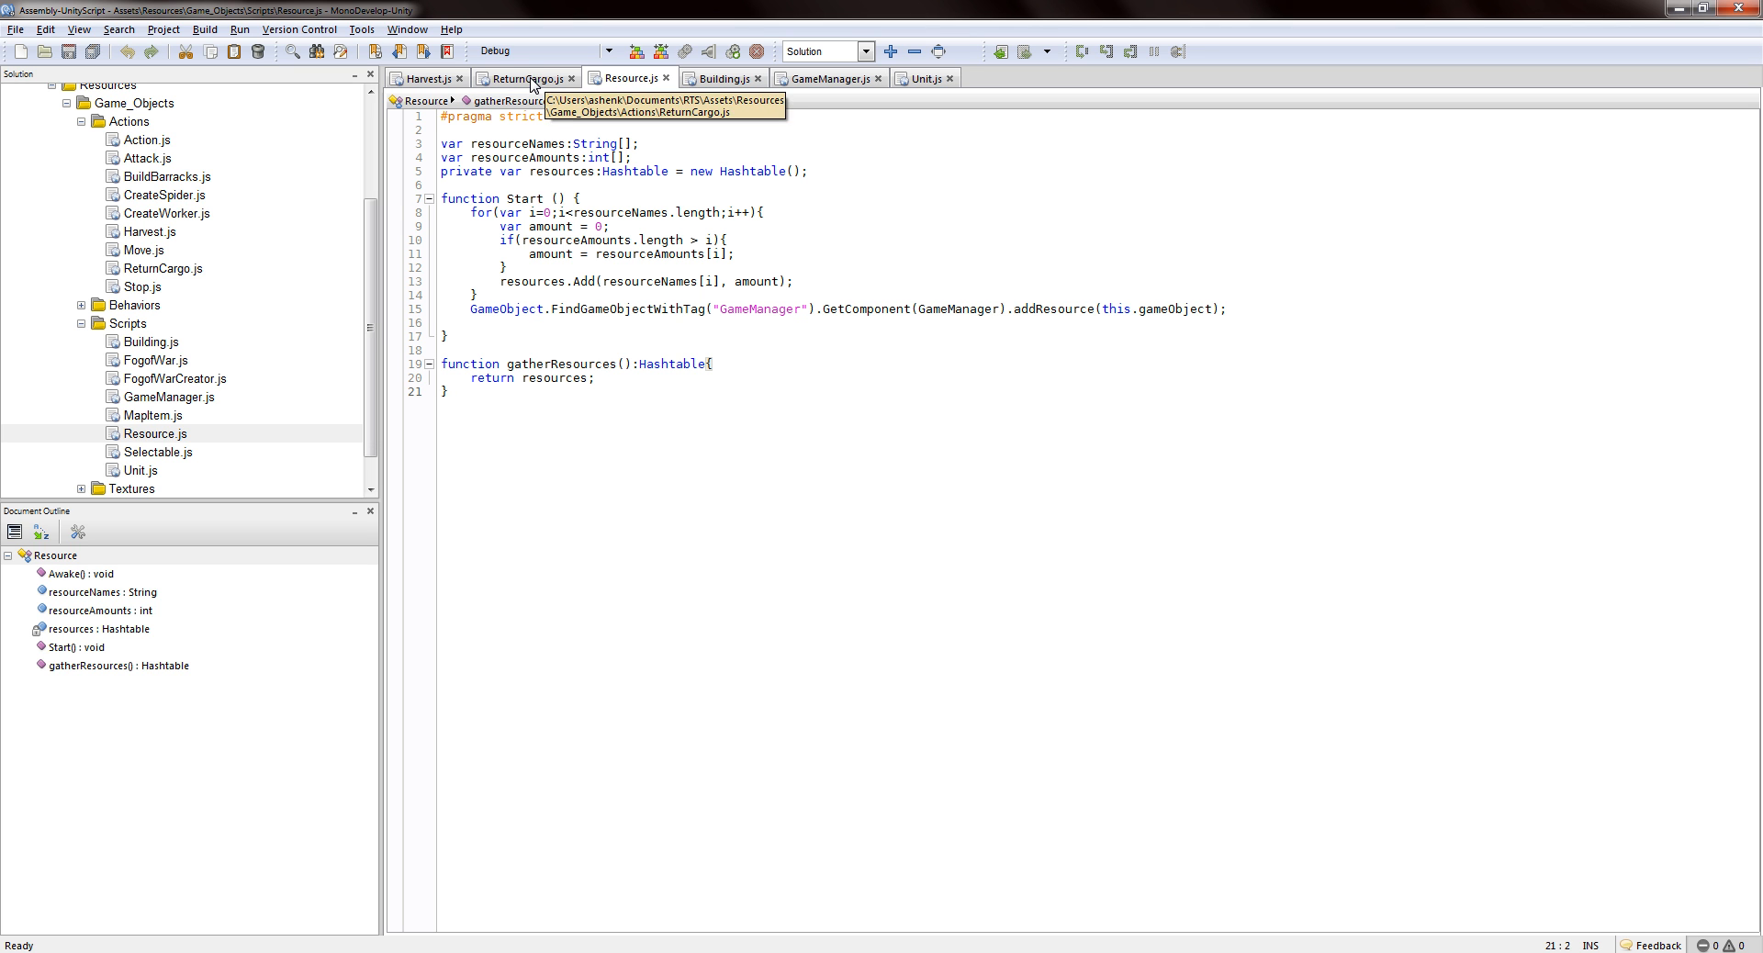
{"action": "mouse_move", "coordinate": [527, 77]}
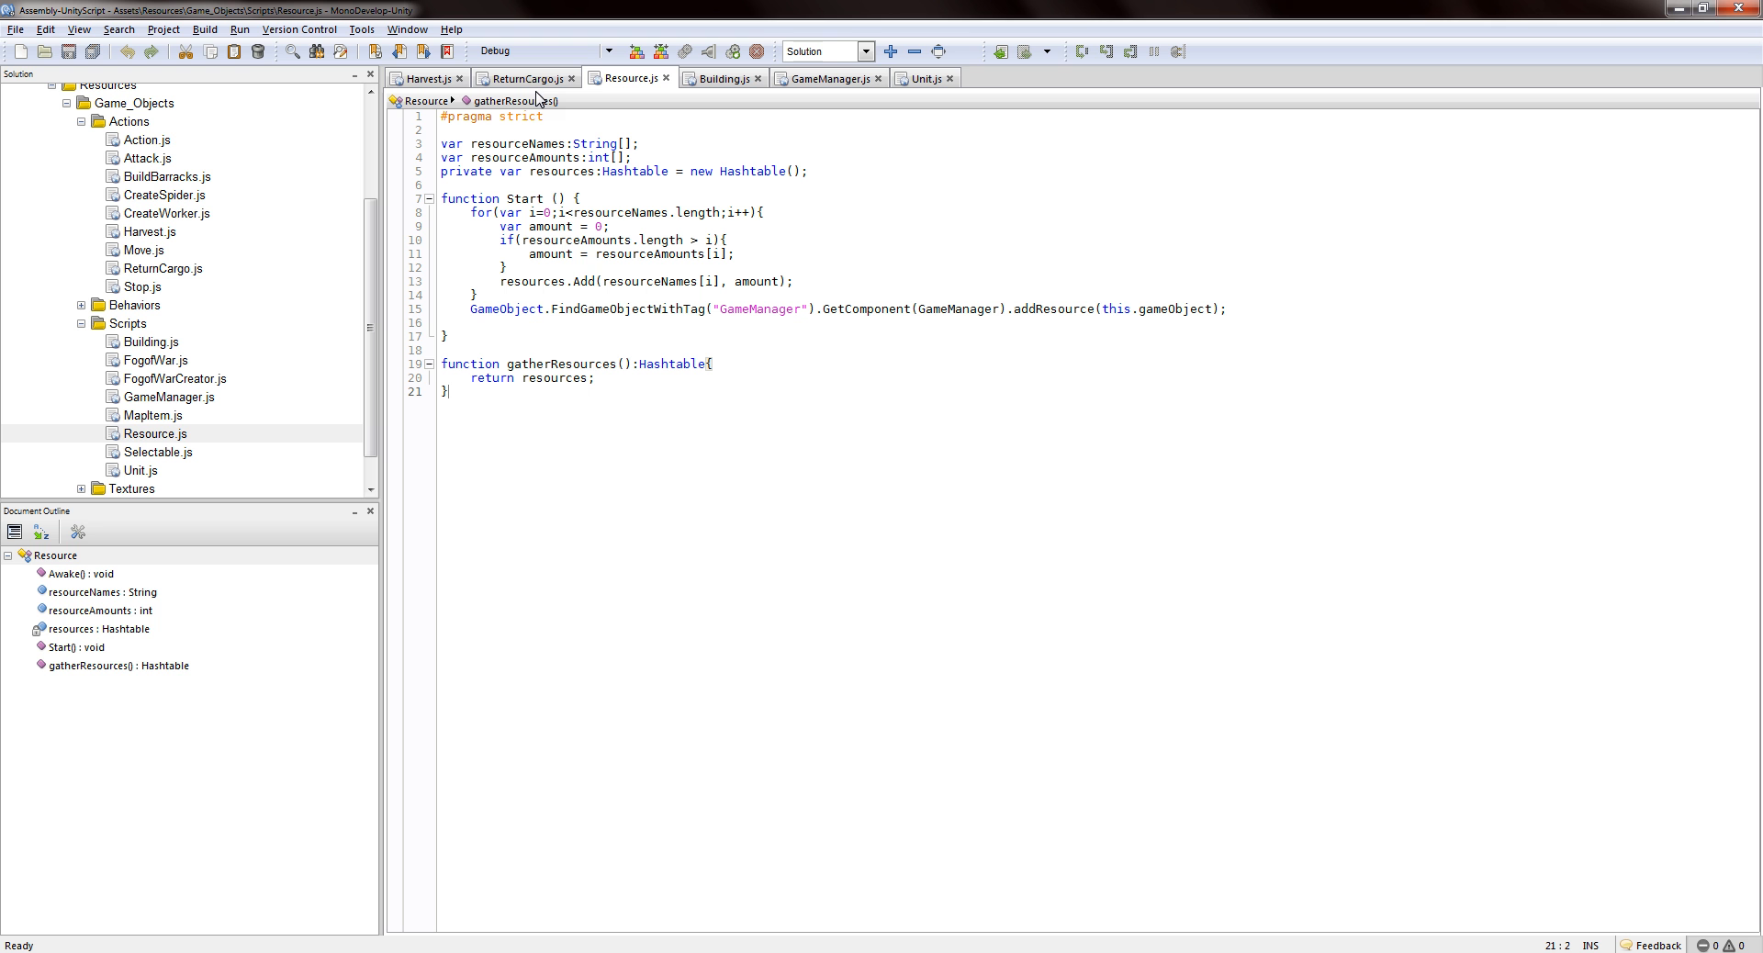
{"action": "mouse_move", "coordinate": [527, 78]}
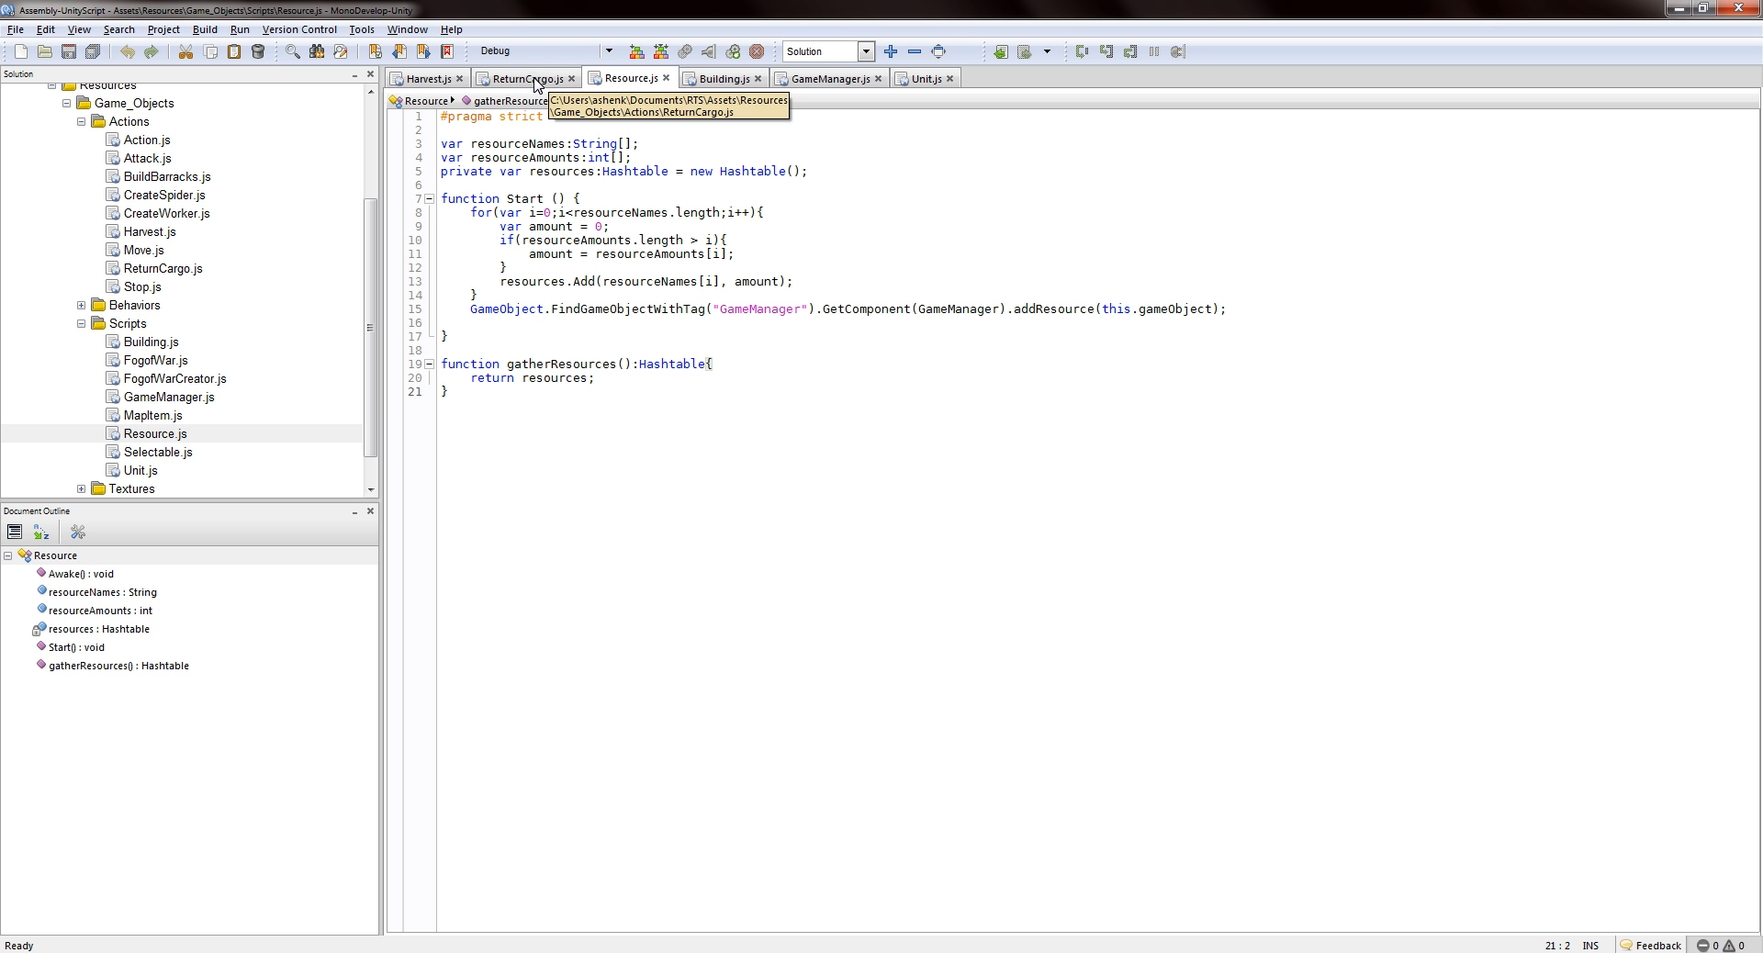
Glance at ReturnCargo.js, then read through the Harvest.js Start function.
{"action": "left_click", "coordinate": [521, 77]}
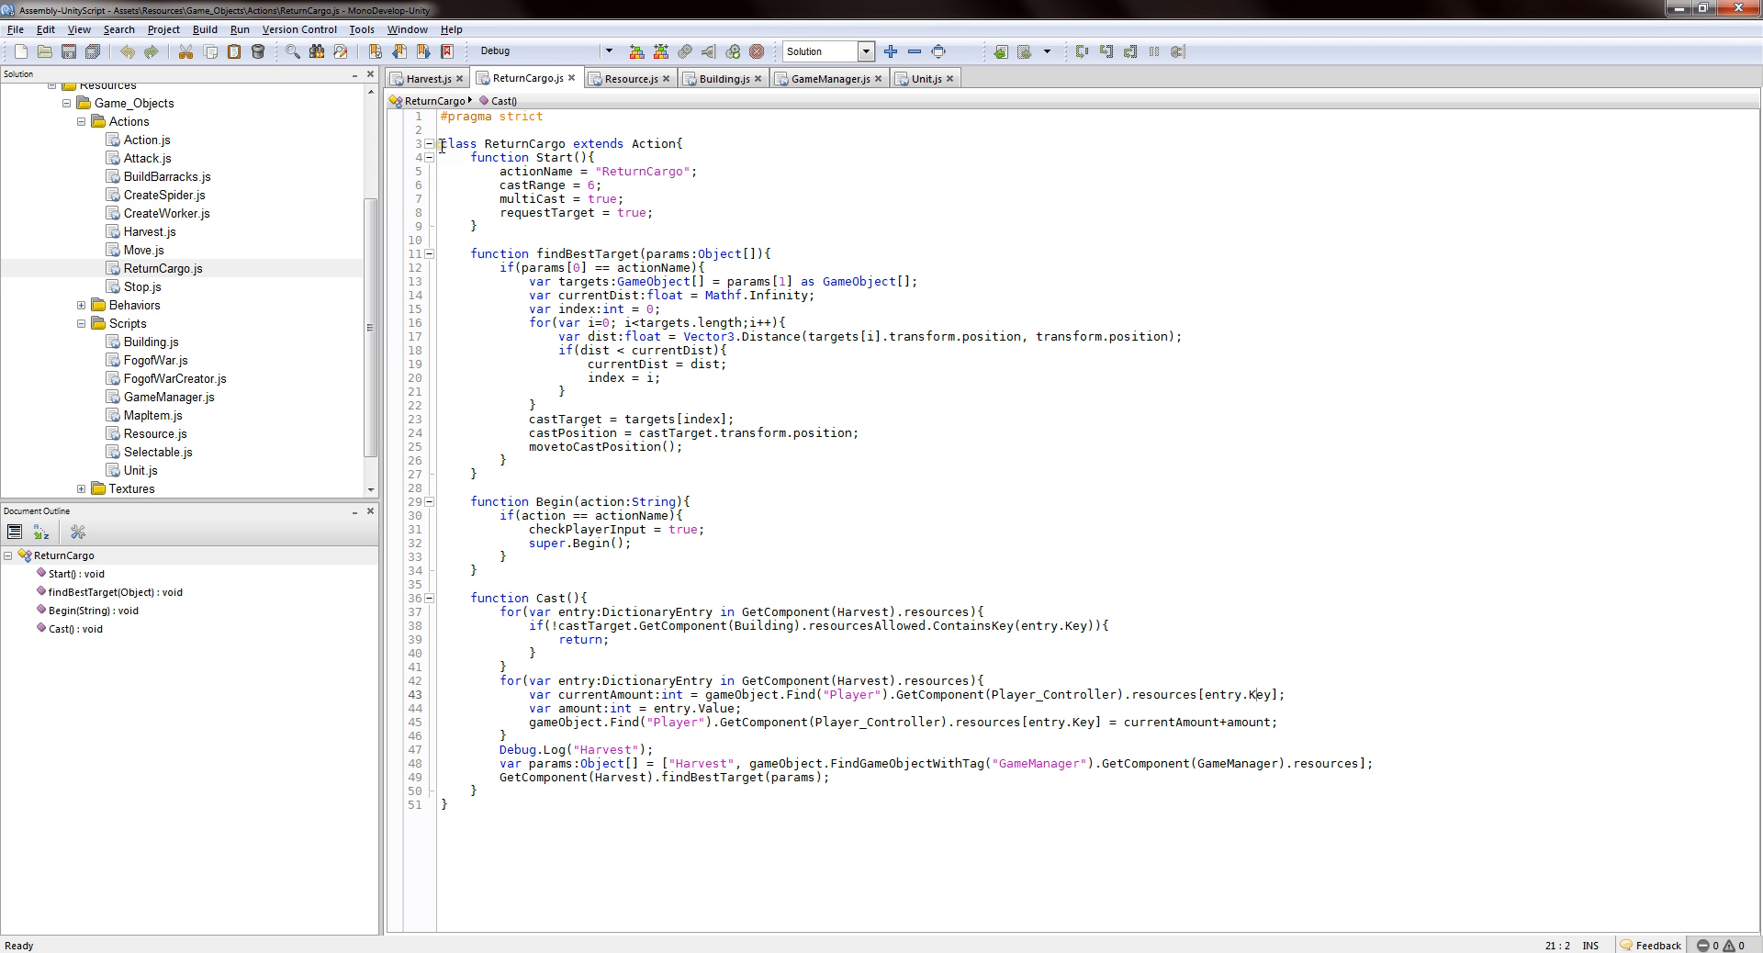
{"action": "left_click", "coordinate": [425, 77]}
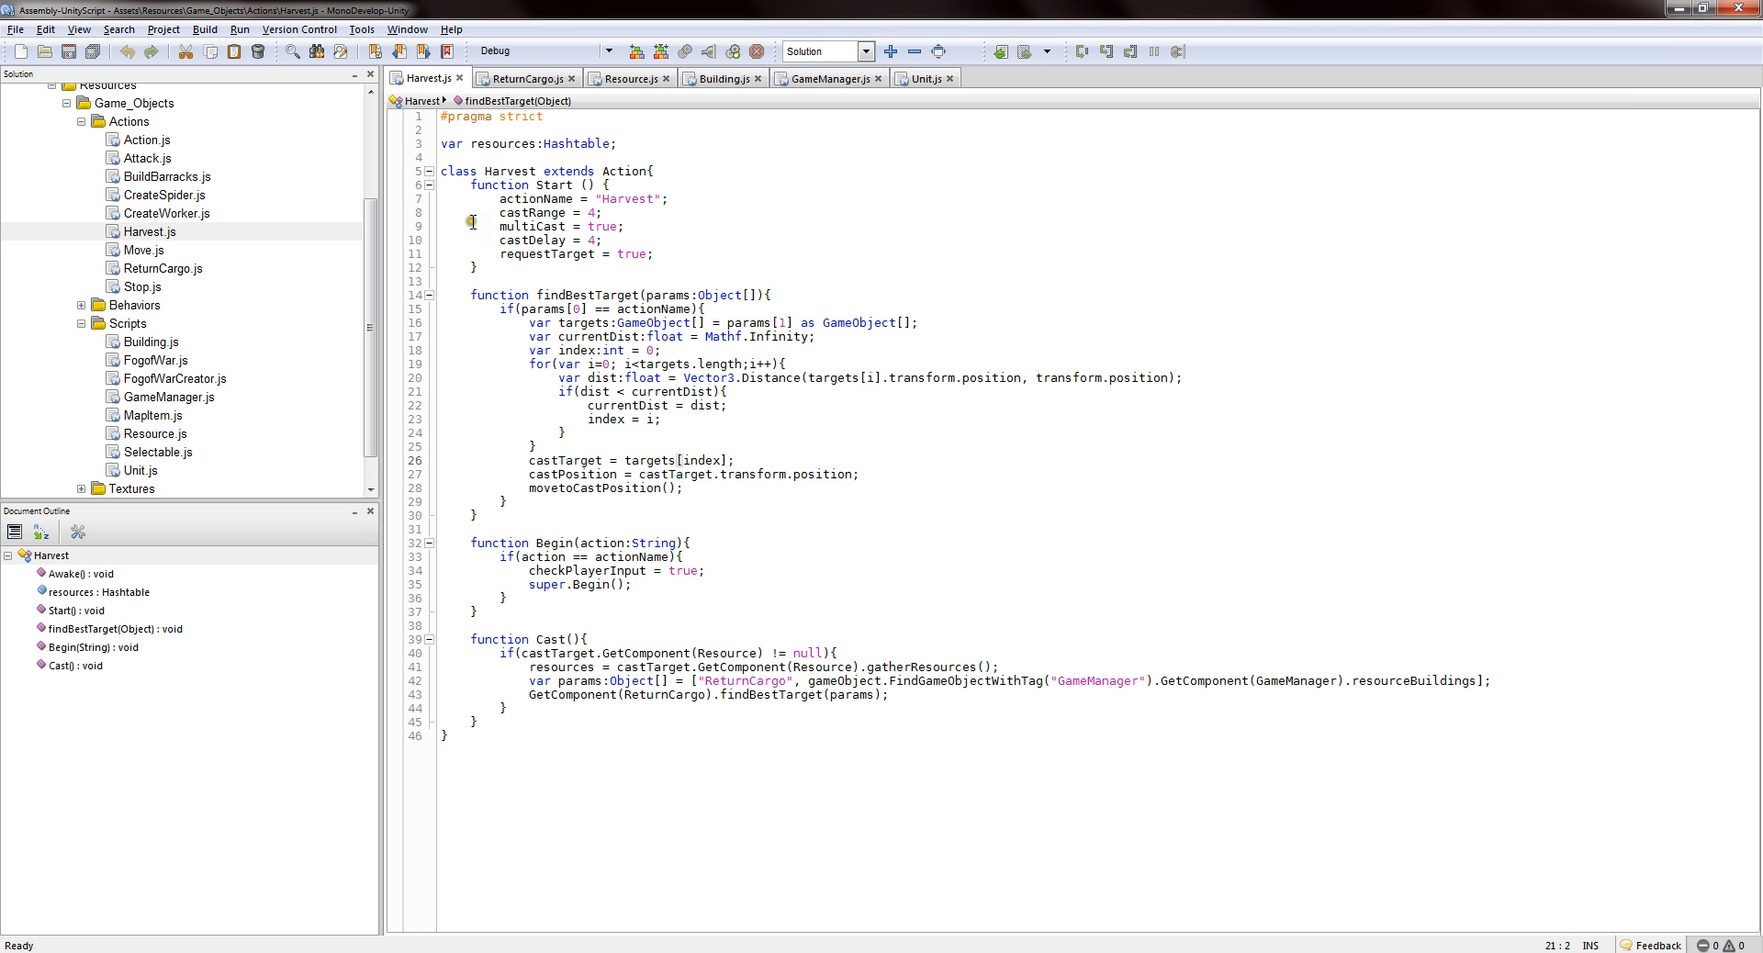
{"action": "mouse_move", "coordinate": [482, 234]}
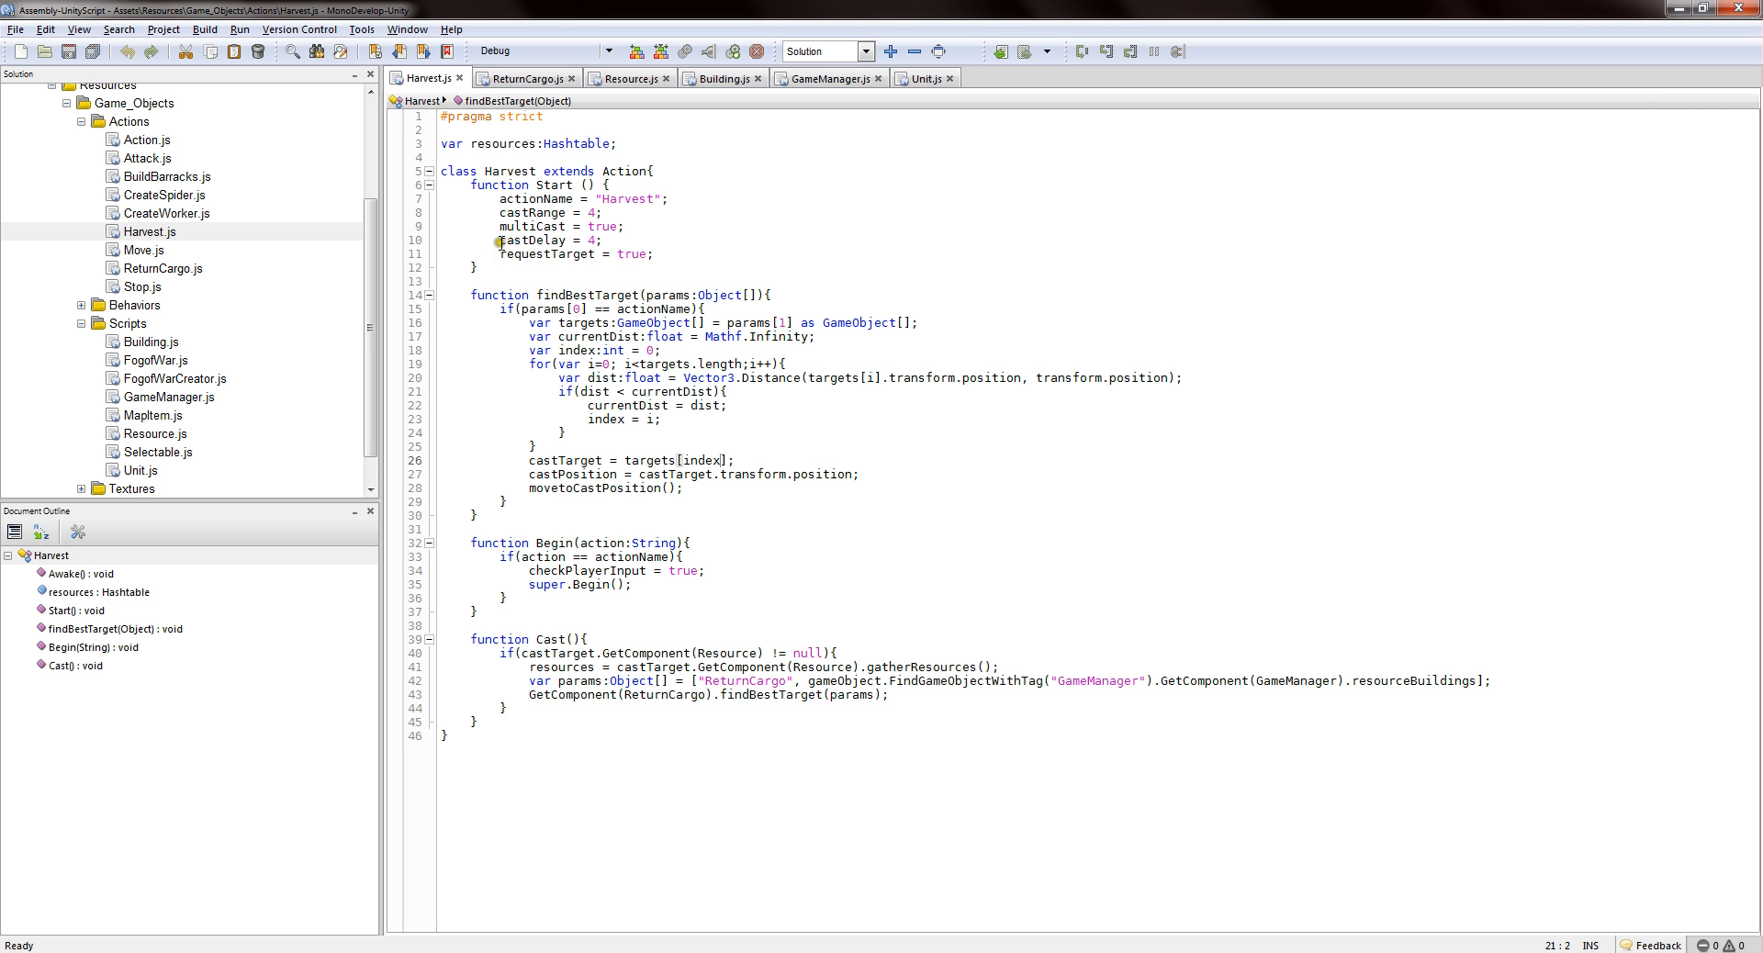
{"action": "left_click", "coordinate": [594, 240]}
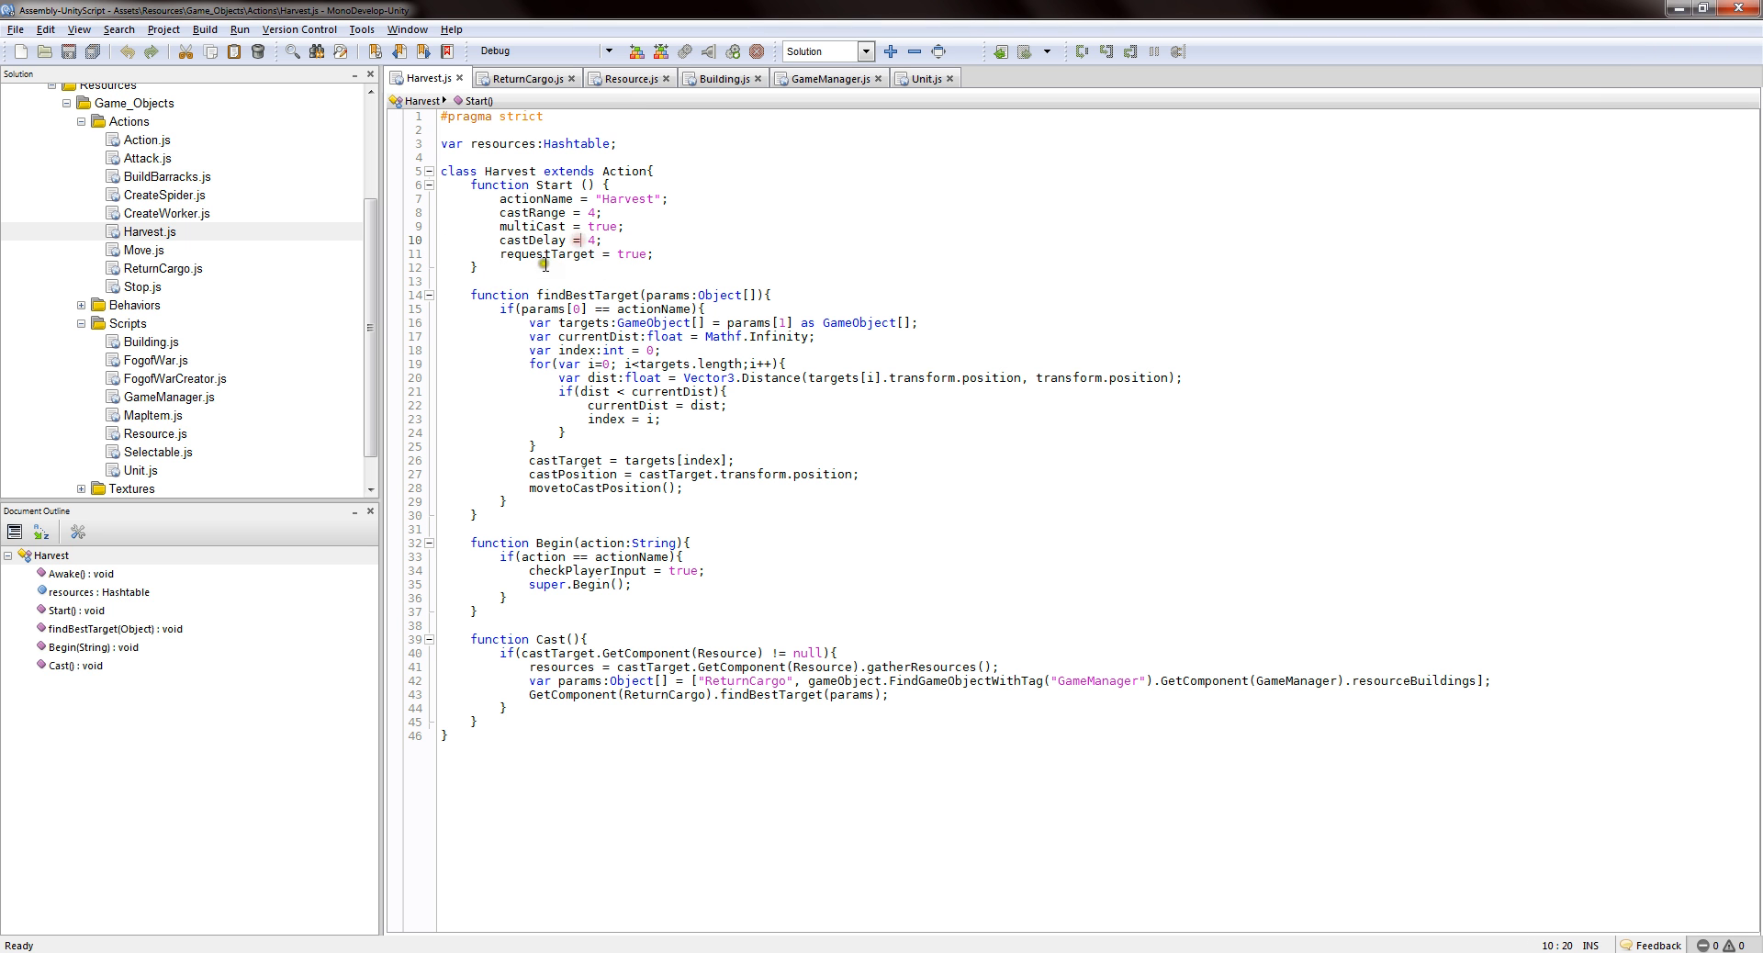
{"action": "left_click", "coordinate": [501, 254]}
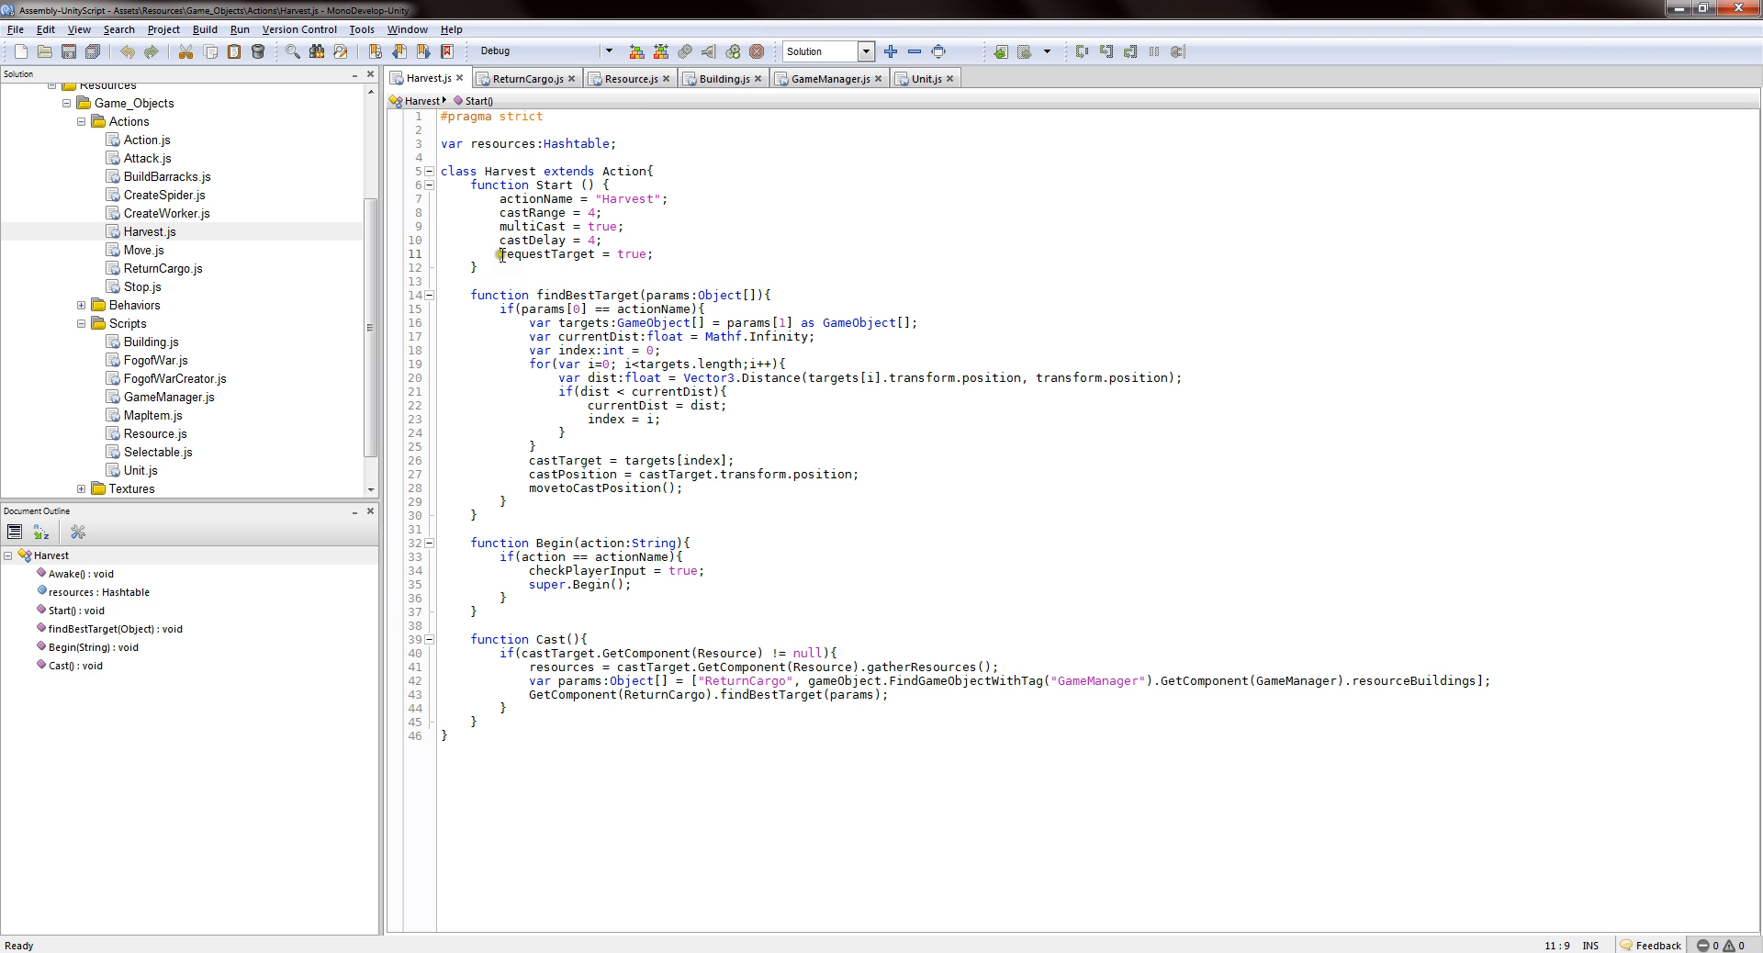
{"action": "left_click", "coordinate": [566, 264]}
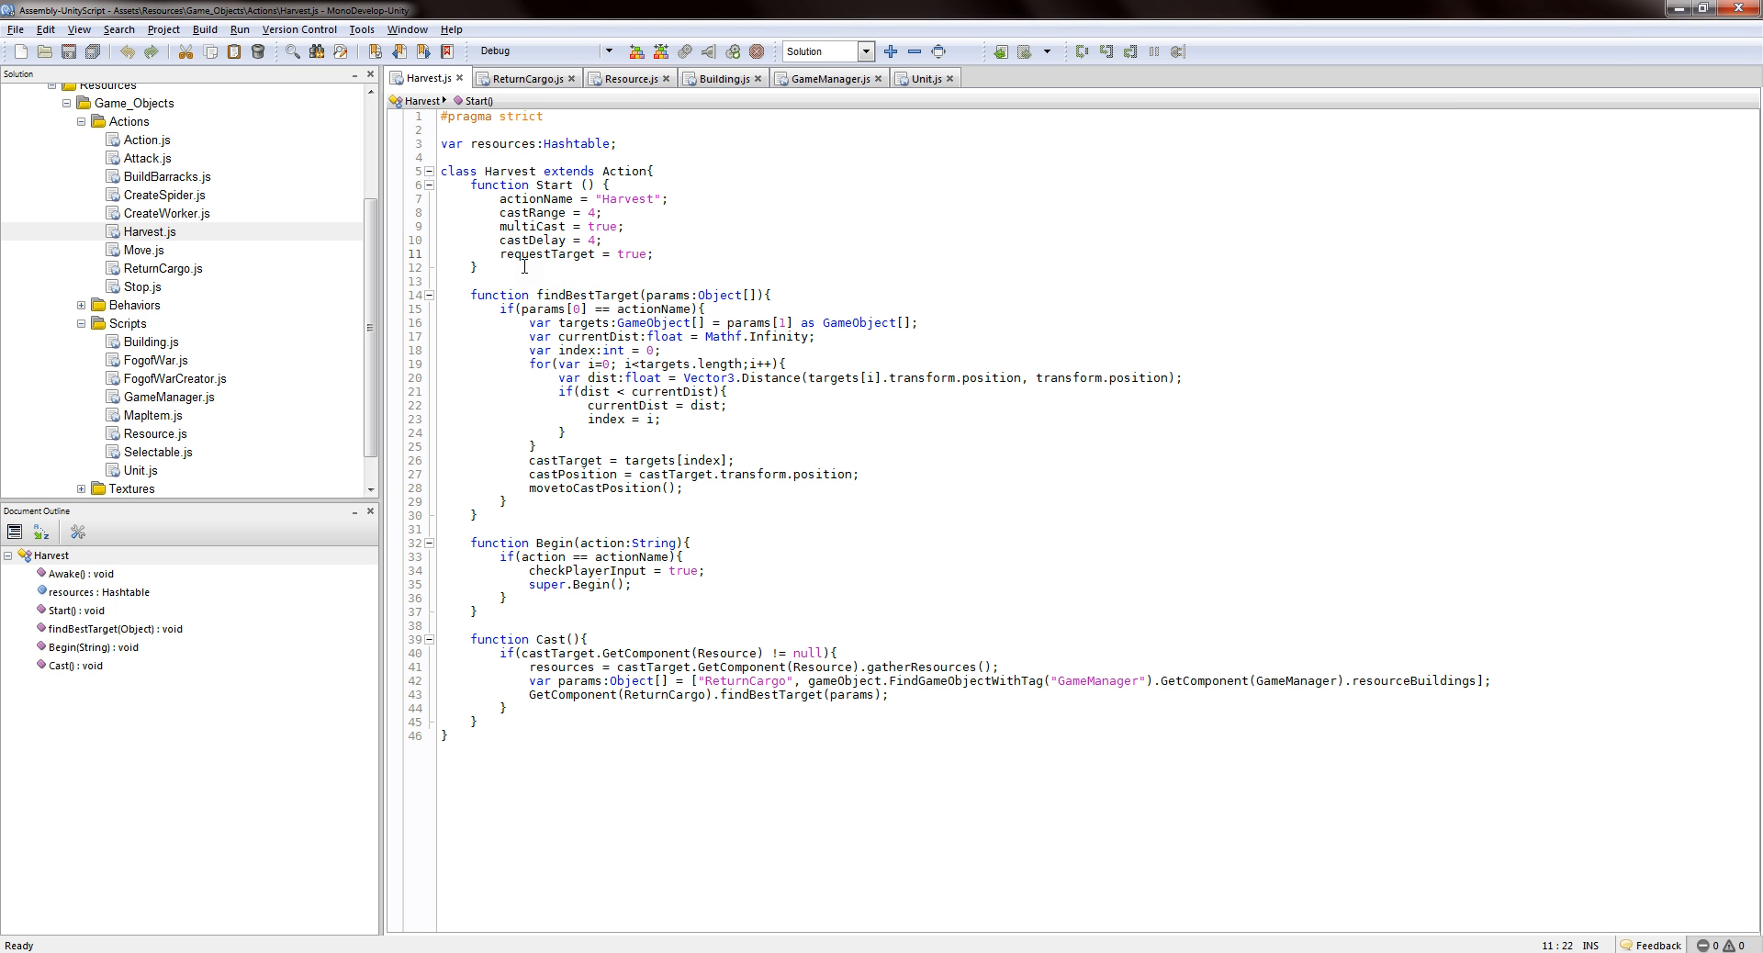
{"action": "left_click", "coordinate": [472, 295]}
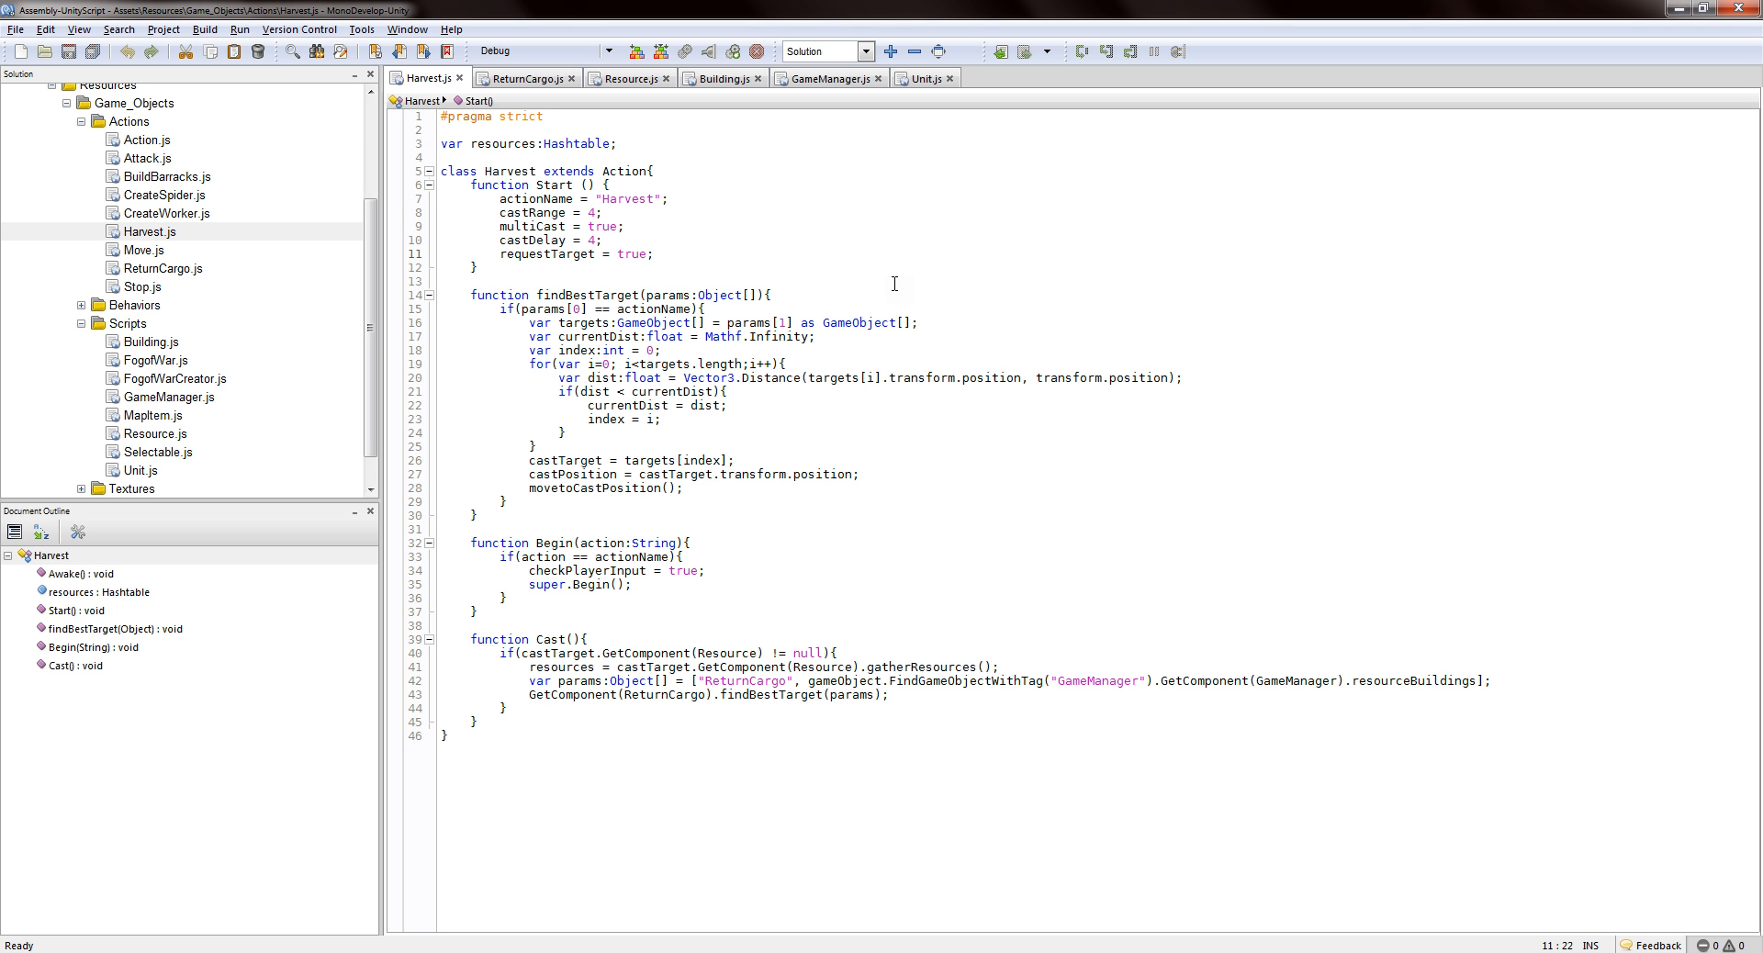
{"action": "left_click", "coordinate": [594, 253]}
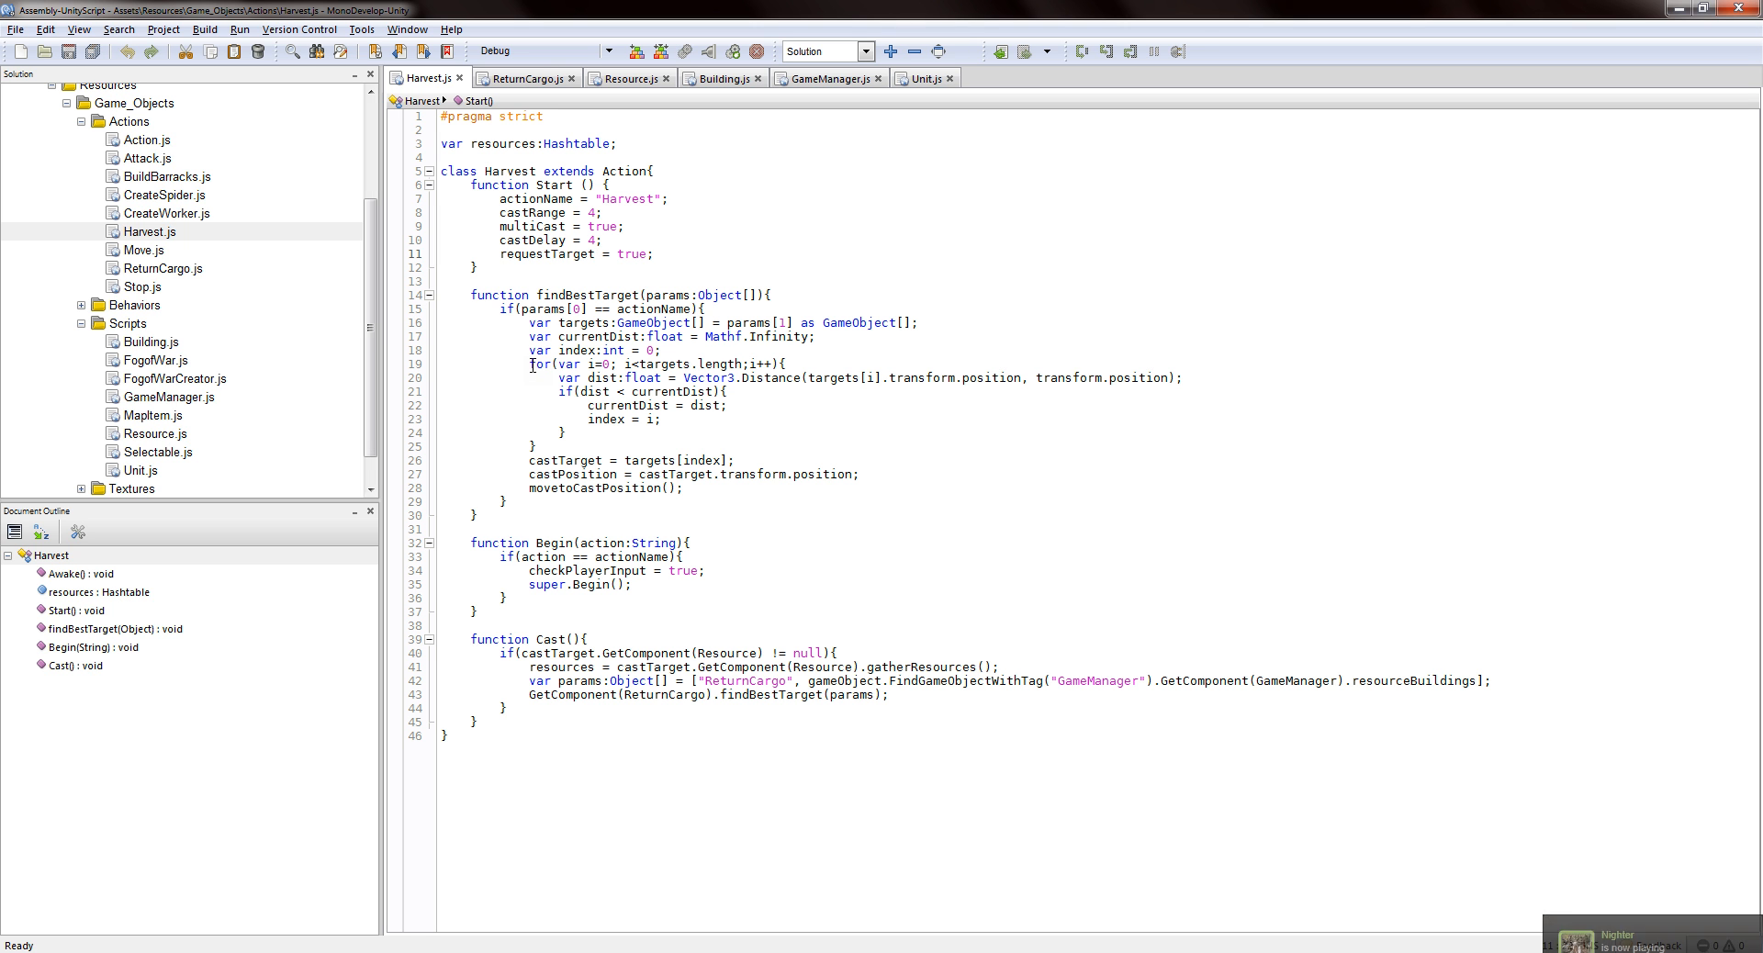
{"action": "left_click", "coordinate": [593, 254]}
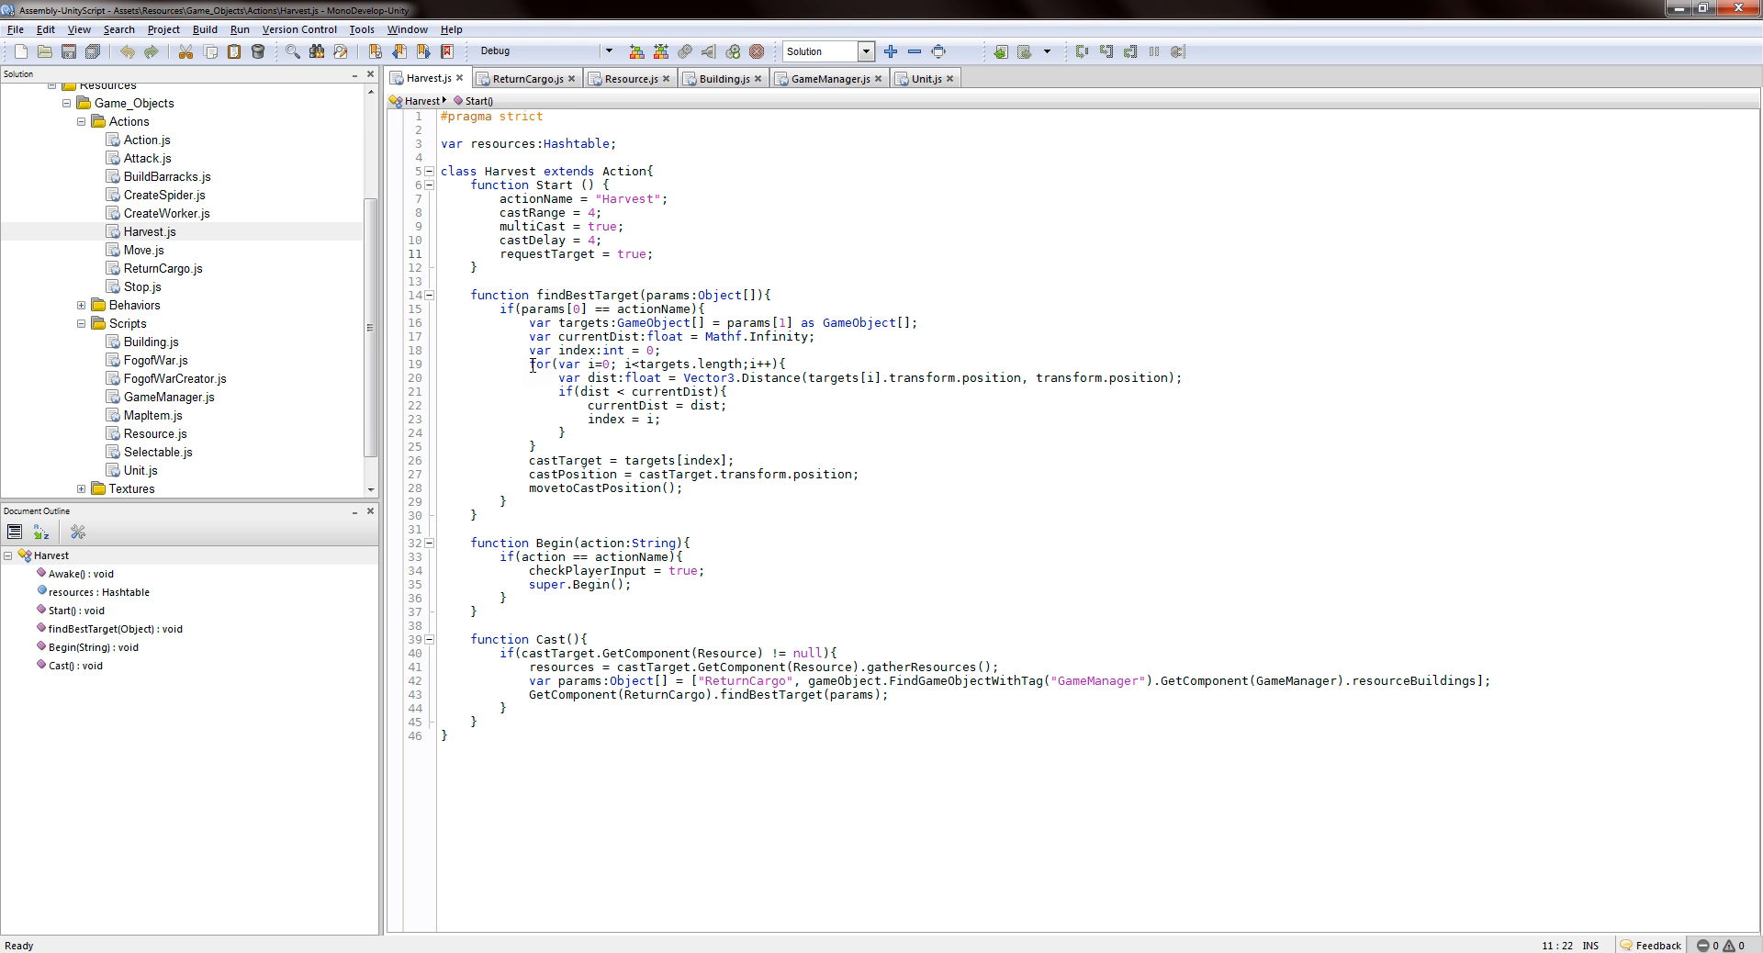
{"action": "left_click", "coordinate": [594, 252]}
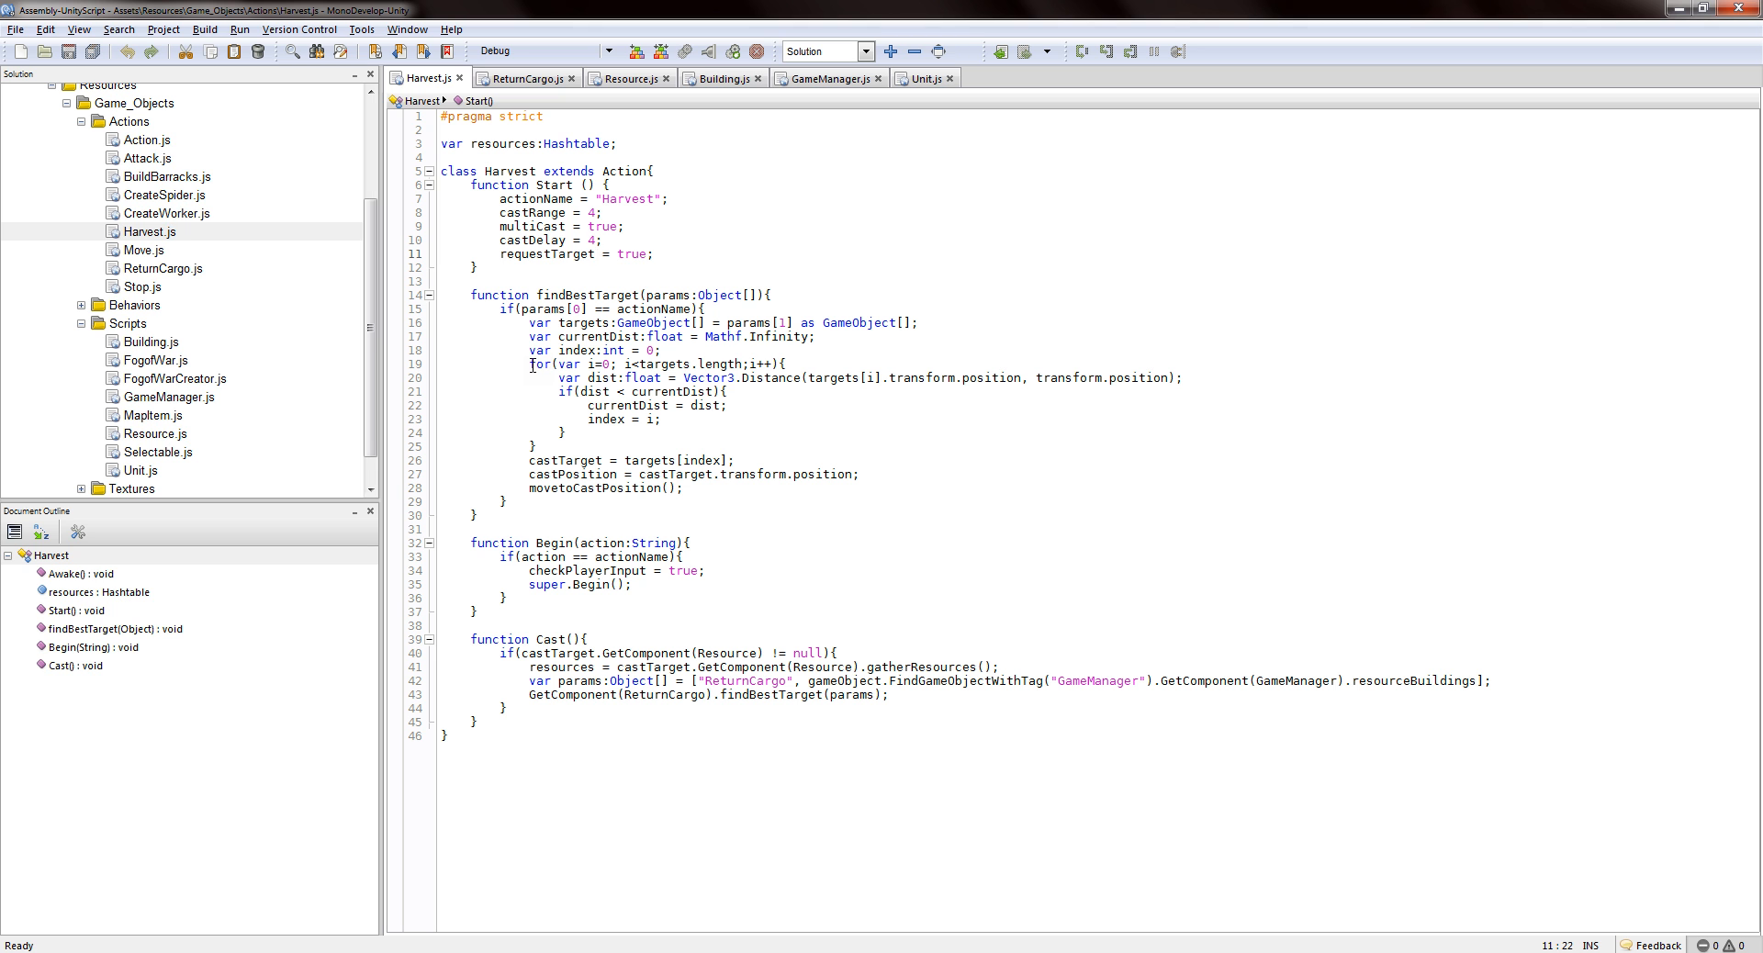
{"action": "left_click", "coordinate": [592, 252]}
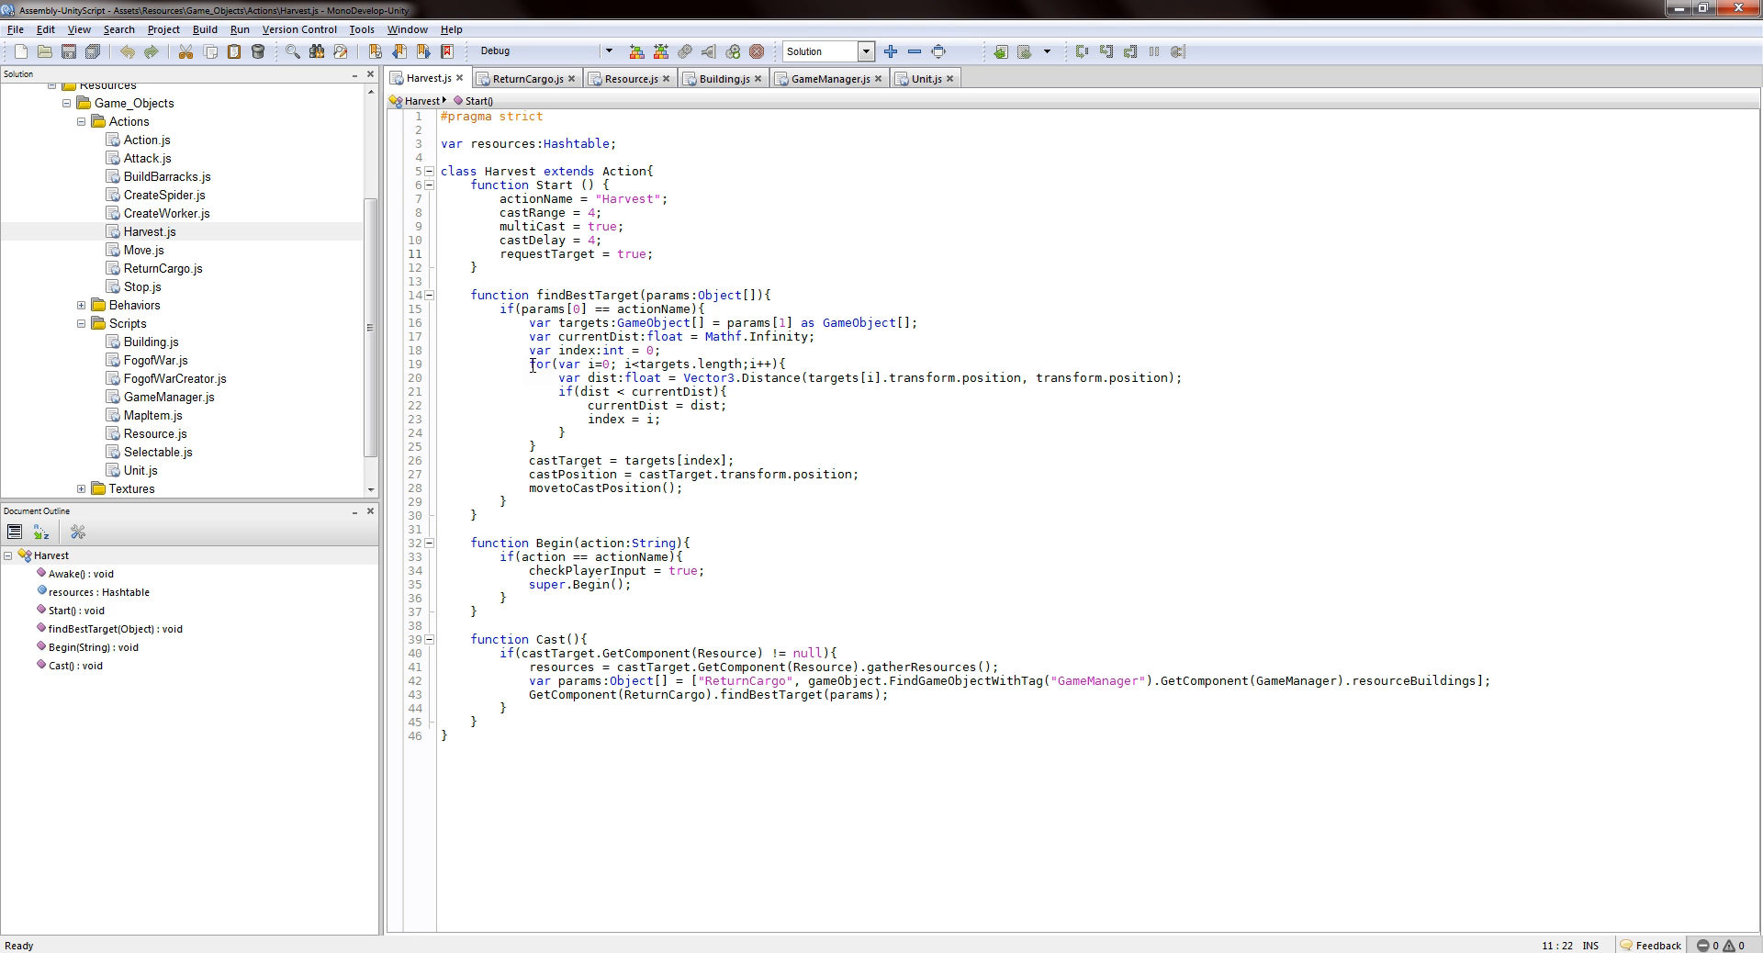
{"action": "left_click", "coordinate": [594, 253]}
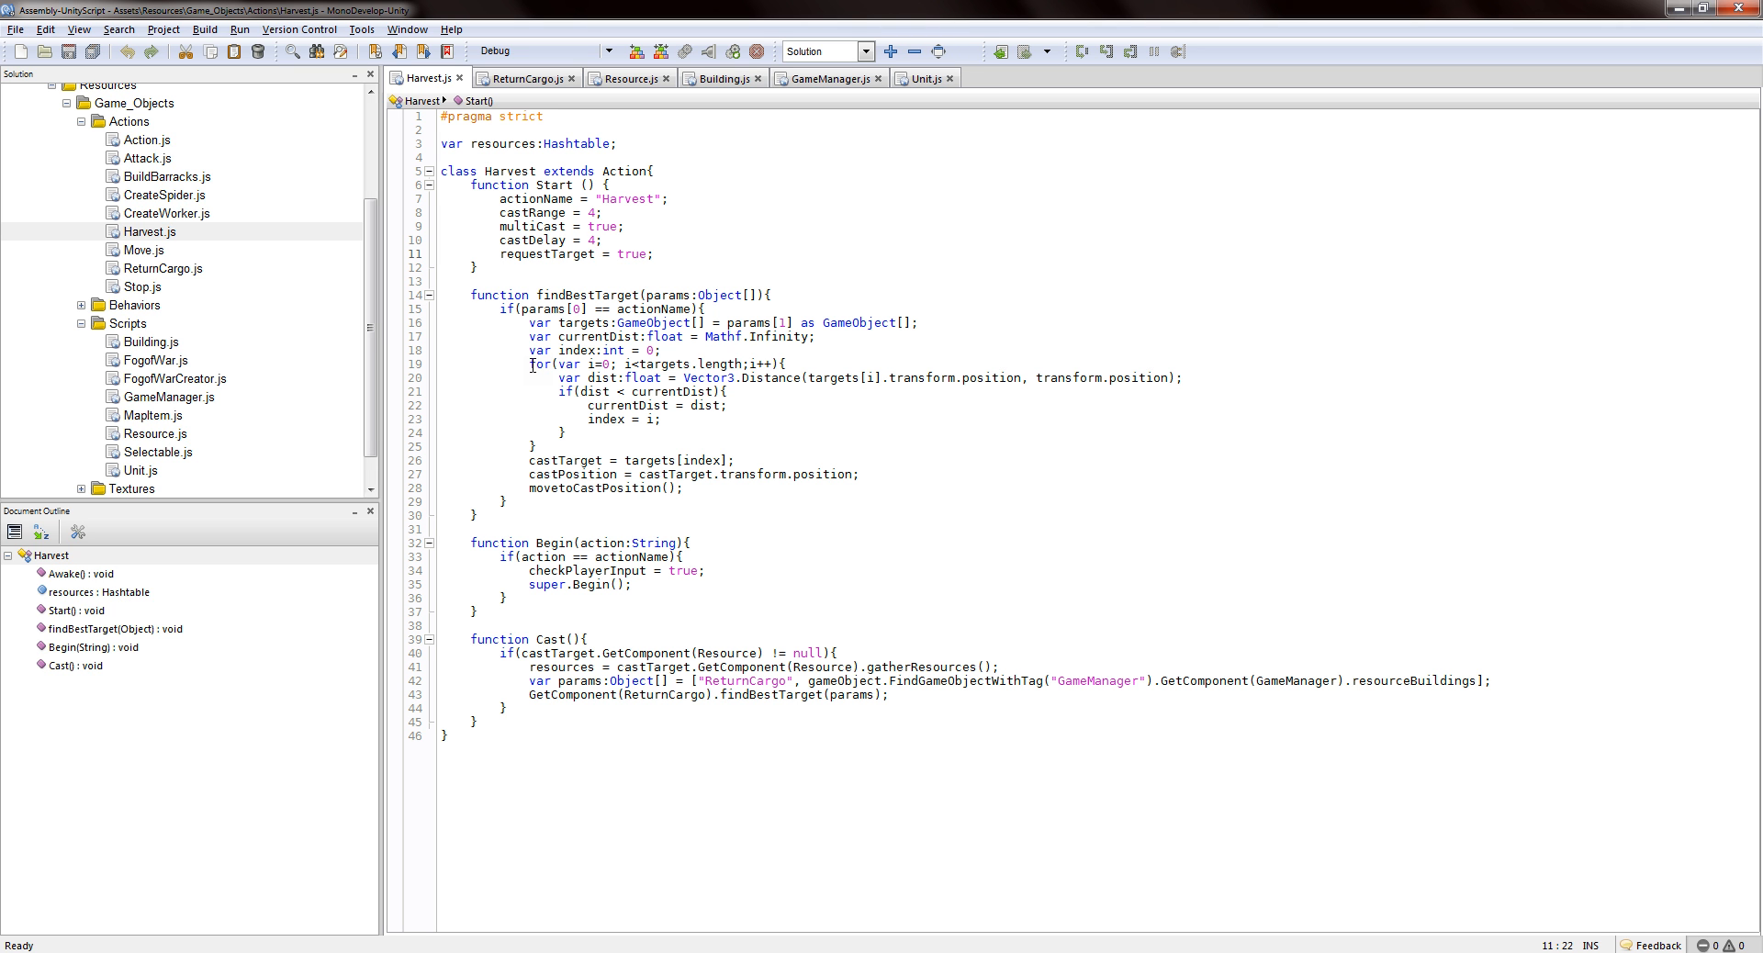
{"action": "left_click", "coordinate": [595, 254]}
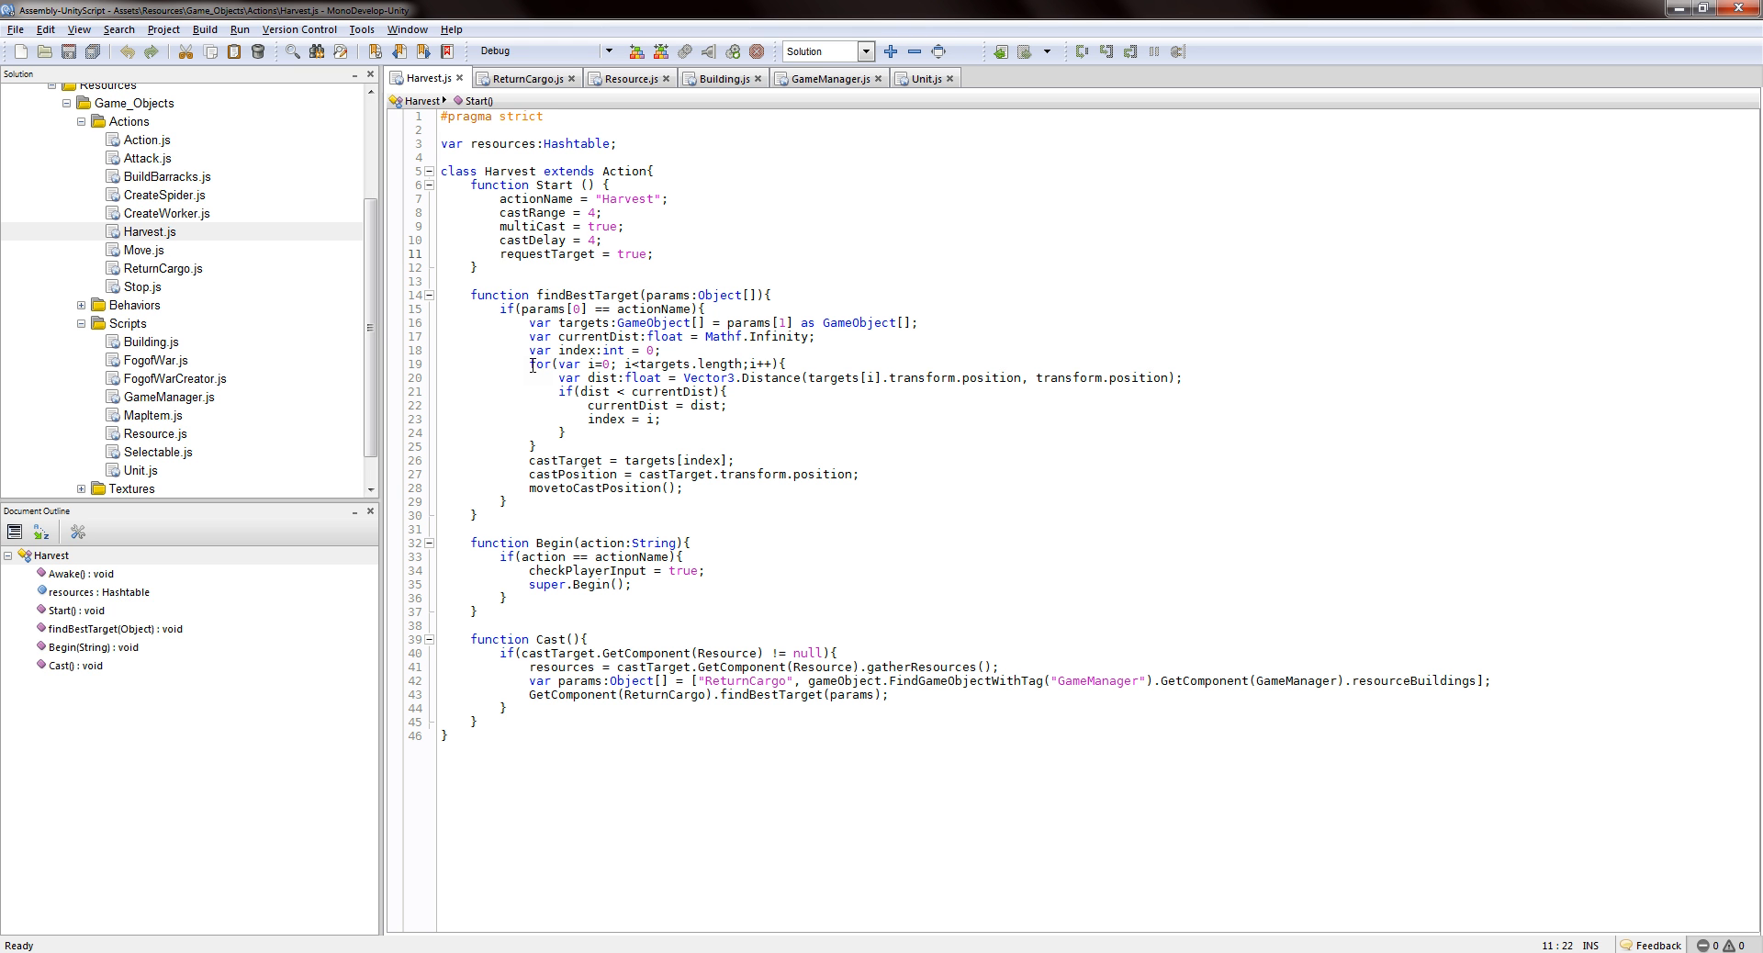
{"action": "left_click", "coordinate": [594, 253]}
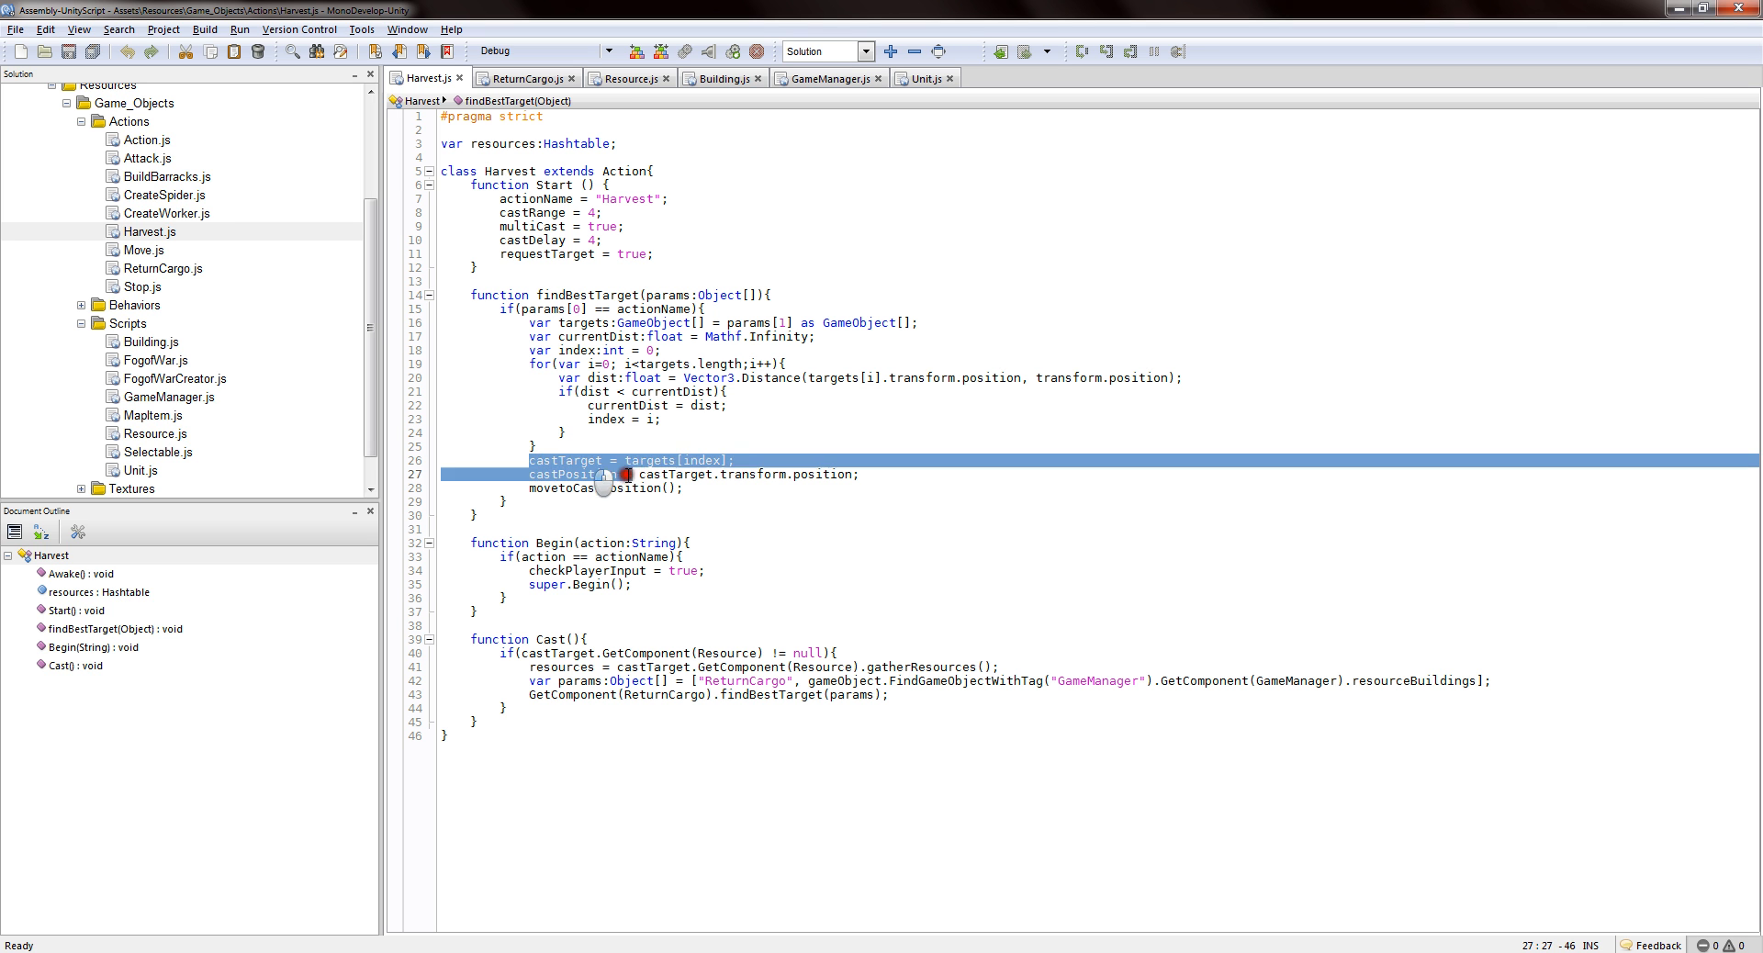
{"action": "left_click", "coordinate": [694, 461]}
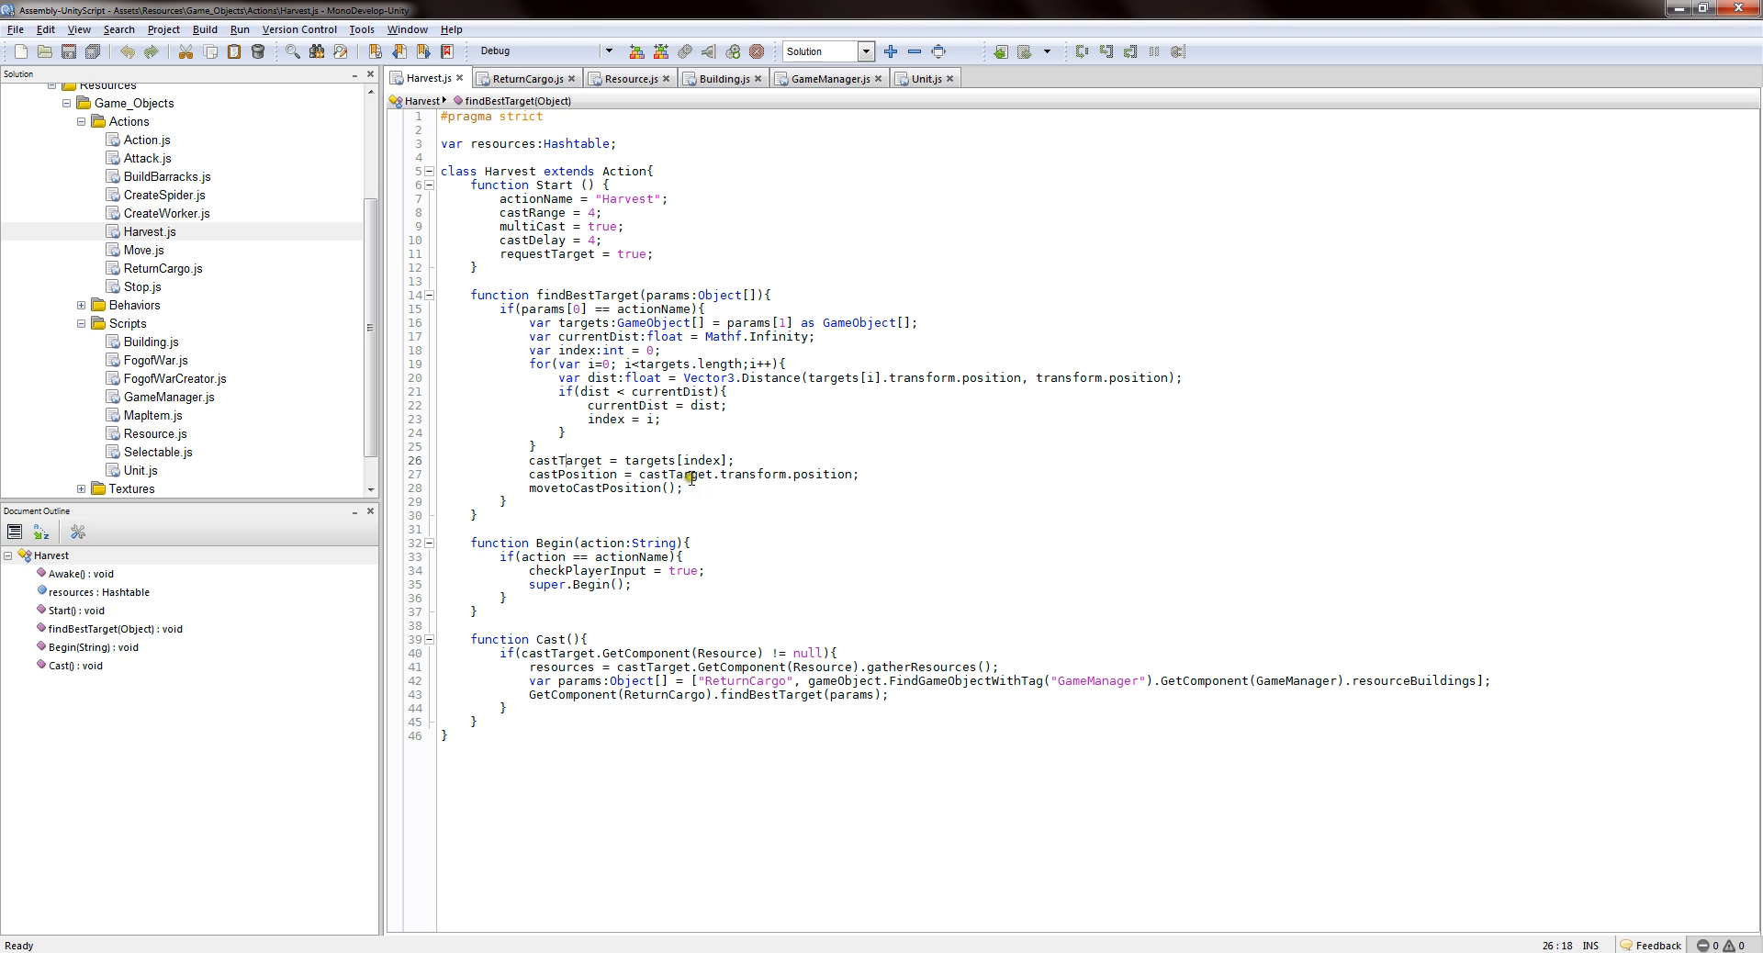
{"action": "mouse_move", "coordinate": [802, 483]}
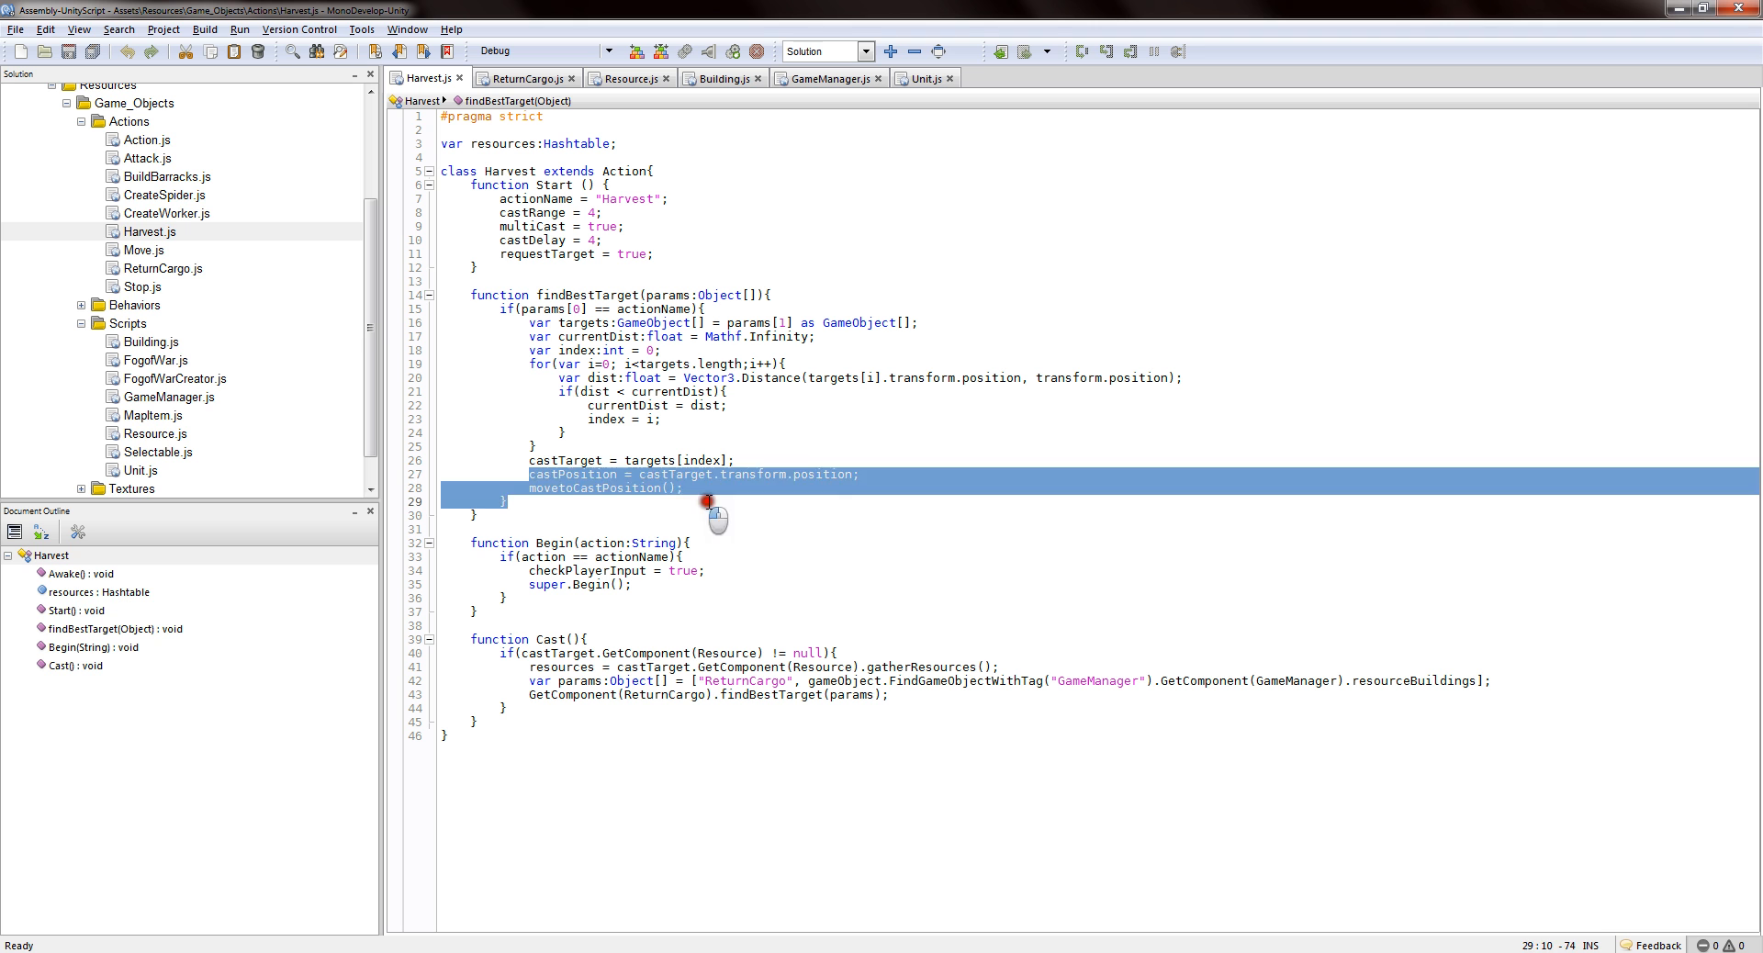
{"action": "left_click", "coordinate": [632, 237]}
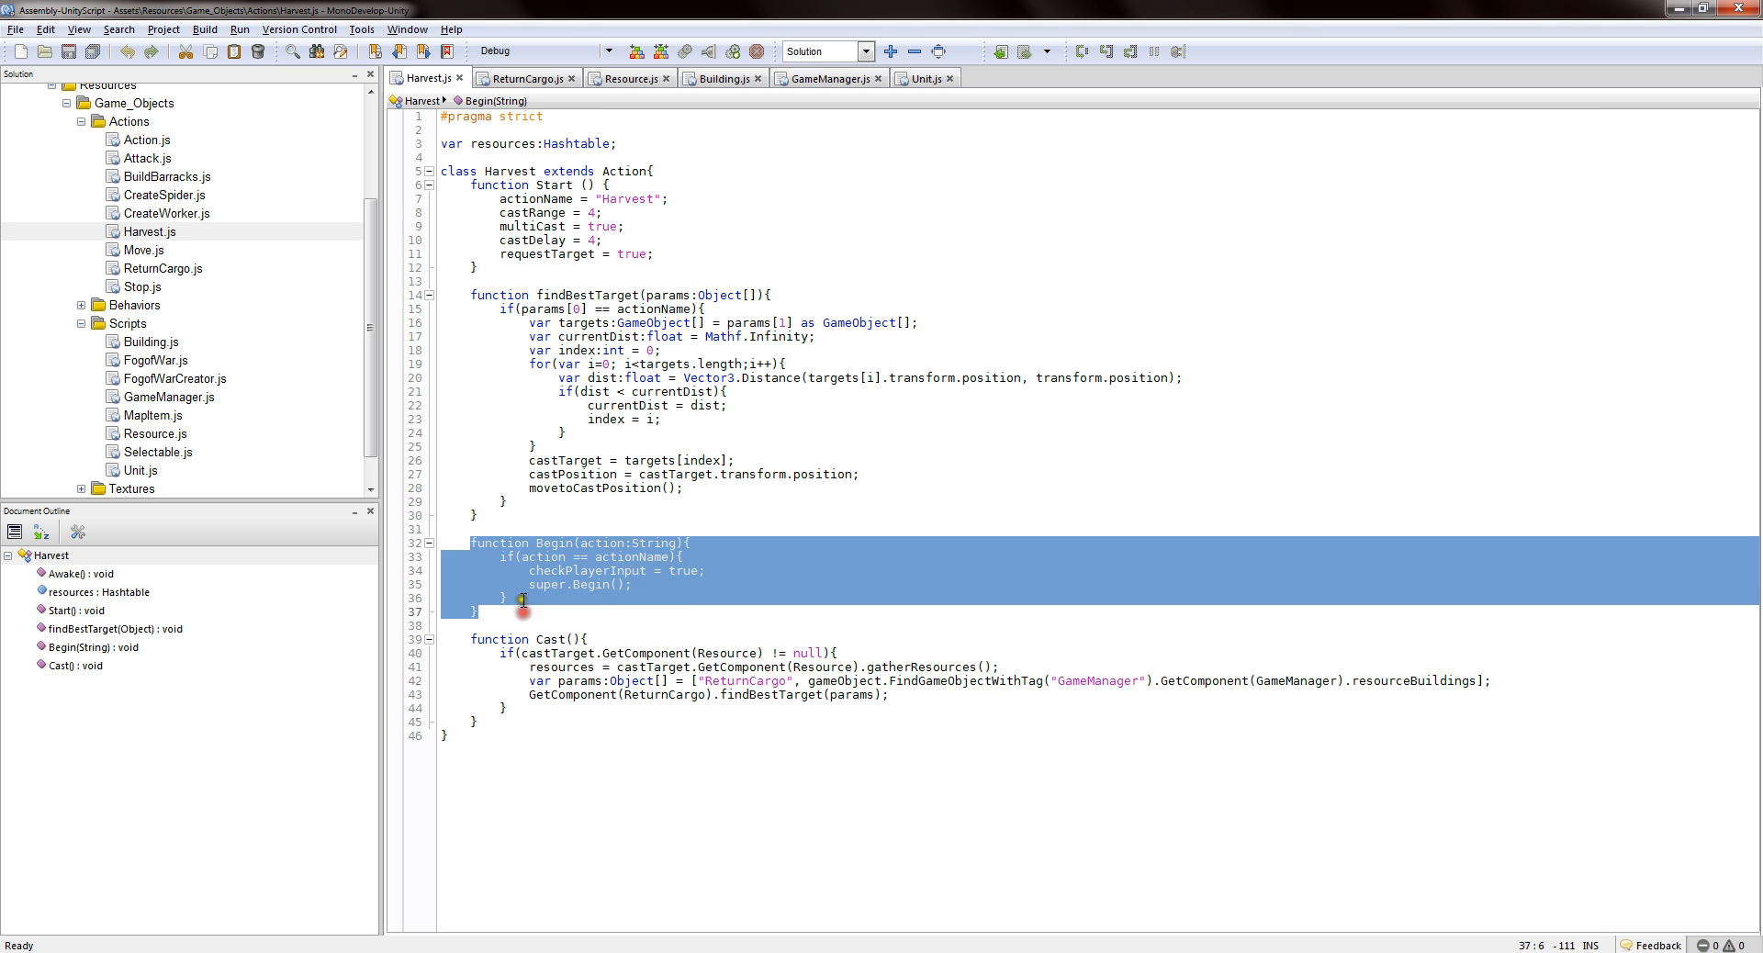
{"action": "left_click", "coordinate": [512, 556]}
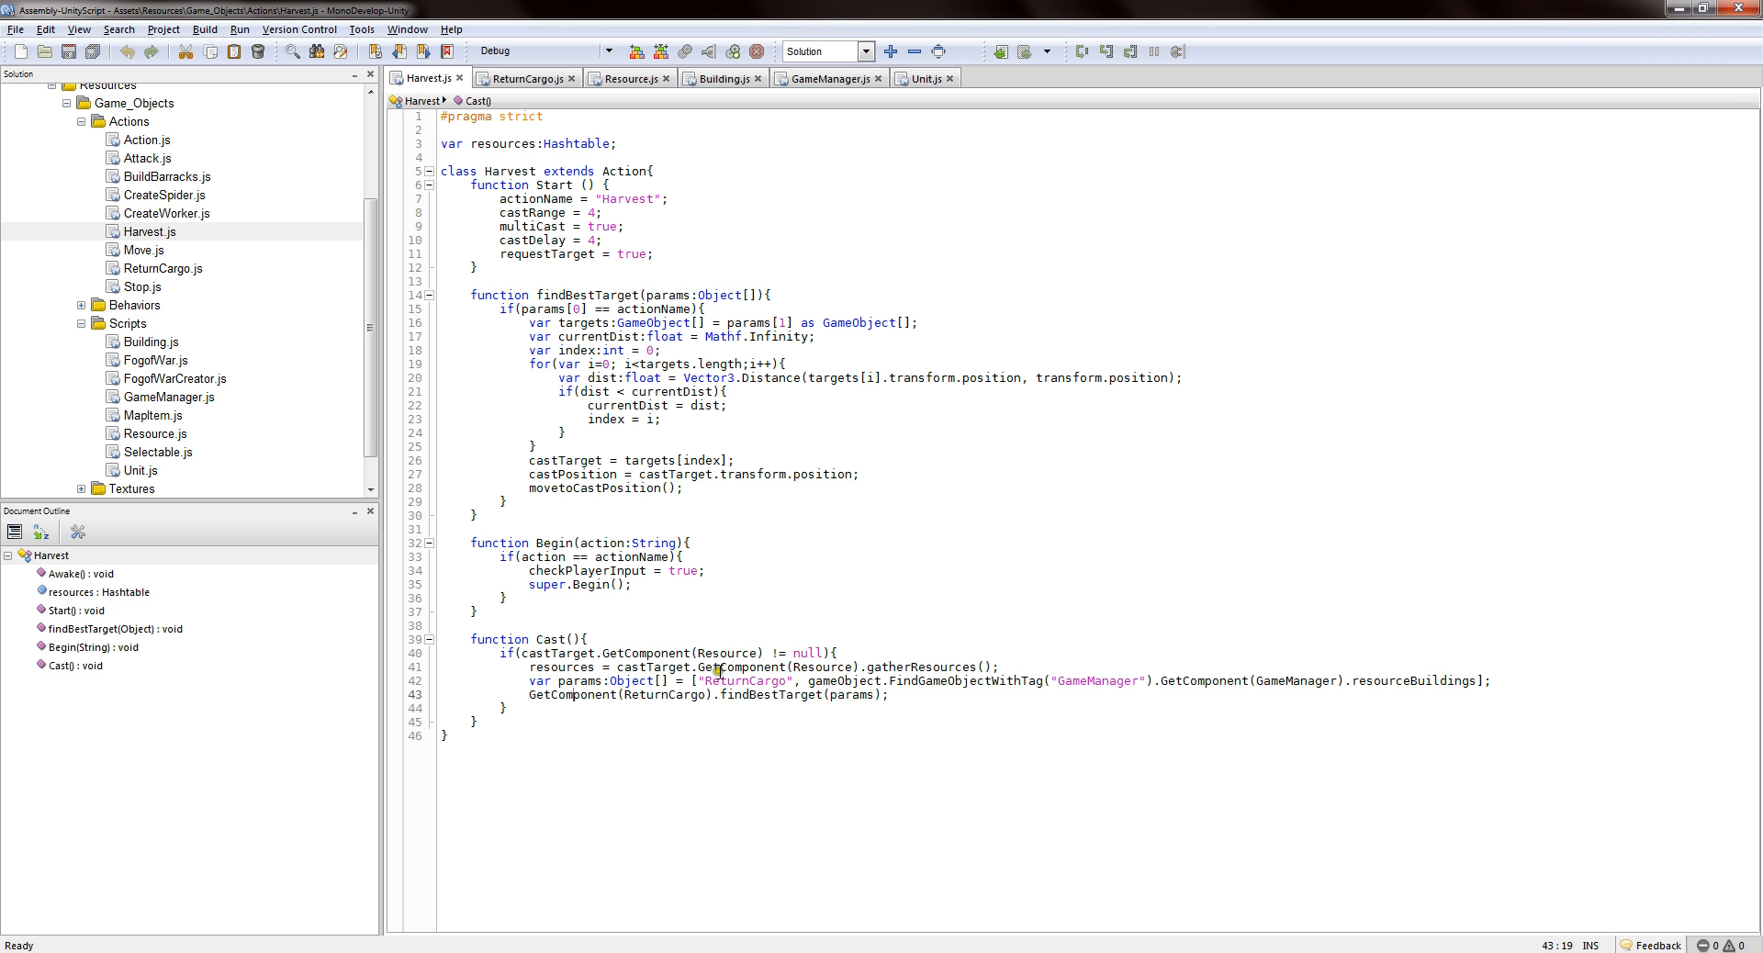
{"action": "double_click", "coordinate": [918, 666]}
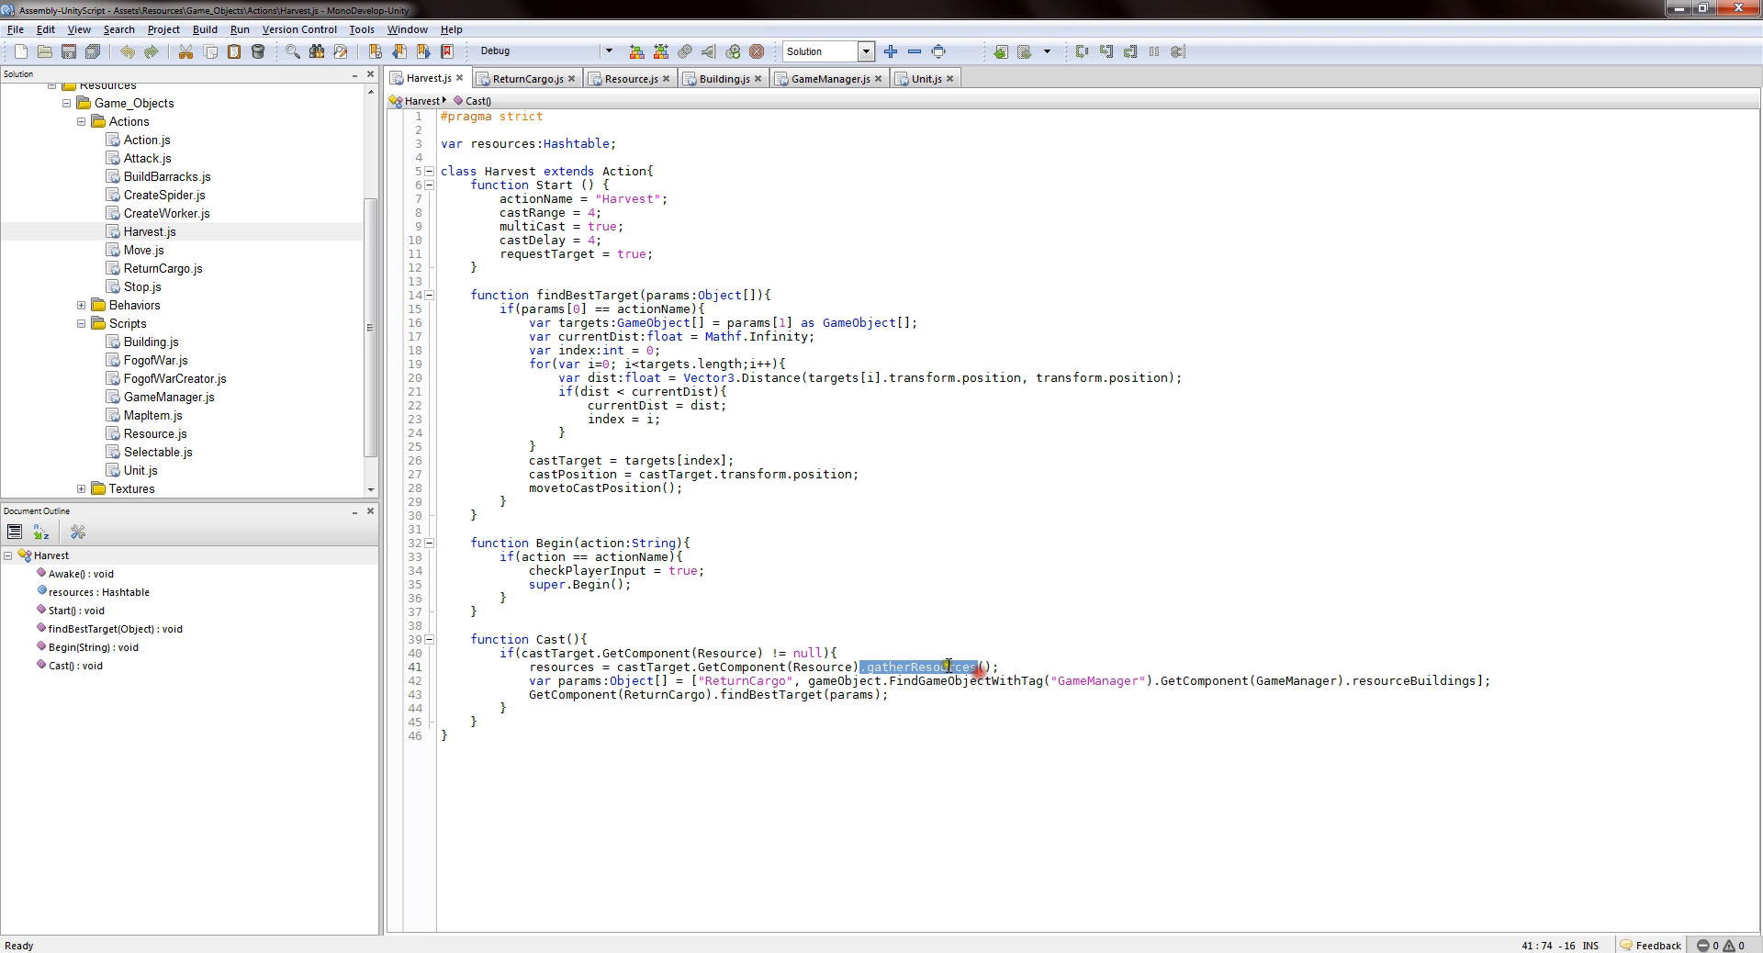
{"action": "left_click", "coordinate": [525, 683]}
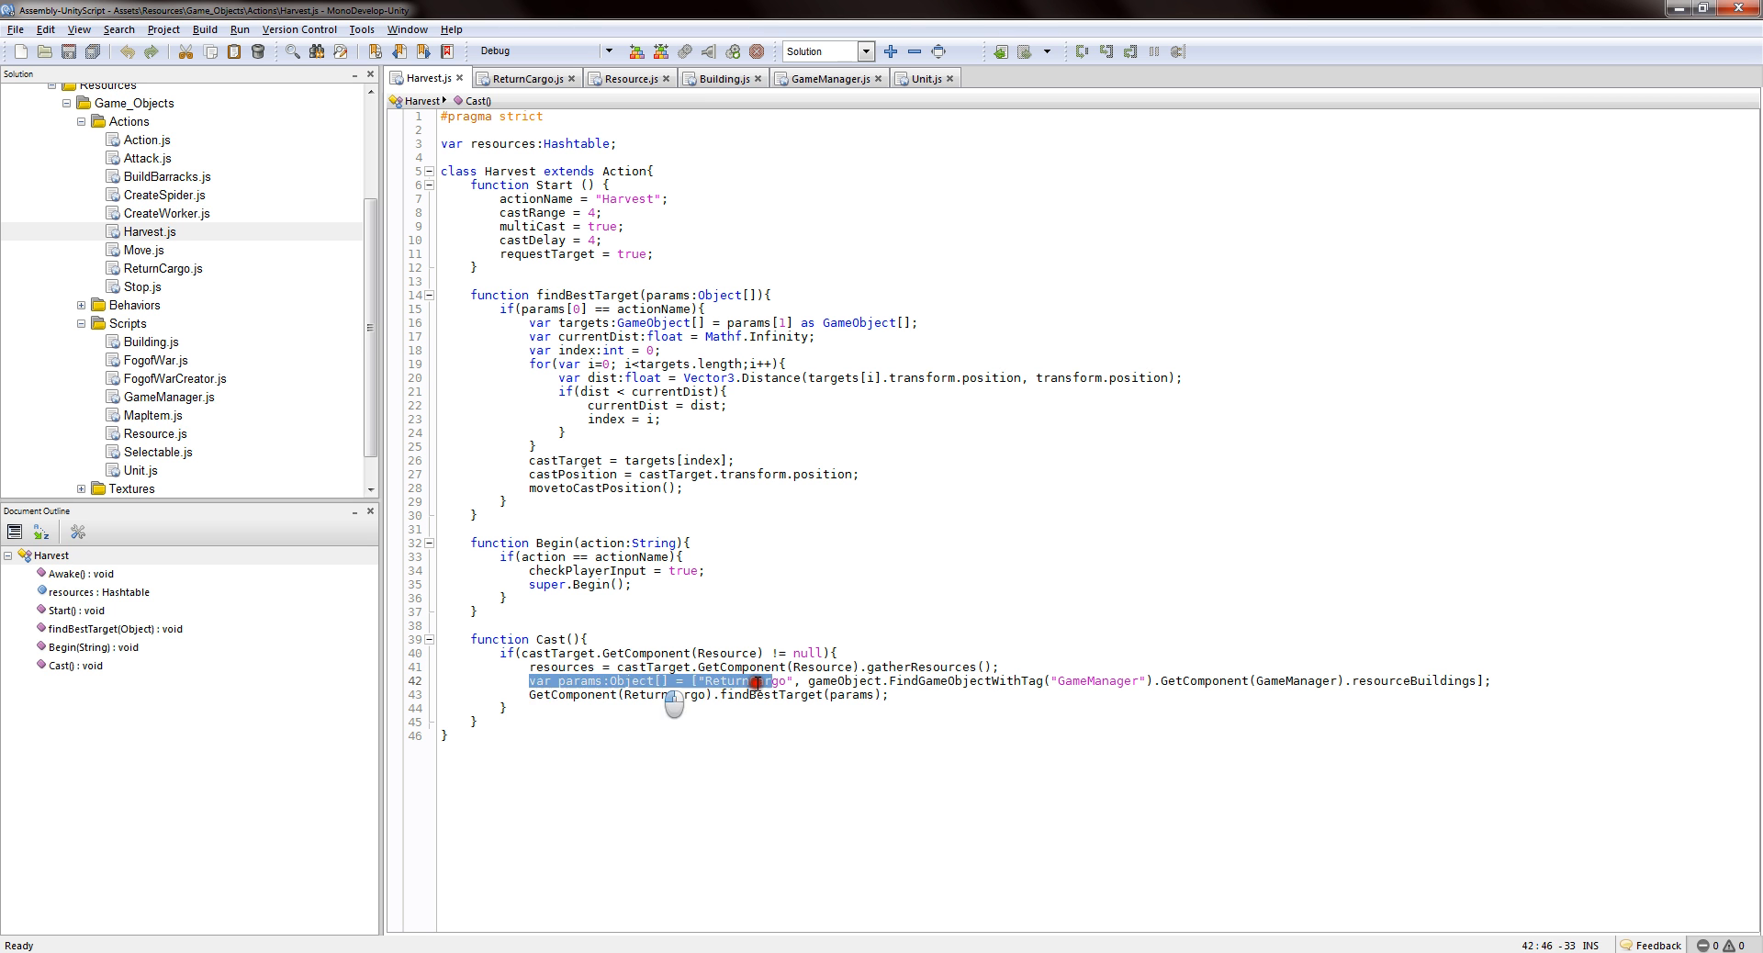
{"action": "left_click", "coordinate": [1212, 667]}
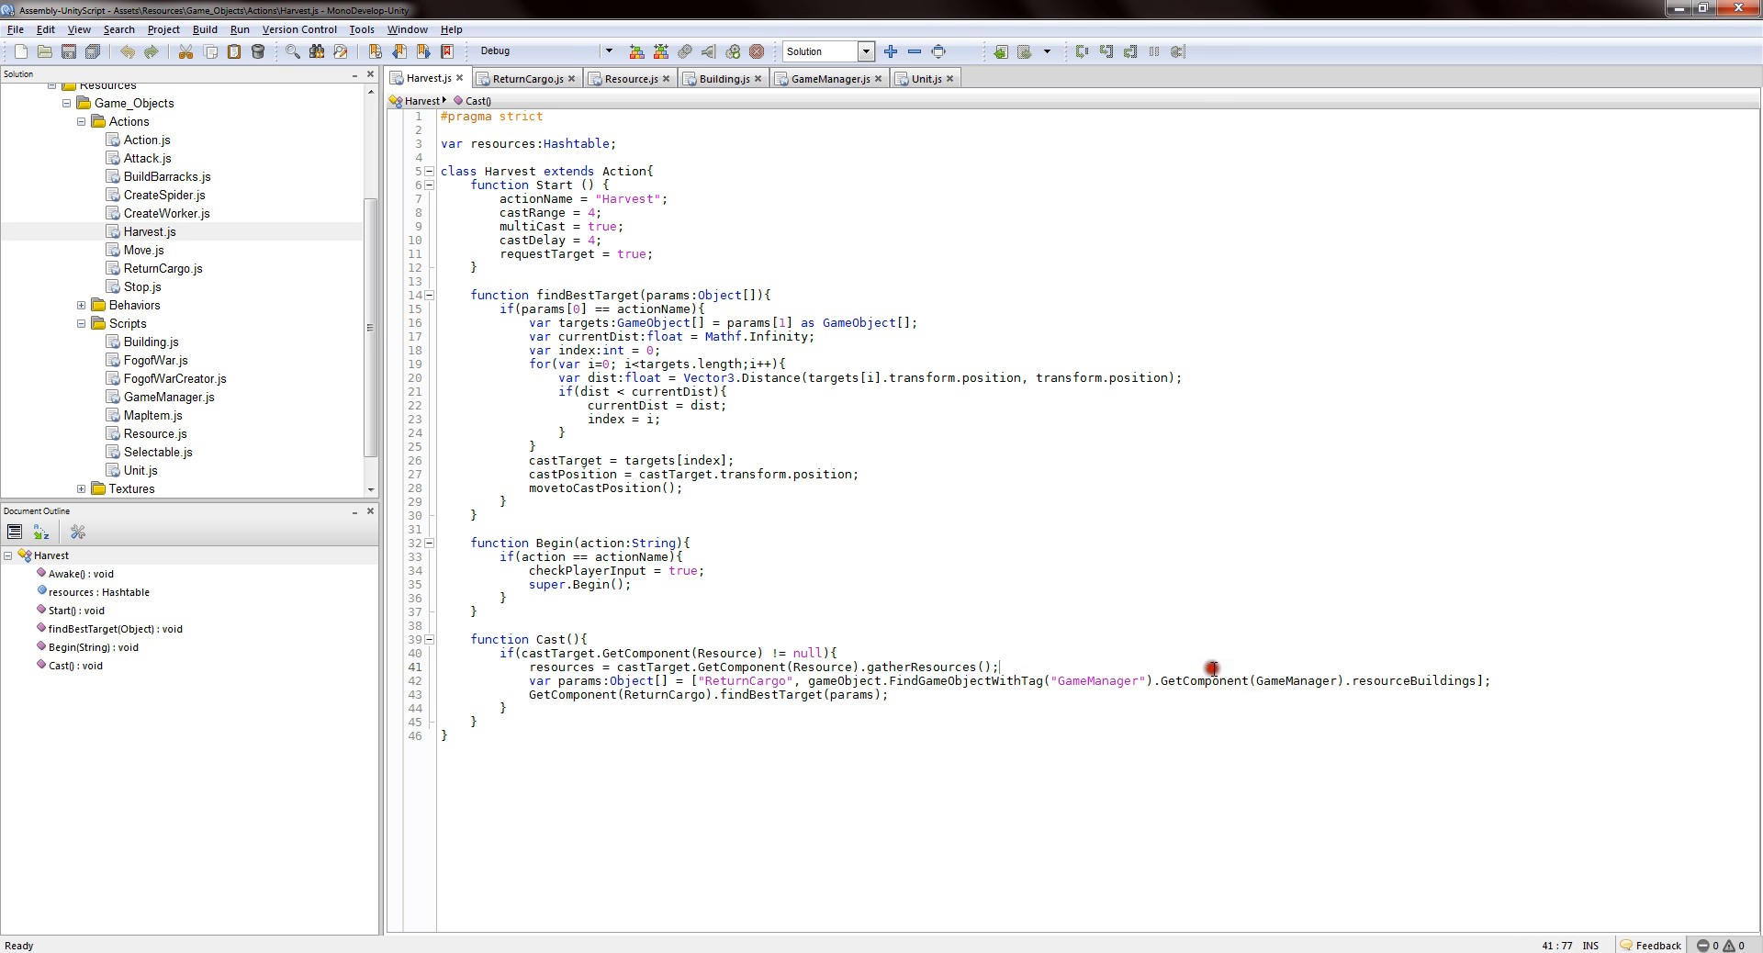
{"action": "mouse_move", "coordinate": [1110, 638]}
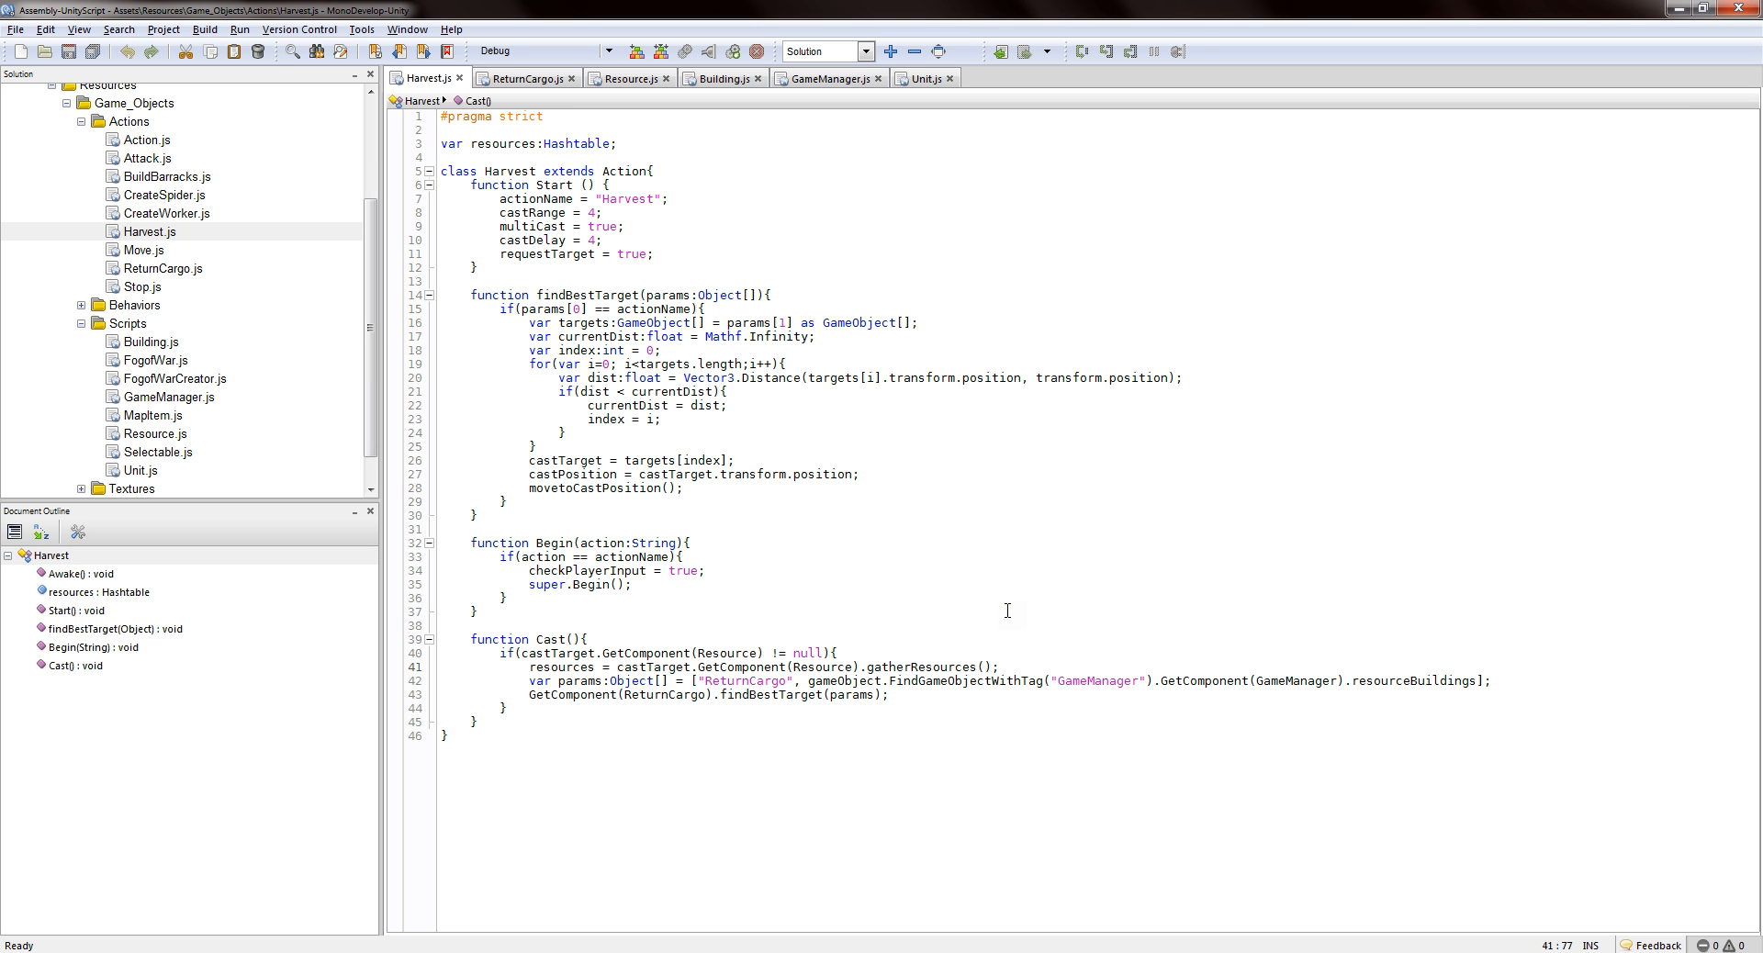
{"action": "left_click", "coordinate": [530, 695]}
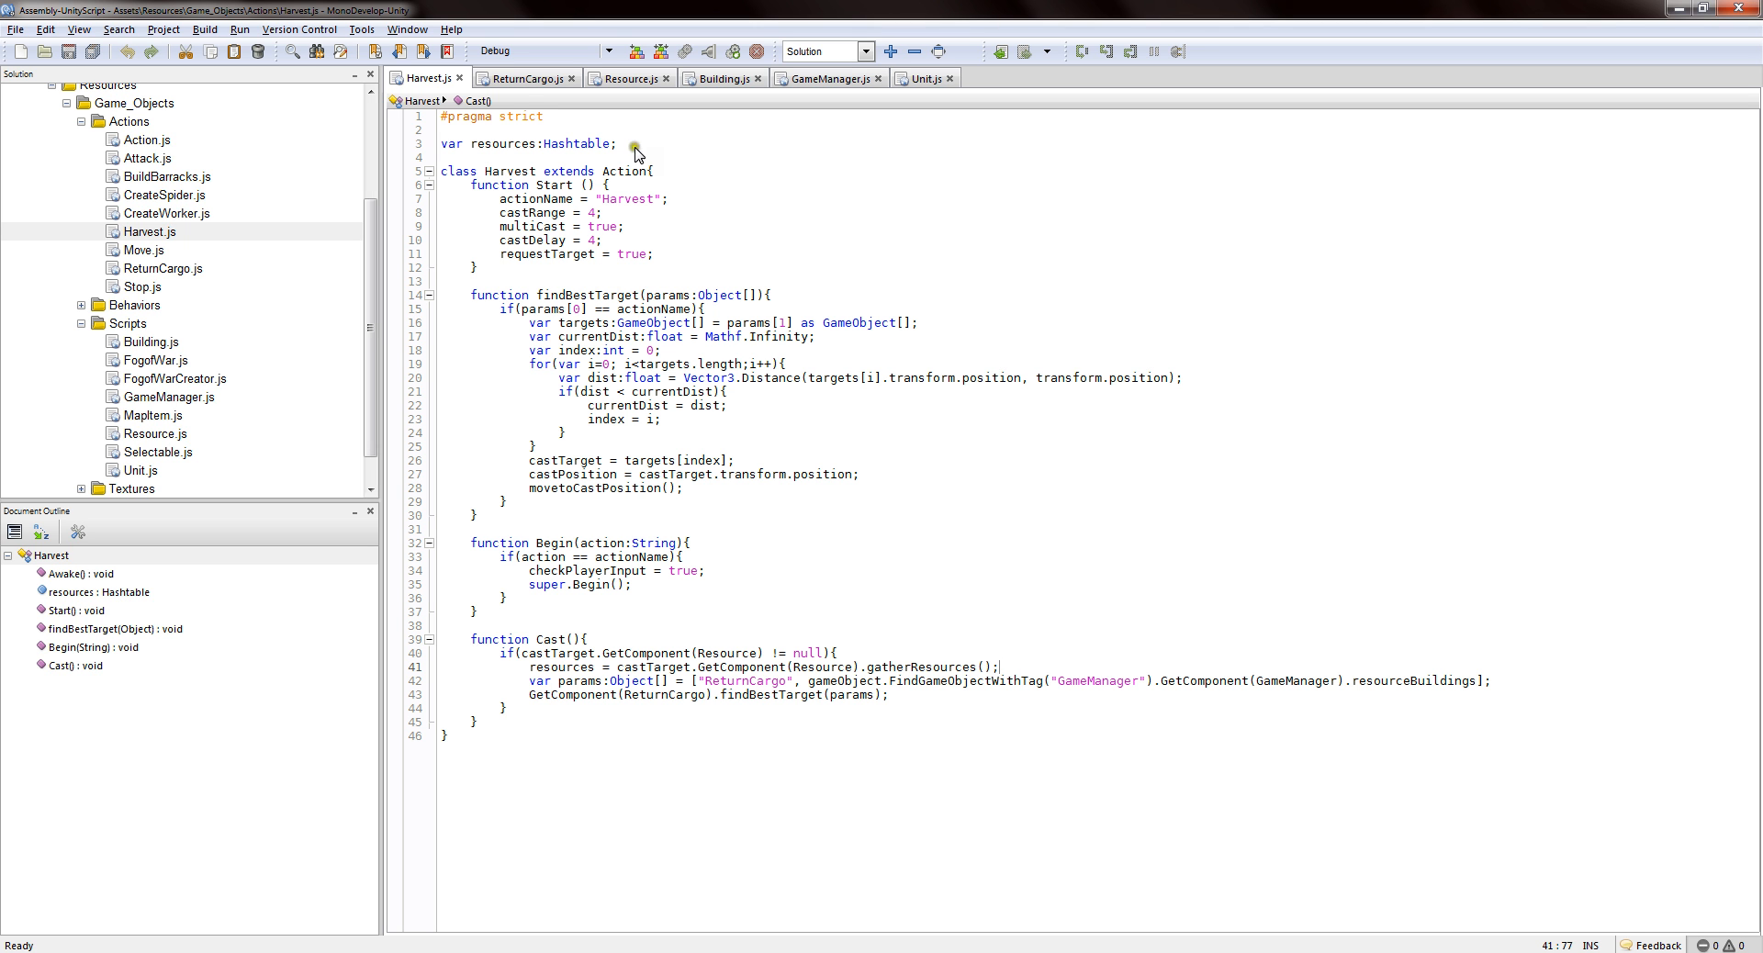
{"action": "left_click", "coordinate": [520, 77]}
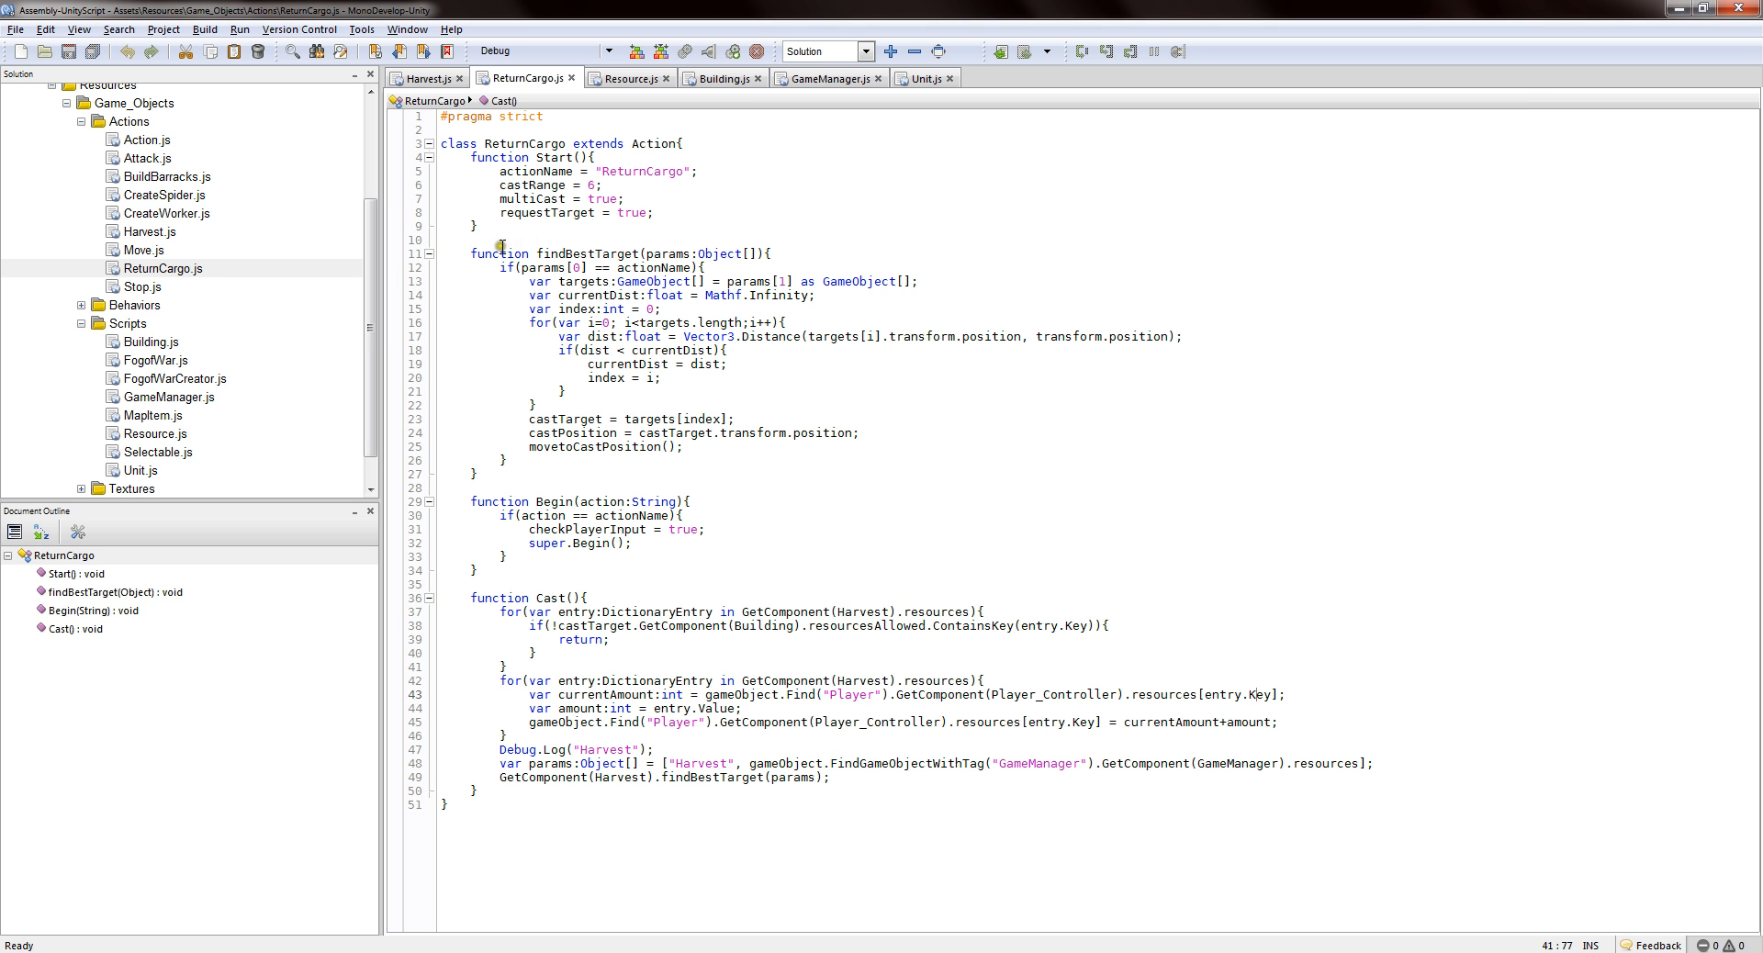
{"action": "mouse_move", "coordinate": [492, 283]}
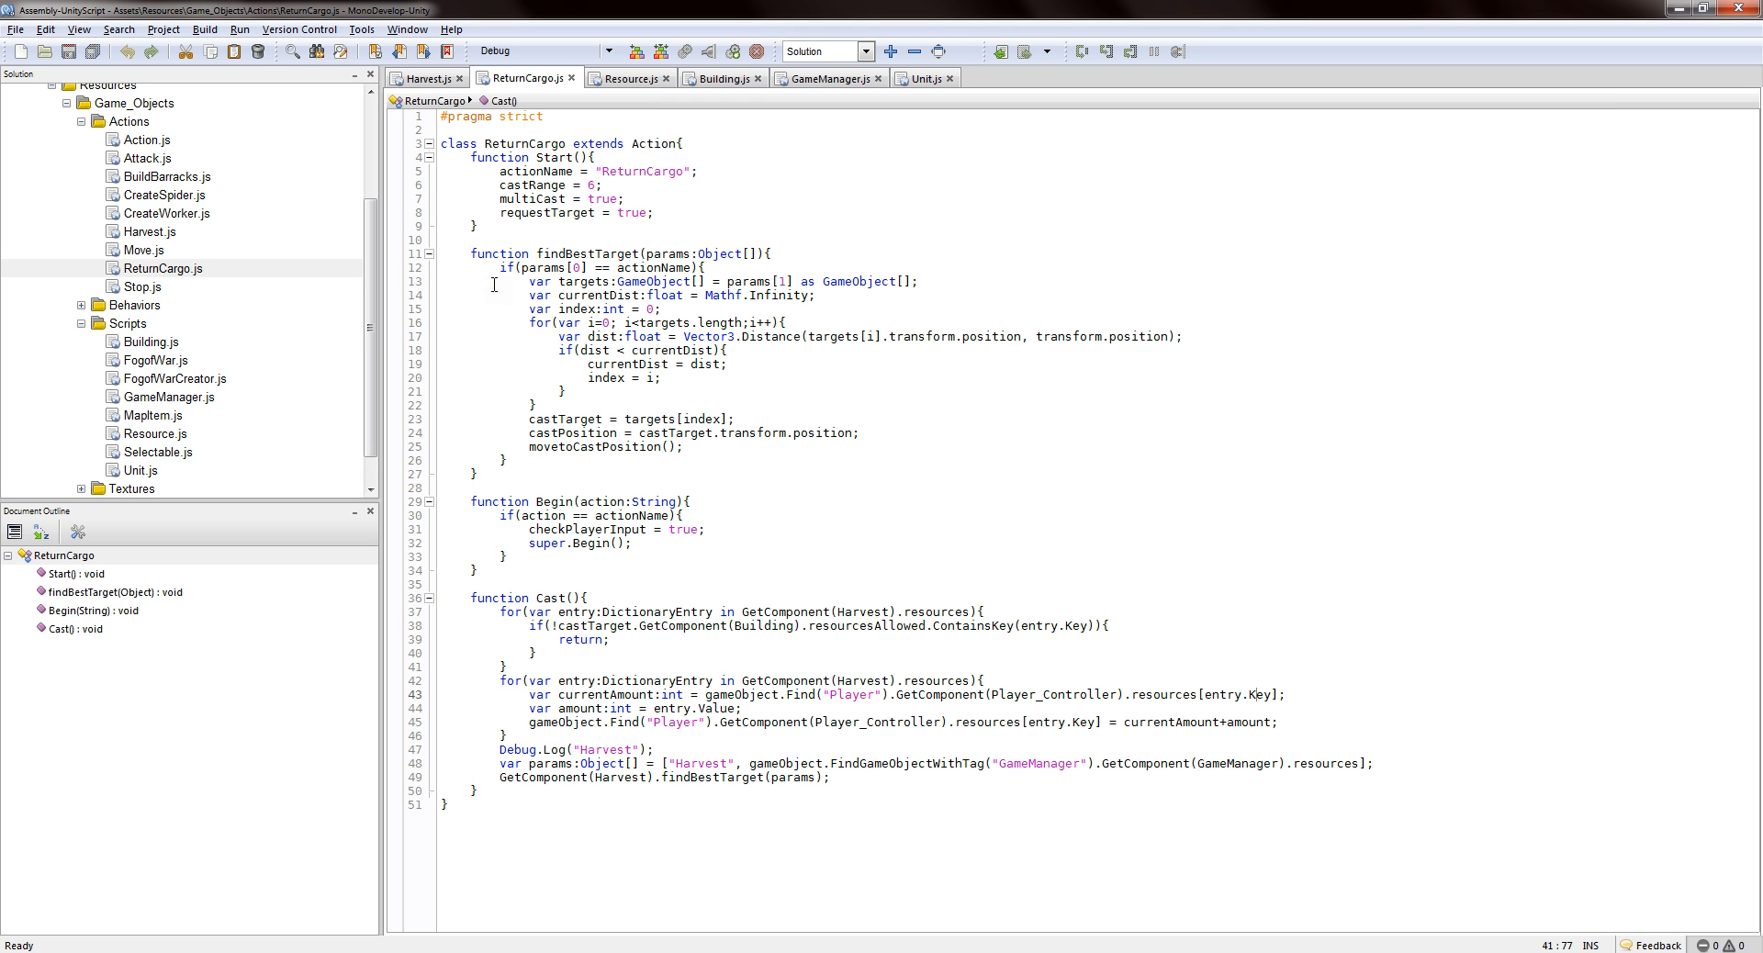
Highlight and walk through ReturnCargo's findBestTarget function, then move on to Begin().
{"action": "left_click", "coordinate": [572, 417]}
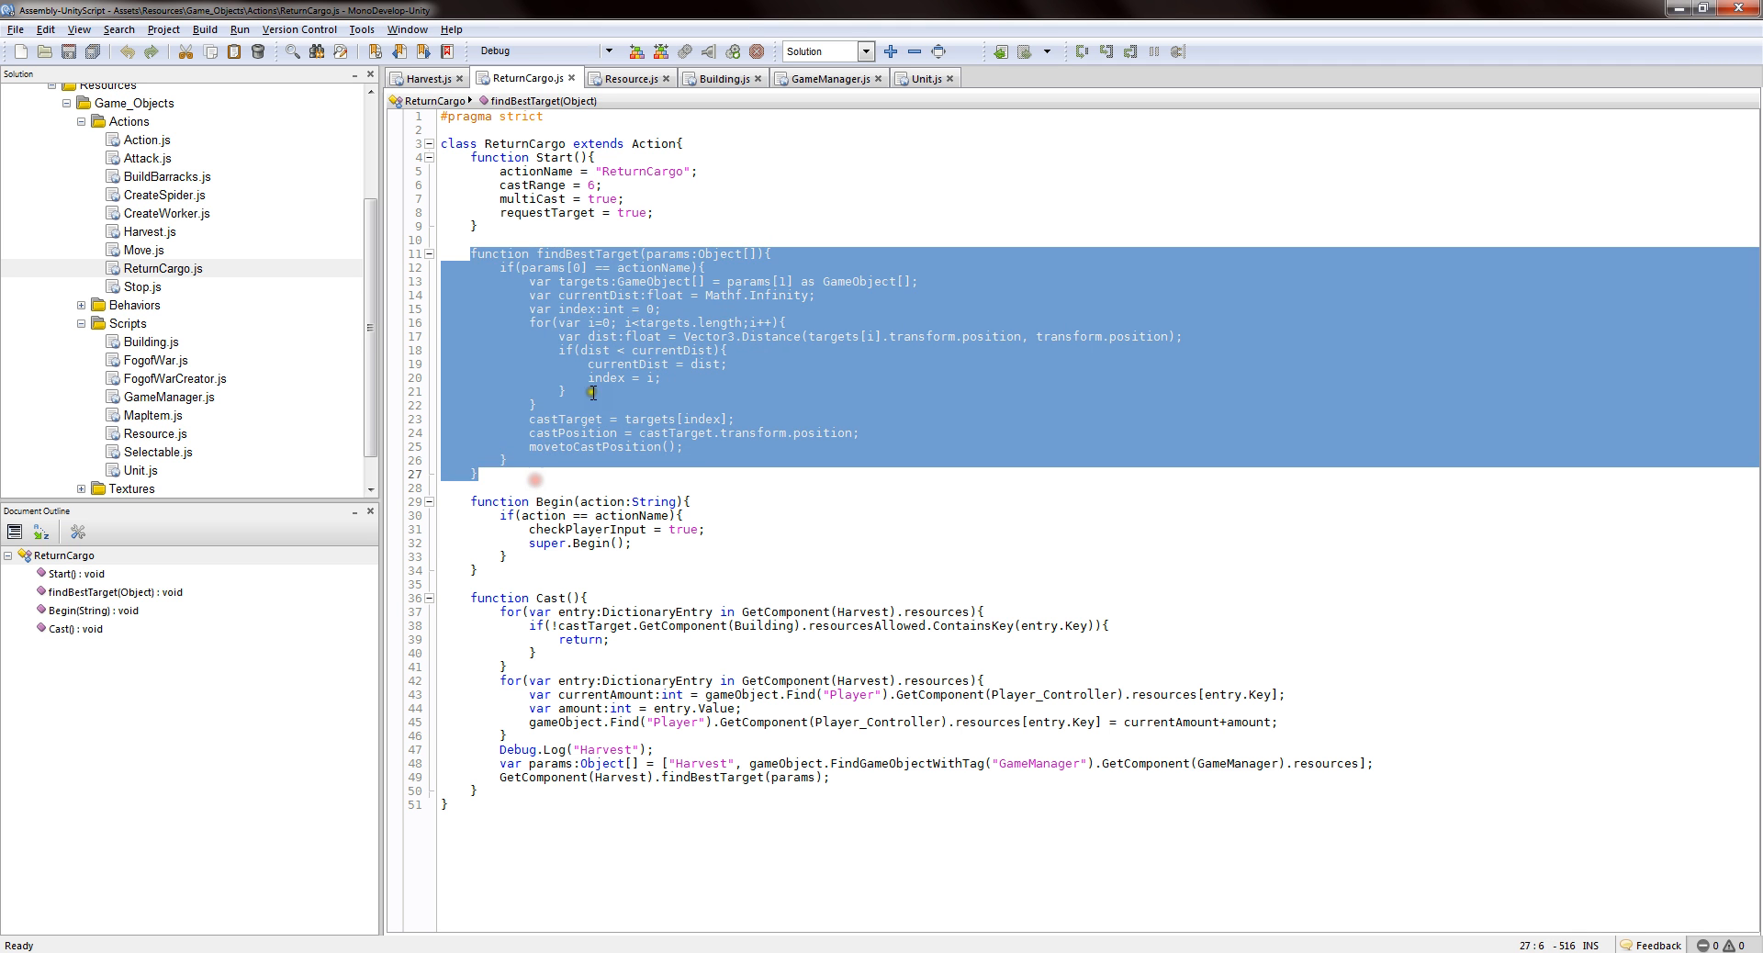
{"action": "left_click", "coordinate": [587, 393]}
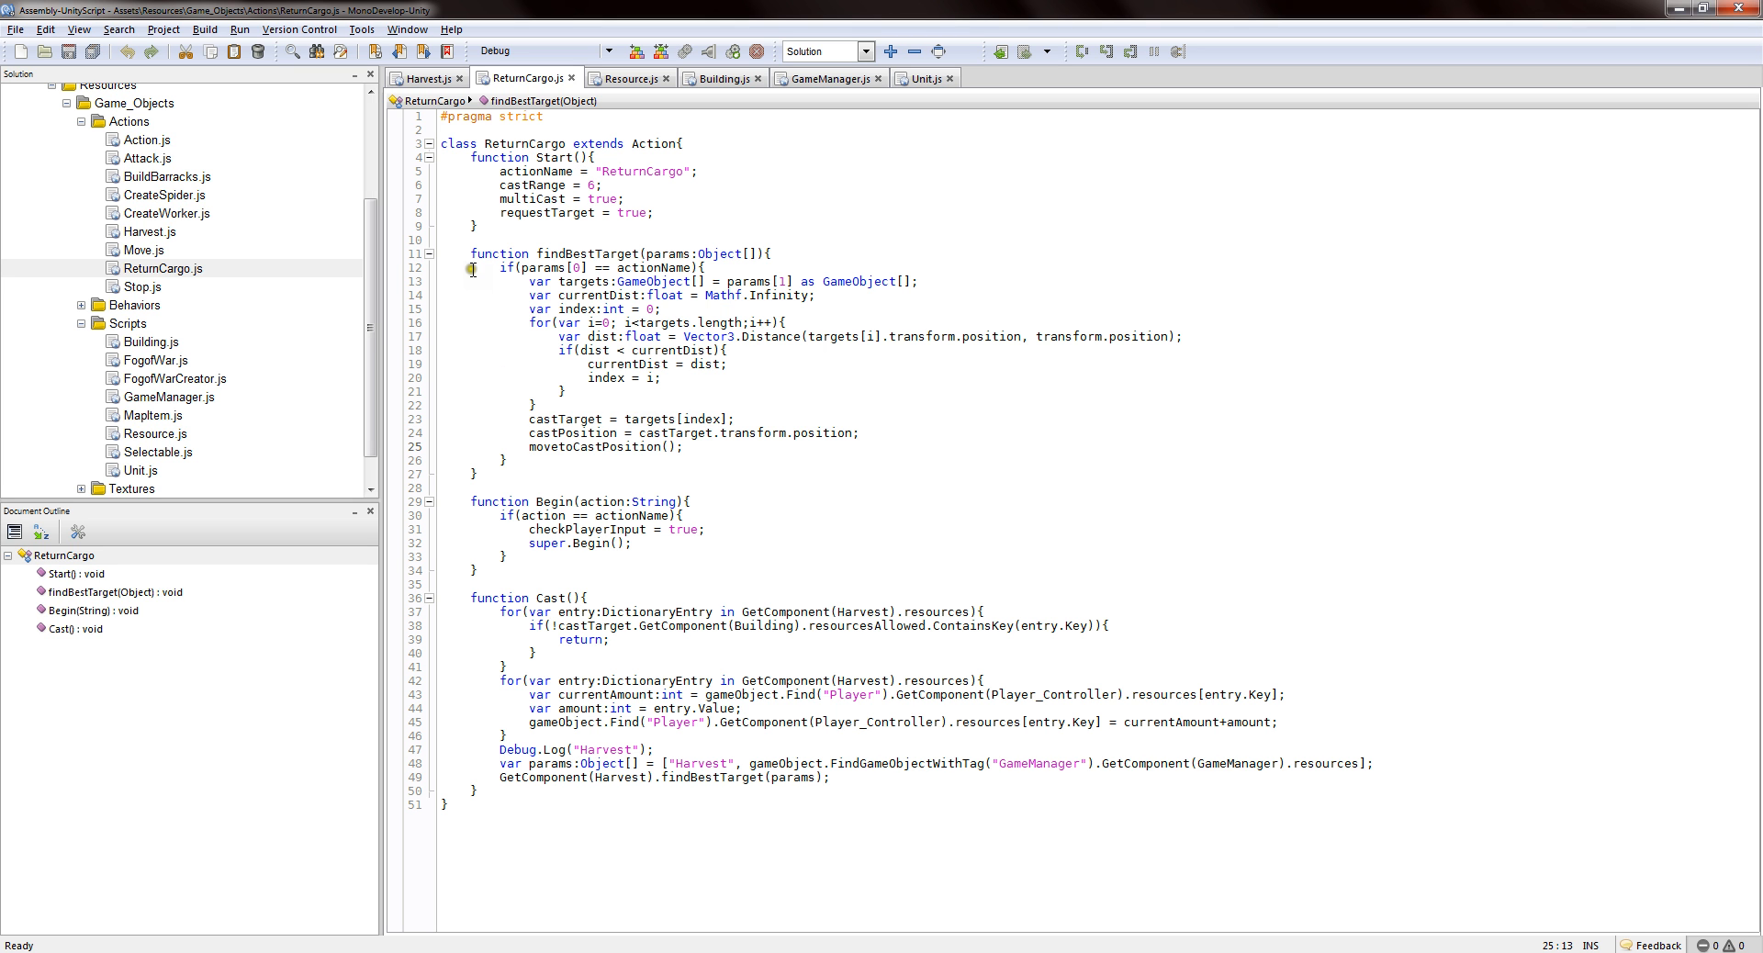
{"action": "left_click", "coordinate": [716, 335]}
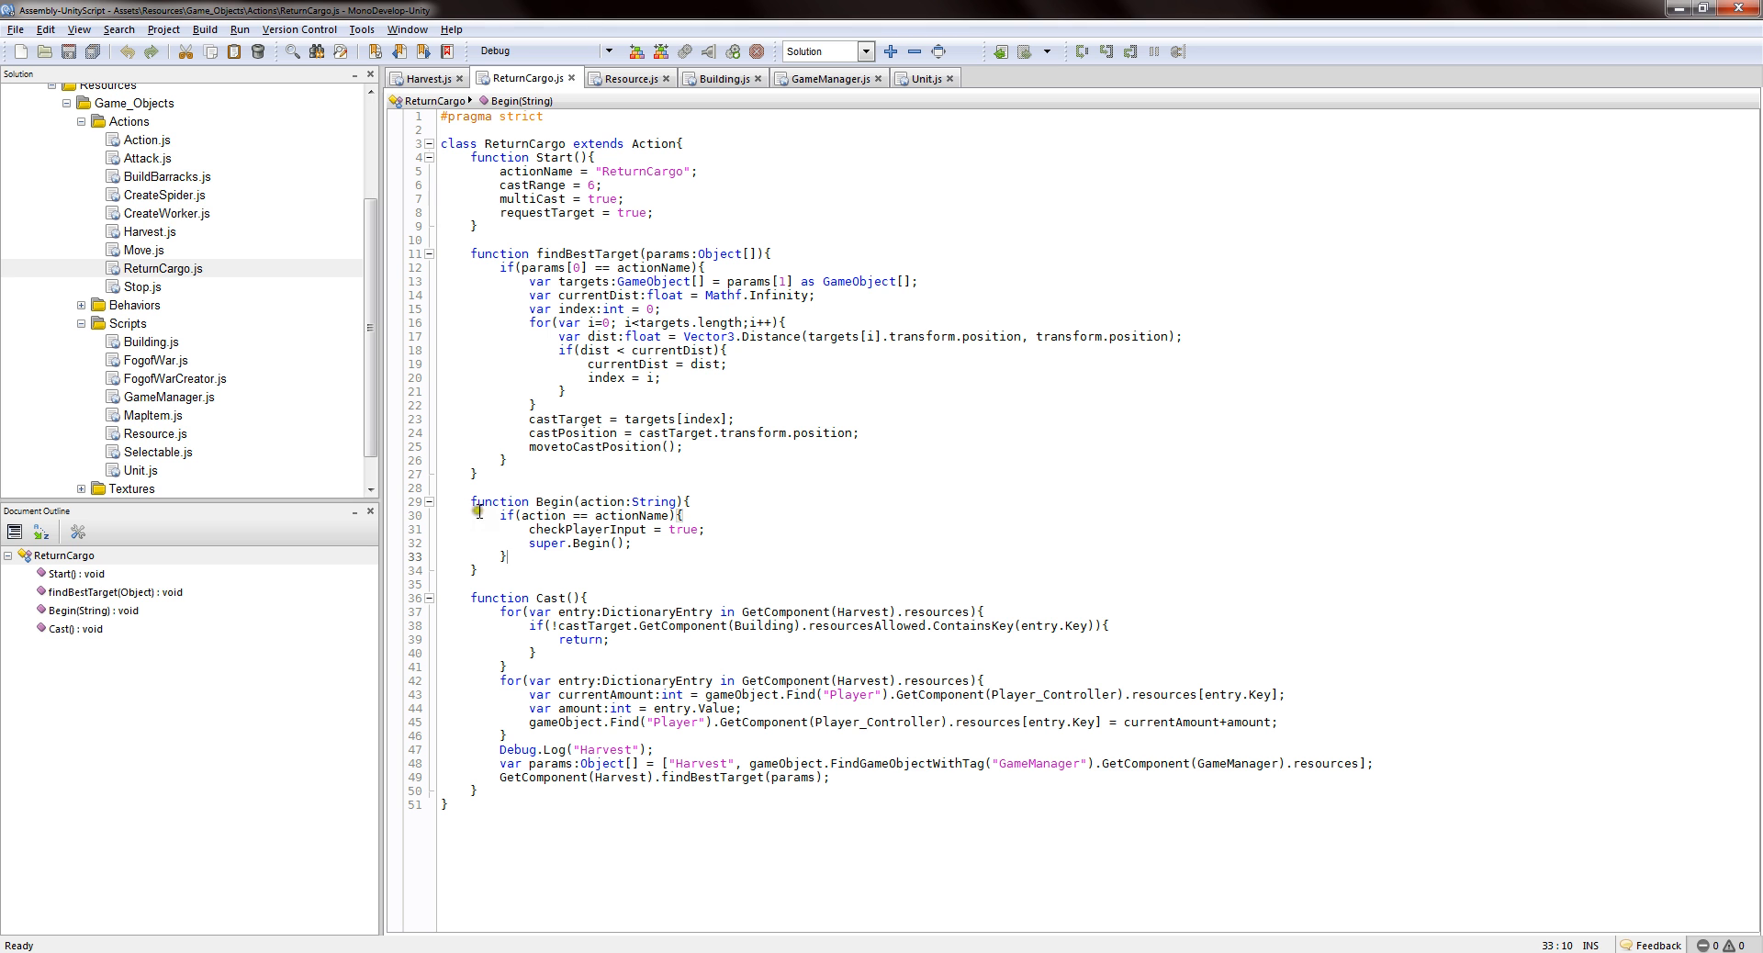
{"action": "mouse_move", "coordinate": [492, 520]}
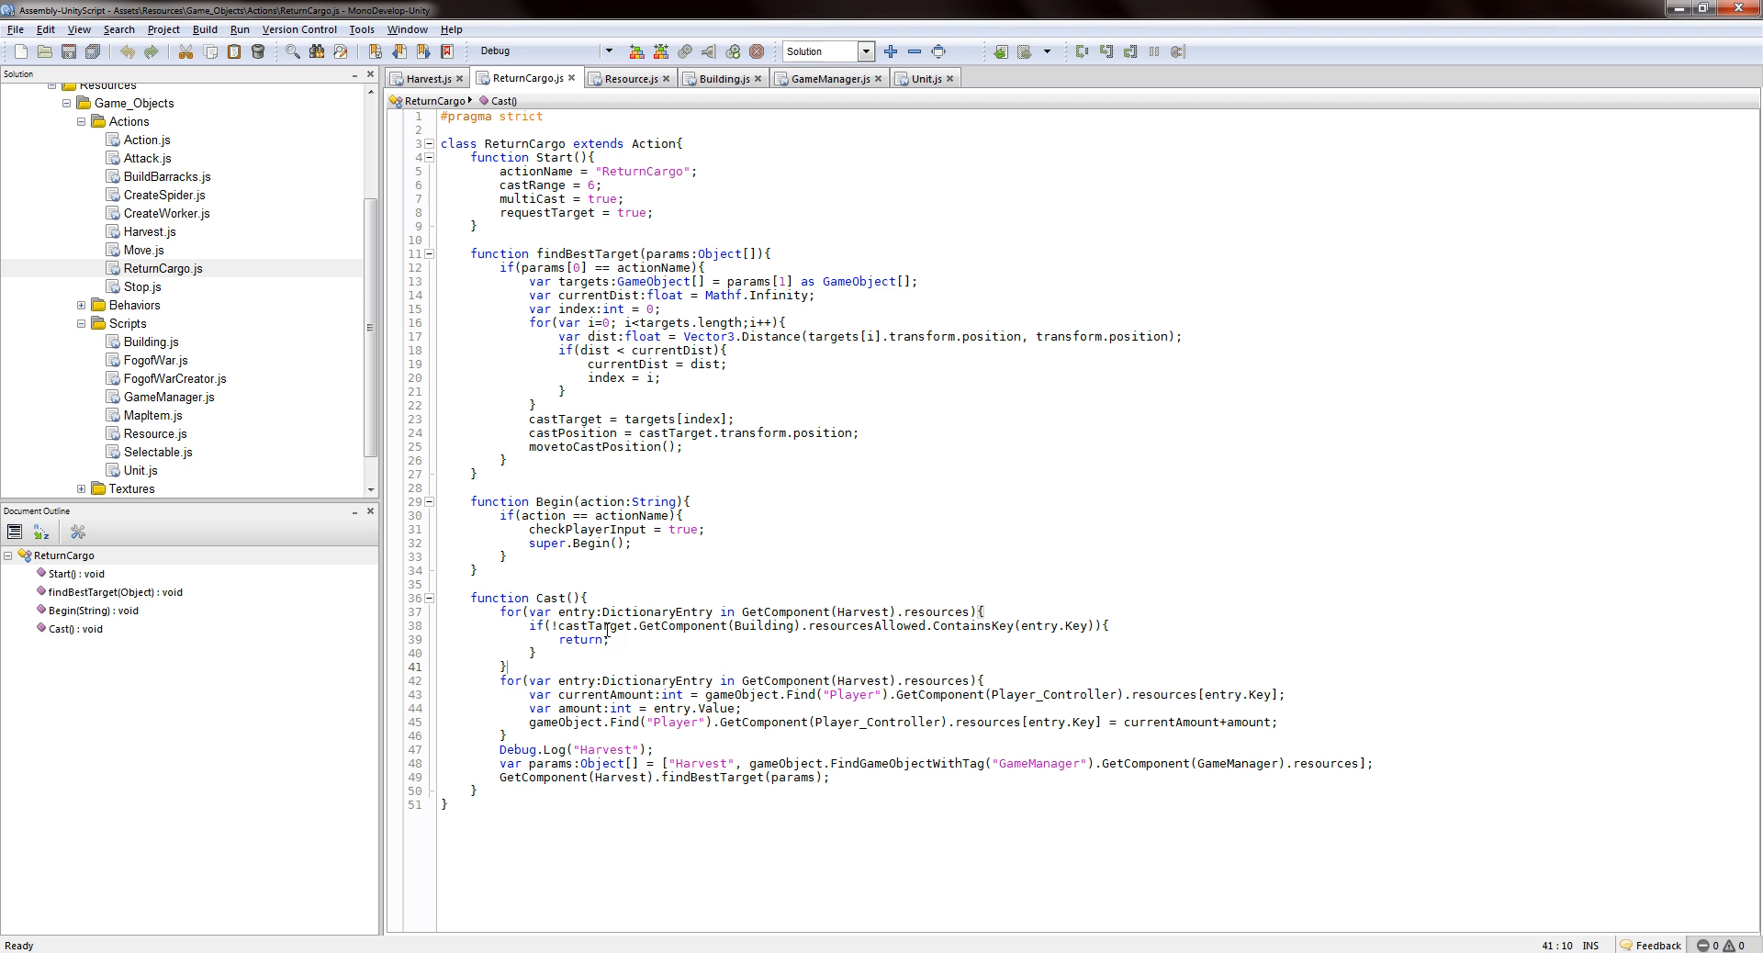
{"action": "mouse_move", "coordinate": [556, 603]}
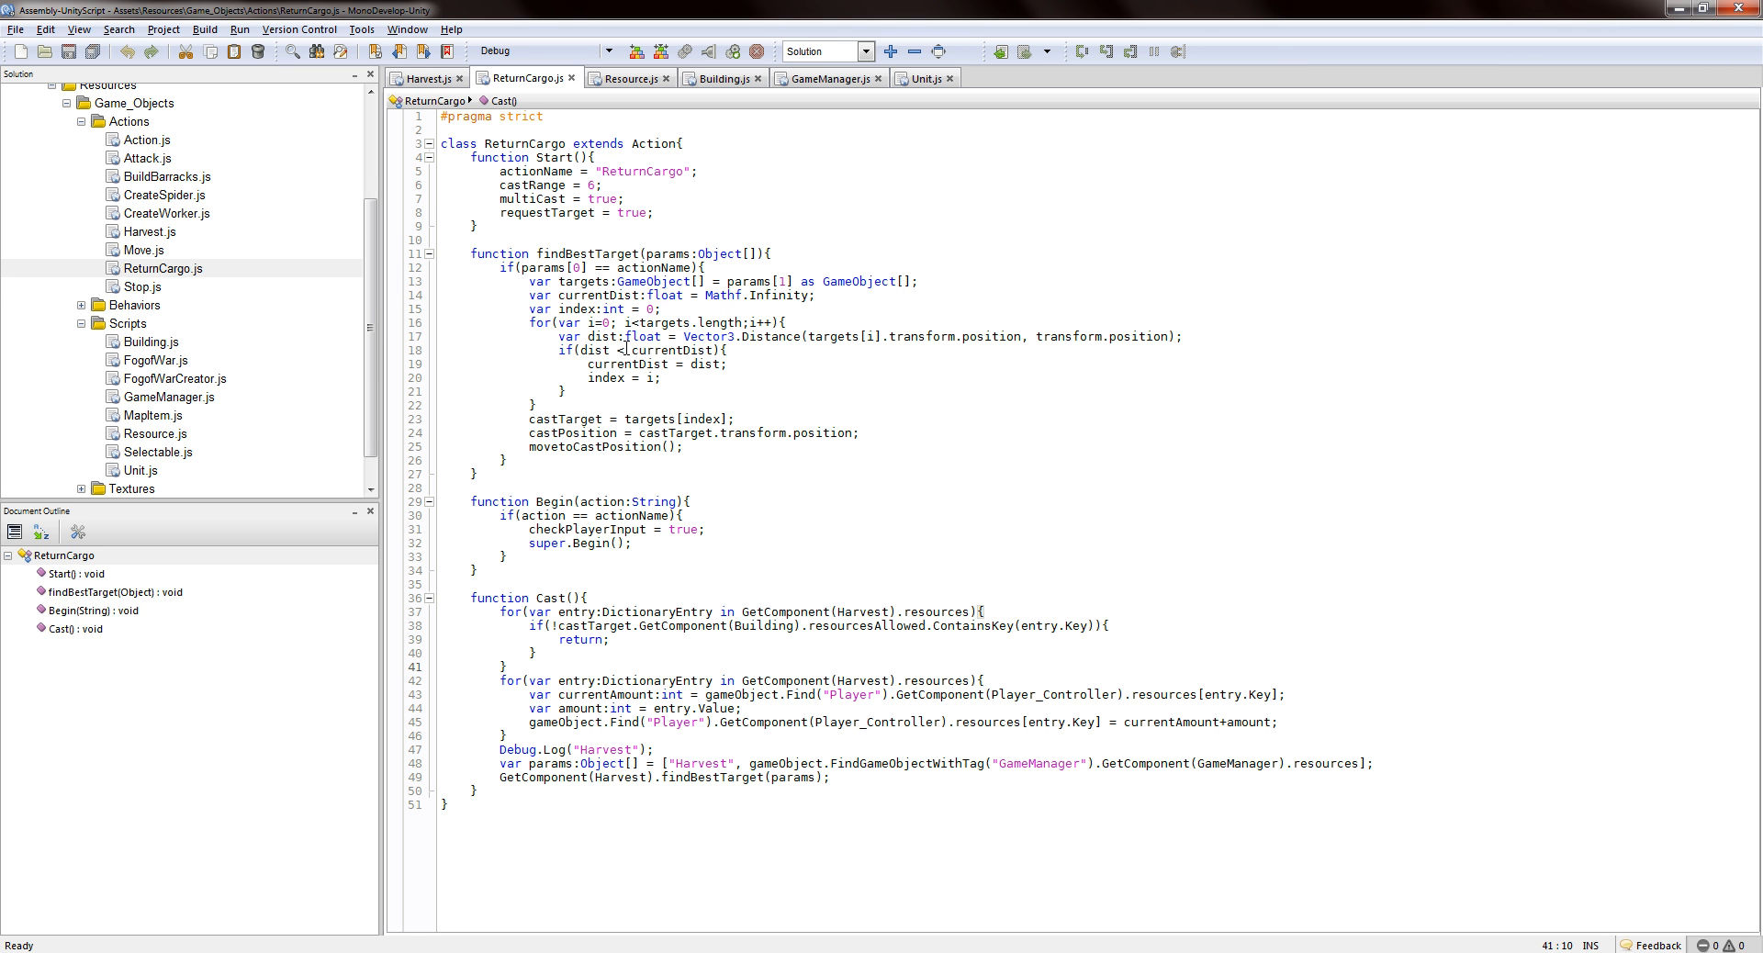
{"action": "left_click", "coordinate": [508, 666]}
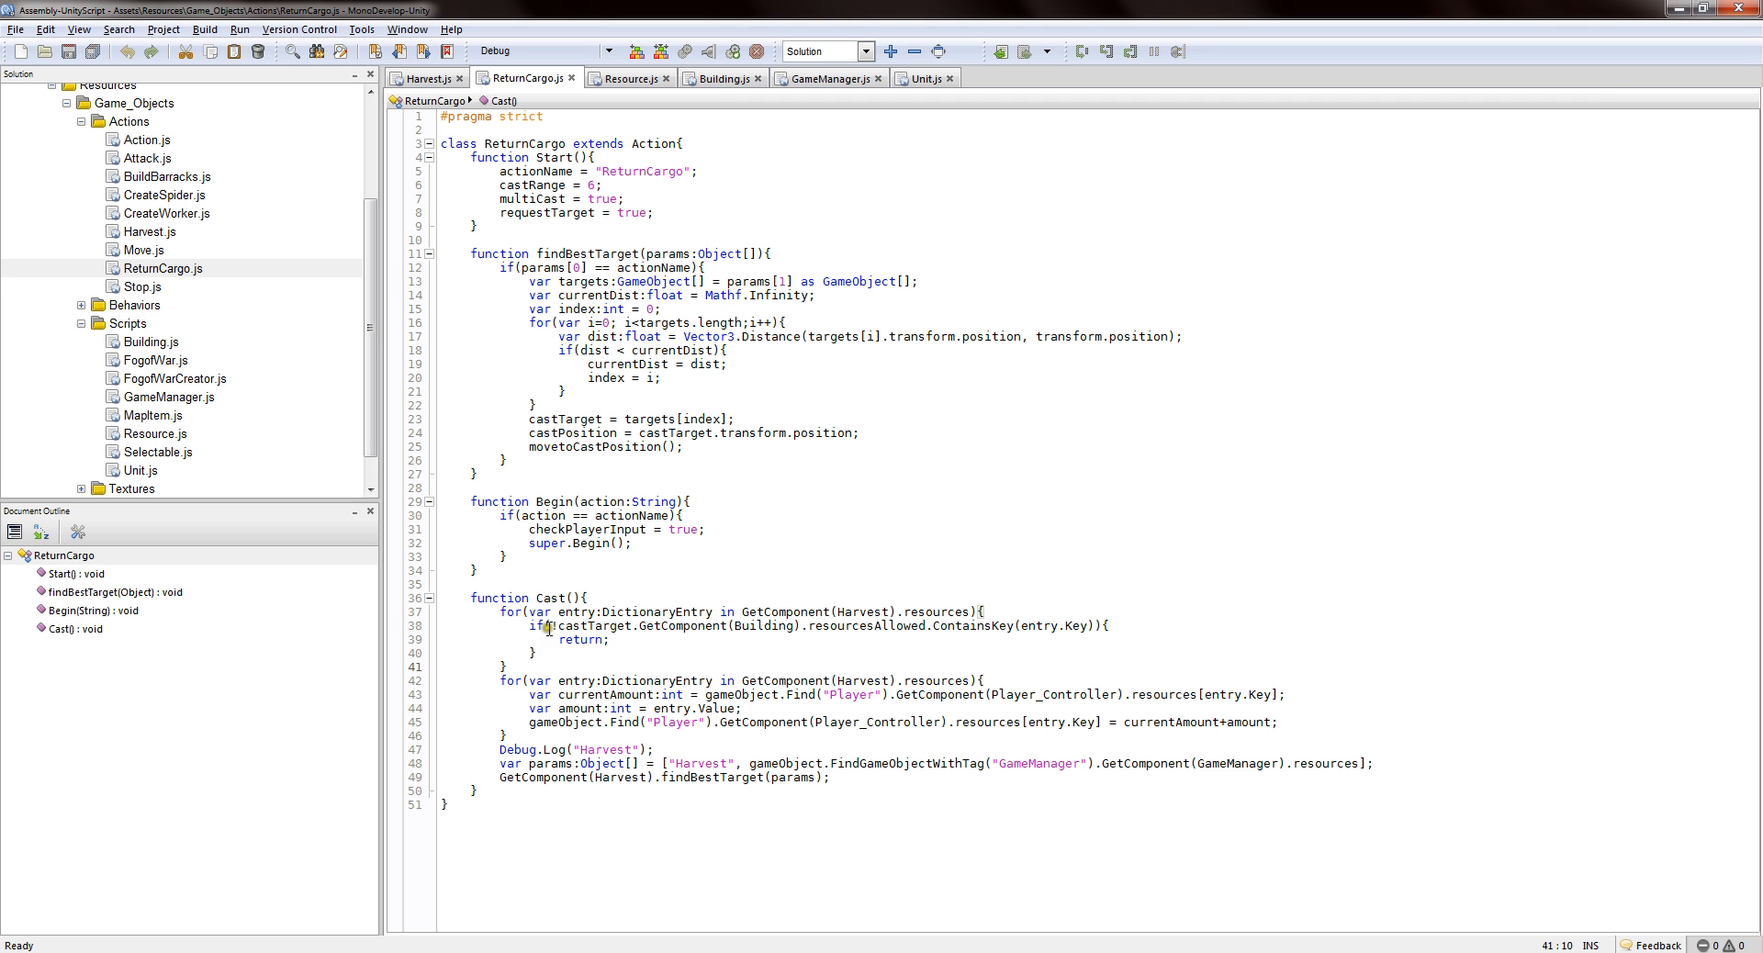
{"action": "left_click", "coordinate": [632, 595]}
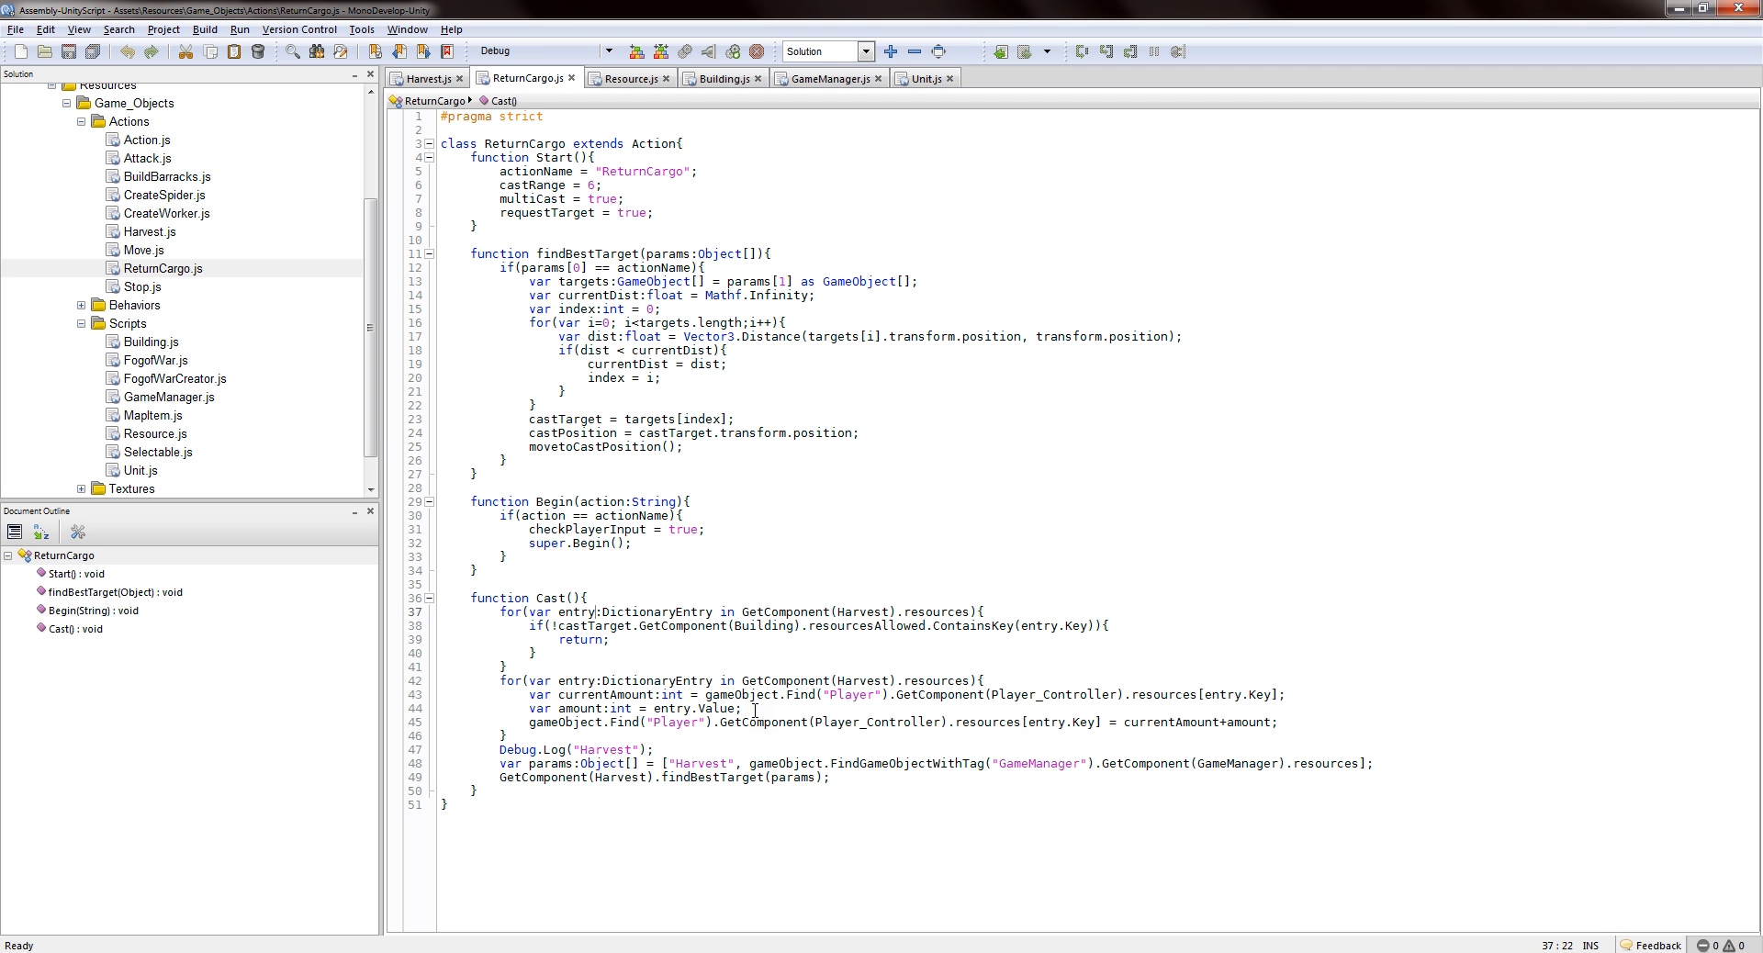
{"action": "double_click", "coordinate": [1139, 722]}
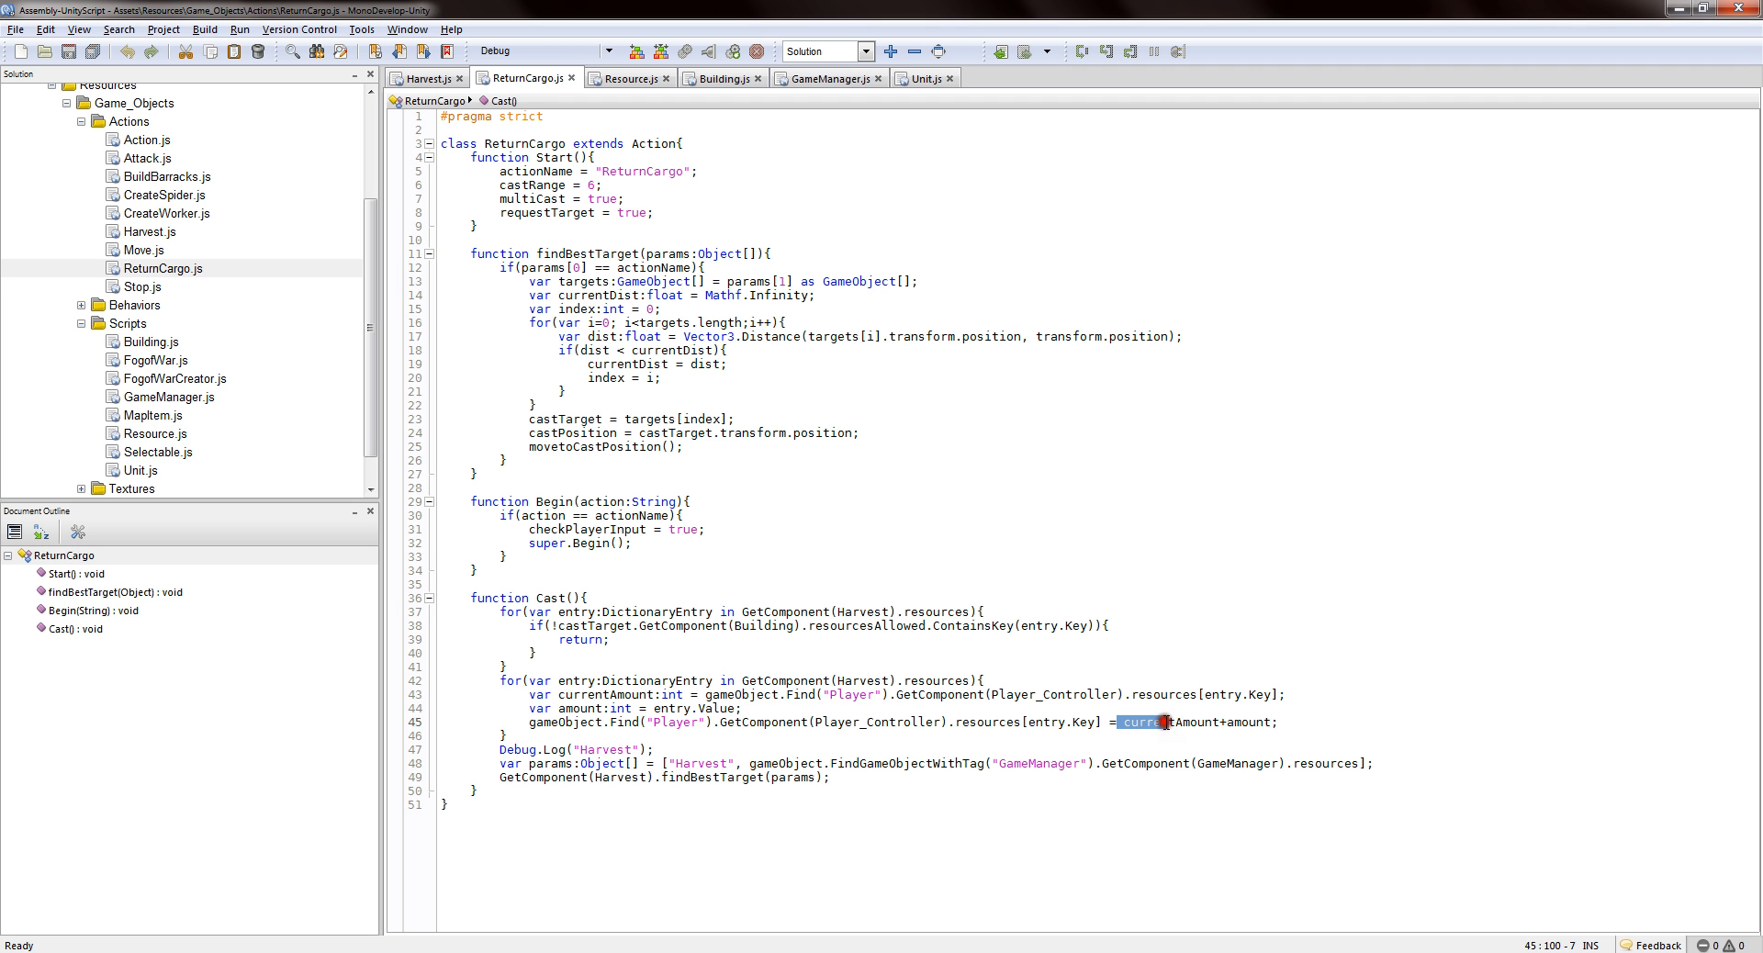
{"action": "left_click", "coordinate": [1067, 694]}
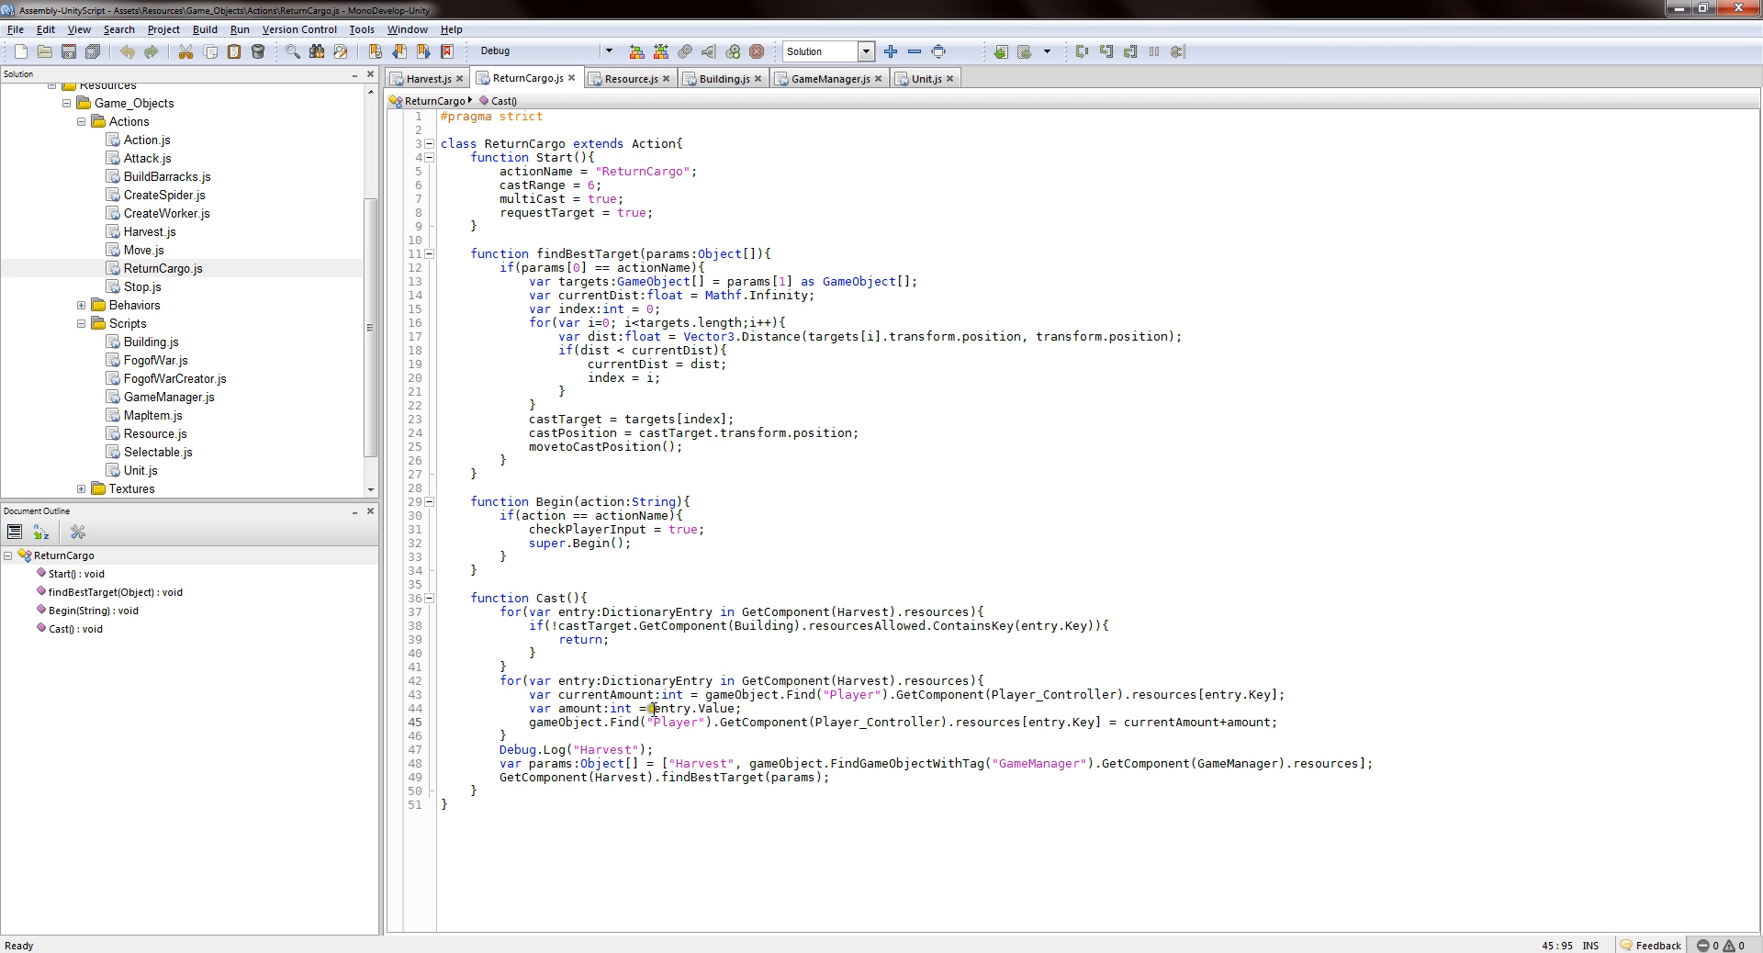
{"action": "double_click", "coordinate": [697, 708]}
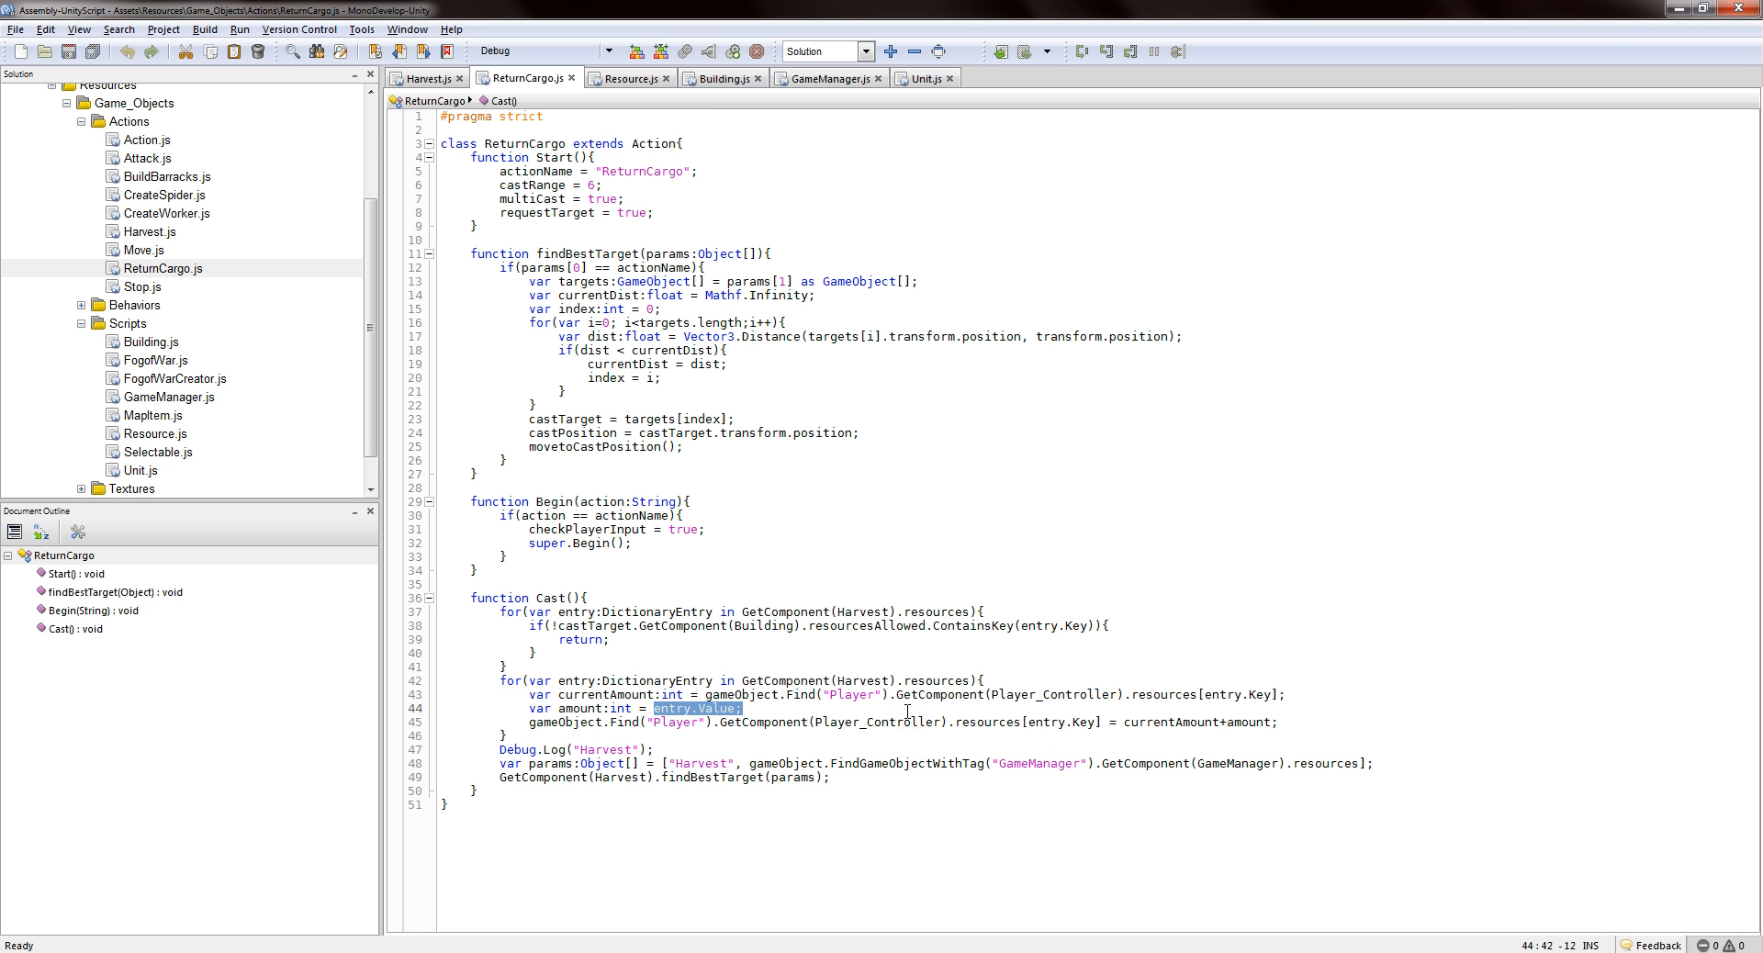
{"action": "mouse_move", "coordinate": [1143, 744]}
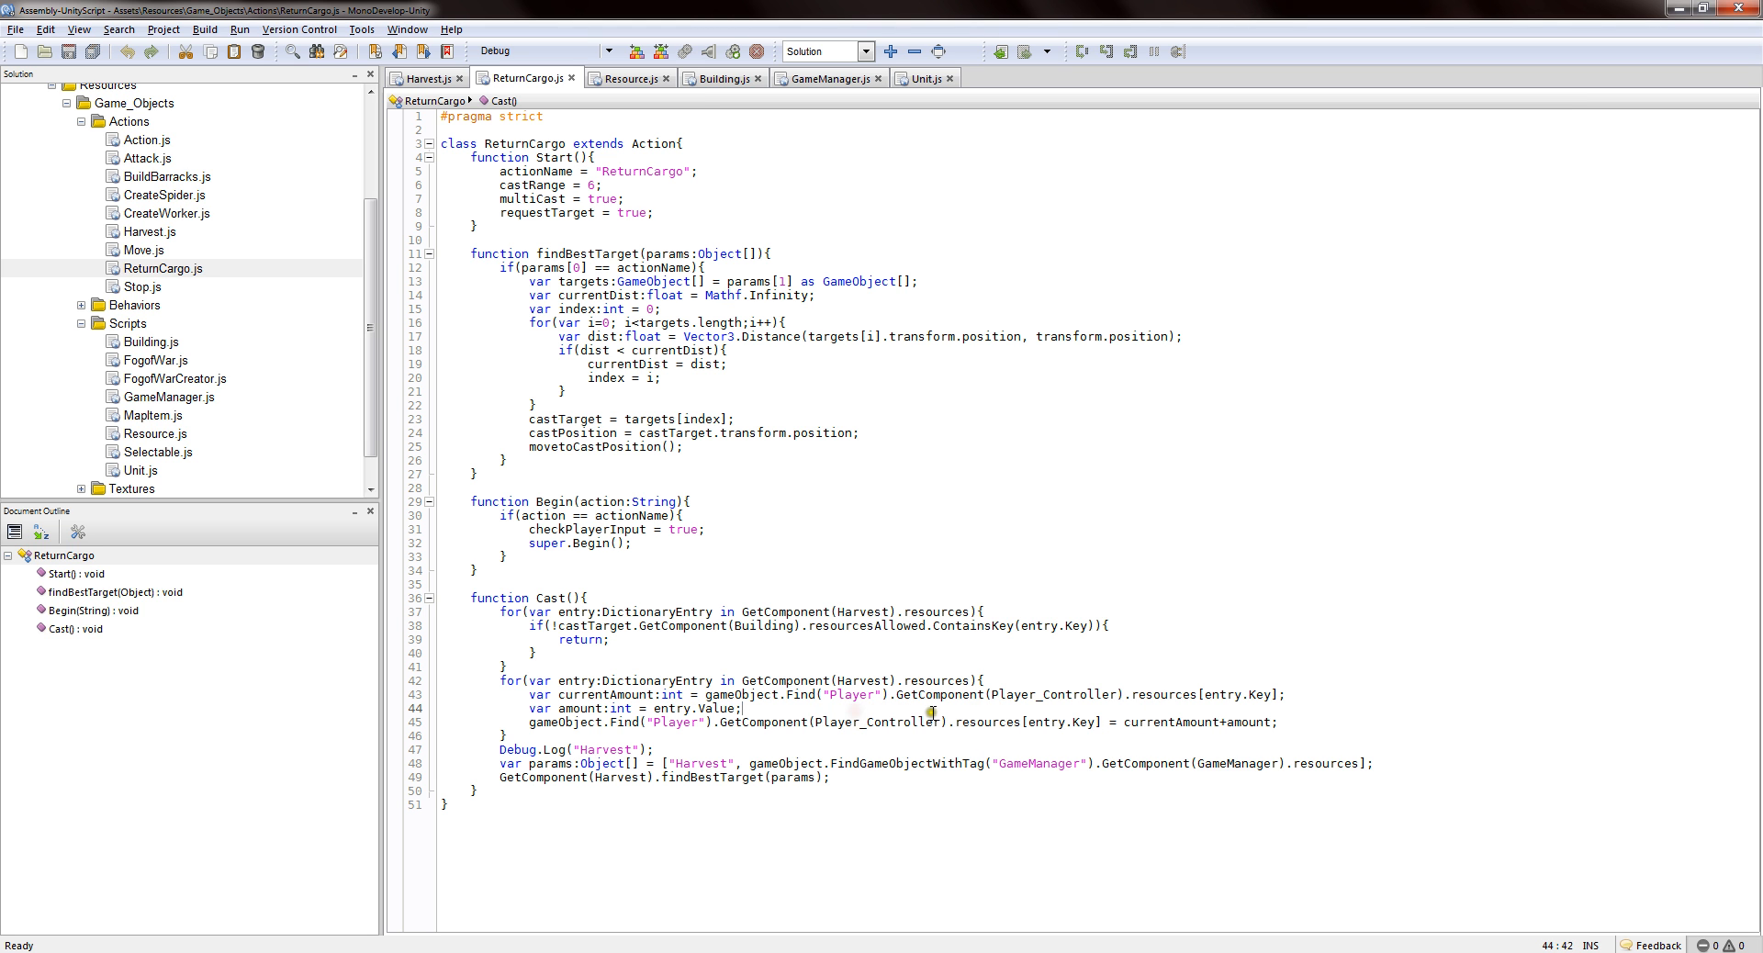
{"action": "mouse_move", "coordinate": [1182, 751]}
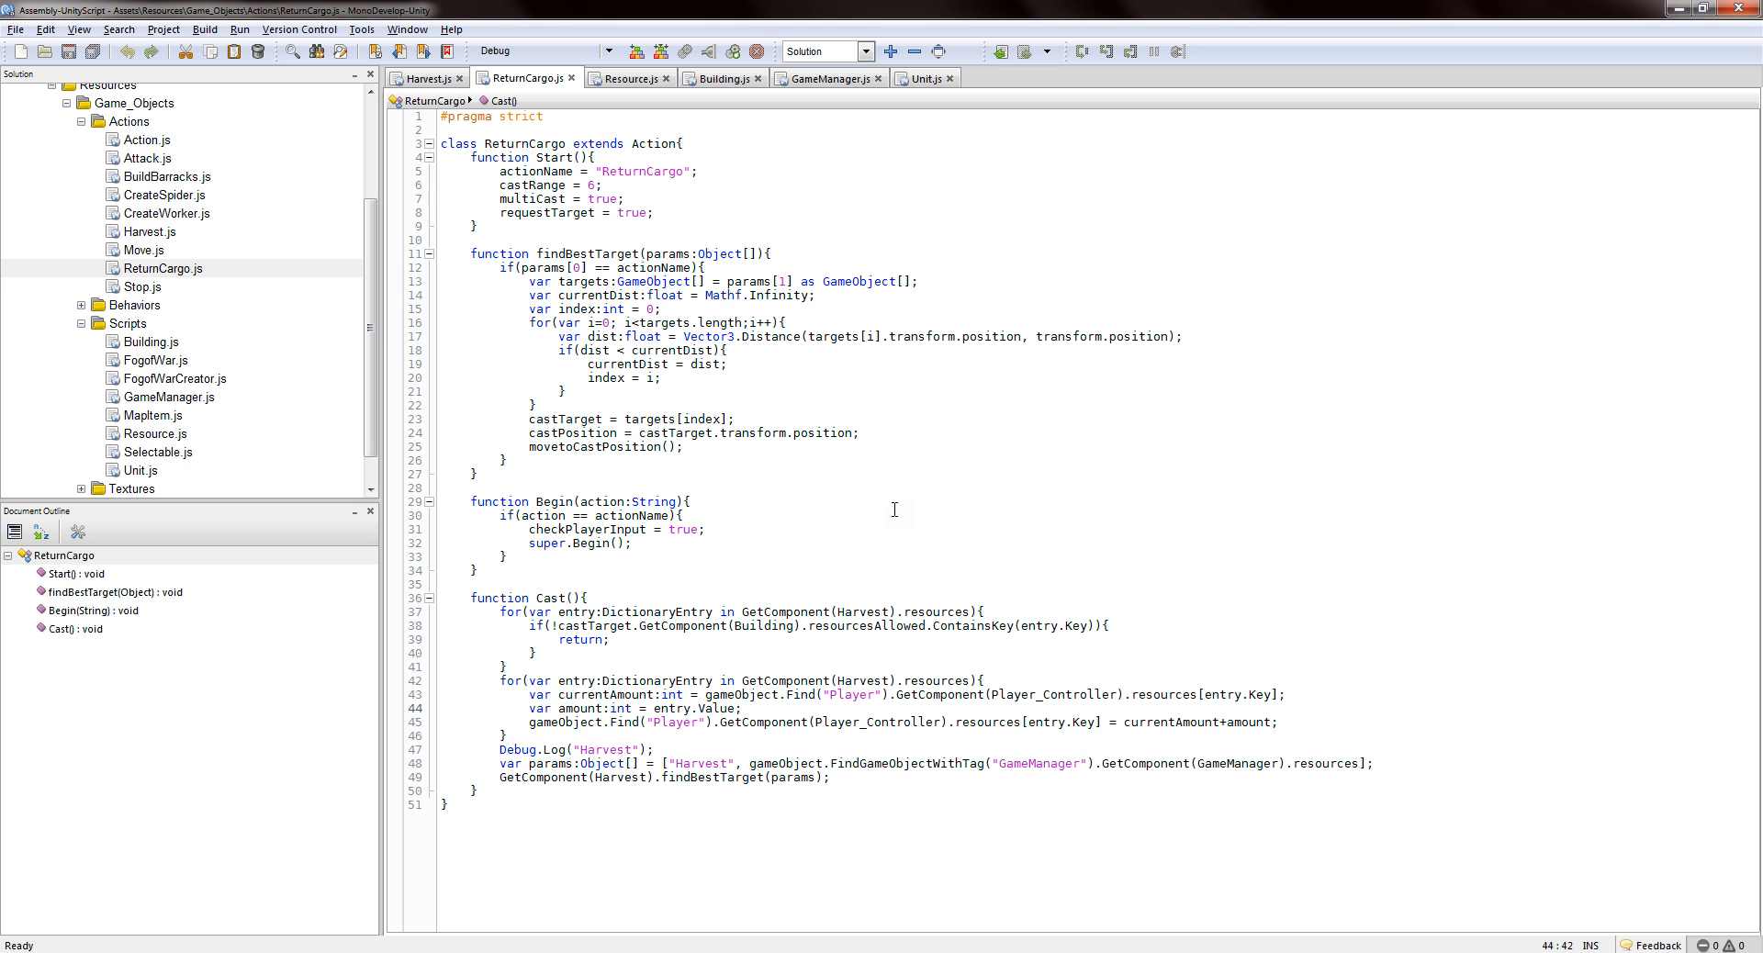
{"action": "left_click", "coordinate": [744, 708]}
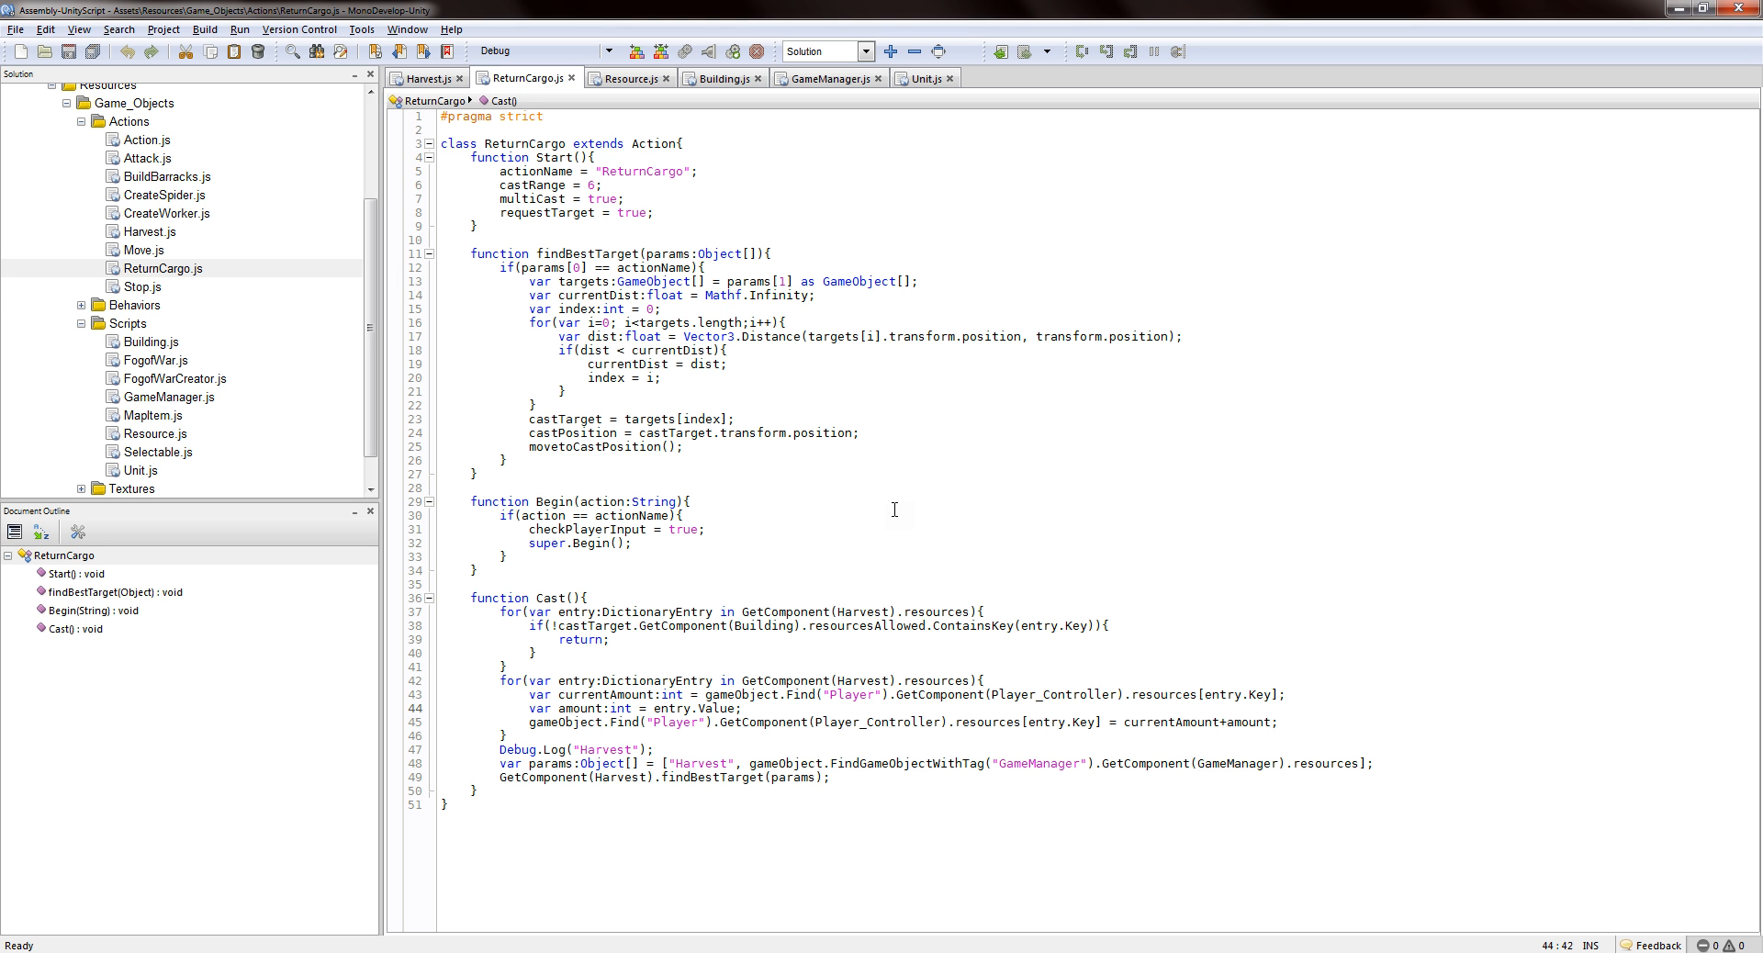
{"action": "left_click", "coordinate": [745, 708]}
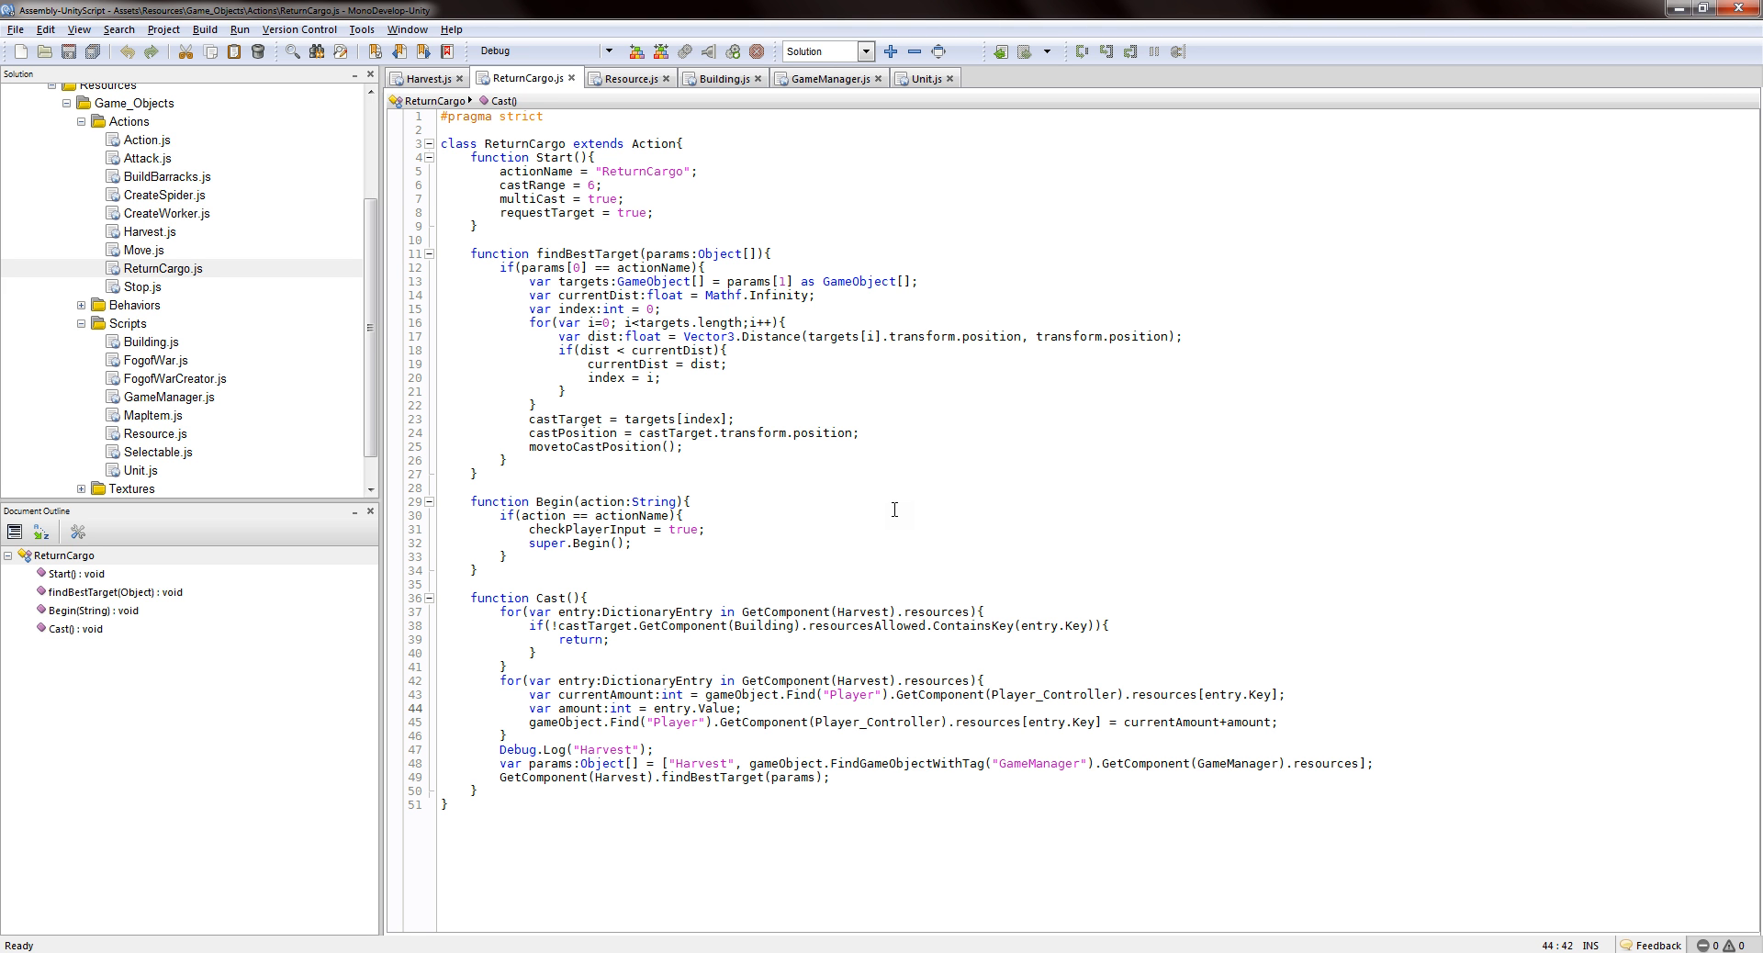
{"action": "left_click", "coordinate": [742, 708]}
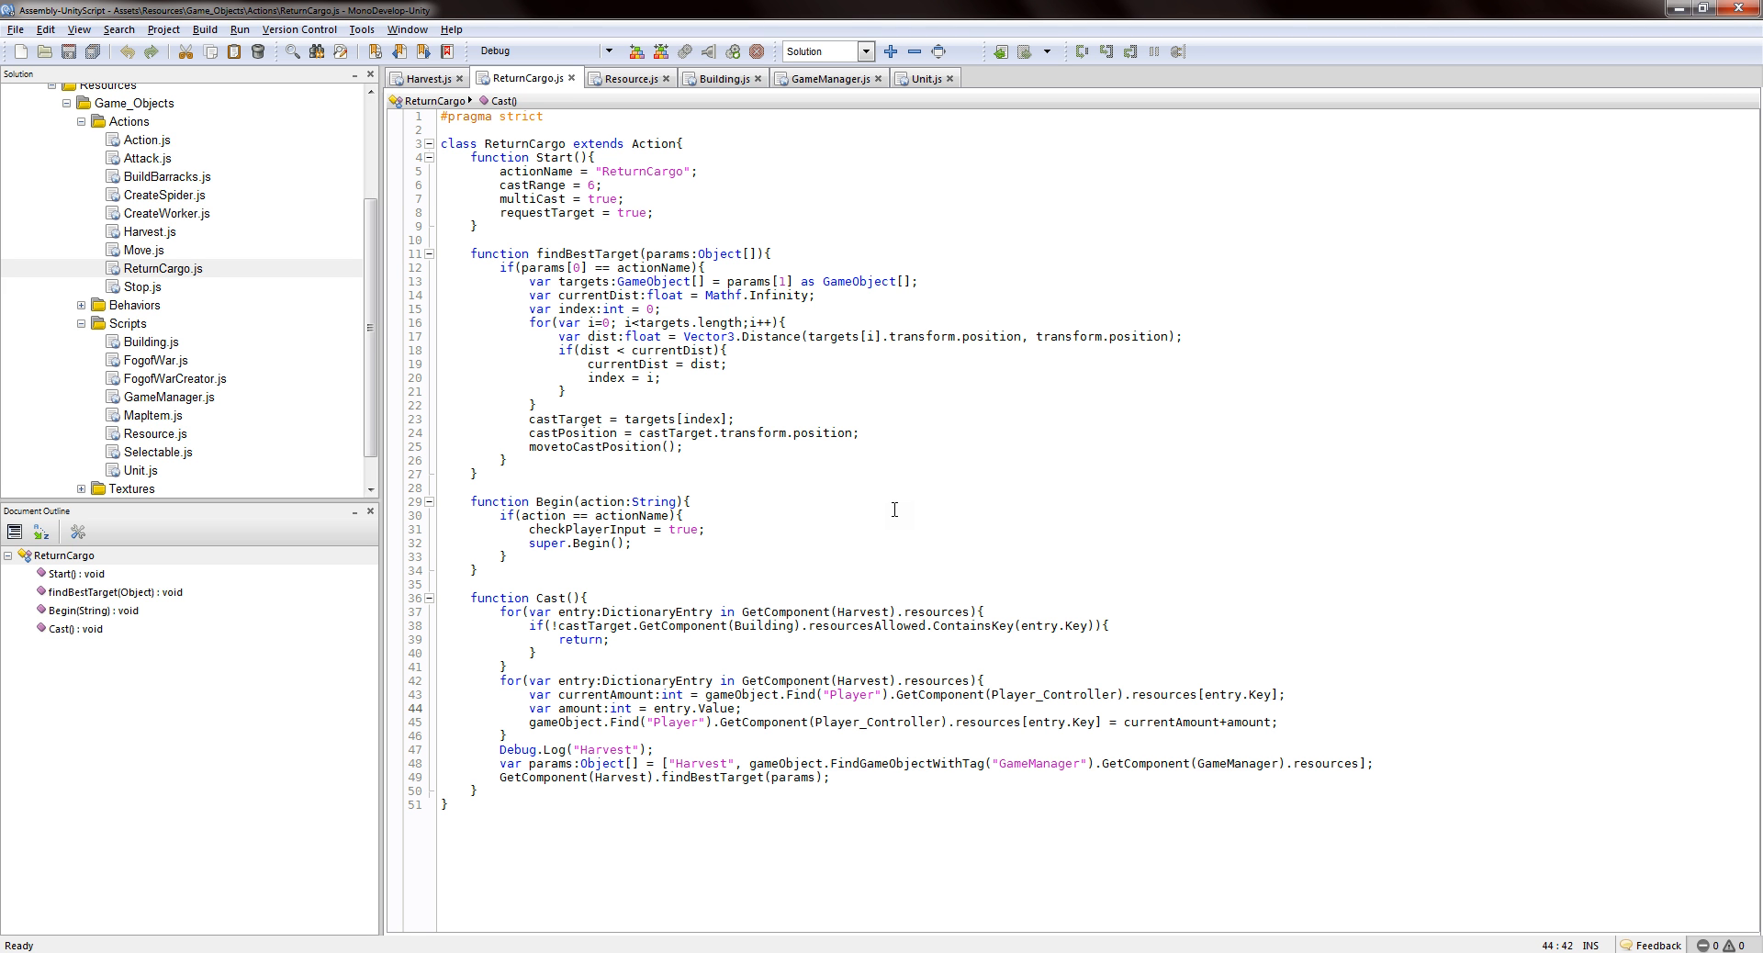
{"action": "left_click", "coordinate": [742, 708]}
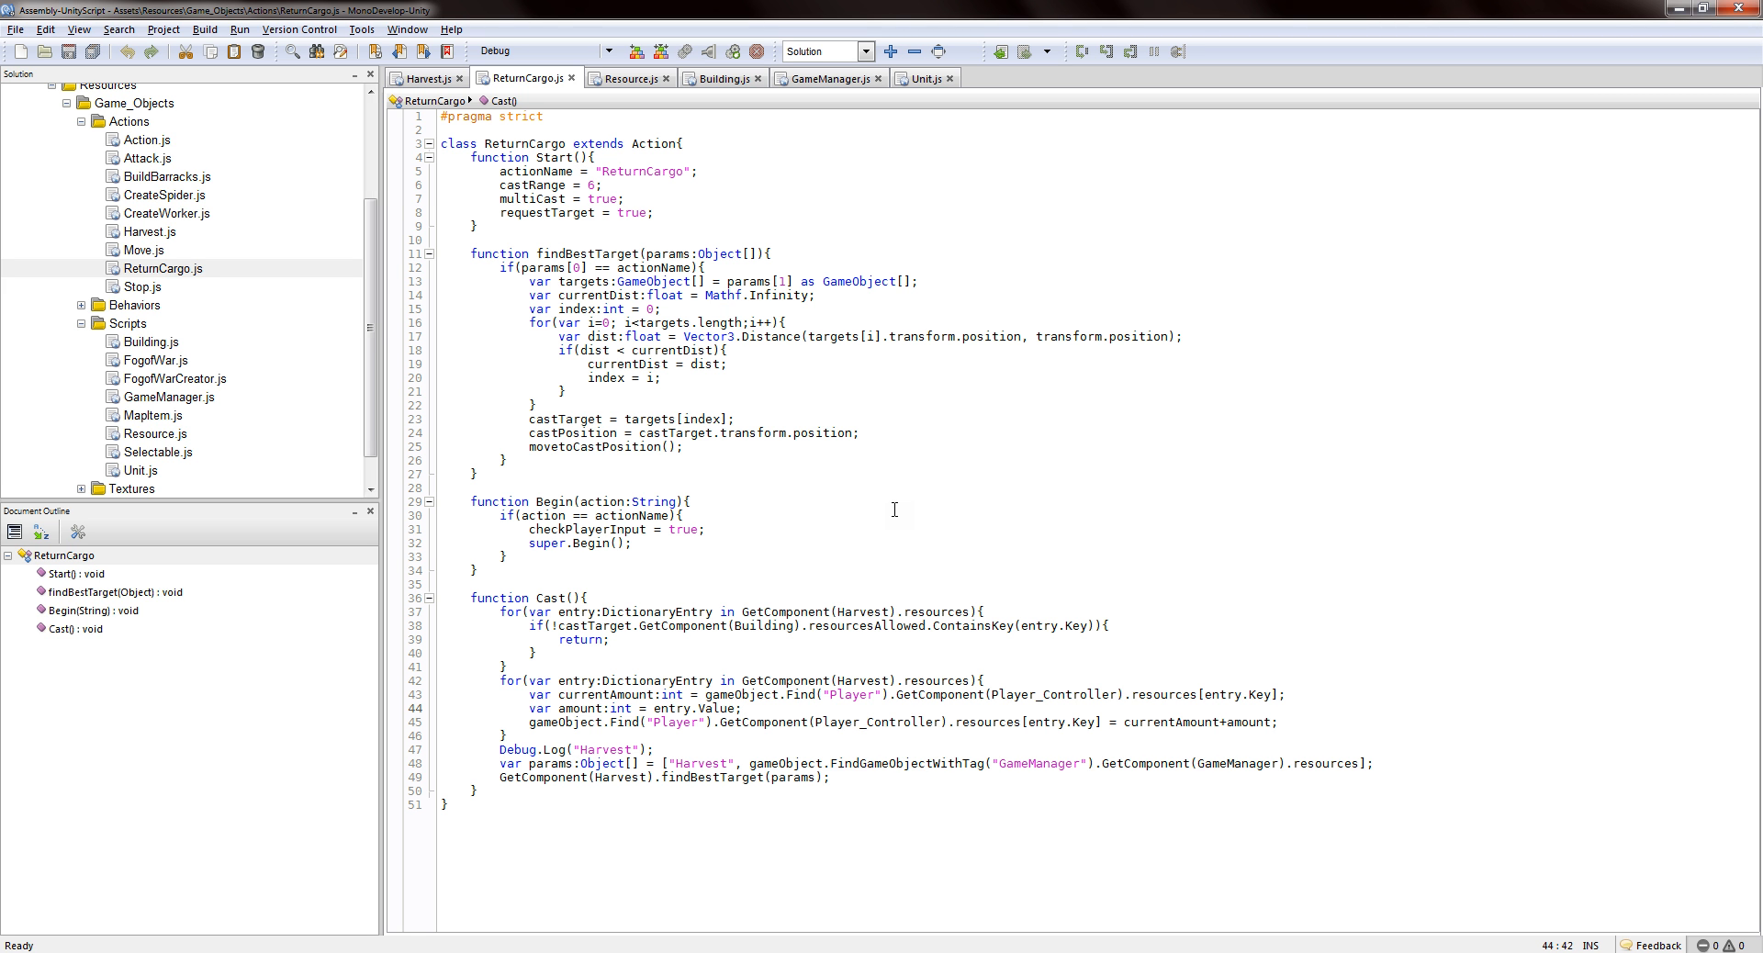
{"action": "left_click", "coordinate": [745, 708]}
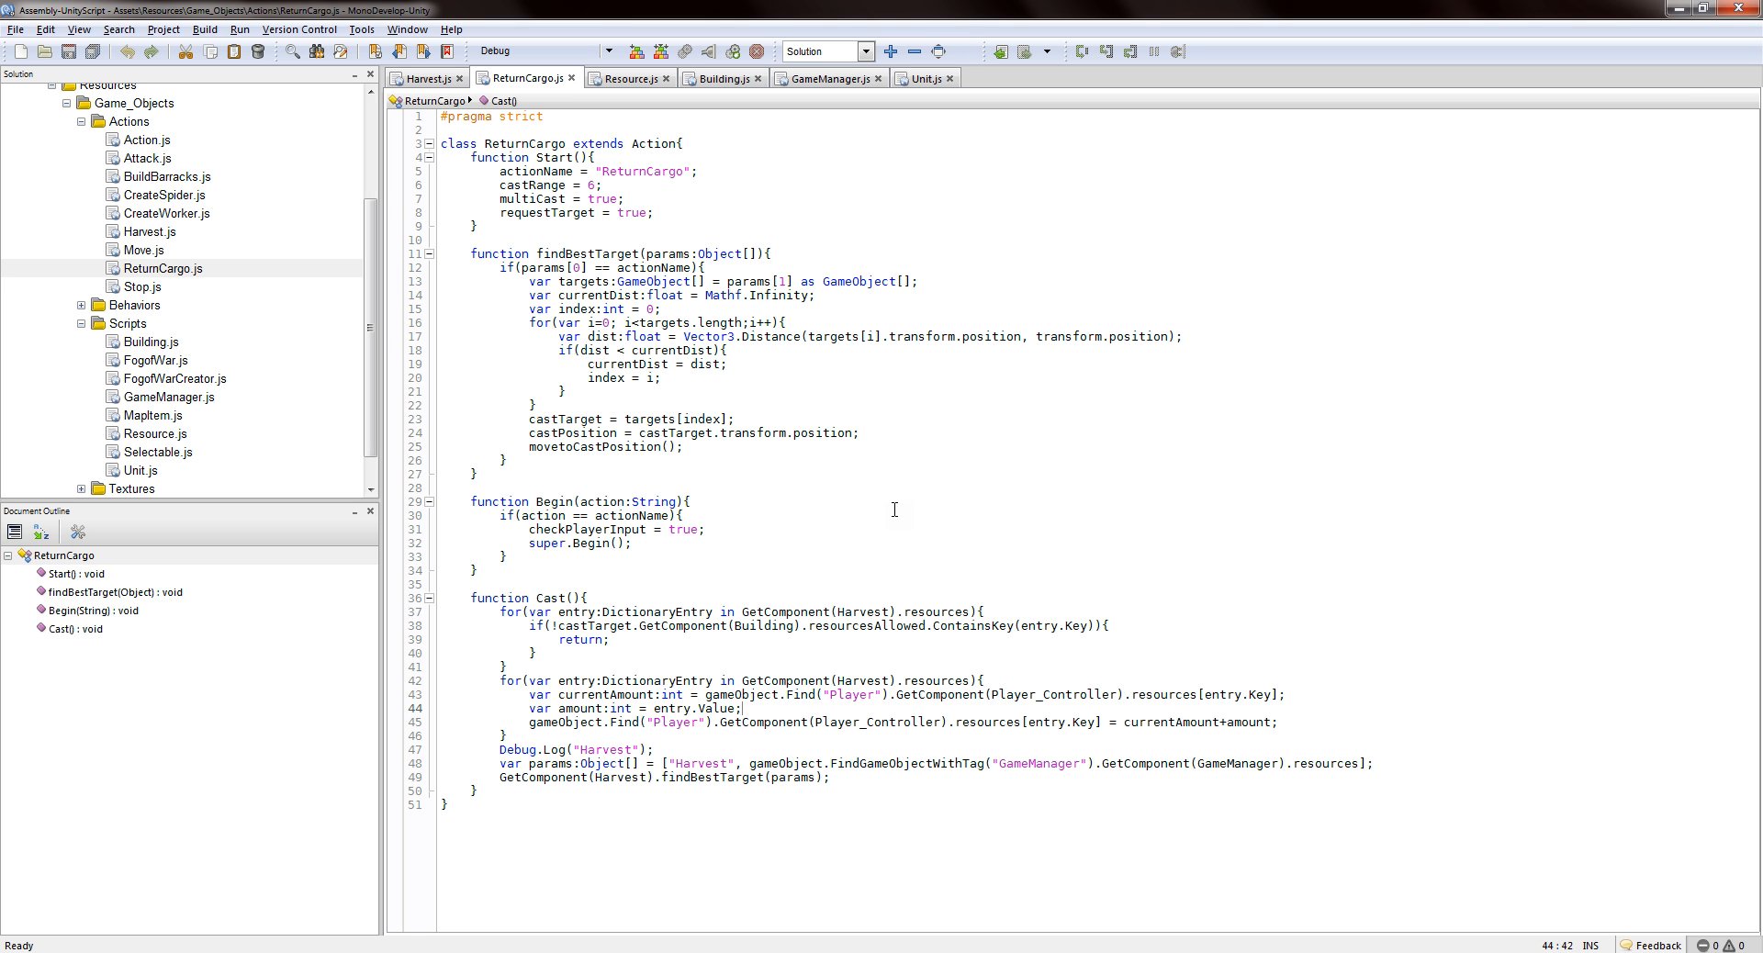